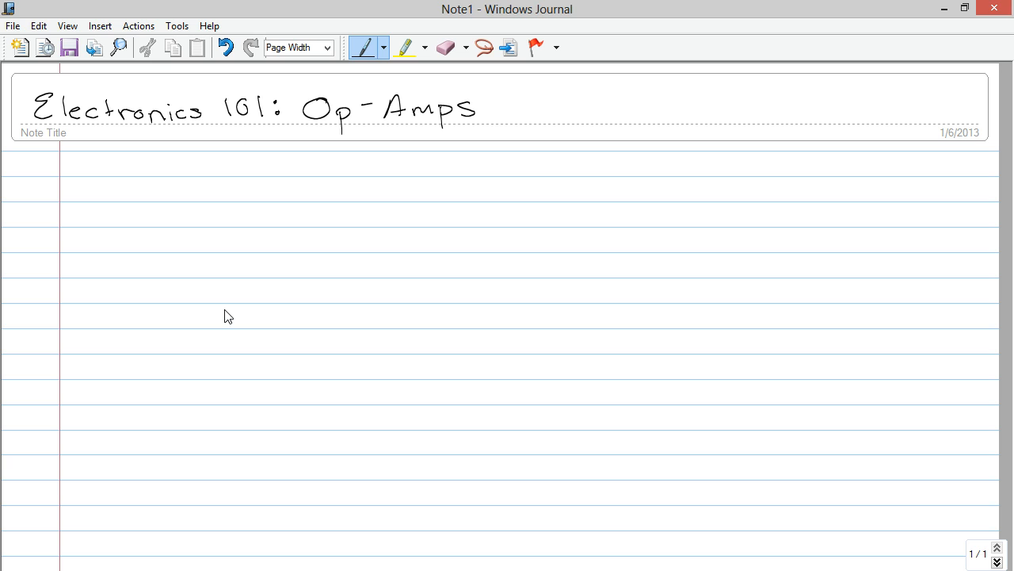
{"action": "mouse_move", "coordinate": [137, 213]}
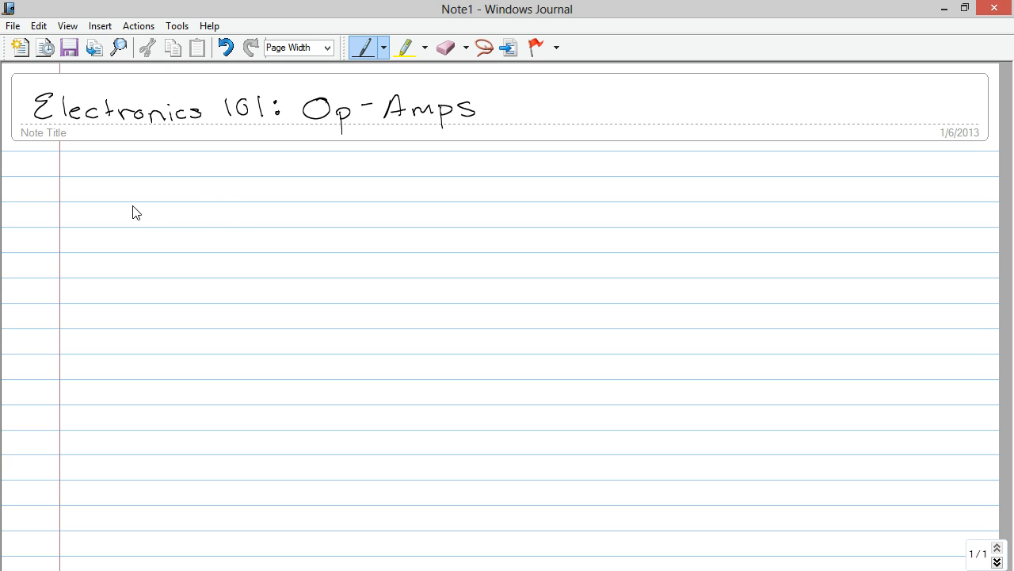
Handwrite the heading 'Symbol' below the title and underline it.
{"action": "left_click_drag", "start_coordinate": [115, 214], "coordinate": [159, 249]}
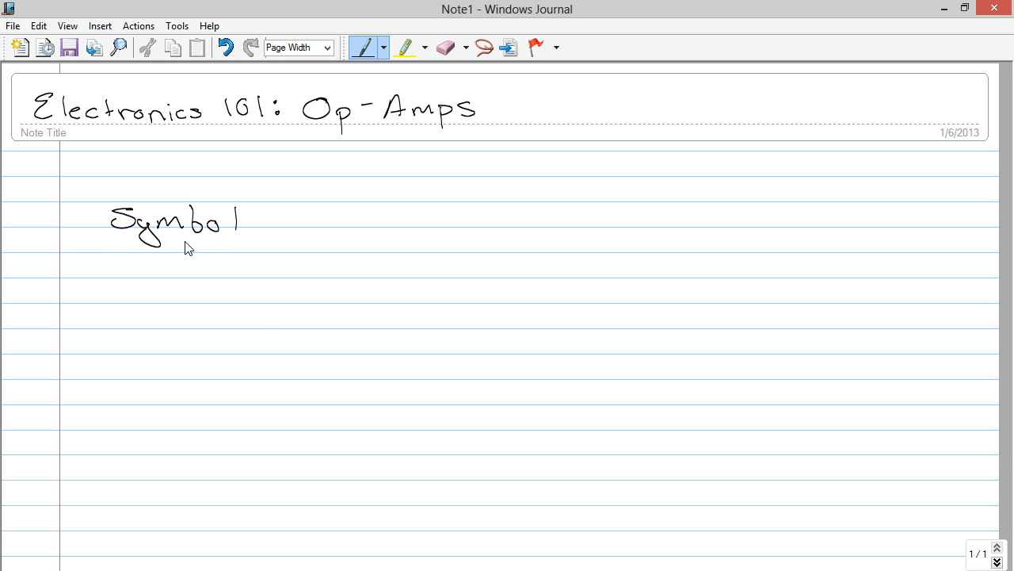
{"action": "left_click_drag", "start_coordinate": [95, 243], "coordinate": [239, 250]}
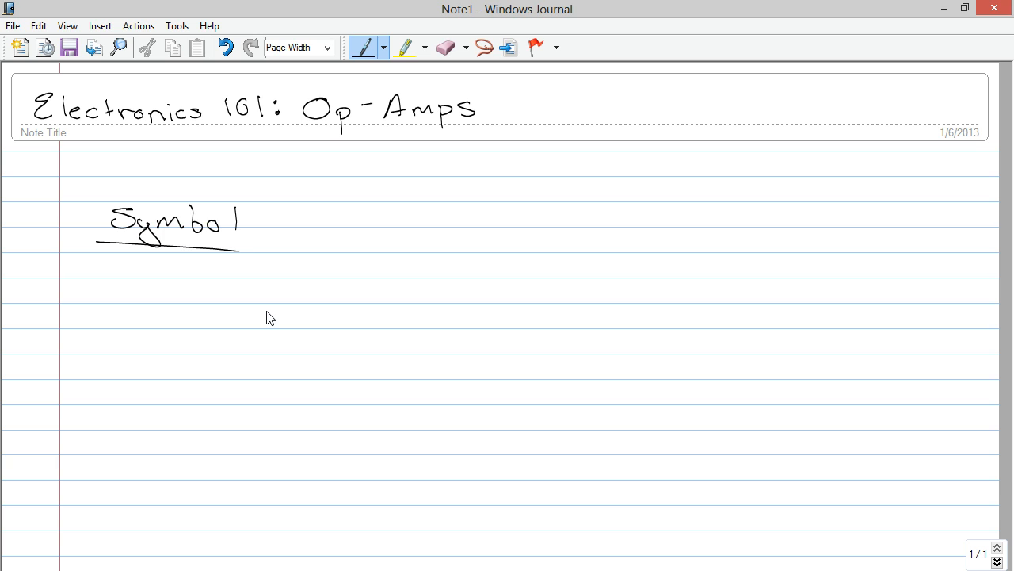
{"action": "mouse_move", "coordinate": [216, 294]}
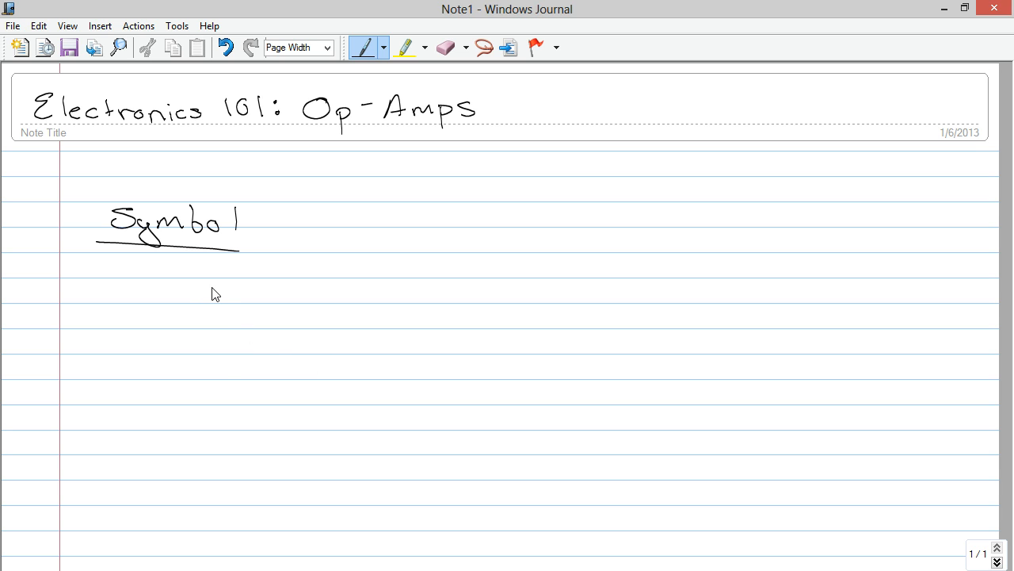
Draw the op-amp triangle with + and − inputs, input leads and an output terminal.
{"action": "left_click_drag", "start_coordinate": [215, 285], "coordinate": [283, 325]}
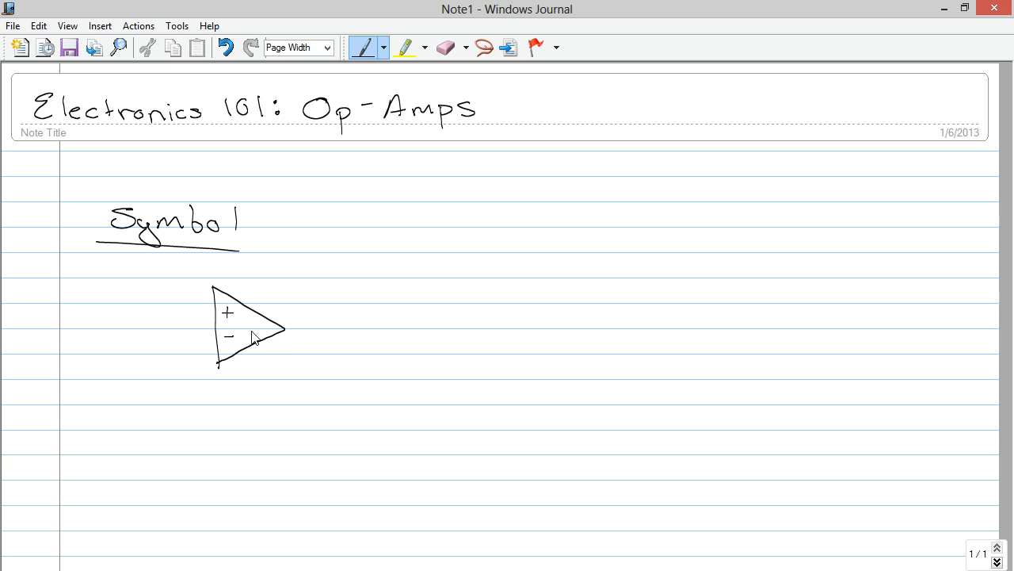
{"action": "left_click_drag", "start_coordinate": [286, 328], "coordinate": [337, 325]}
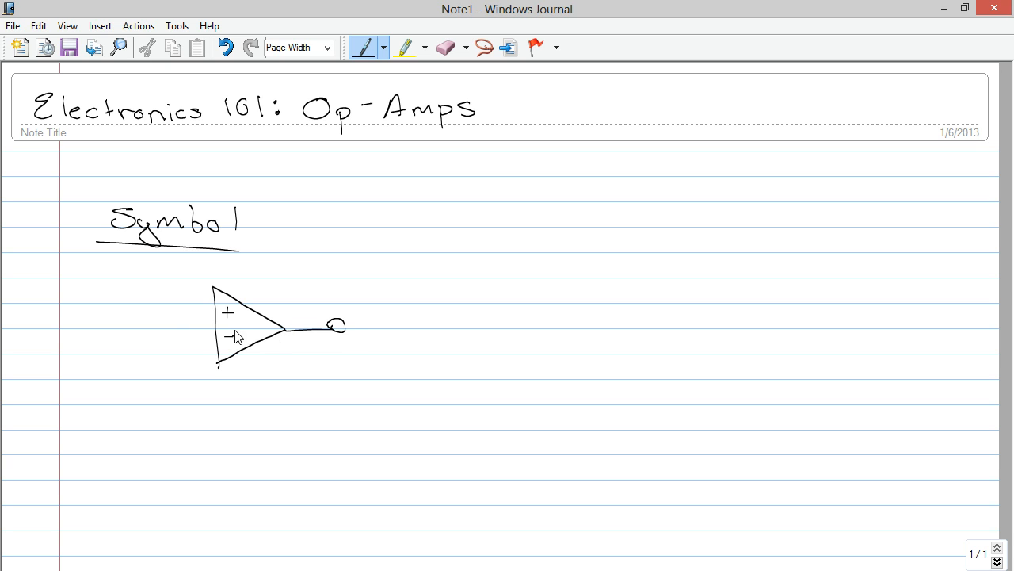
{"action": "left_click_drag", "start_coordinate": [210, 308], "coordinate": [167, 307]}
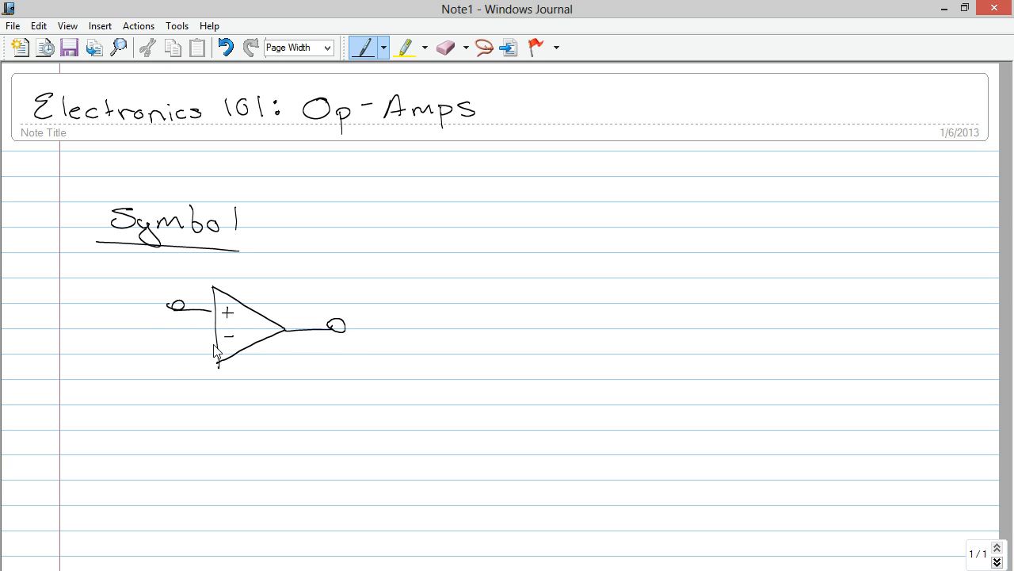
{"action": "left_click_drag", "start_coordinate": [167, 344], "coordinate": [210, 345]}
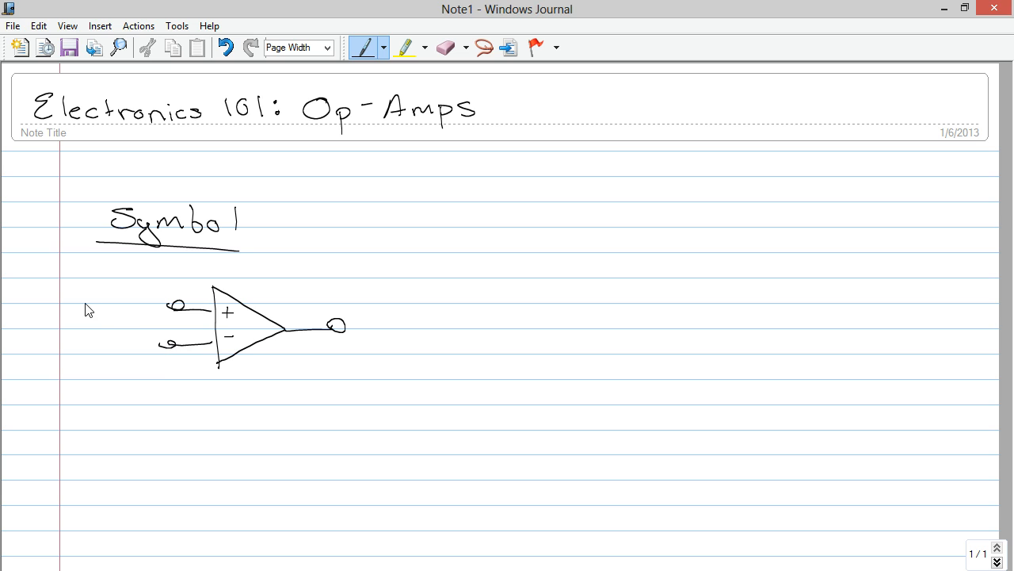
{"action": "left_click_drag", "start_coordinate": [162, 342], "coordinate": [173, 342]}
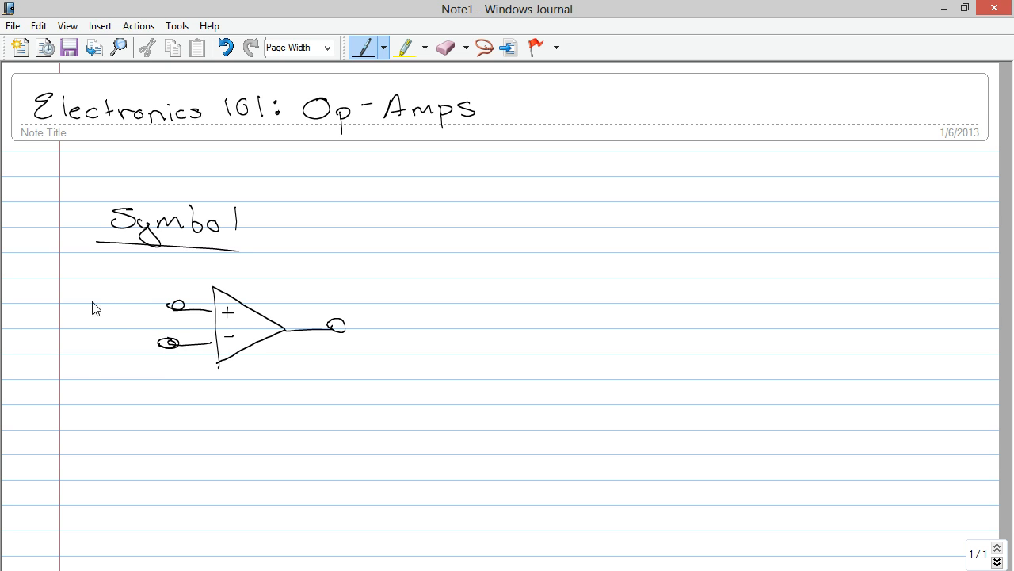
Label the terminals non-inverting, inverting, V+, V− and output.
{"action": "left_click_drag", "start_coordinate": [55, 305], "coordinate": [107, 308]}
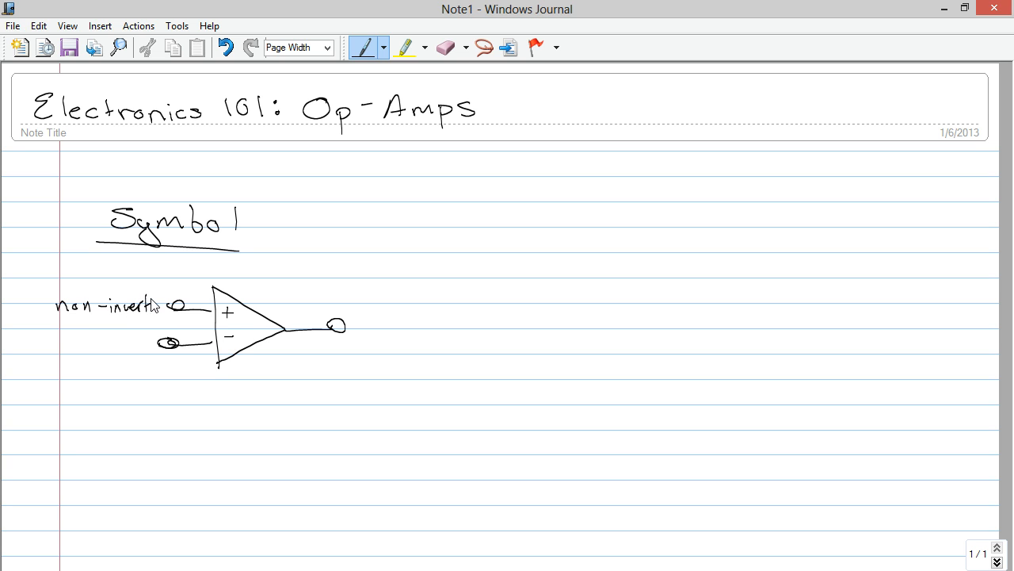
{"action": "left_click_drag", "start_coordinate": [163, 305], "coordinate": [182, 307]}
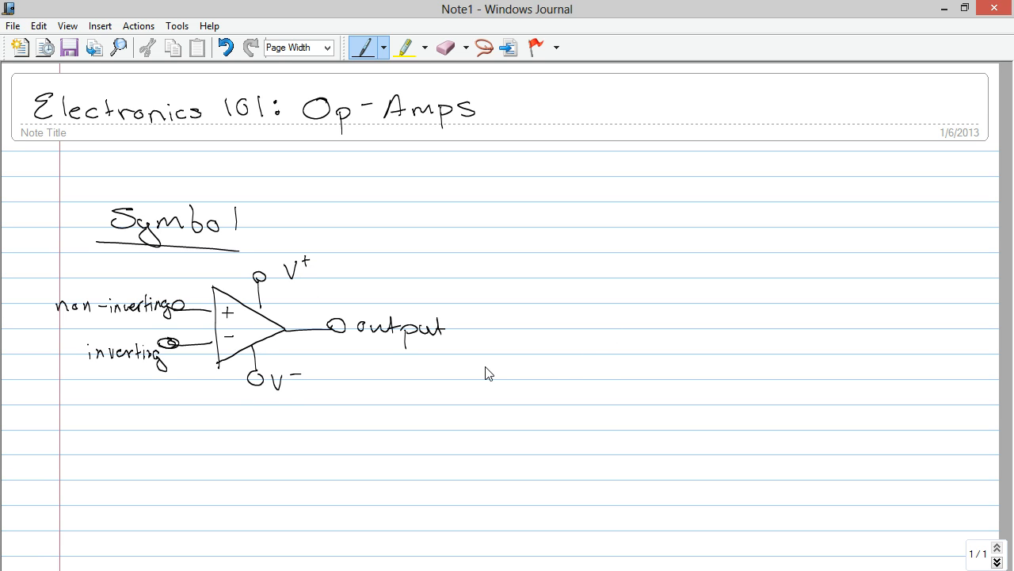
Erase the stray stroke beside the symbol and return to the pen.
{"action": "left_click_drag", "start_coordinate": [549, 295], "coordinate": [549, 345]}
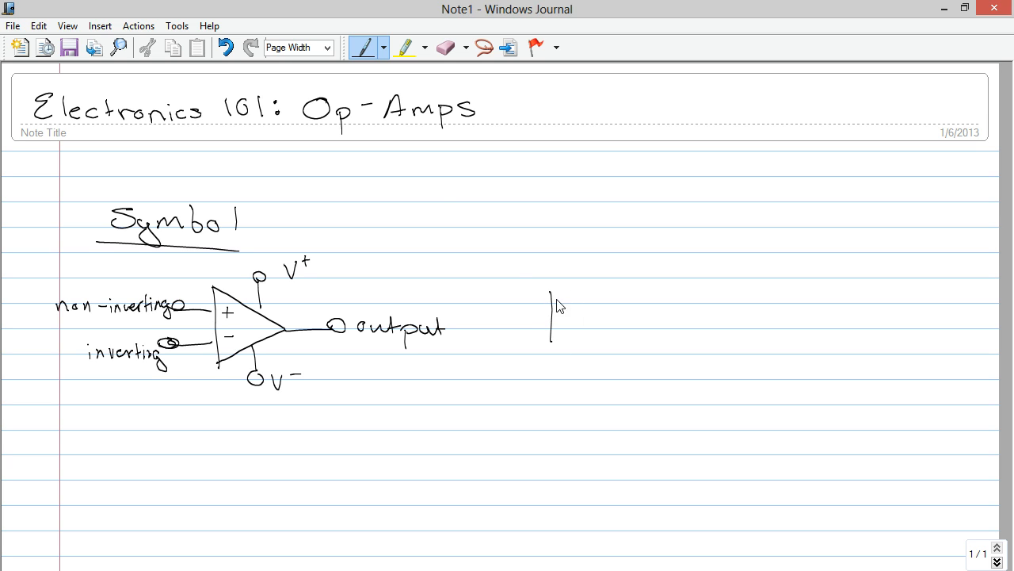
{"action": "left_click", "coordinate": [446, 47]}
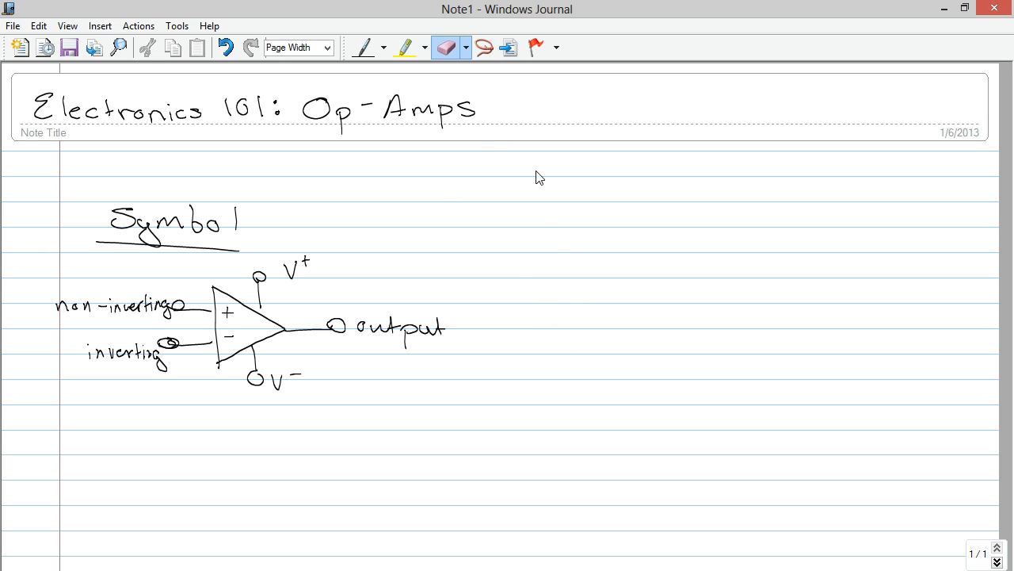
{"action": "left_click", "coordinate": [362, 47]}
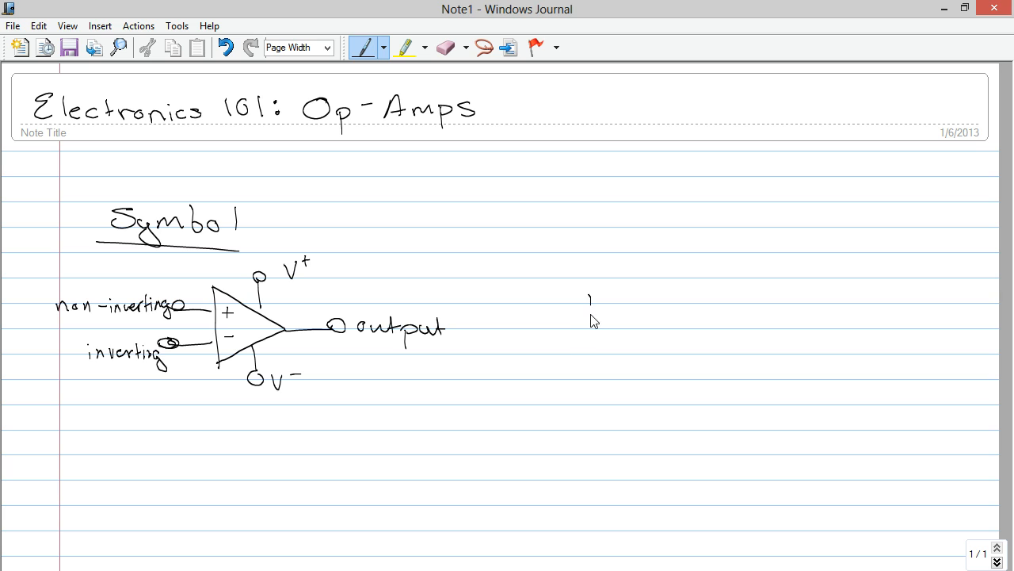
Draw a second op-amp with − above +, with input and output terminals.
{"action": "left_click_drag", "start_coordinate": [586, 281], "coordinate": [650, 329]}
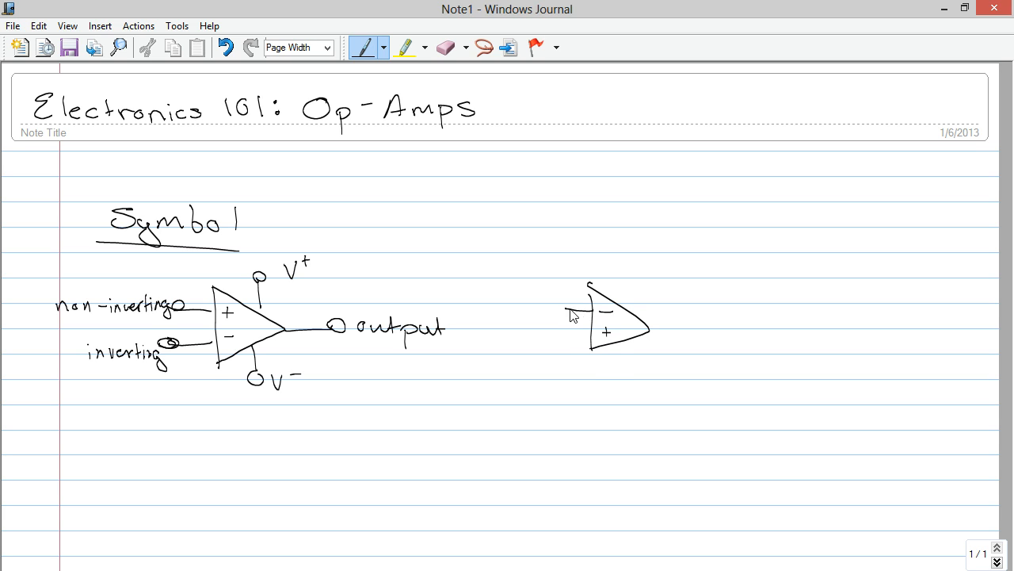
{"action": "left_click_drag", "start_coordinate": [559, 305], "coordinate": [569, 341]}
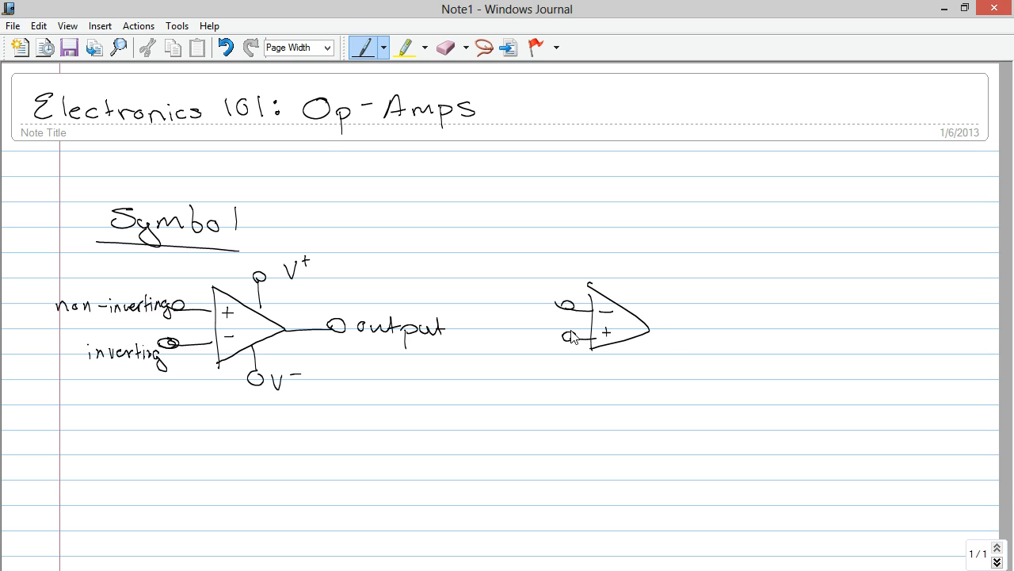
{"action": "left_click_drag", "start_coordinate": [646, 322], "coordinate": [685, 321]}
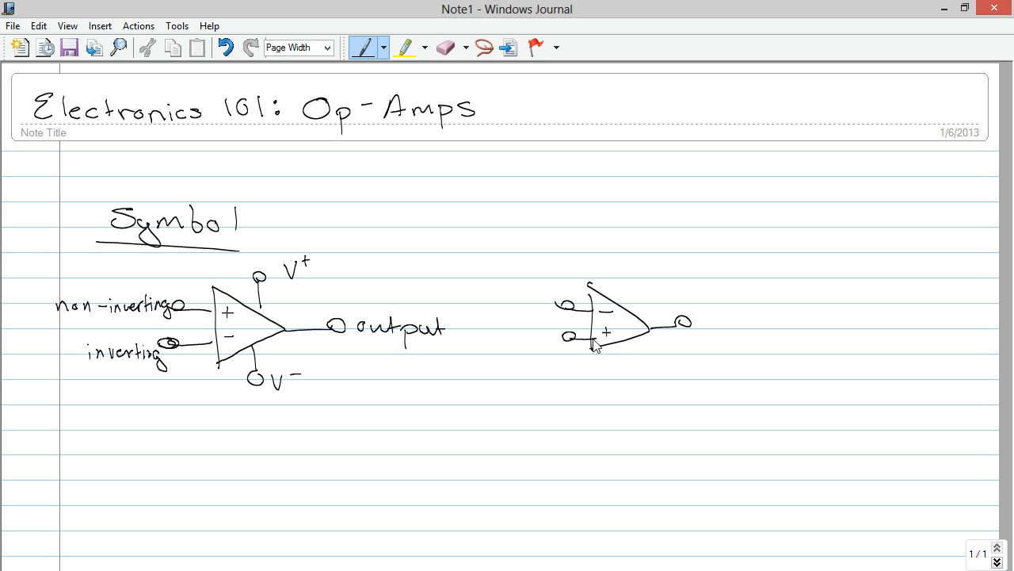
{"action": "mouse_move", "coordinate": [242, 230]}
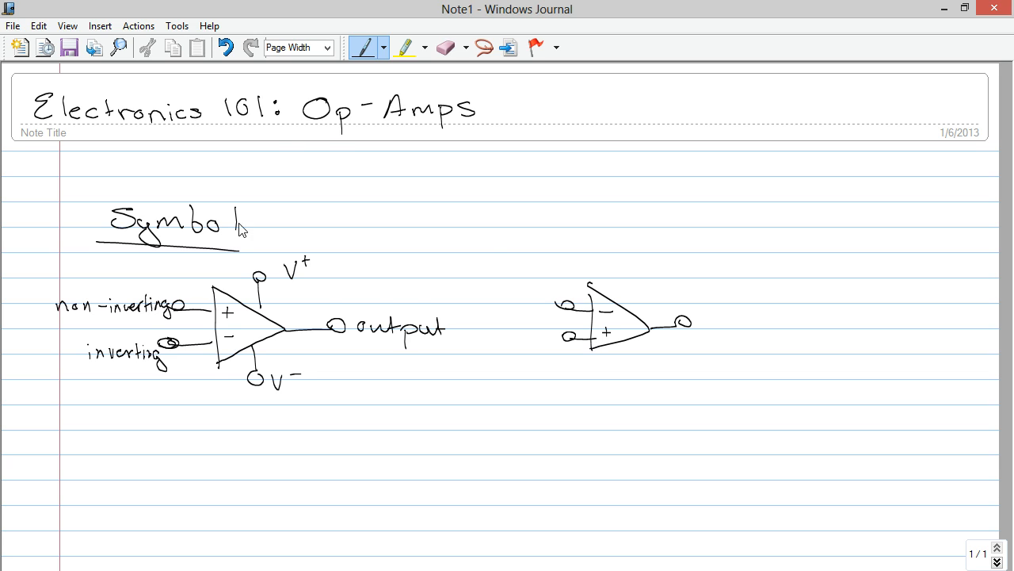
{"action": "mouse_move", "coordinate": [283, 284]}
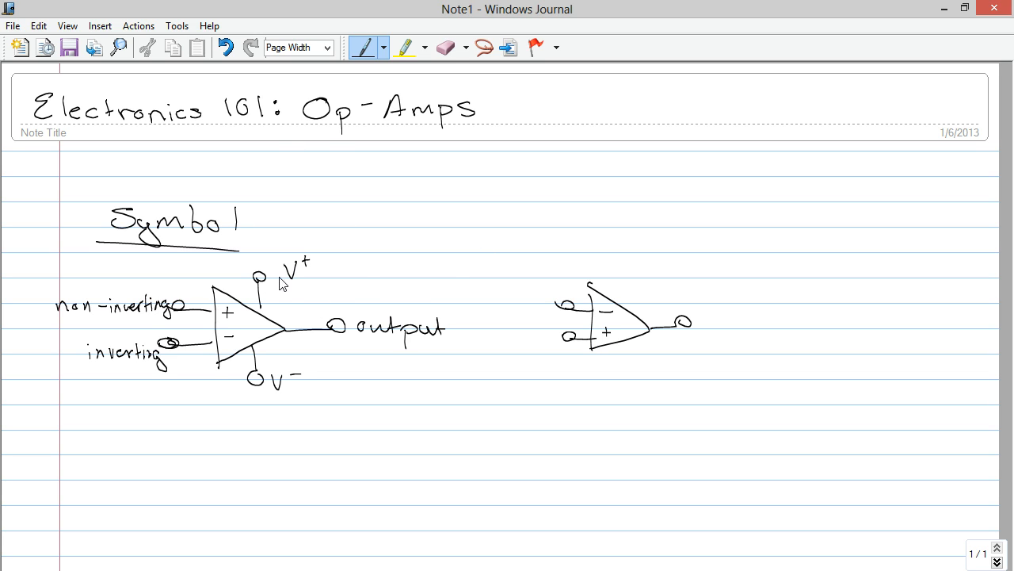
{"action": "mouse_move", "coordinate": [300, 272]}
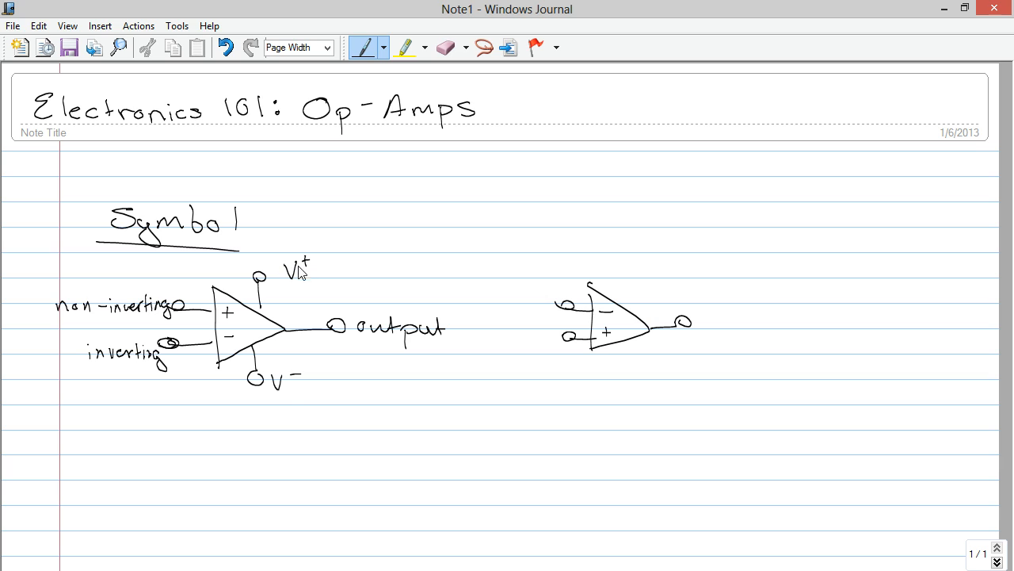
{"action": "mouse_move", "coordinate": [293, 385]}
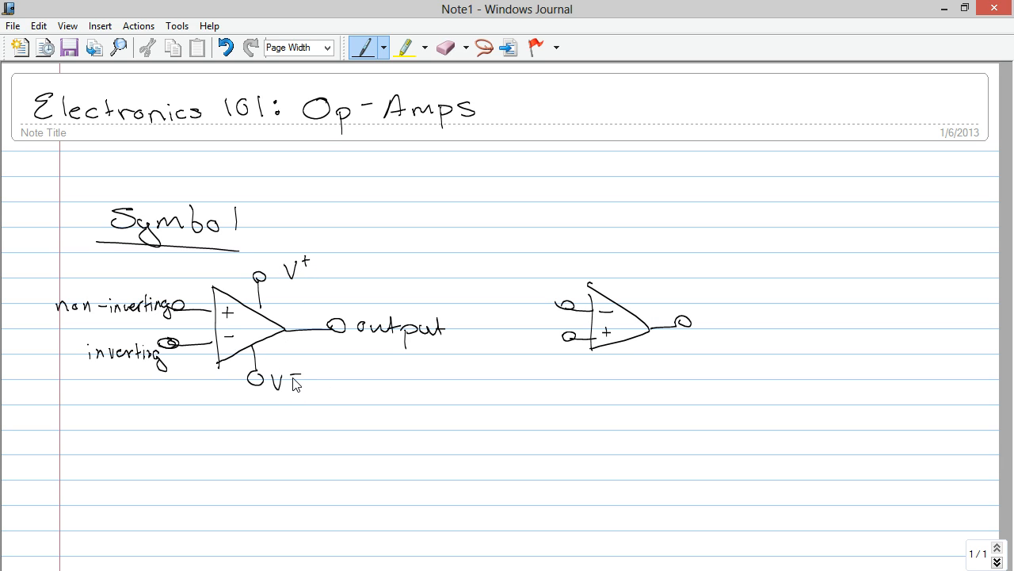
{"action": "mouse_move", "coordinate": [256, 442]}
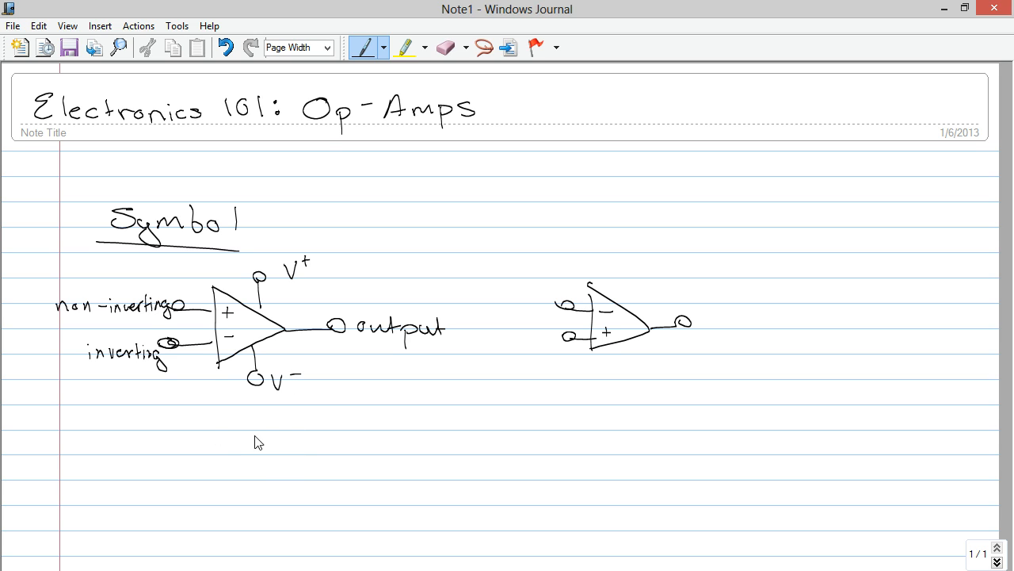
Write the line 'Bipolar Supply: V+ > 0, V− < 0' below the symbols.
{"action": "left_click_drag", "start_coordinate": [273, 444], "coordinate": [325, 460]}
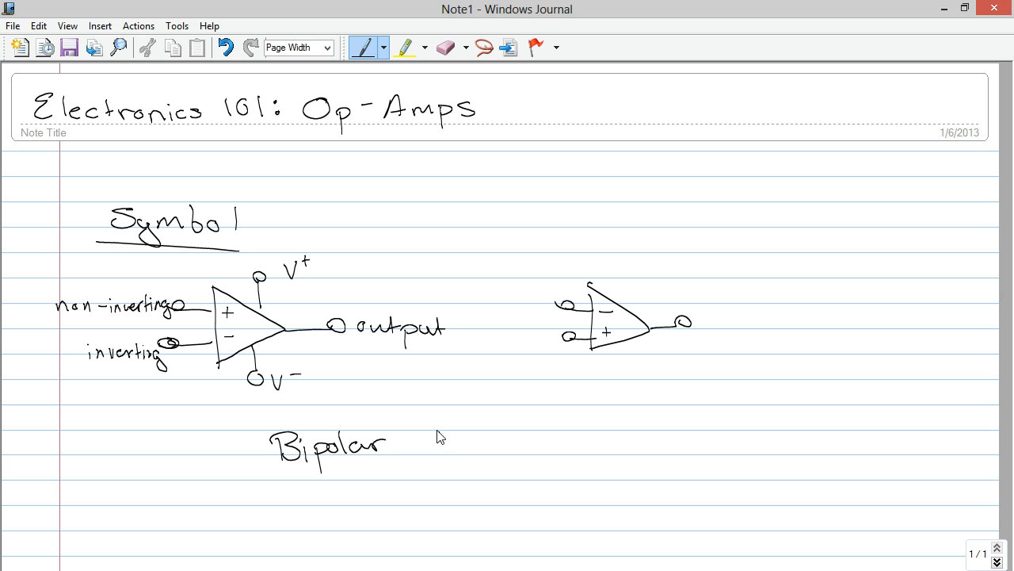
{"action": "left_click_drag", "start_coordinate": [428, 444], "coordinate": [515, 444]}
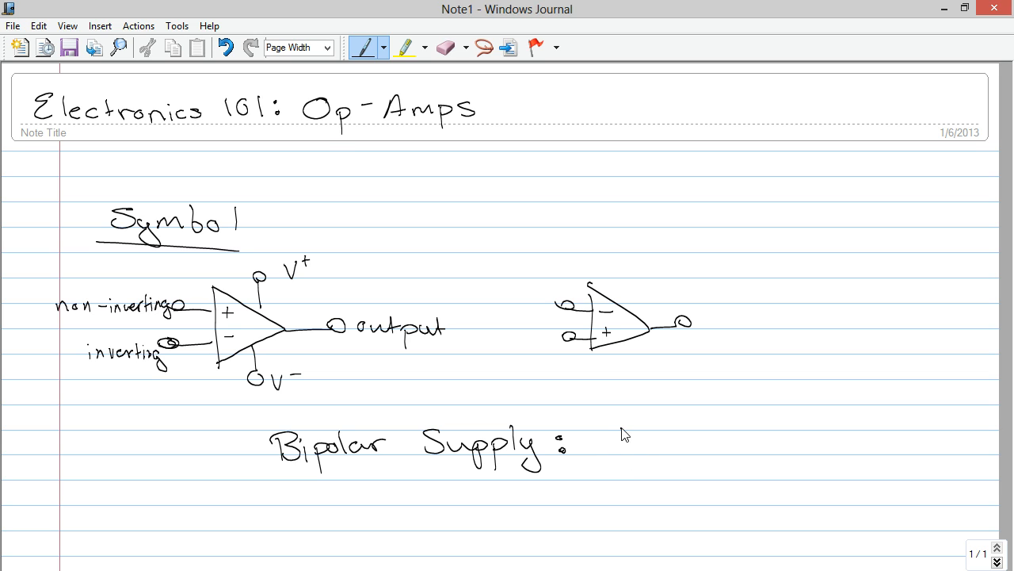
{"action": "left_click_drag", "start_coordinate": [619, 444], "coordinate": [681, 440]}
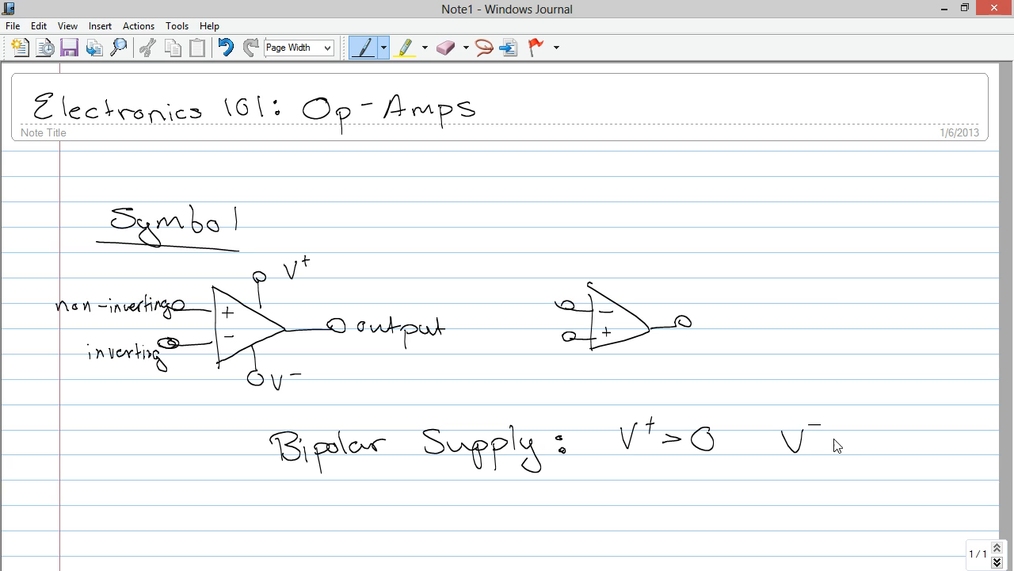
{"action": "left_click_drag", "start_coordinate": [832, 443], "coordinate": [880, 444]}
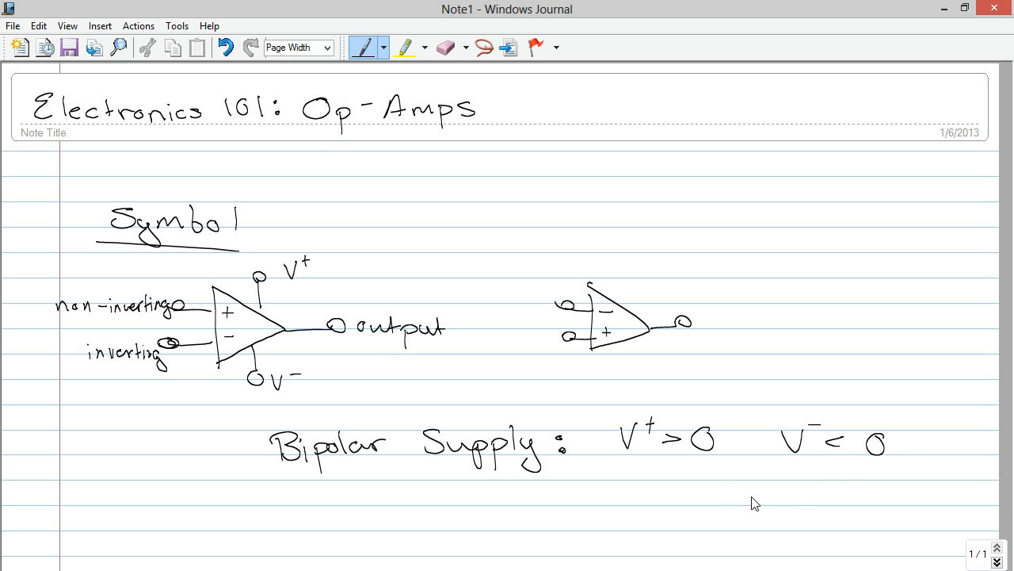
Write the line 'Unipolar Supply: V+ > 0, V− = Gnd' beneath it.
{"action": "left_click_drag", "start_coordinate": [277, 515], "coordinate": [300, 539]}
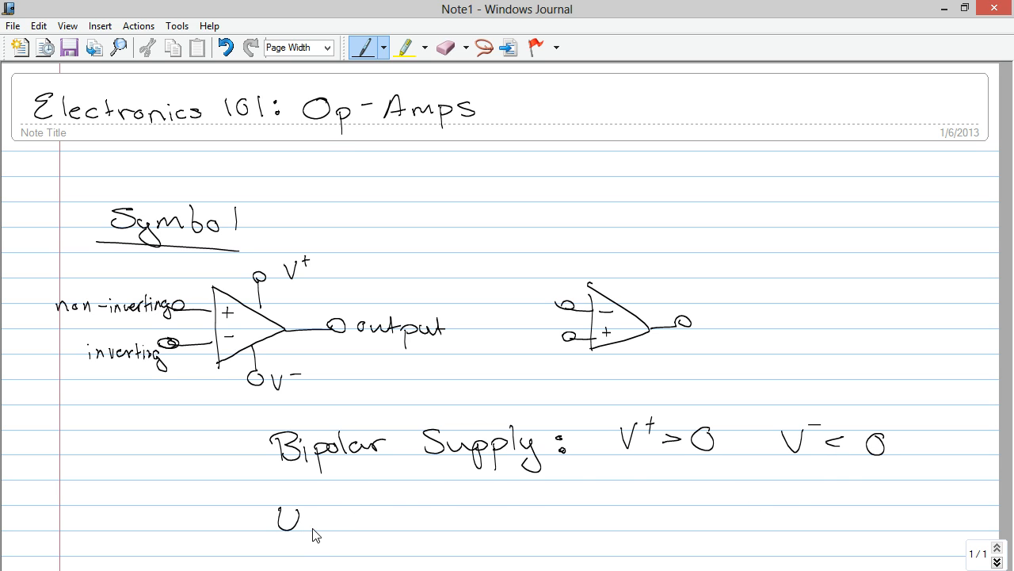
{"action": "left_click_drag", "start_coordinate": [297, 527], "coordinate": [373, 527]}
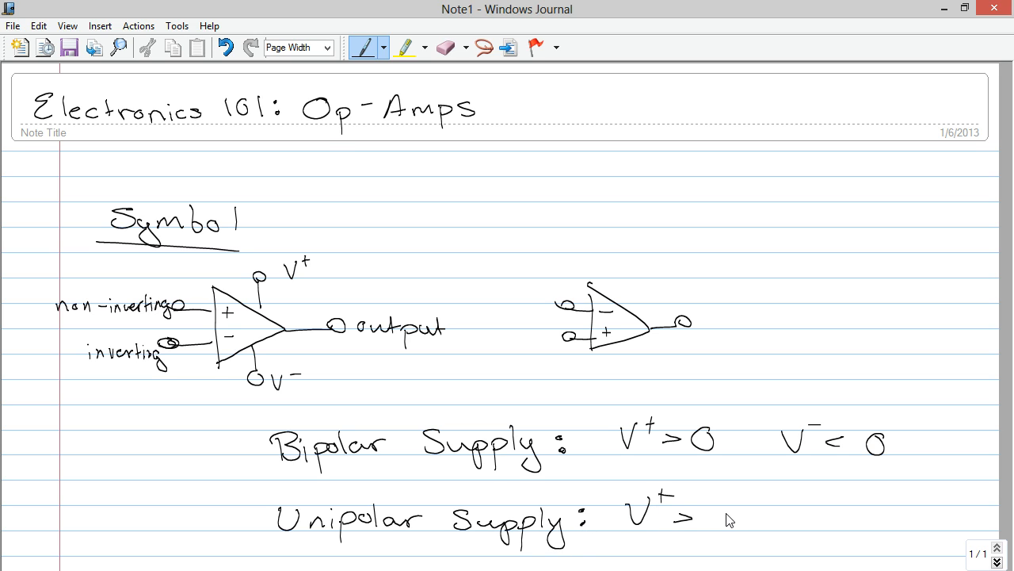
{"action": "left_click_drag", "start_coordinate": [717, 523], "coordinate": [824, 515]}
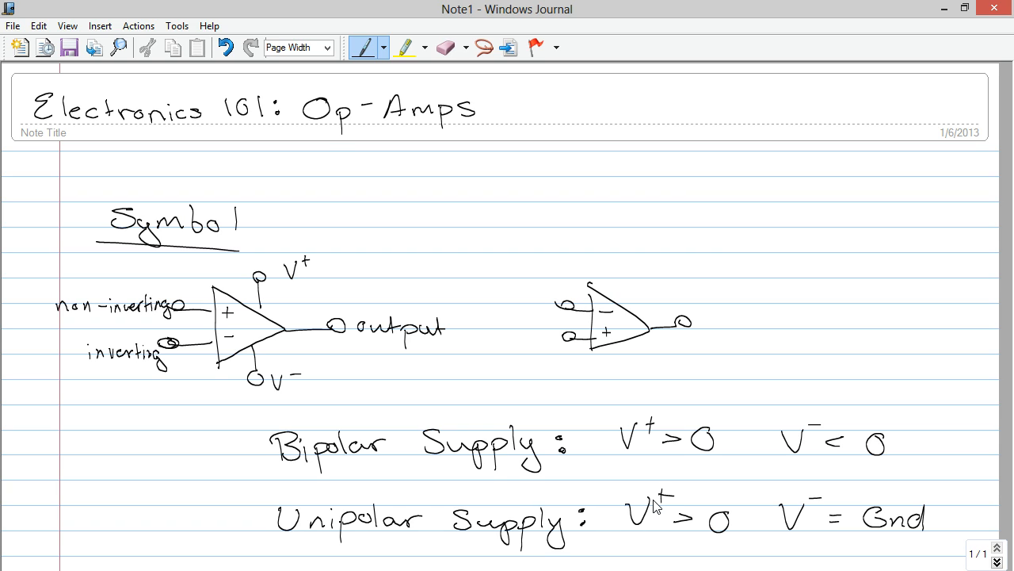
{"action": "mouse_move", "coordinate": [691, 440]}
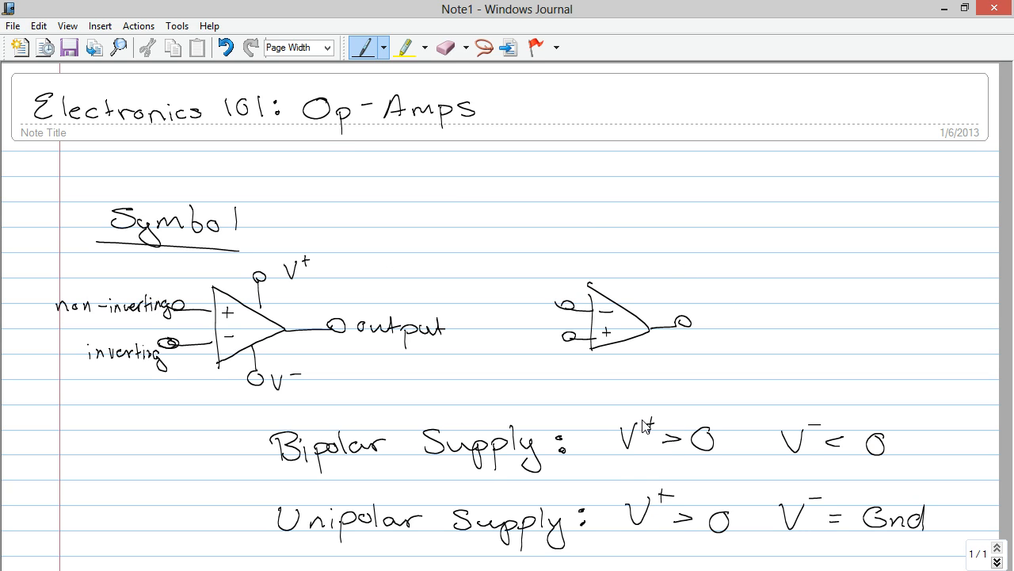
{"action": "mouse_move", "coordinate": [790, 468]}
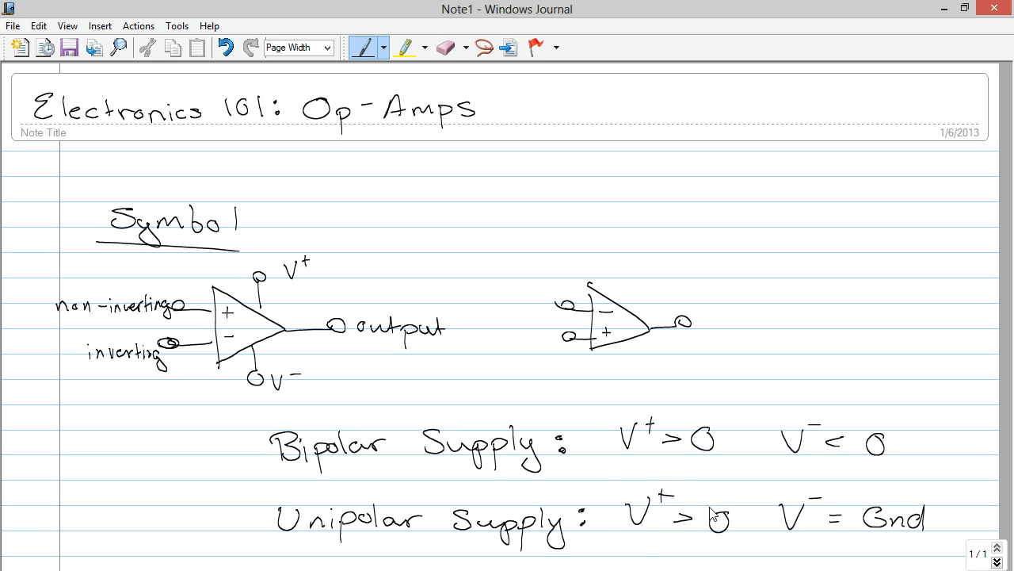
{"action": "mouse_move", "coordinate": [846, 533]}
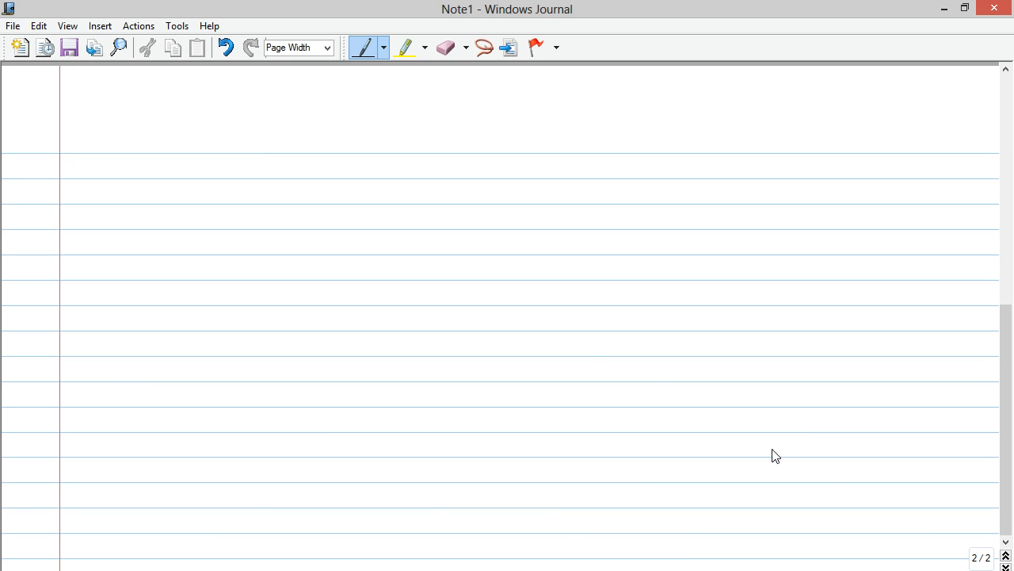
{"action": "mouse_move", "coordinate": [332, 265]}
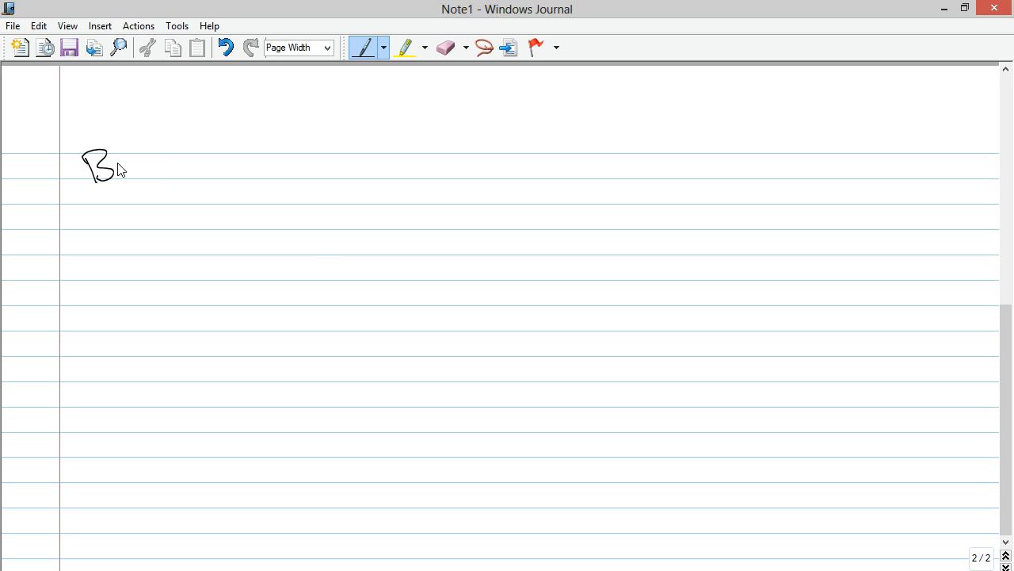
Handwrite an underlined 'Buffer' heading at the top of page 2.
{"action": "left_click_drag", "start_coordinate": [111, 182], "coordinate": [202, 155]}
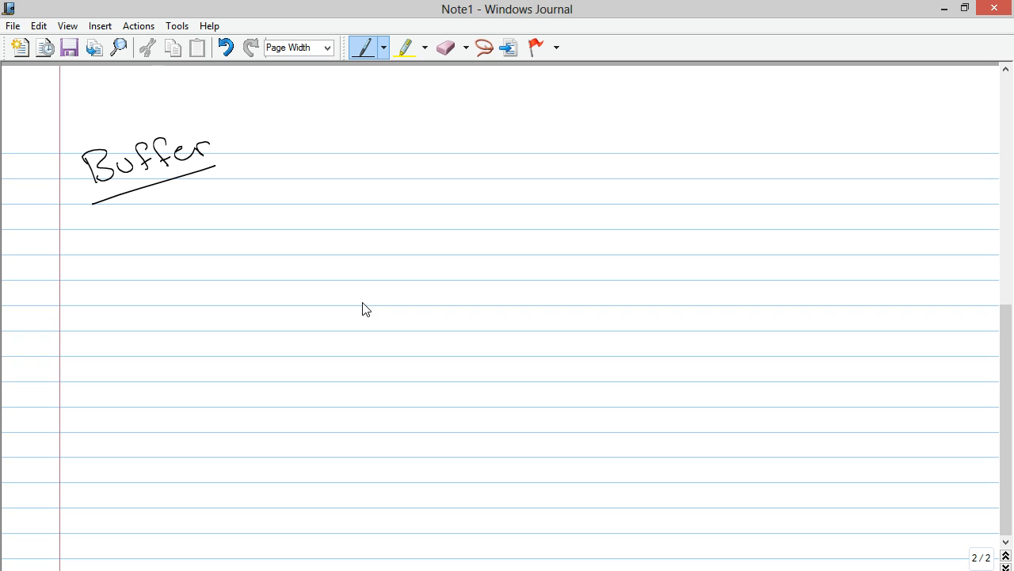
{"action": "mouse_move", "coordinate": [996, 562]}
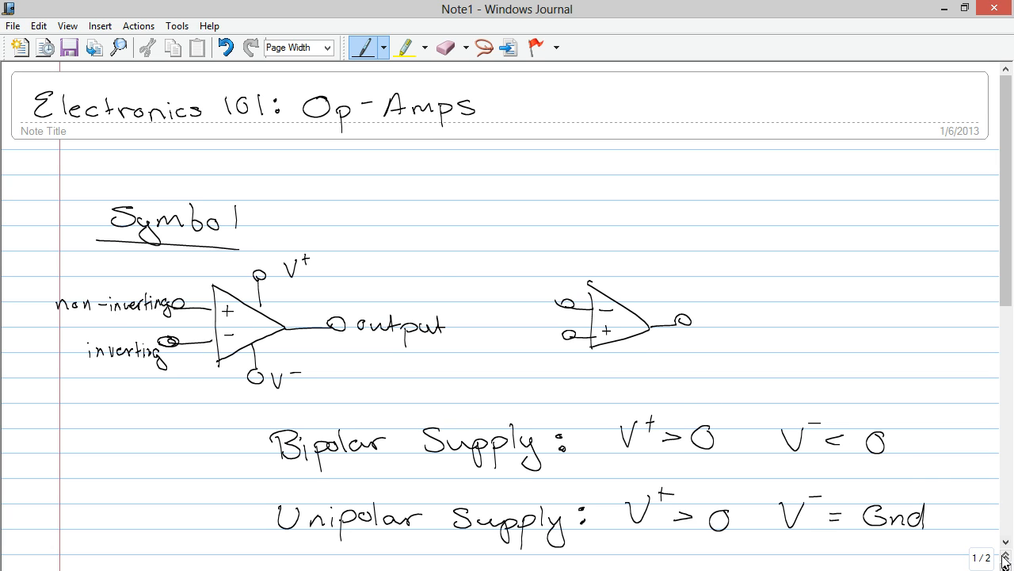
{"action": "scroll", "scroll_direction": "down", "scroll_amount": 3}
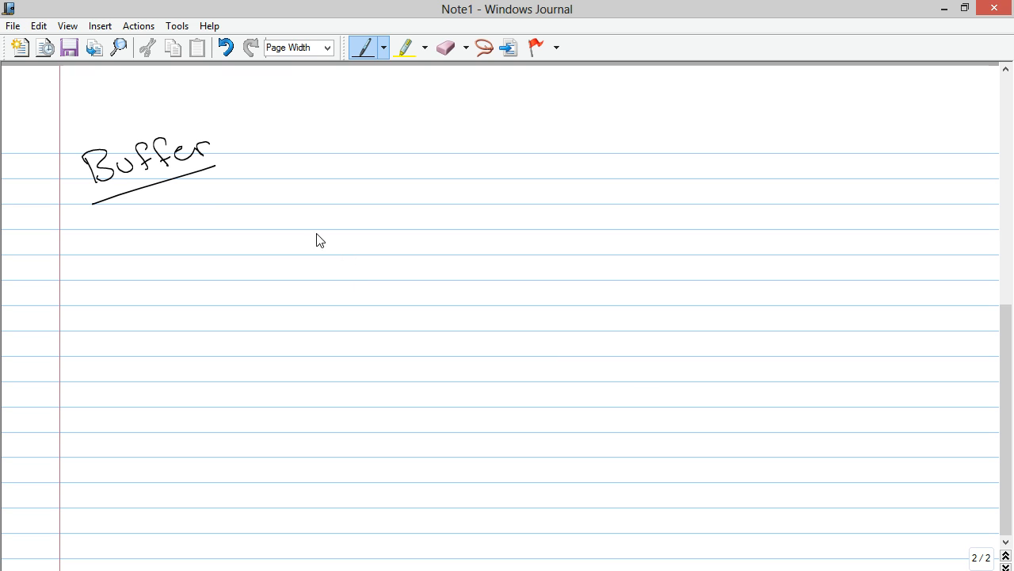
{"action": "mouse_move", "coordinate": [246, 220]}
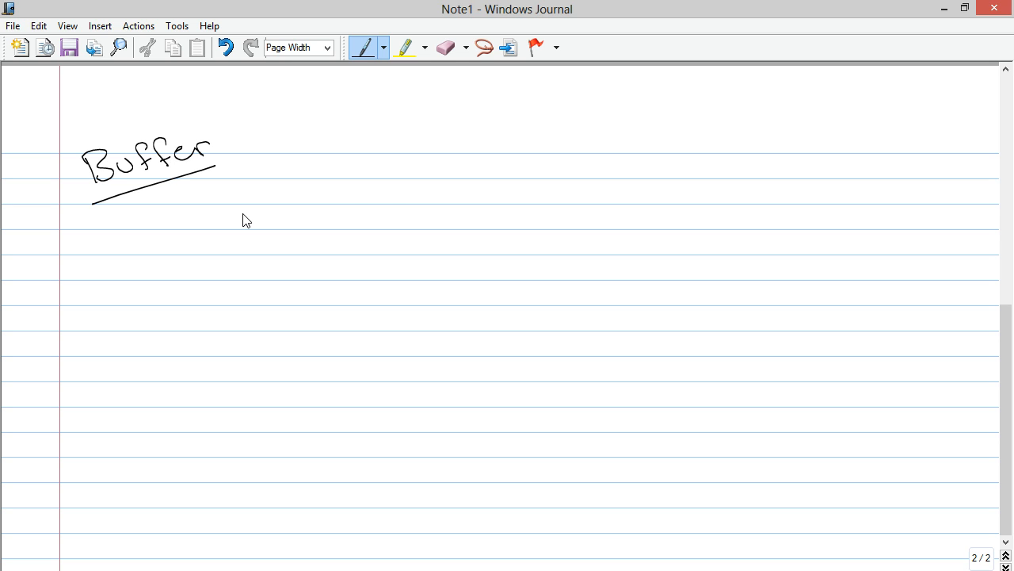
{"action": "mouse_move", "coordinate": [247, 242]}
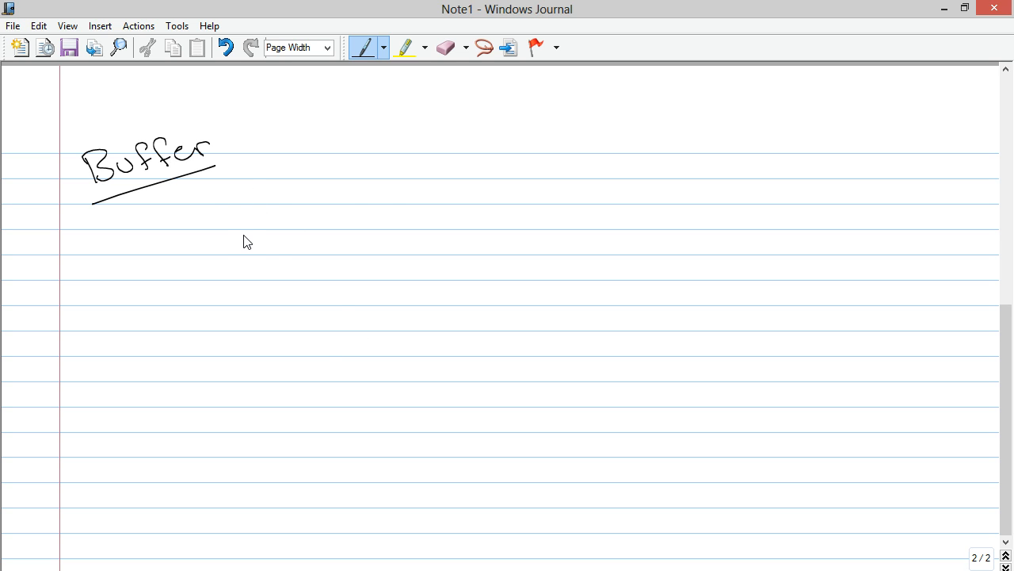
{"action": "mouse_move", "coordinate": [265, 211]}
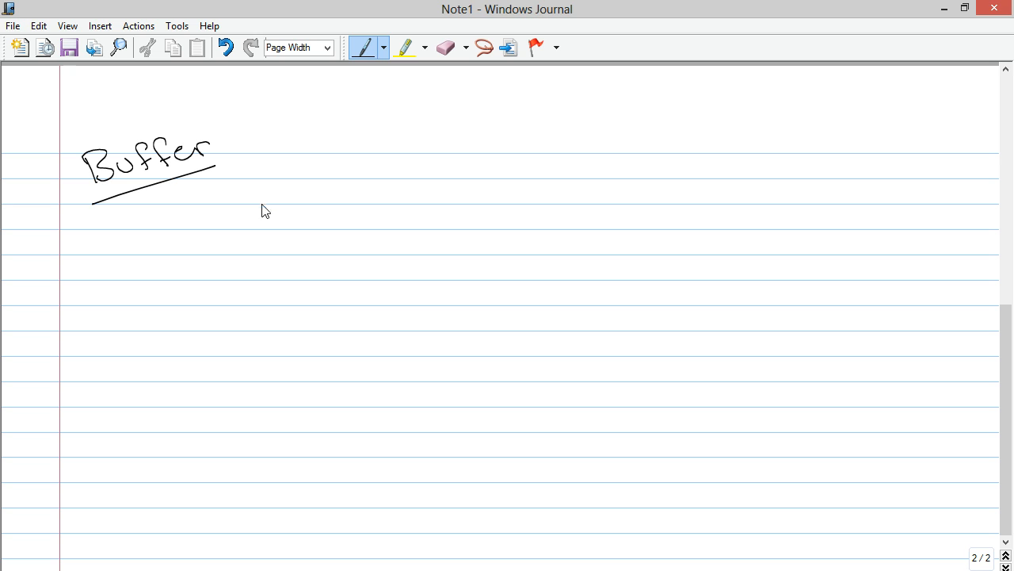
{"action": "mouse_move", "coordinate": [309, 199]}
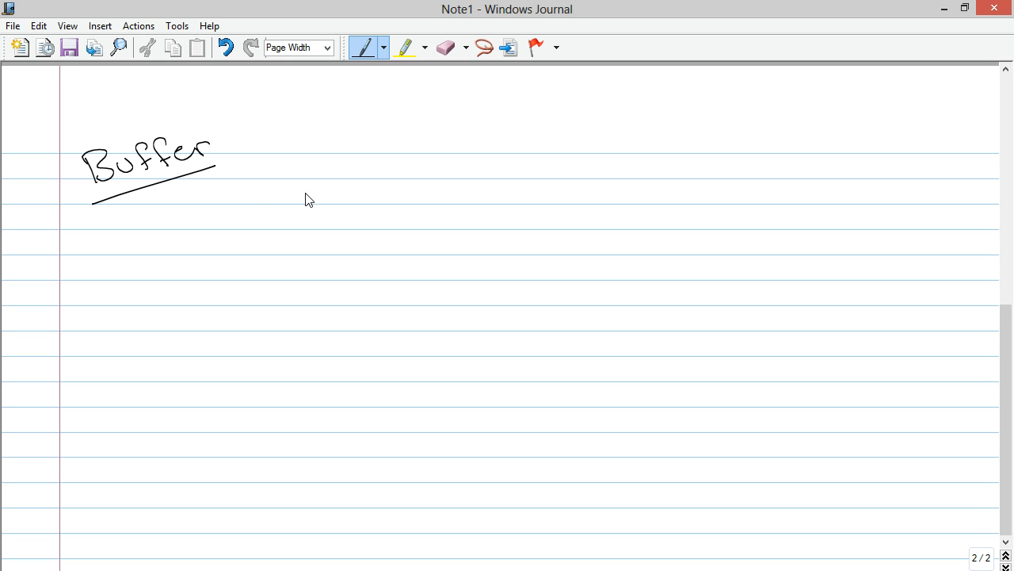
Draw the buffer op-amp triangle with output terminal and feedback loop to the − input.
{"action": "left_click_drag", "start_coordinate": [305, 194], "coordinate": [361, 241]}
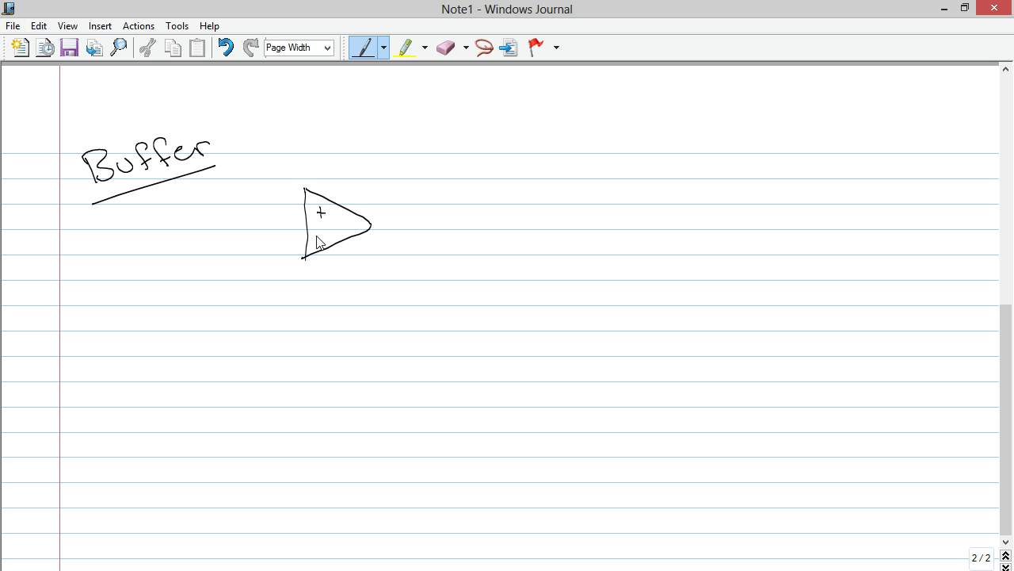
{"action": "left_click_drag", "start_coordinate": [371, 227], "coordinate": [419, 226]}
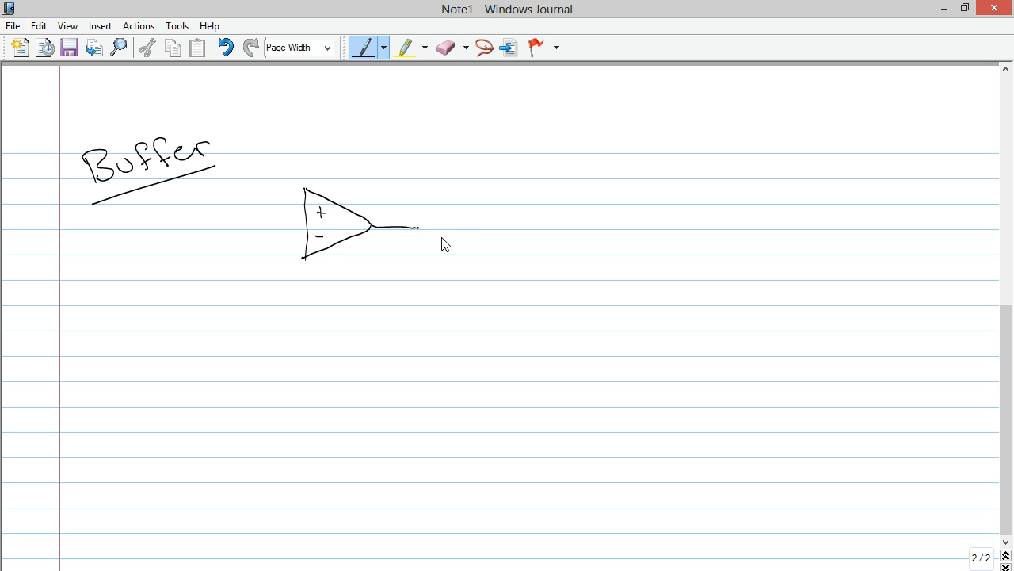
{"action": "left_click_drag", "start_coordinate": [416, 225], "coordinate": [428, 230]}
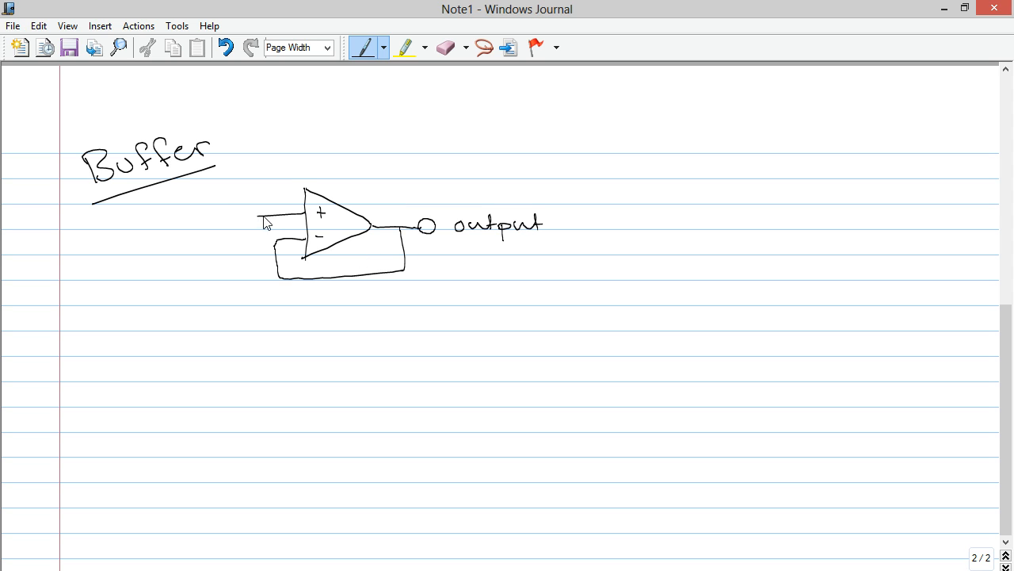
Label the input Vin and output Vout, then write the equation Vin = Vout.
{"action": "left_click_drag", "start_coordinate": [224, 215], "coordinate": [285, 219]}
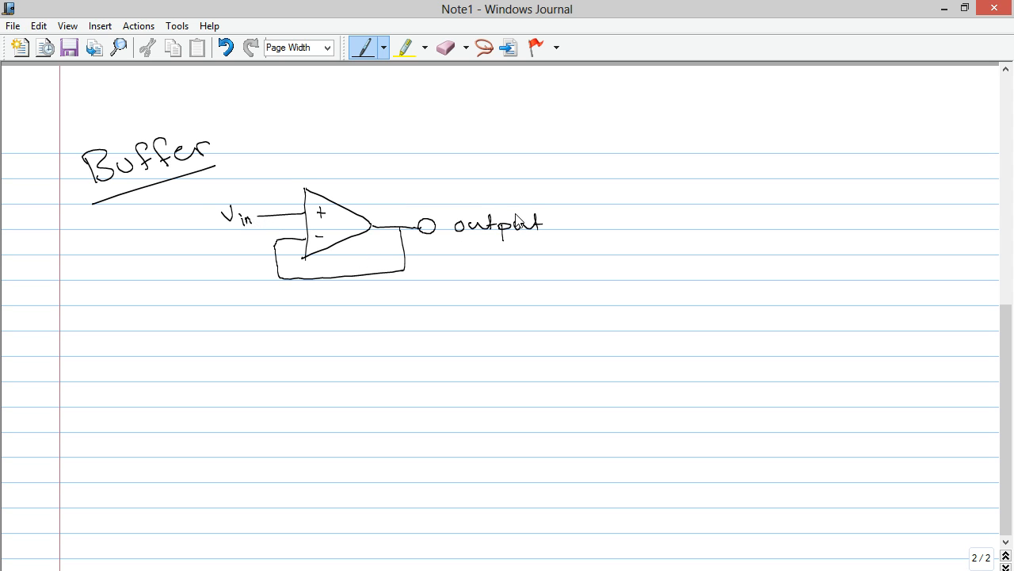
{"action": "left_click_drag", "start_coordinate": [483, 198], "coordinate": [527, 190]}
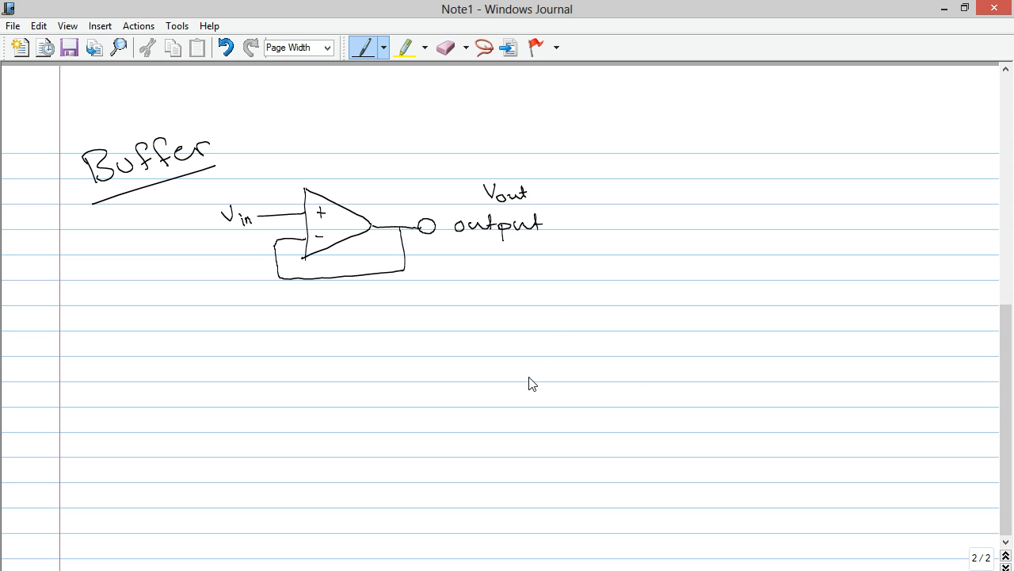
{"action": "left_click_drag", "start_coordinate": [503, 269], "coordinate": [547, 297]}
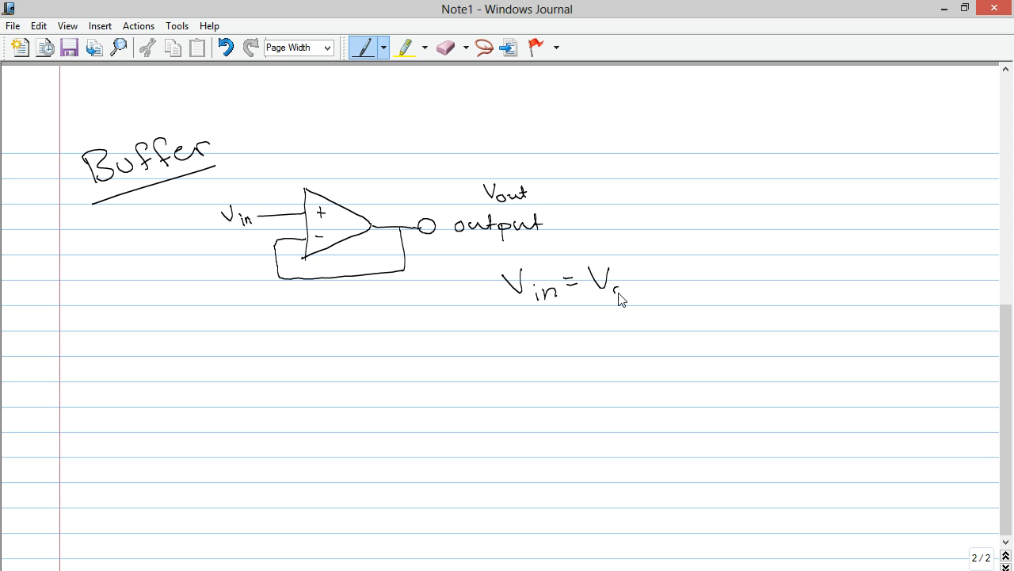
{"action": "left_click_drag", "start_coordinate": [610, 286], "coordinate": [650, 289]}
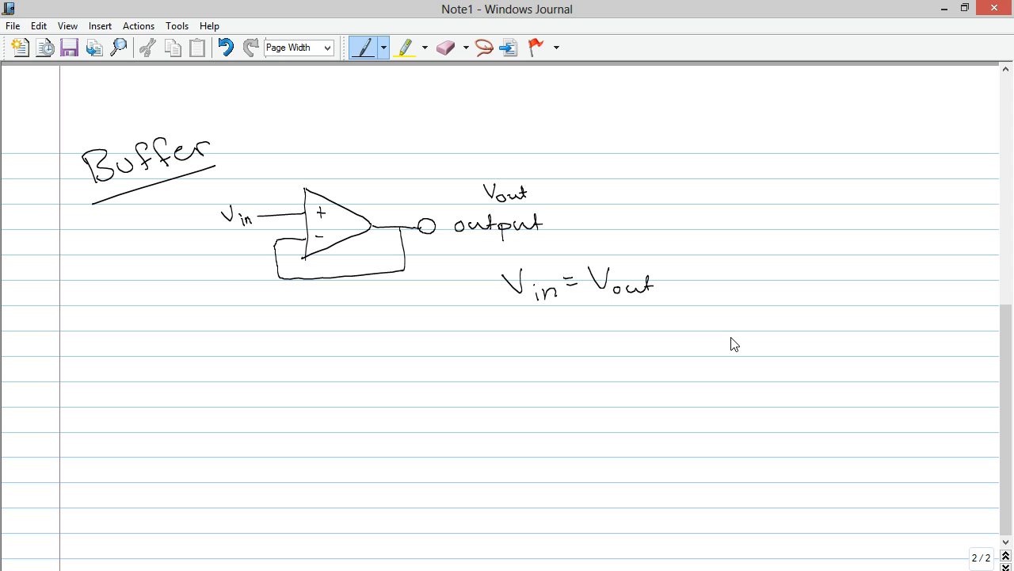
{"action": "mouse_move", "coordinate": [219, 394]}
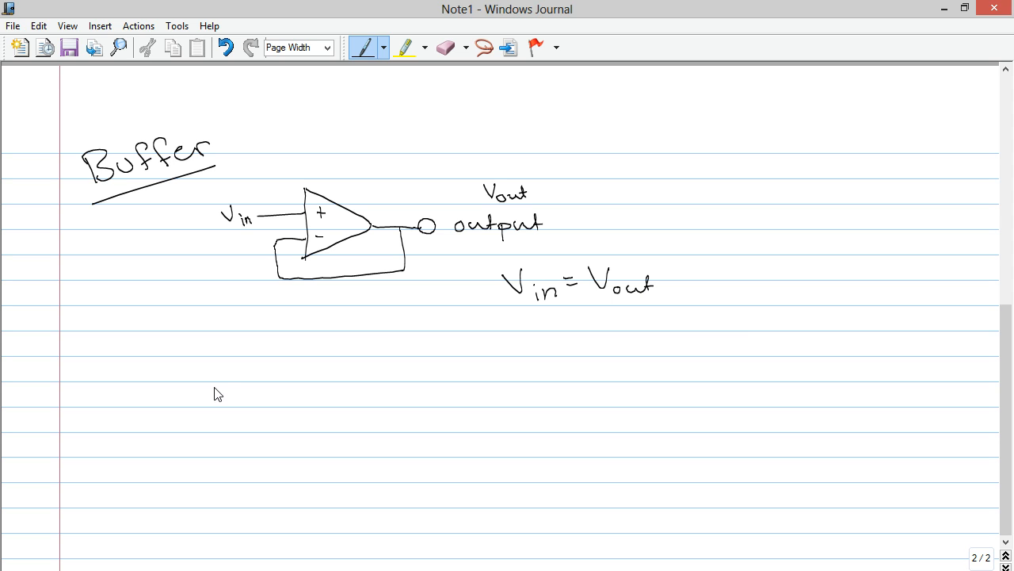
{"action": "mouse_move", "coordinate": [371, 170]}
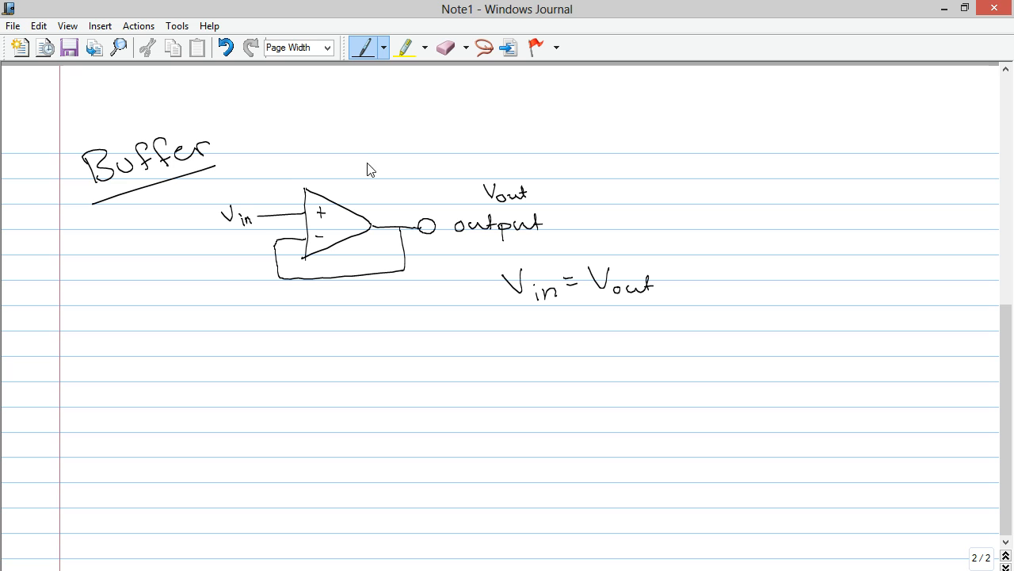
{"action": "mouse_move", "coordinate": [600, 194]}
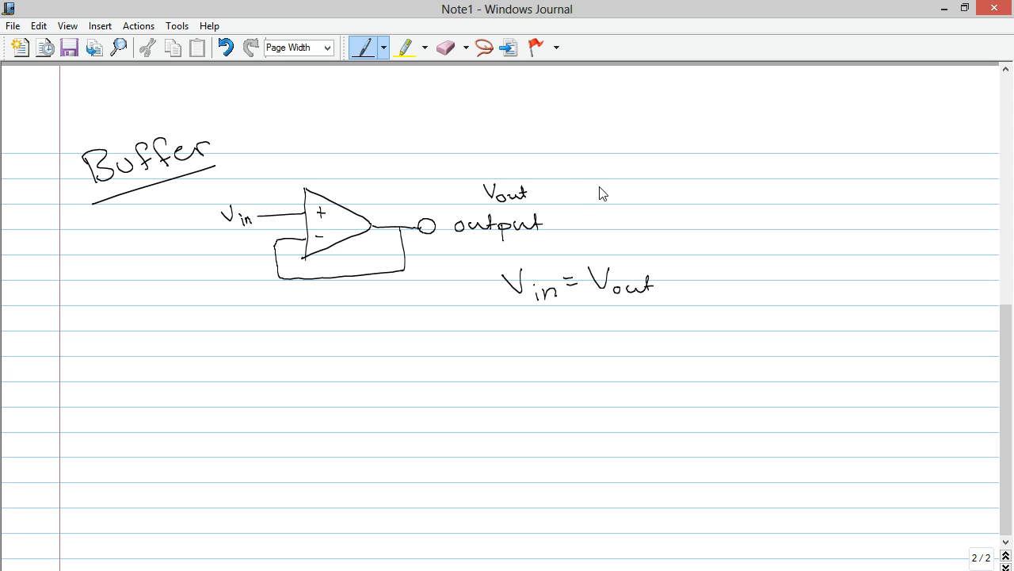
{"action": "mouse_move", "coordinate": [543, 233]}
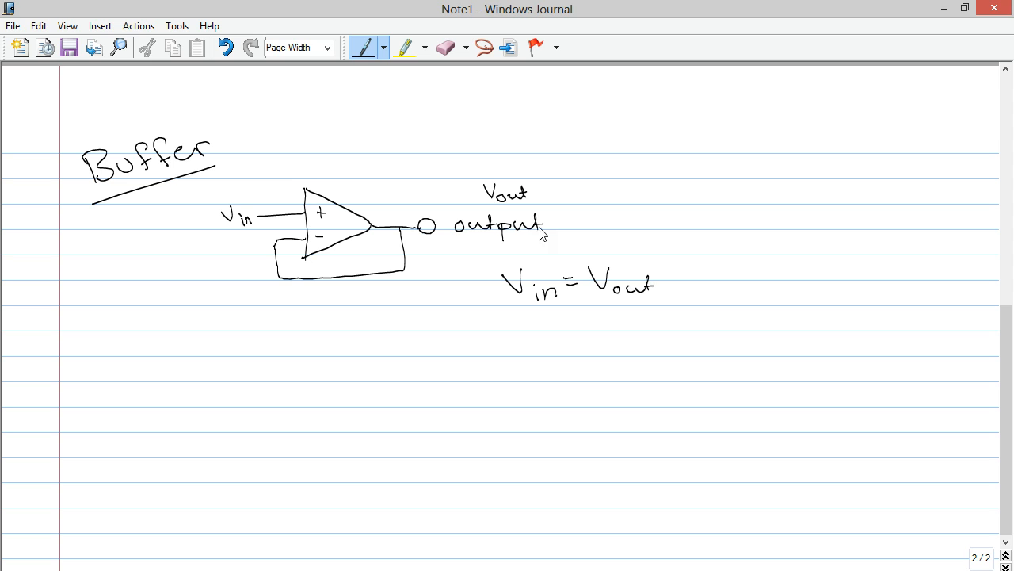
{"action": "mouse_move", "coordinate": [729, 151]}
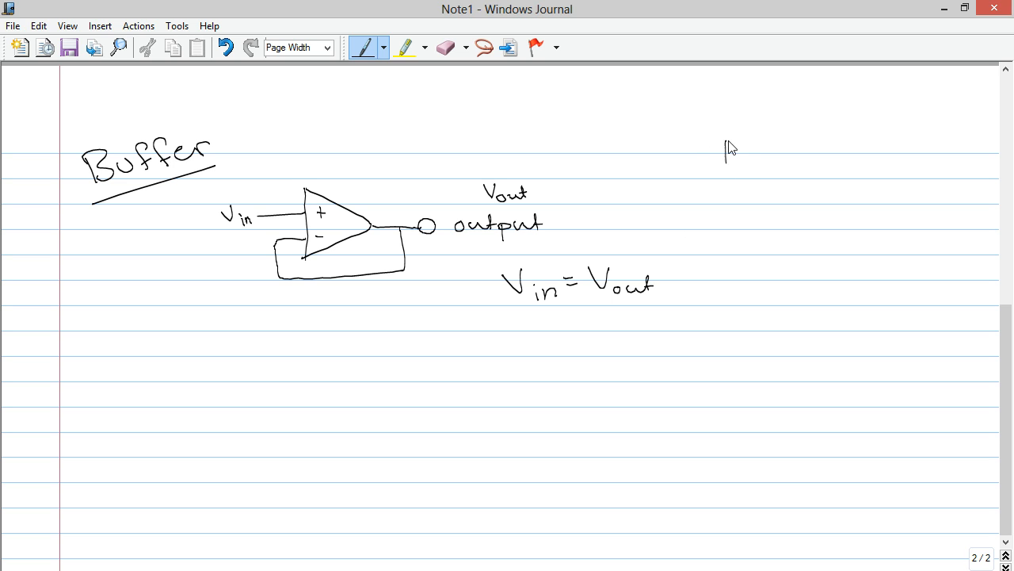
{"action": "left_click_drag", "start_coordinate": [689, 153], "coordinate": [749, 154]}
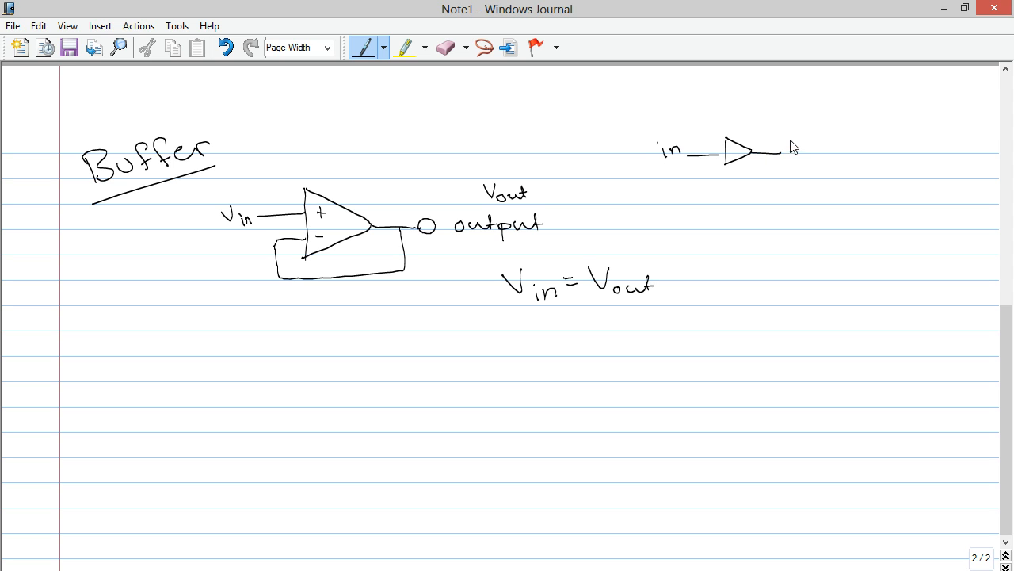
{"action": "left_click_drag", "start_coordinate": [784, 142], "coordinate": [828, 147]}
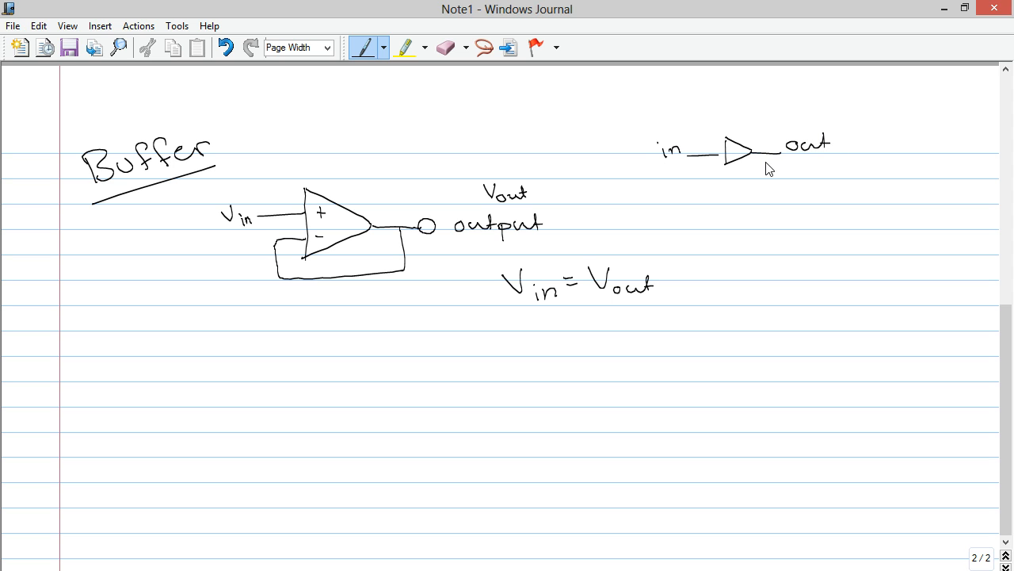
{"action": "mouse_move", "coordinate": [761, 153]}
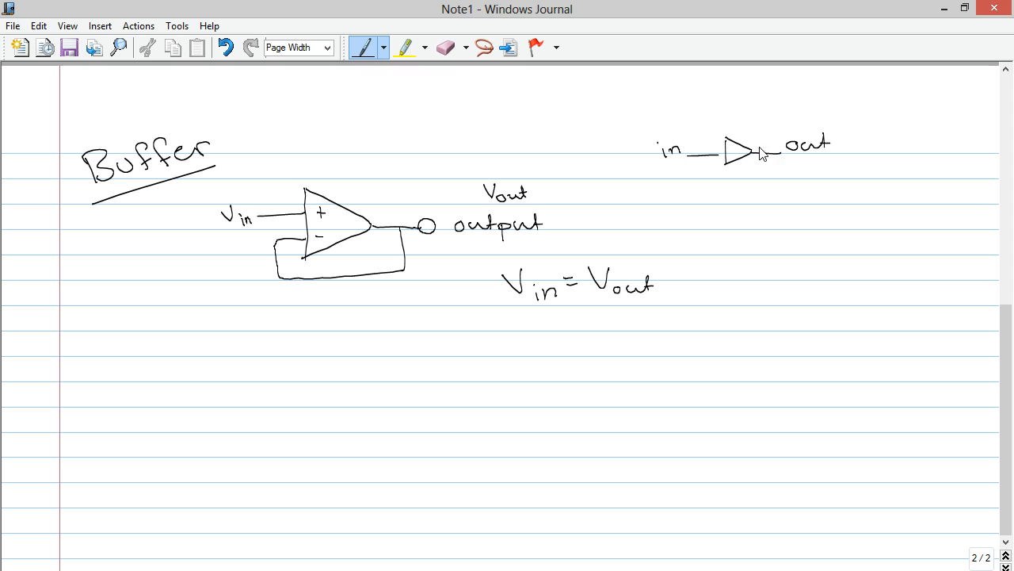
{"action": "mouse_move", "coordinate": [867, 172]}
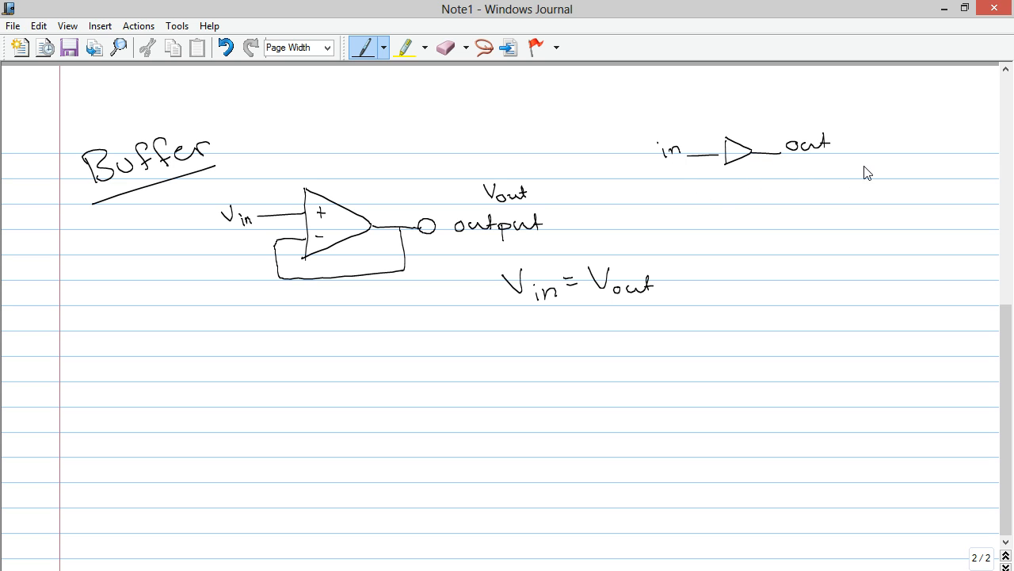
{"action": "mouse_move", "coordinate": [733, 259]}
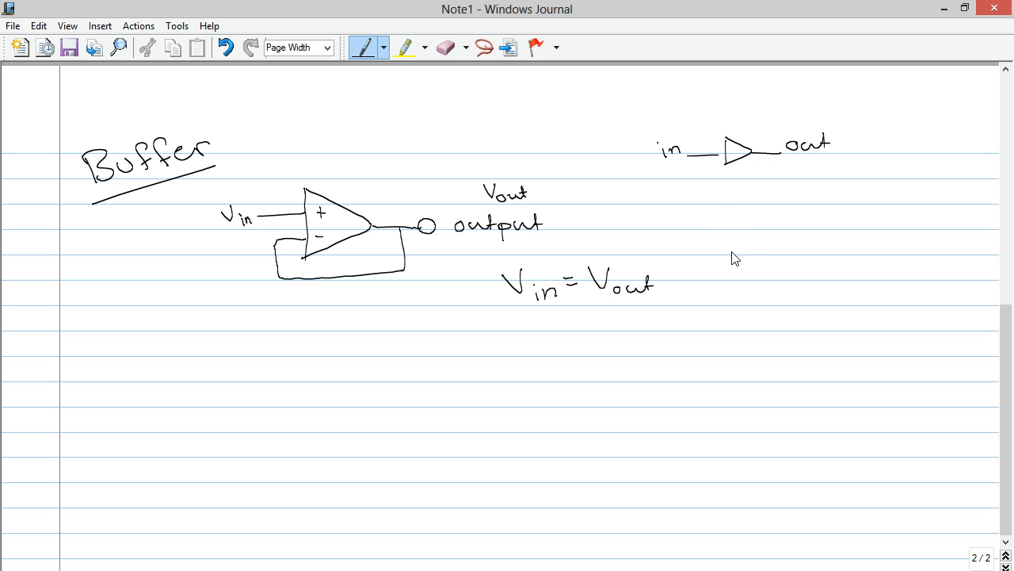
{"action": "mouse_move", "coordinate": [725, 220]}
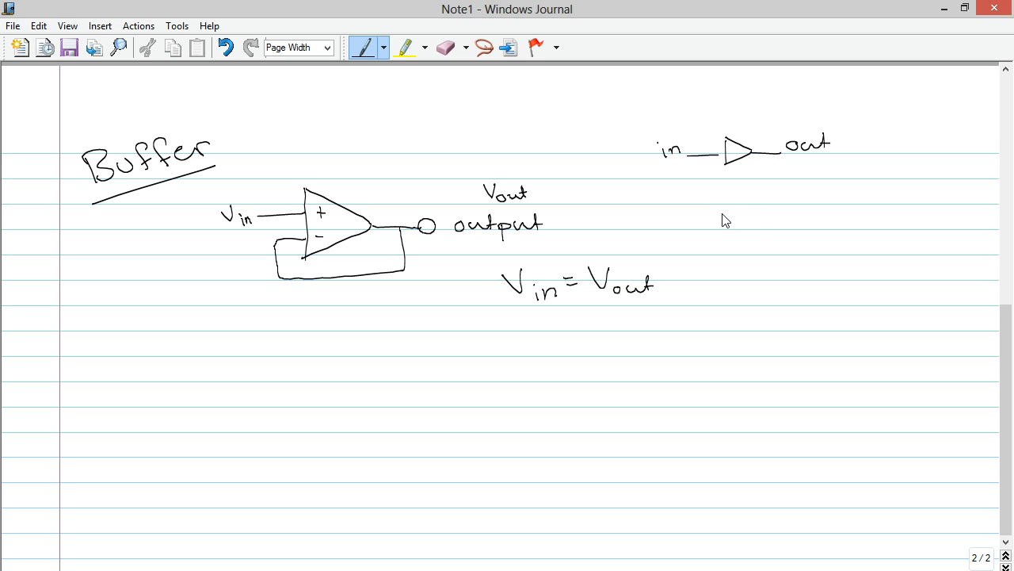
{"action": "left_click_drag", "start_coordinate": [717, 229], "coordinate": [765, 226]}
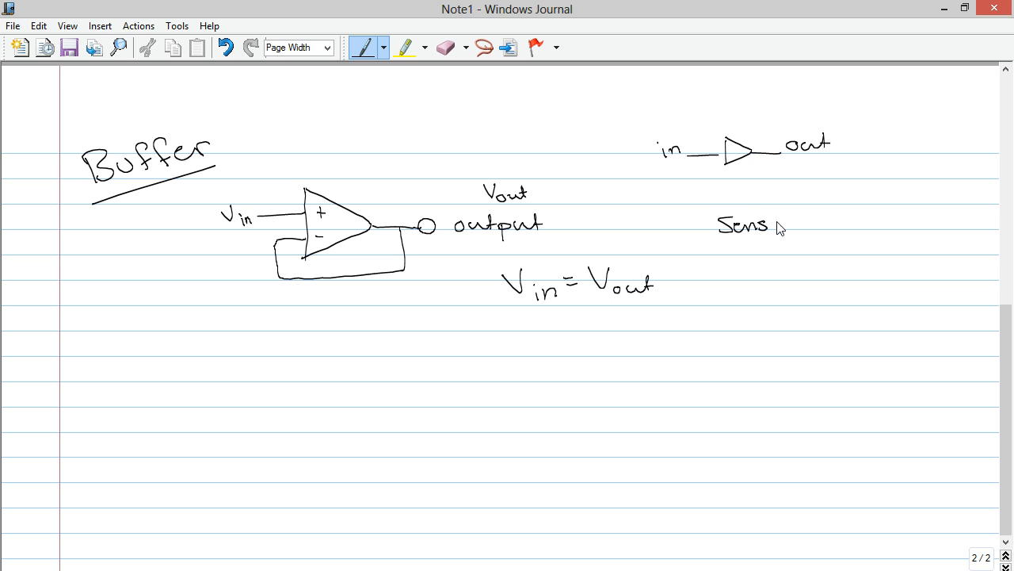
{"action": "left_click_drag", "start_coordinate": [760, 226], "coordinate": [824, 226]}
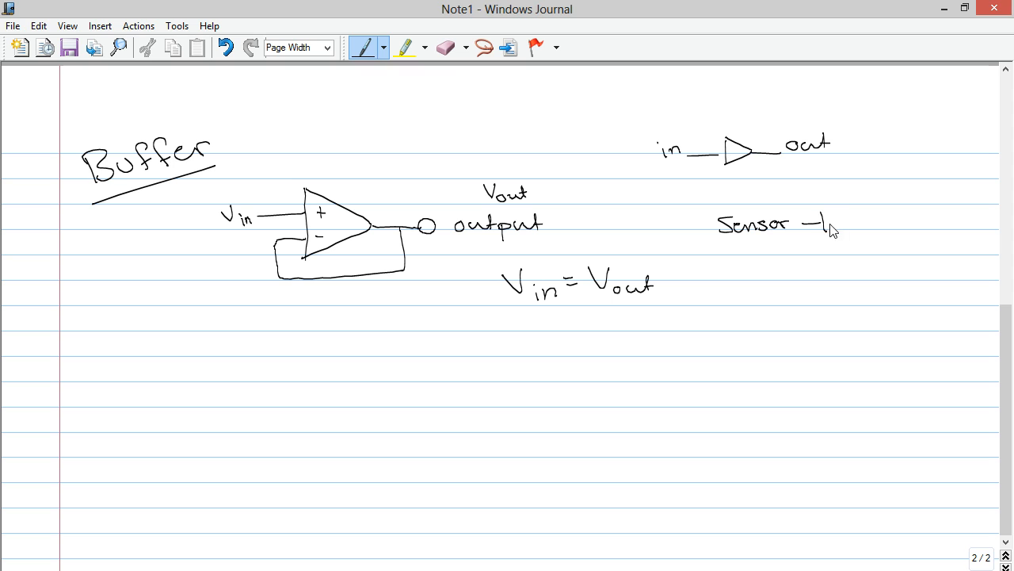
{"action": "left_click_drag", "start_coordinate": [825, 230], "coordinate": [872, 218]}
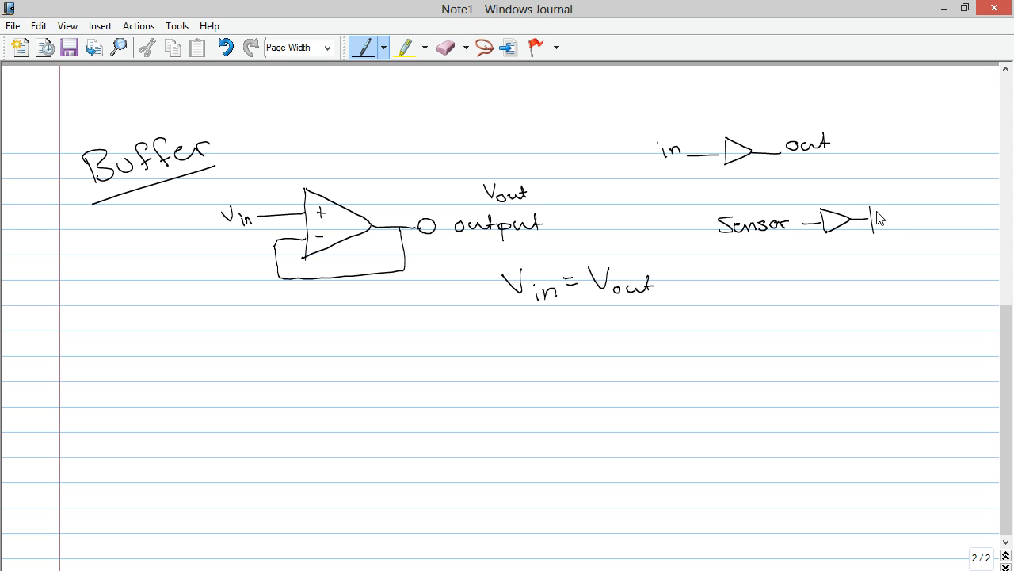
{"action": "left_click_drag", "start_coordinate": [868, 230], "coordinate": [927, 214]}
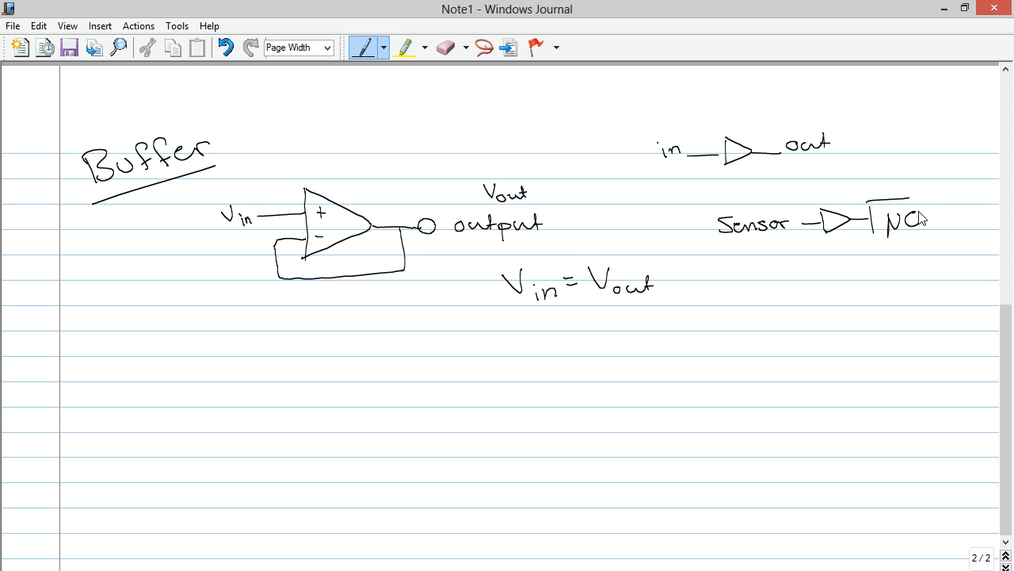
{"action": "left_click_drag", "start_coordinate": [872, 198], "coordinate": [935, 237]}
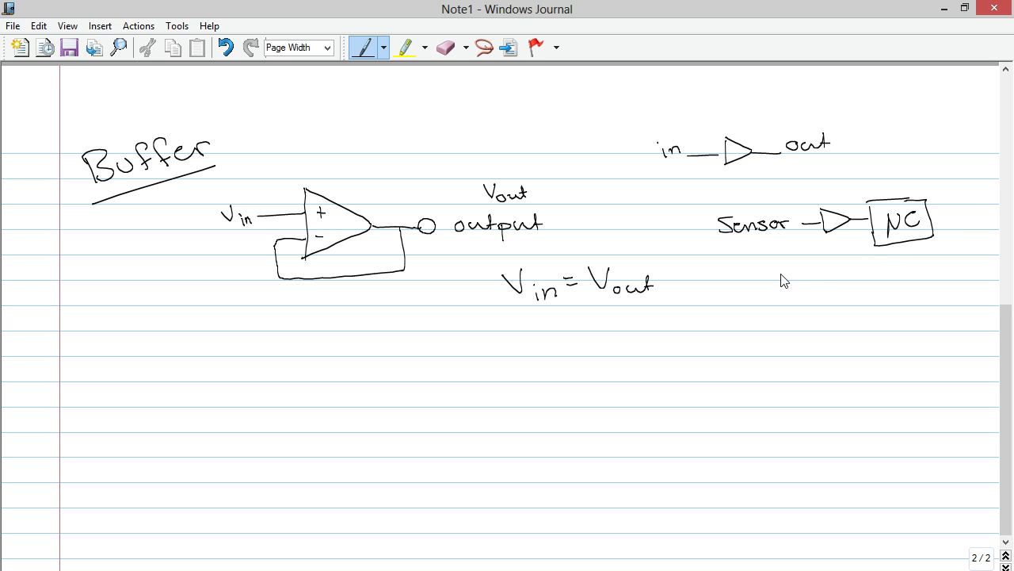
{"action": "mouse_move", "coordinate": [801, 273]}
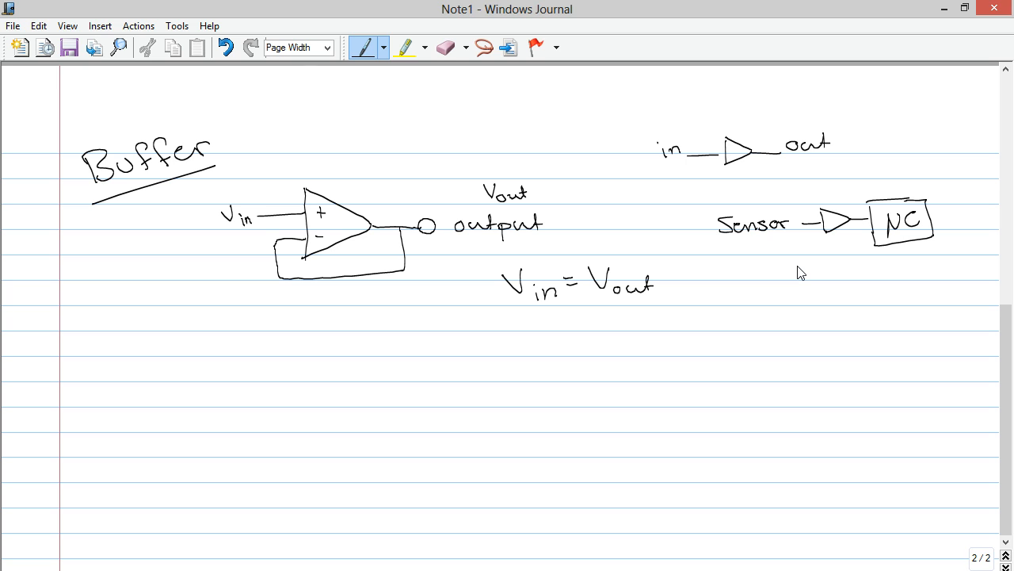
{"action": "mouse_move", "coordinate": [355, 247]}
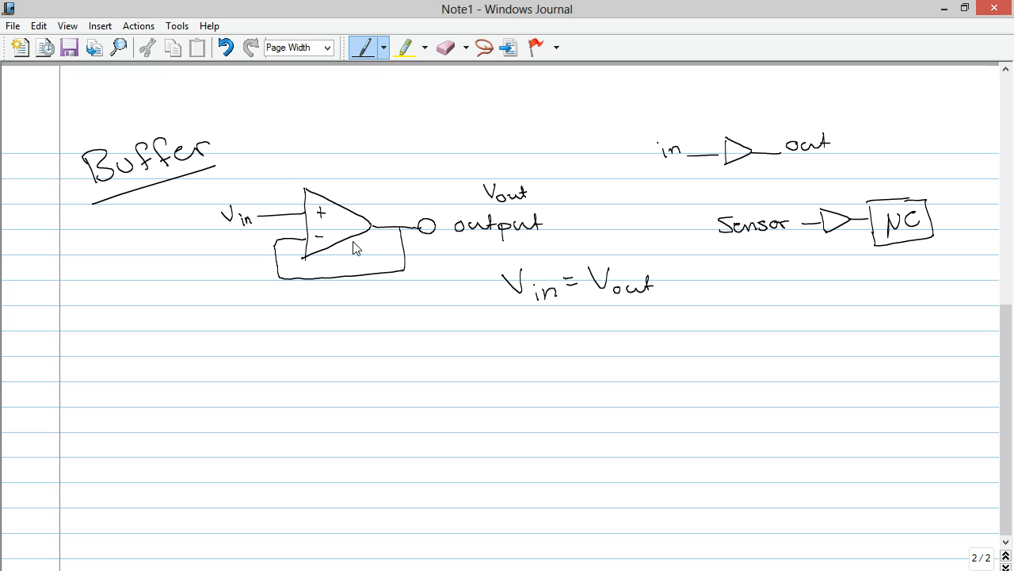
{"action": "mouse_move", "coordinate": [316, 258]}
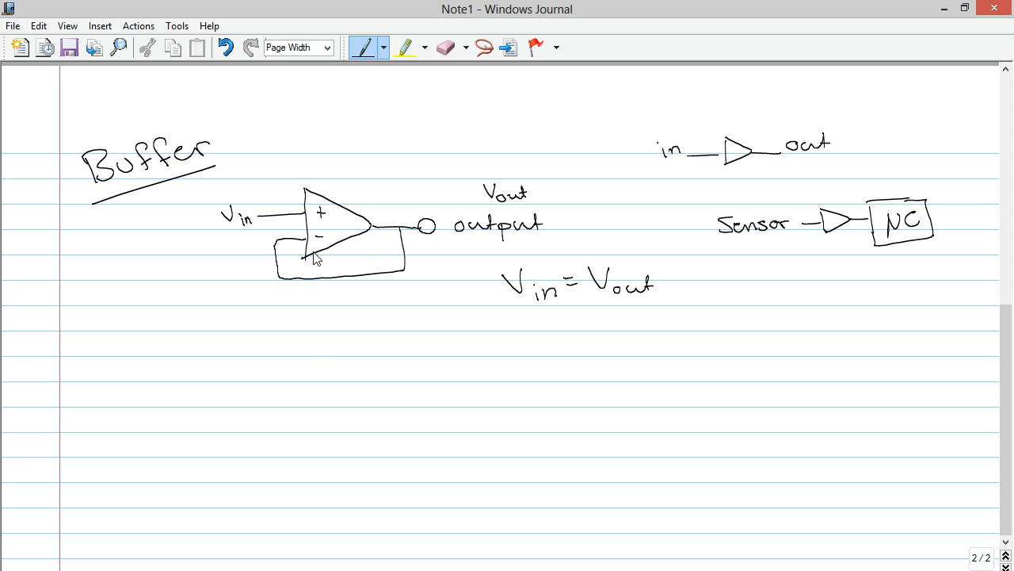
{"action": "mouse_move", "coordinate": [311, 356]}
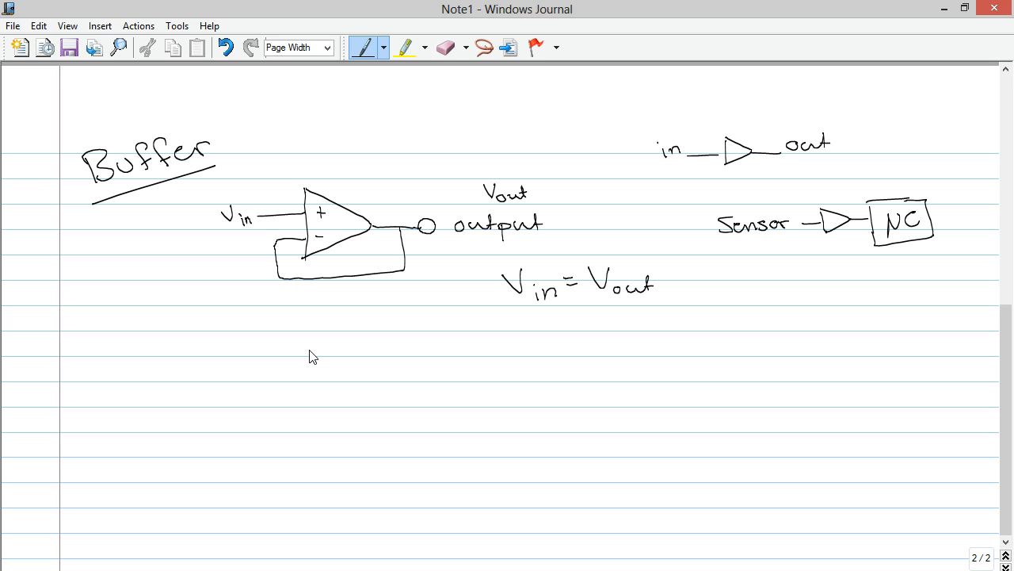
{"action": "mouse_move", "coordinate": [750, 263]}
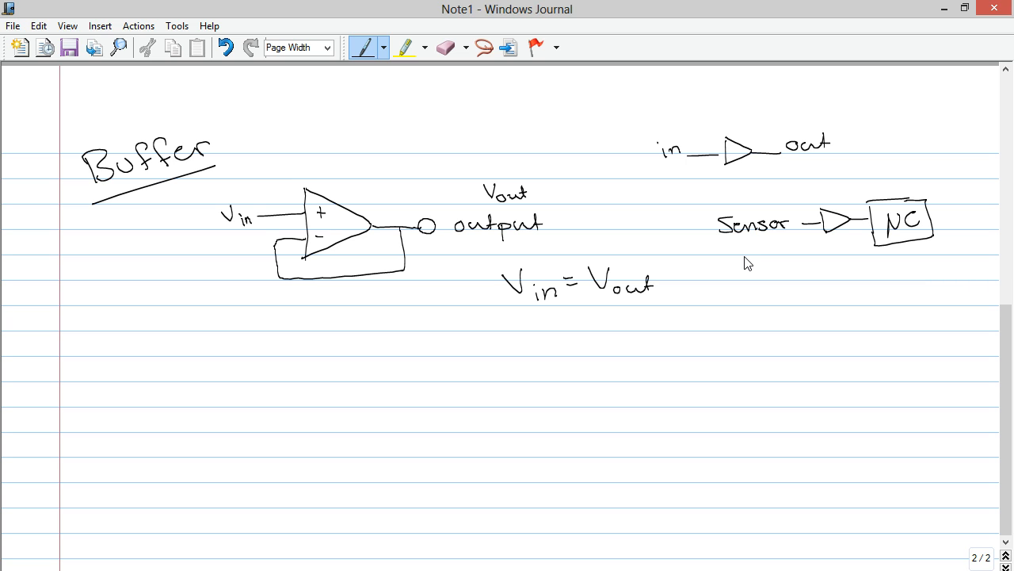
{"action": "mouse_move", "coordinate": [501, 301]}
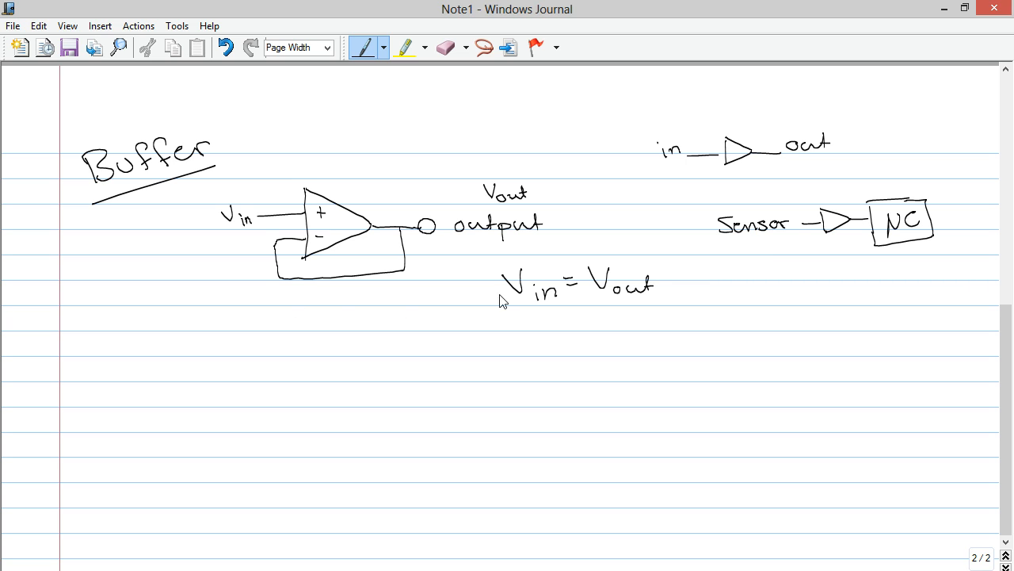
{"action": "mouse_move", "coordinate": [708, 318]}
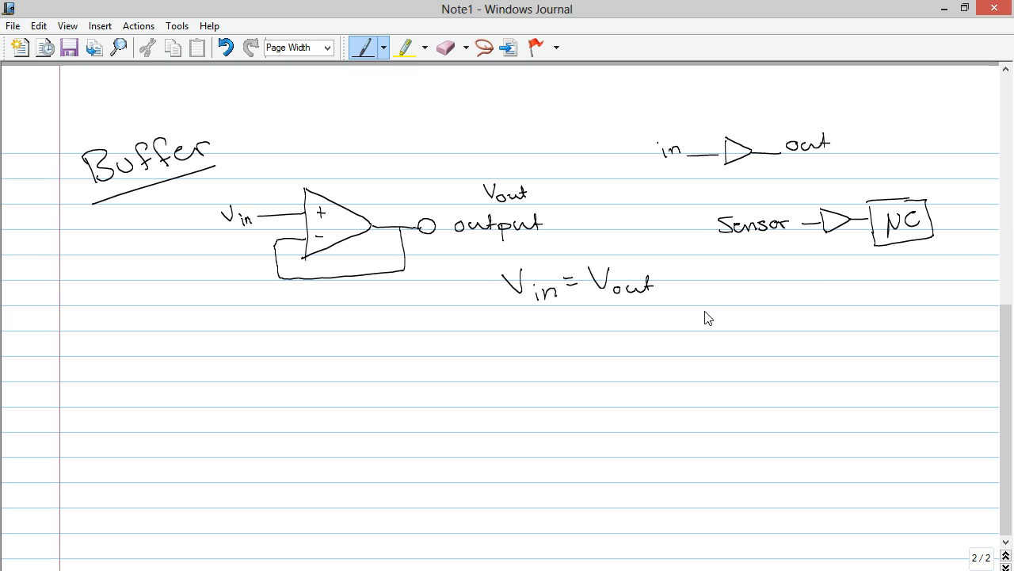
{"action": "mouse_move", "coordinate": [349, 361]}
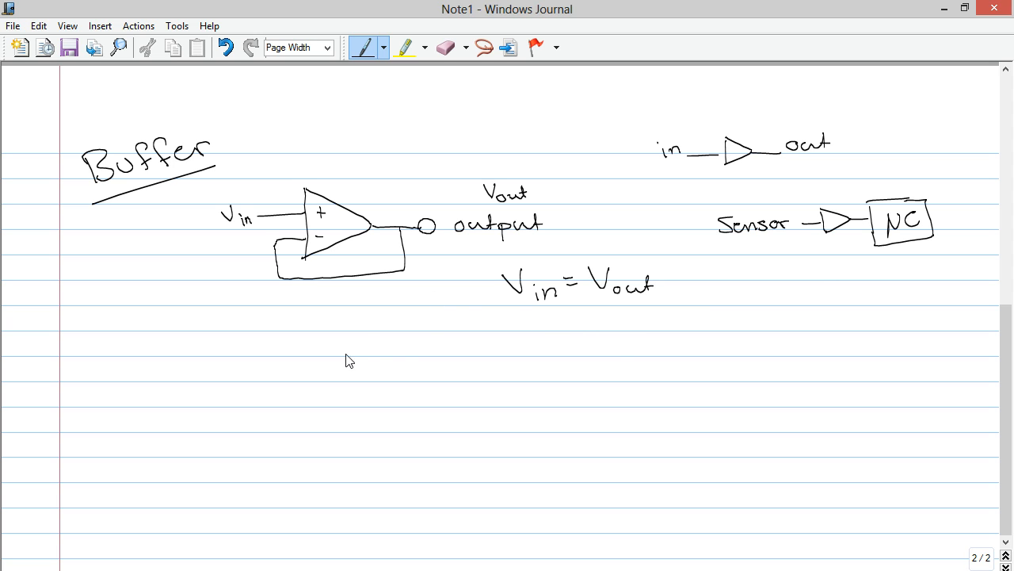
{"action": "mouse_move", "coordinate": [310, 297]}
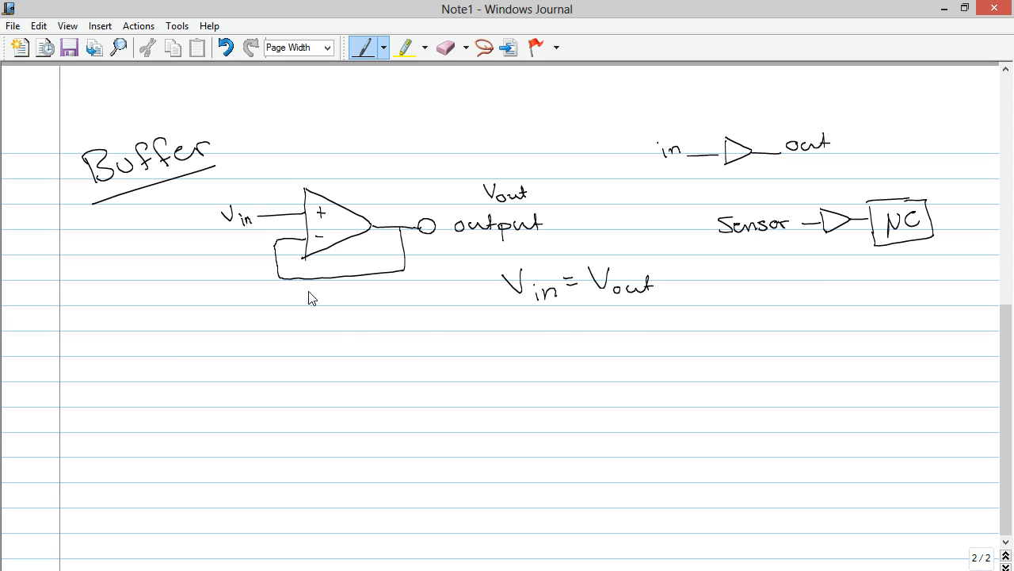
Handwrite 'Negative Feedback' below the buffer op-amp sketch.
{"action": "left_click_drag", "start_coordinate": [273, 325], "coordinate": [309, 317]}
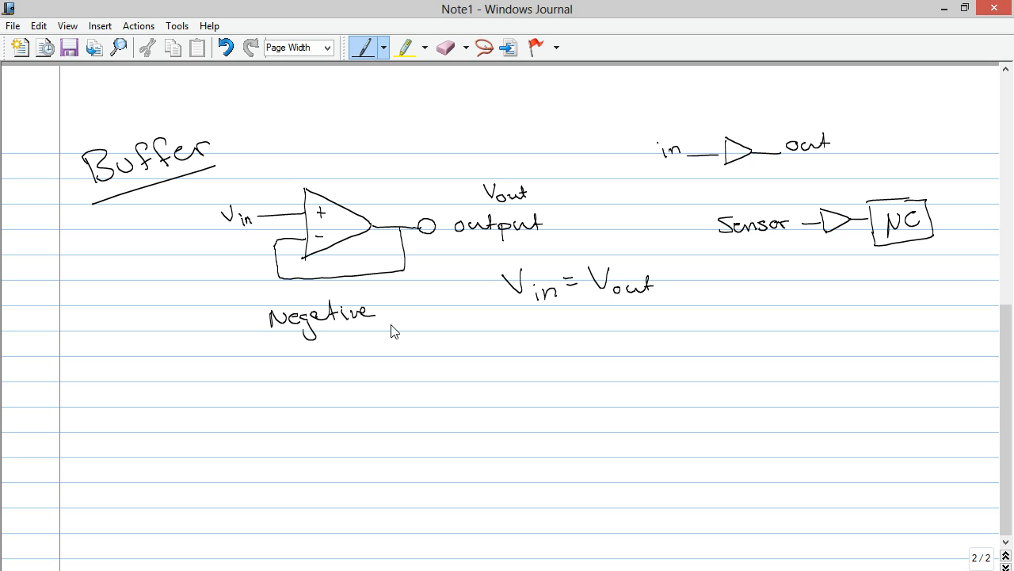
{"action": "left_click_drag", "start_coordinate": [373, 341], "coordinate": [428, 341]}
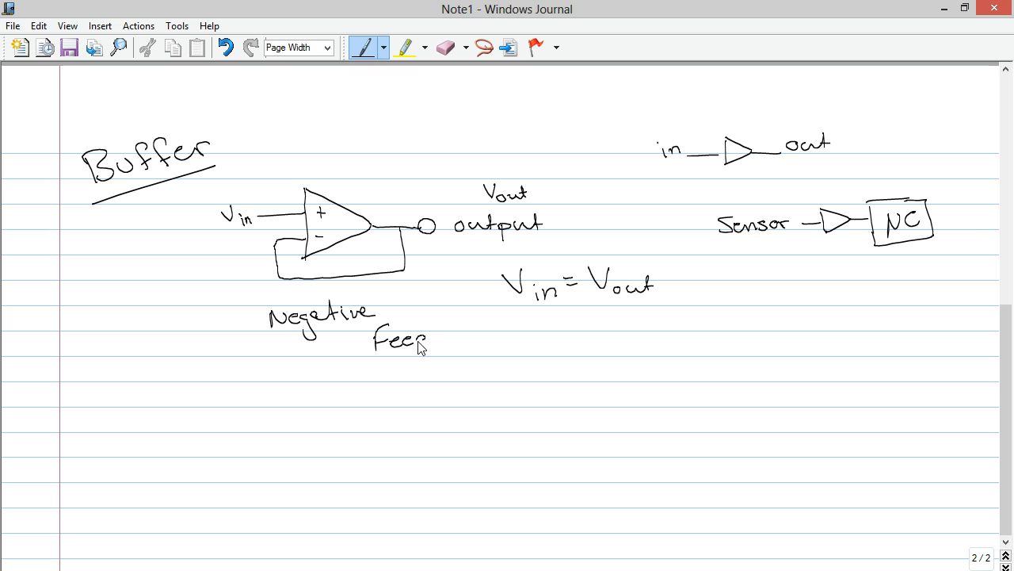
{"action": "left_click_drag", "start_coordinate": [404, 337], "coordinate": [499, 333]}
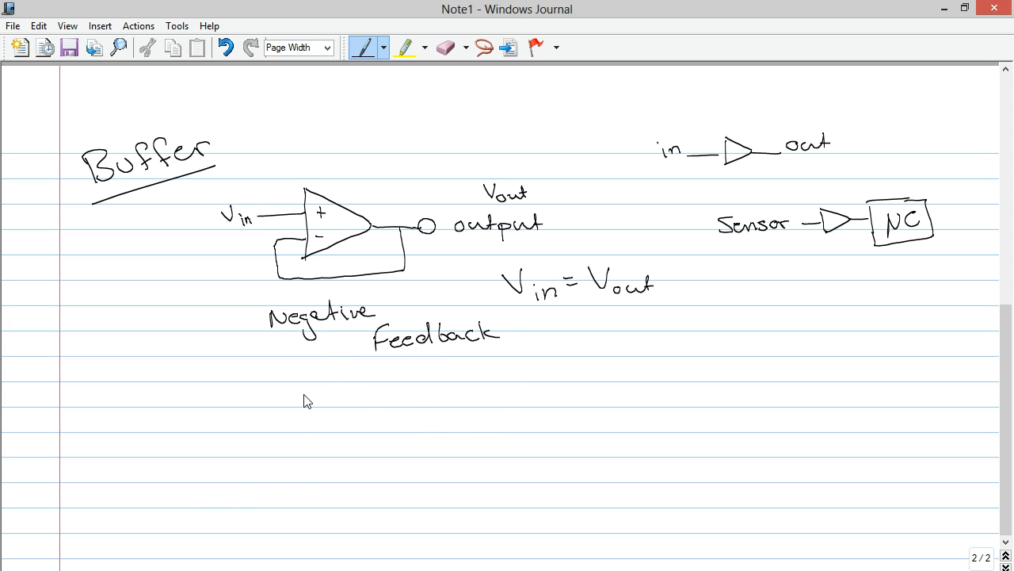
{"action": "mouse_move", "coordinate": [249, 509]}
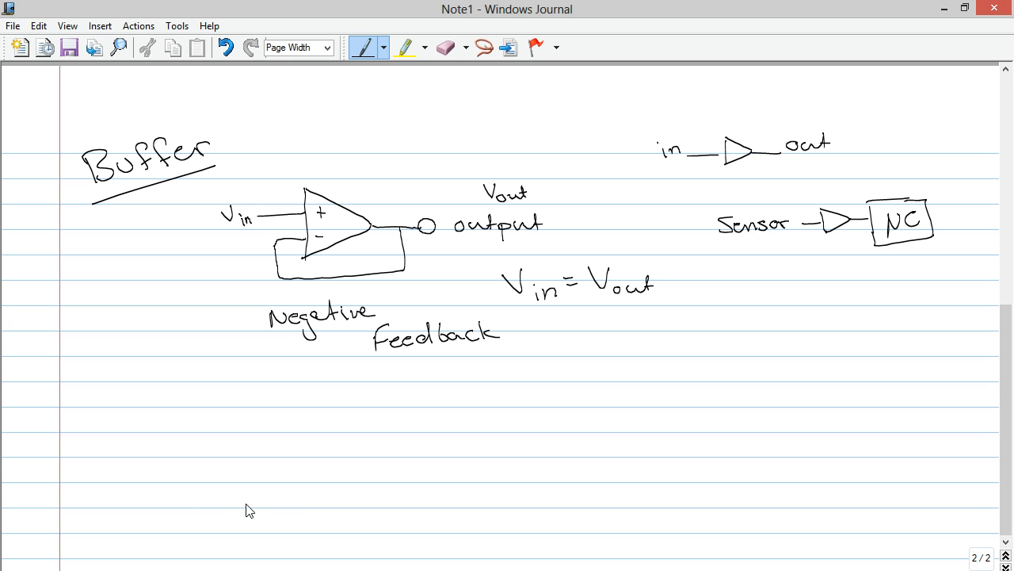
{"action": "mouse_move", "coordinate": [267, 180]}
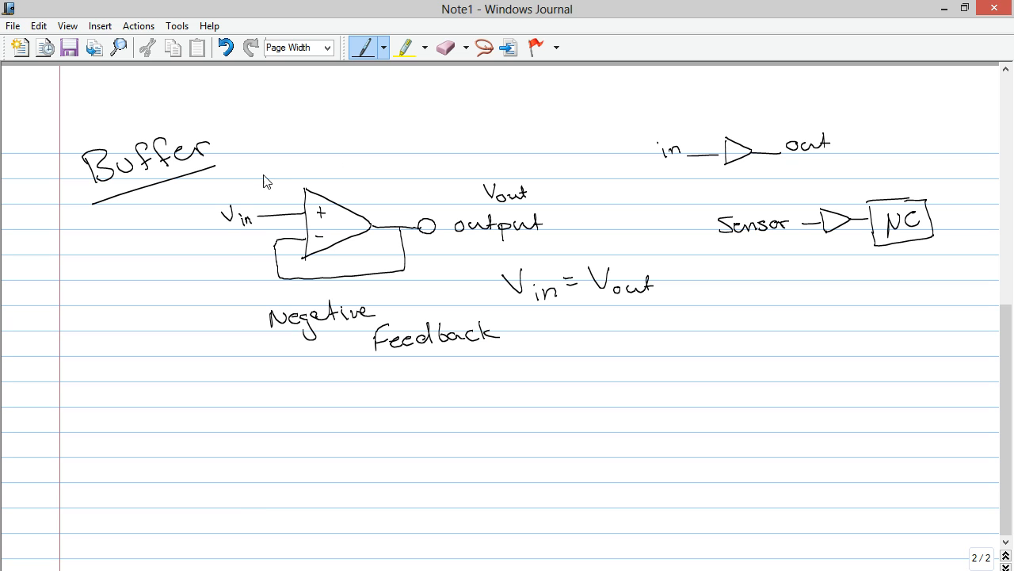
{"action": "mouse_move", "coordinate": [656, 320]}
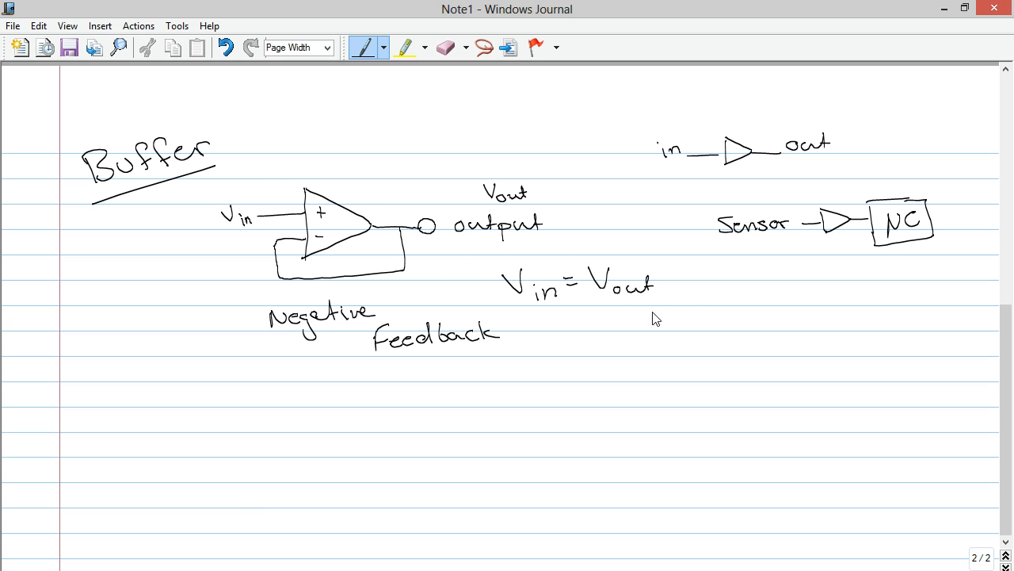
{"action": "mouse_move", "coordinate": [458, 359]}
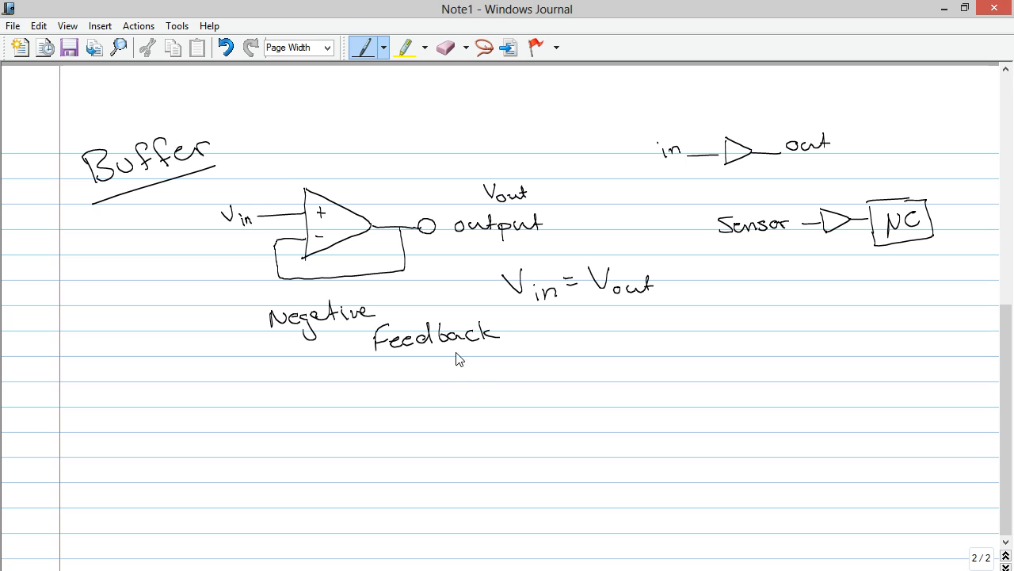
{"action": "mouse_move", "coordinate": [508, 364]}
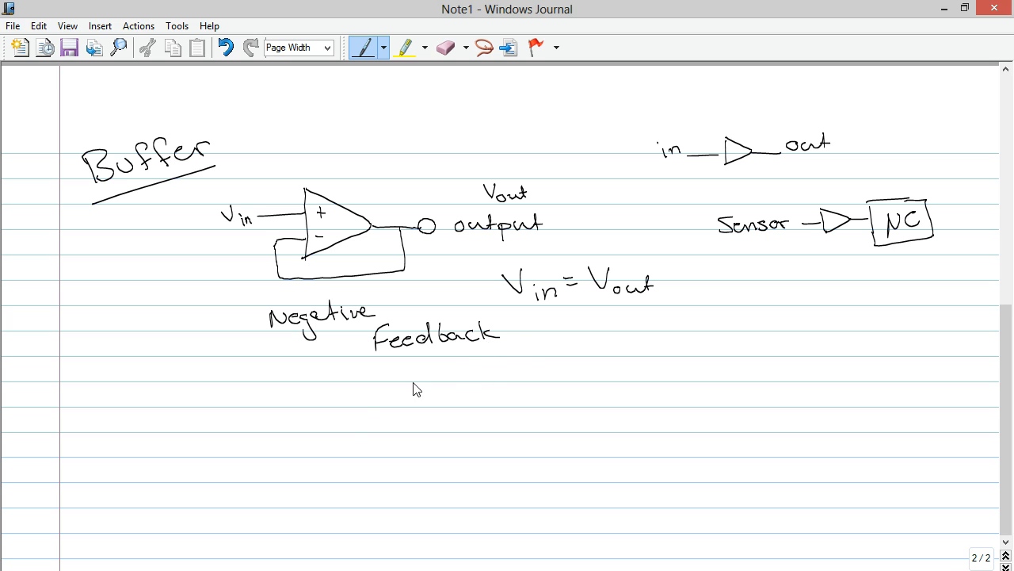
{"action": "mouse_move", "coordinate": [229, 424]}
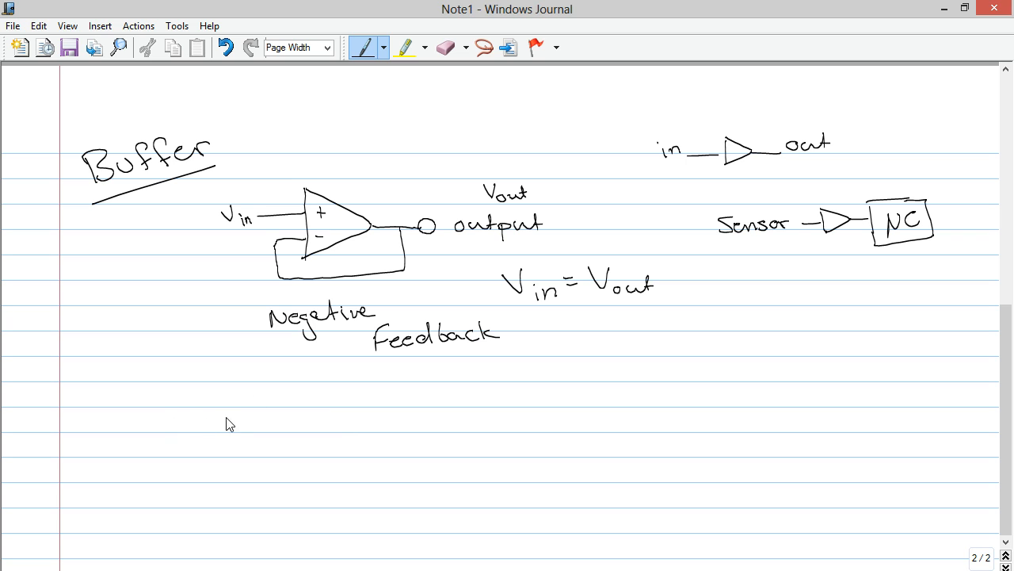
{"action": "mouse_move", "coordinate": [317, 164]}
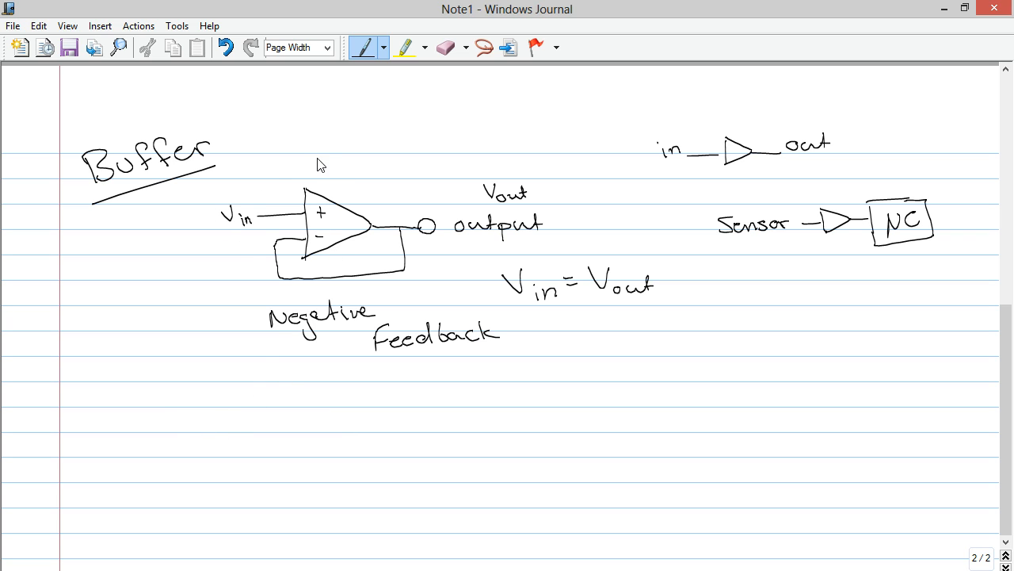
Add supply rails labelled V^H and V_L to the op-amp and mark its inputs V+ and V−.
{"action": "left_click_drag", "start_coordinate": [324, 170], "coordinate": [347, 147]}
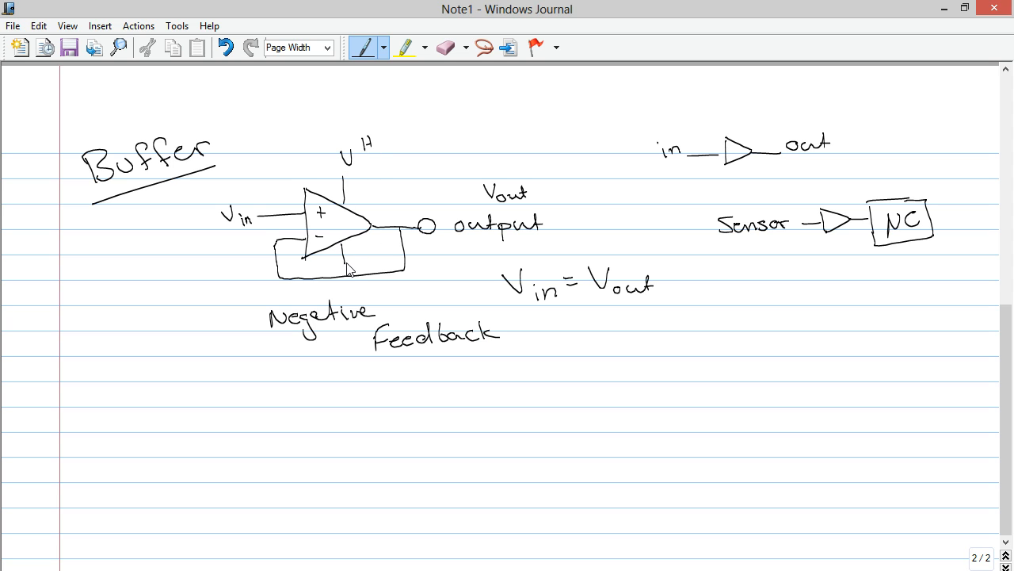
{"action": "left_click_drag", "start_coordinate": [356, 262], "coordinate": [372, 274]}
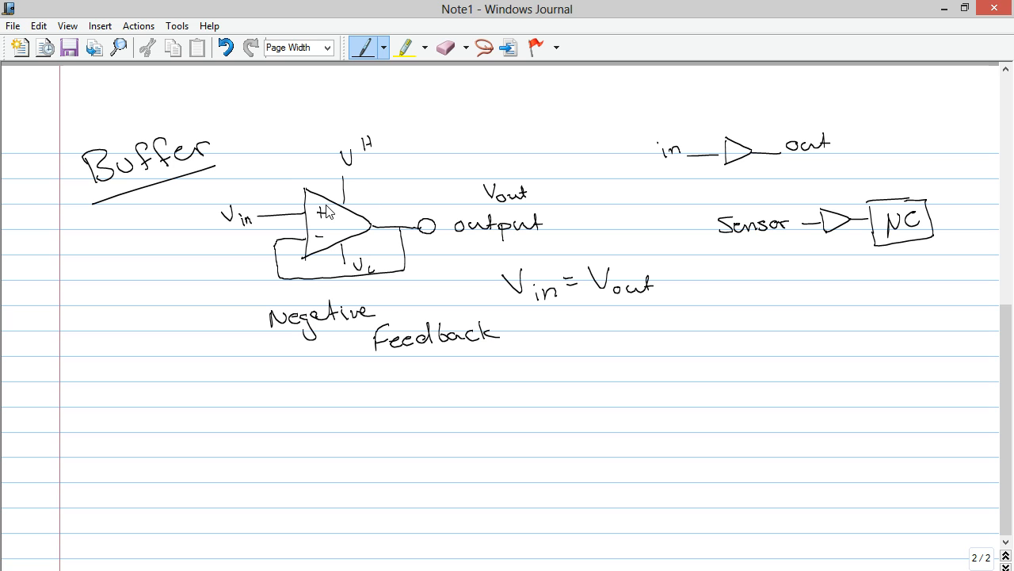
{"action": "left_click_drag", "start_coordinate": [262, 183], "coordinate": [273, 166]}
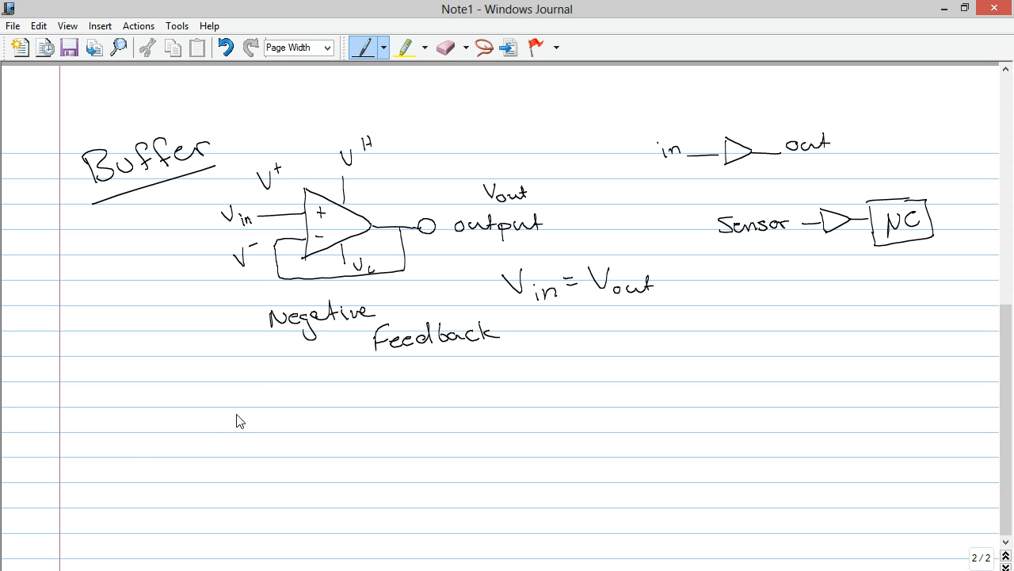
Write 'If: V+ > V− then Vout = V^H' and the second rule 'If V+ < V− then Vout = V^L'.
{"action": "left_click_drag", "start_coordinate": [123, 452], "coordinate": [154, 476]}
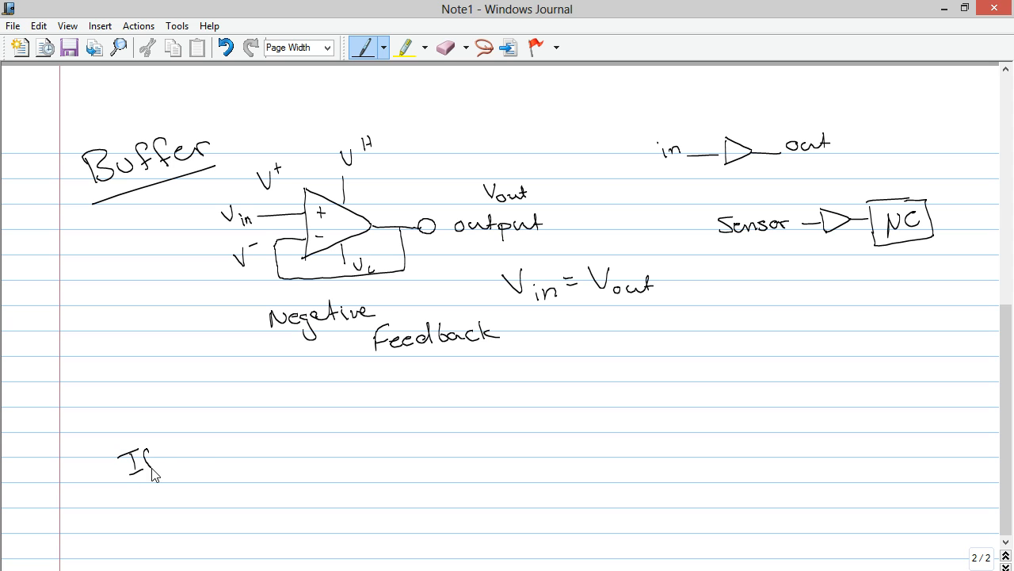
{"action": "left_click_drag", "start_coordinate": [149, 464], "coordinate": [176, 464]}
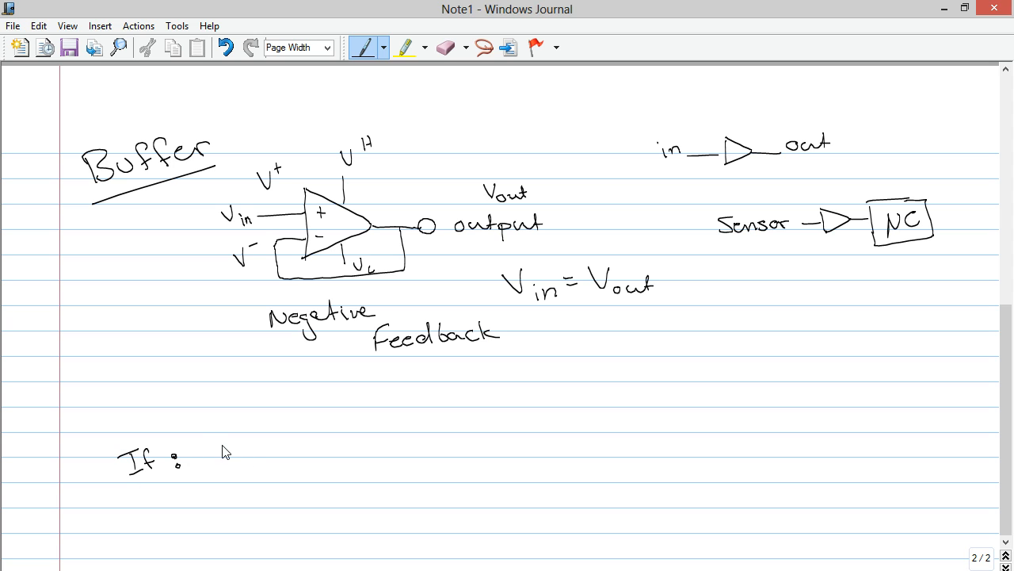
{"action": "left_click_drag", "start_coordinate": [222, 452], "coordinate": [285, 464]}
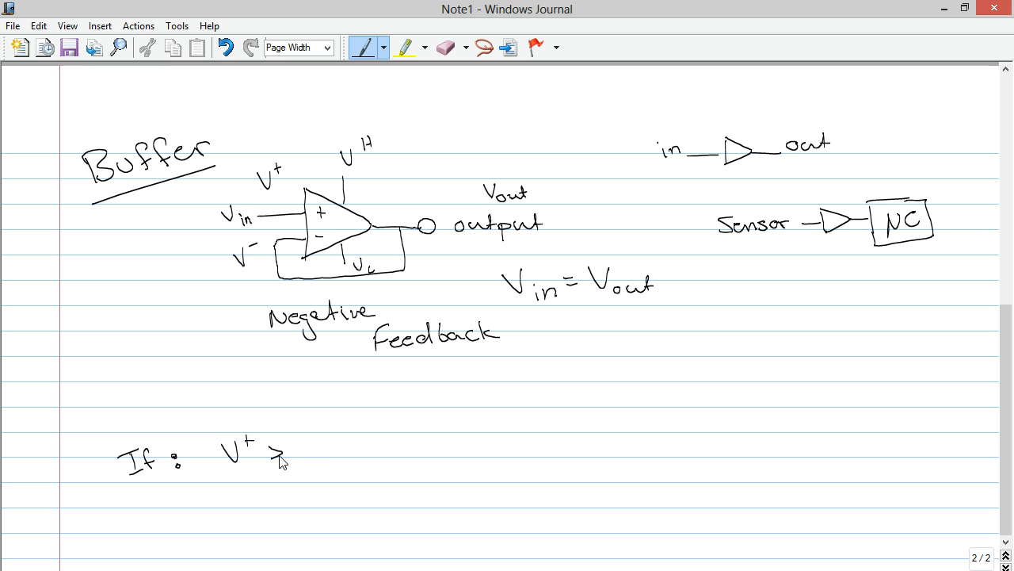
{"action": "left_click_drag", "start_coordinate": [309, 460], "coordinate": [344, 440]}
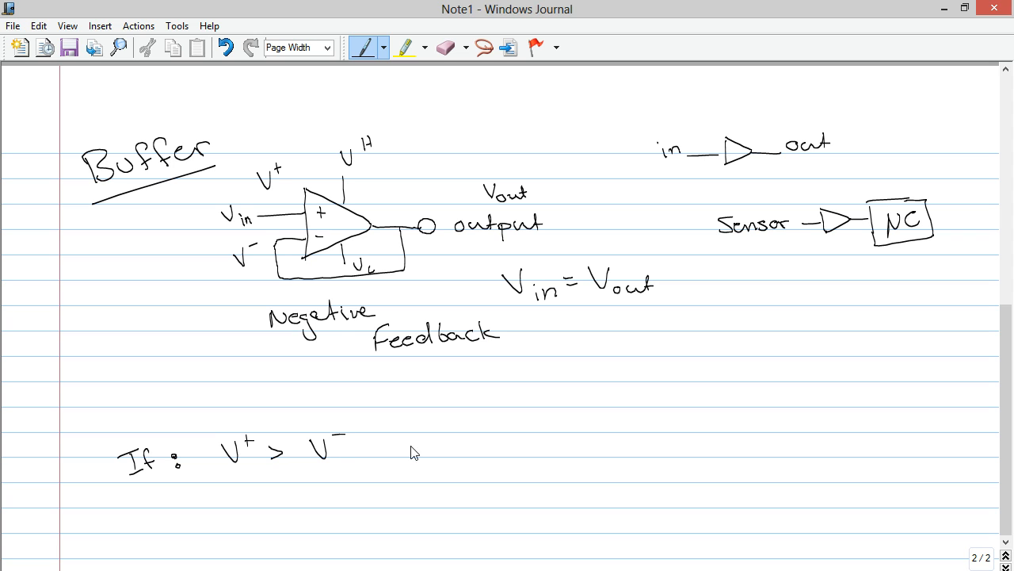
{"action": "left_click_drag", "start_coordinate": [403, 456], "coordinate": [419, 444]}
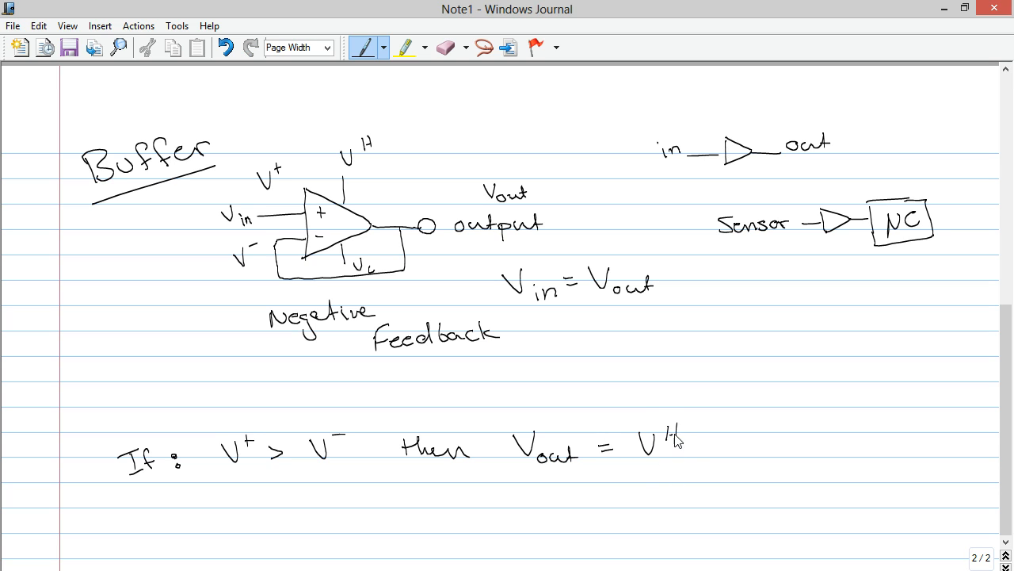
{"action": "mouse_move", "coordinate": [261, 456]}
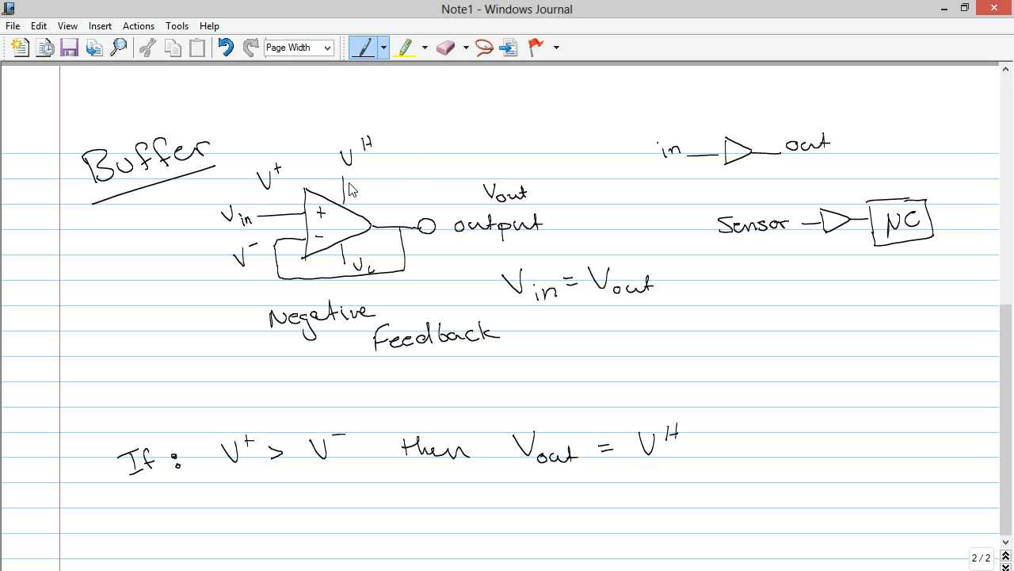
{"action": "mouse_move", "coordinate": [366, 166]}
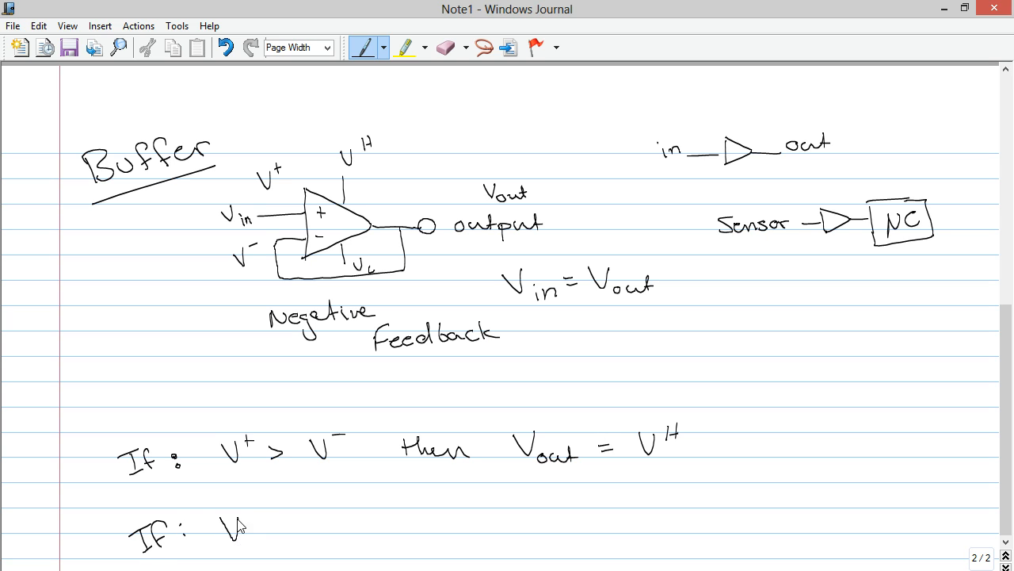
{"action": "left_click_drag", "start_coordinate": [229, 523], "coordinate": [340, 523]}
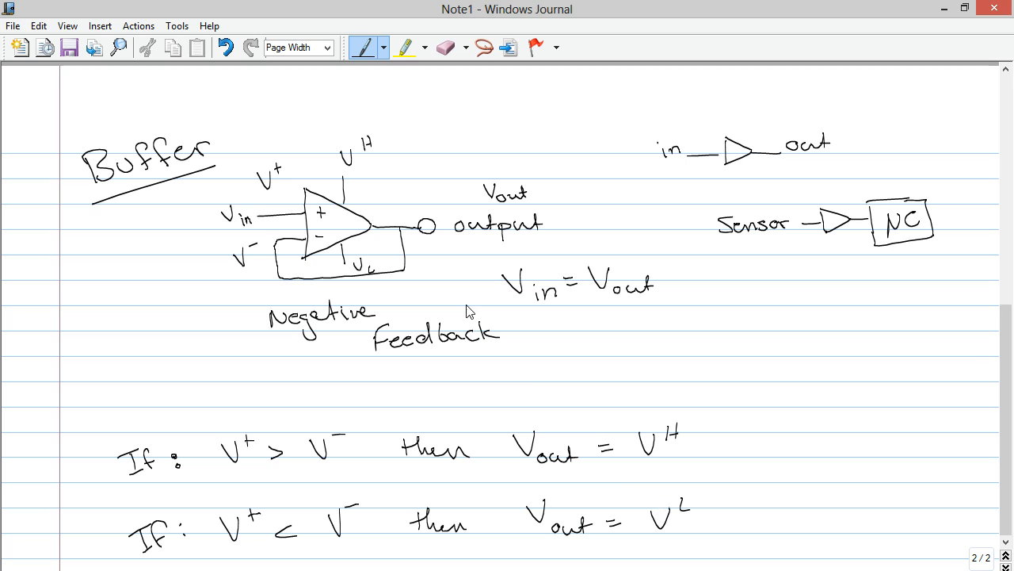
{"action": "mouse_move", "coordinate": [242, 261]}
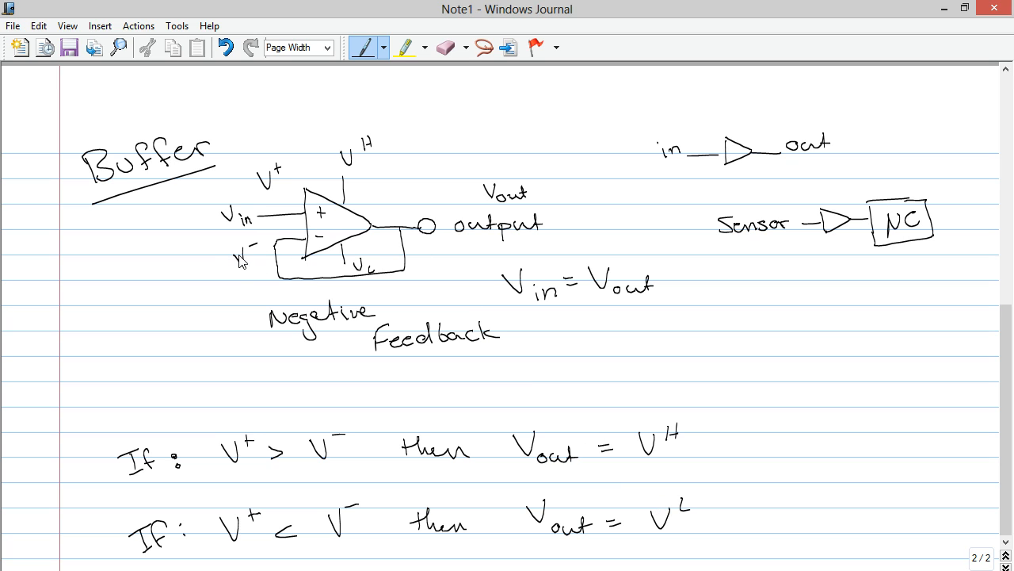
{"action": "mouse_move", "coordinate": [379, 264]}
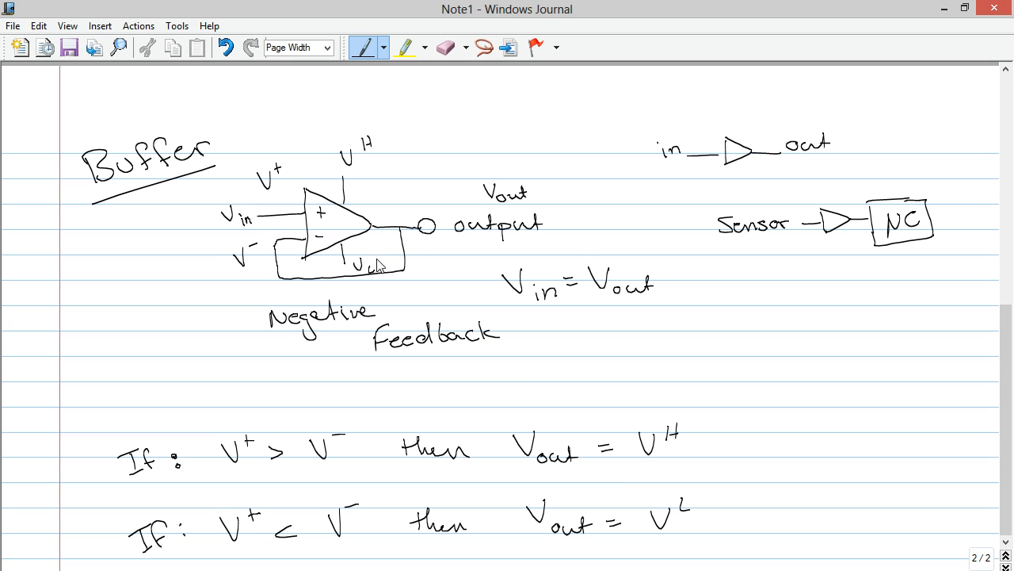
{"action": "mouse_move", "coordinate": [367, 283]}
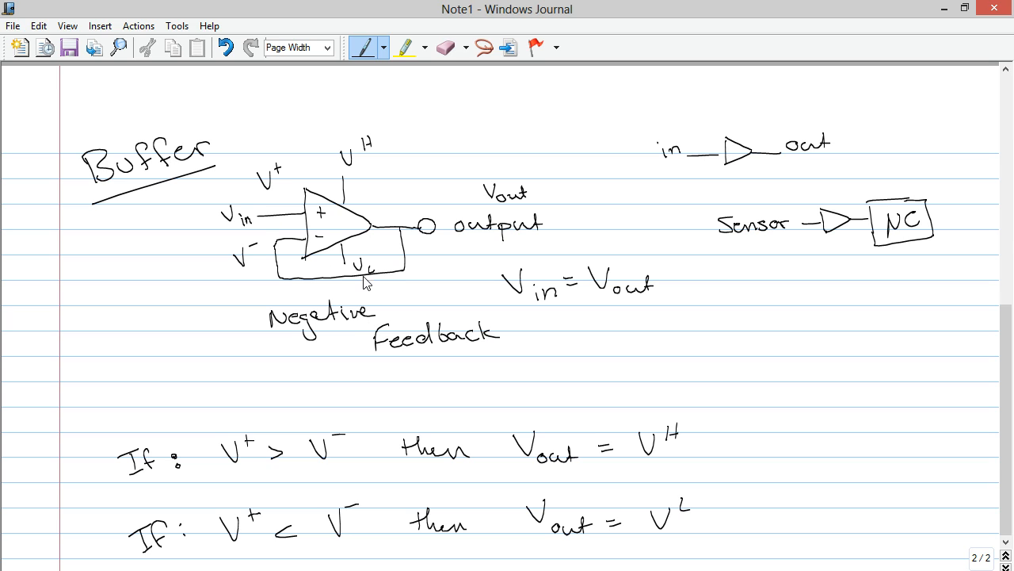
{"action": "mouse_move", "coordinate": [373, 278]}
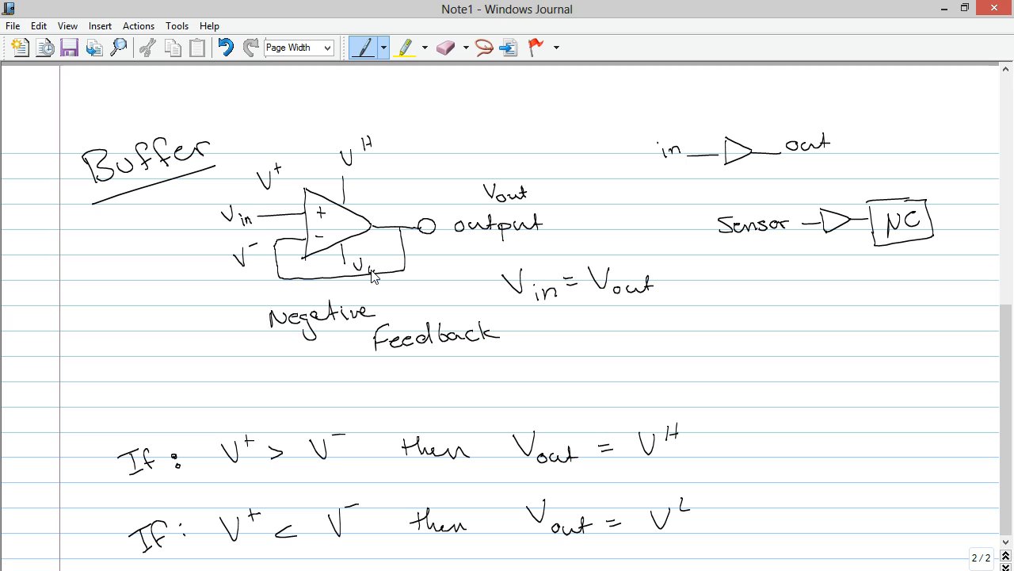
{"action": "mouse_move", "coordinate": [653, 328]}
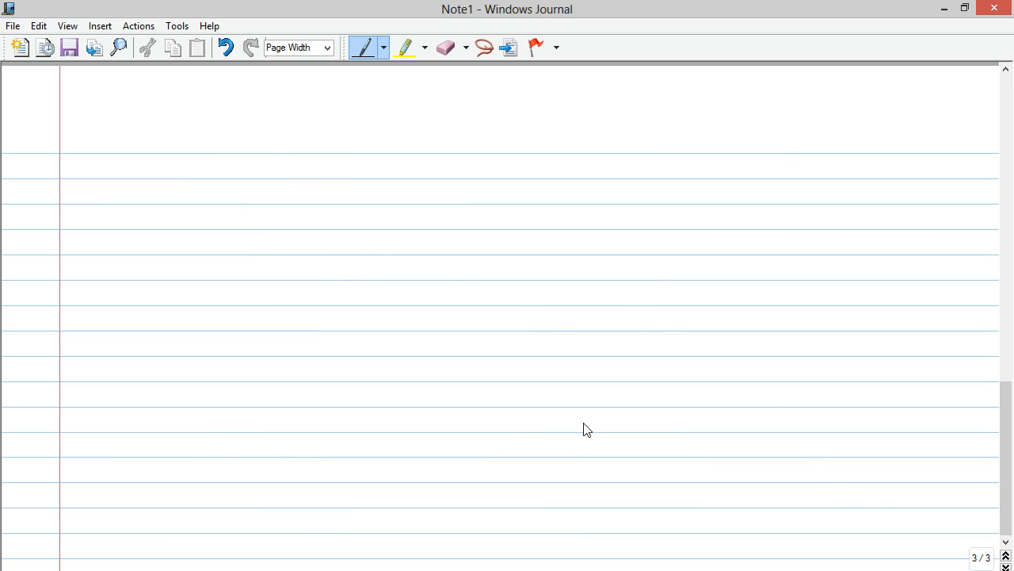
Draw arrowed vertical and horizontal graph axes on page 3 with the time axis labelled t.
{"action": "left_click_drag", "start_coordinate": [120, 147], "coordinate": [136, 194]}
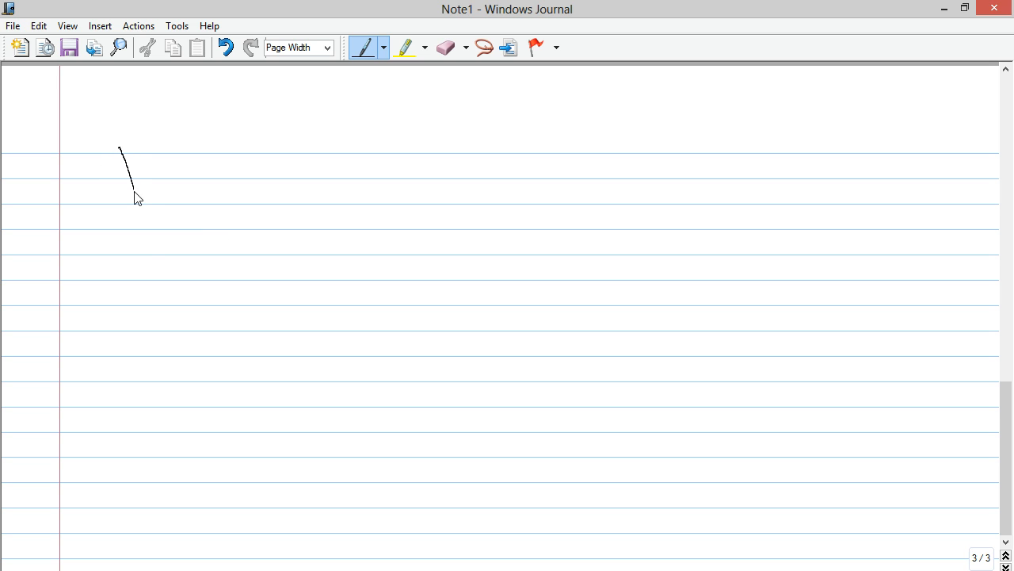
{"action": "left_click_drag", "start_coordinate": [134, 199], "coordinate": [325, 284]}
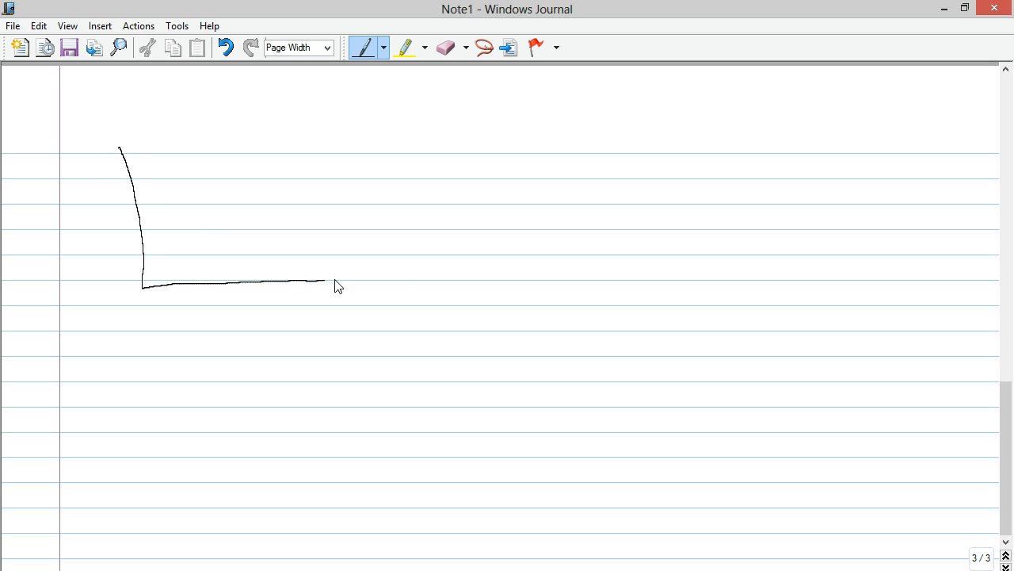
{"action": "left_click_drag", "start_coordinate": [325, 282], "coordinate": [444, 275]}
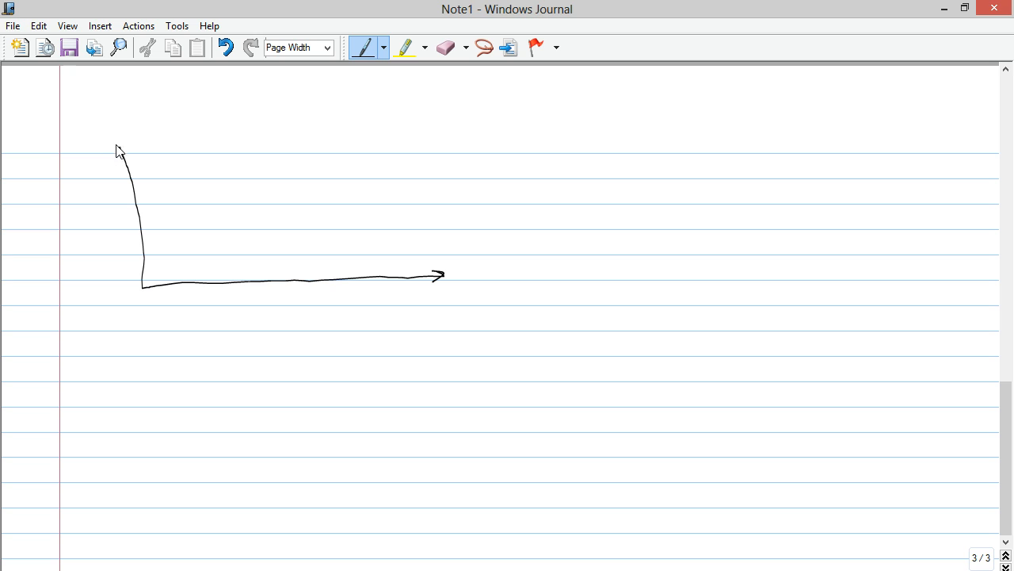
{"action": "left_click_drag", "start_coordinate": [107, 159], "coordinate": [135, 143]}
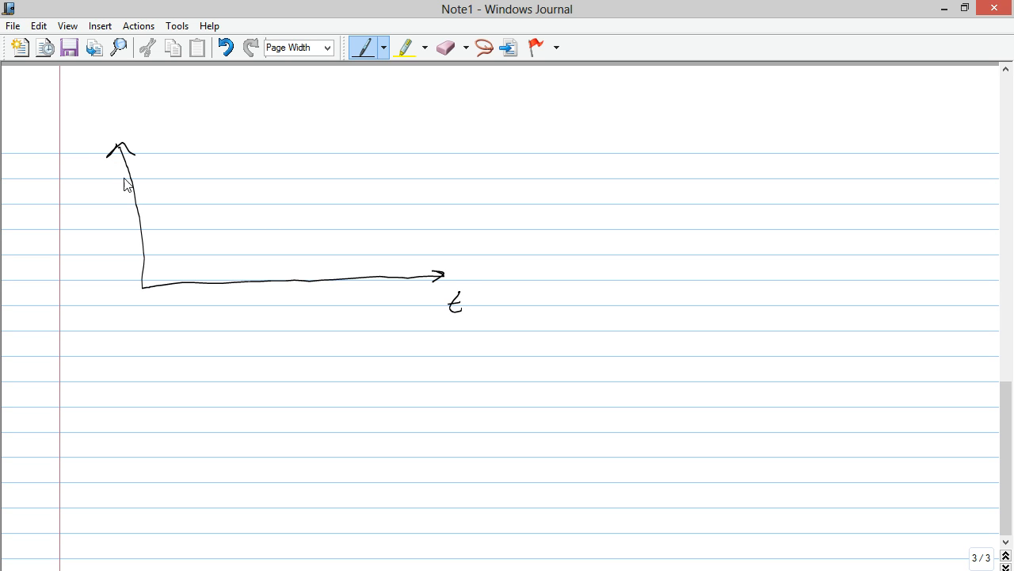
Label the vertical axis Vout and mark a tick on it labelled V+.
{"action": "left_click_drag", "start_coordinate": [94, 125], "coordinate": [85, 143]}
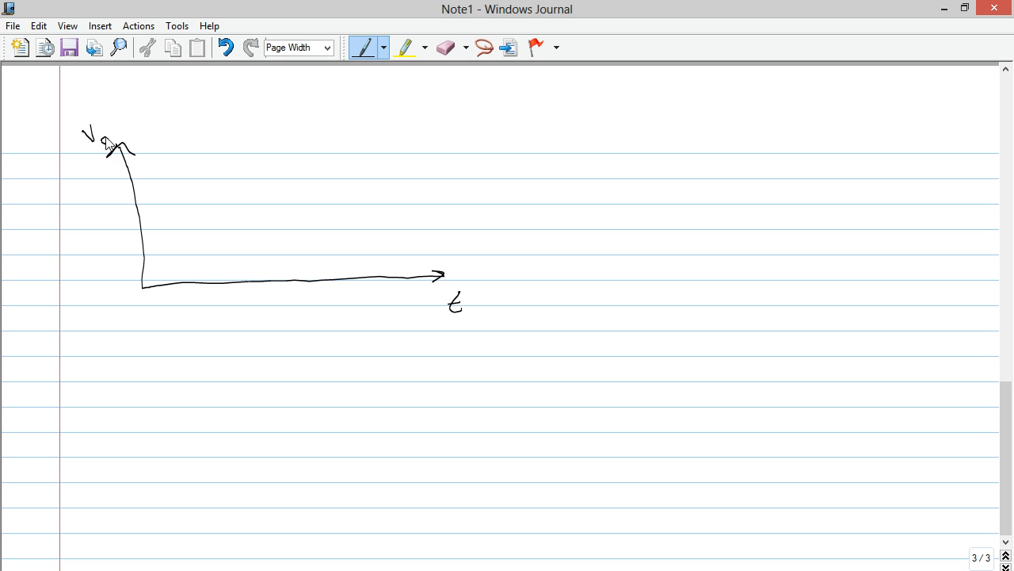
{"action": "left_click_drag", "start_coordinate": [99, 130], "coordinate": [135, 139]}
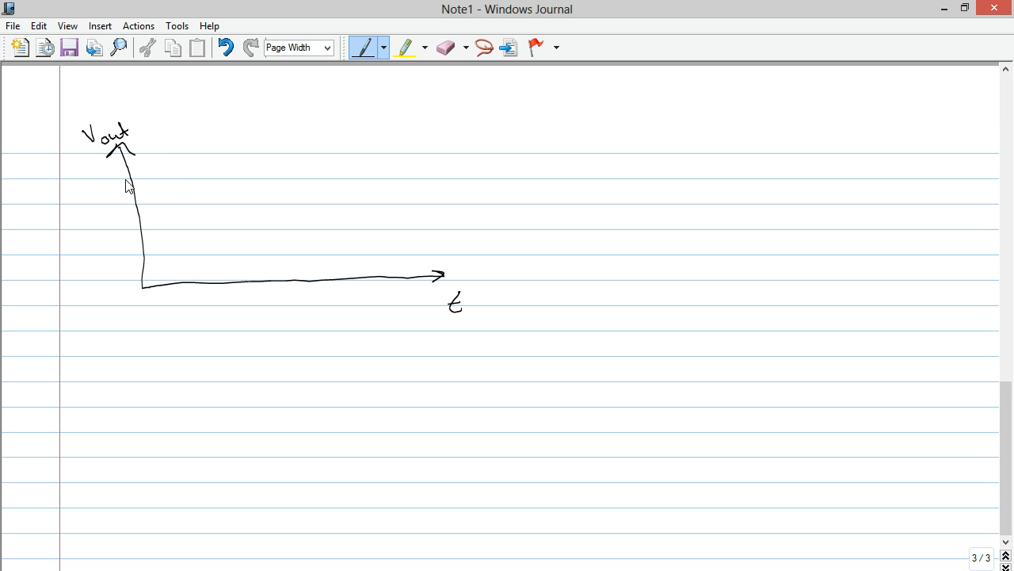
{"action": "left_click_drag", "start_coordinate": [126, 177], "coordinate": [142, 176]}
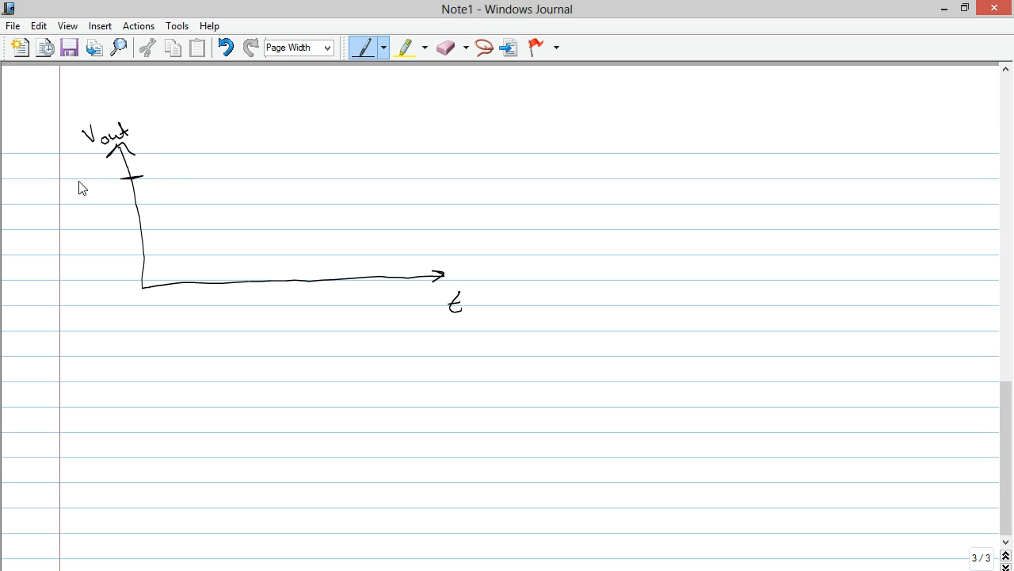
{"action": "left_click_drag", "start_coordinate": [79, 186], "coordinate": [99, 178]}
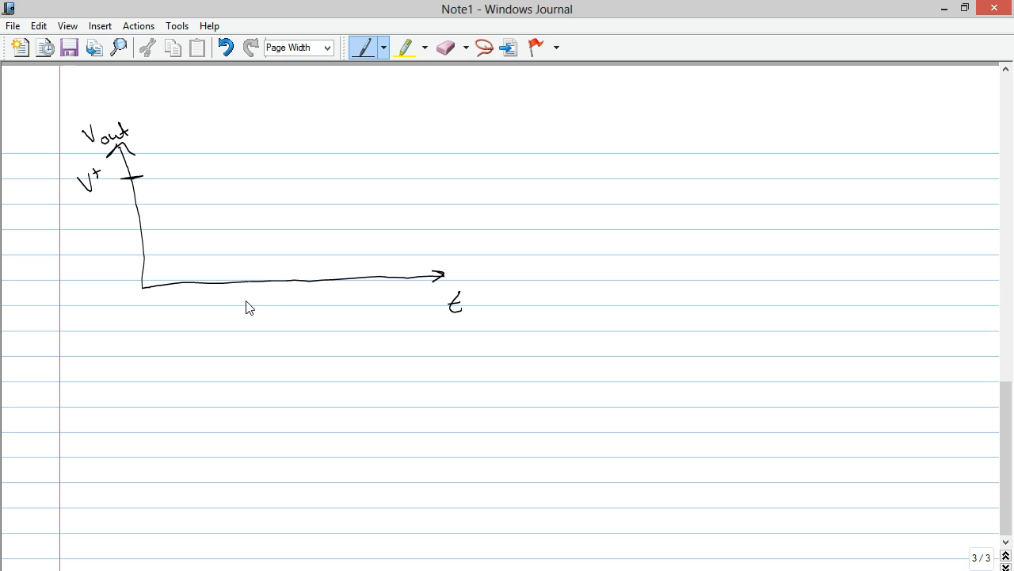
{"action": "mouse_move", "coordinate": [157, 260]}
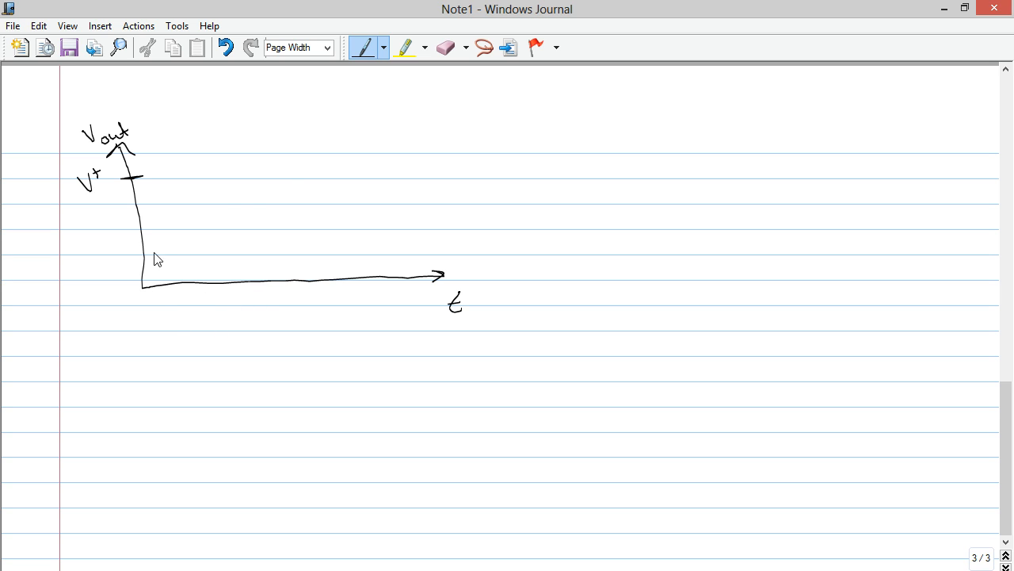
{"action": "mouse_move", "coordinate": [152, 286]}
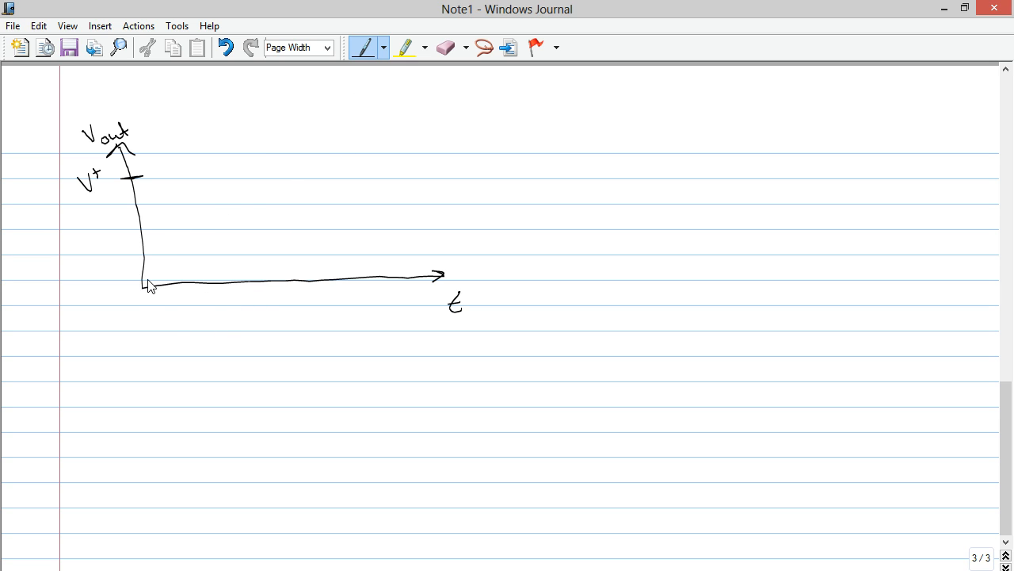
{"action": "mouse_move", "coordinate": [873, 463]}
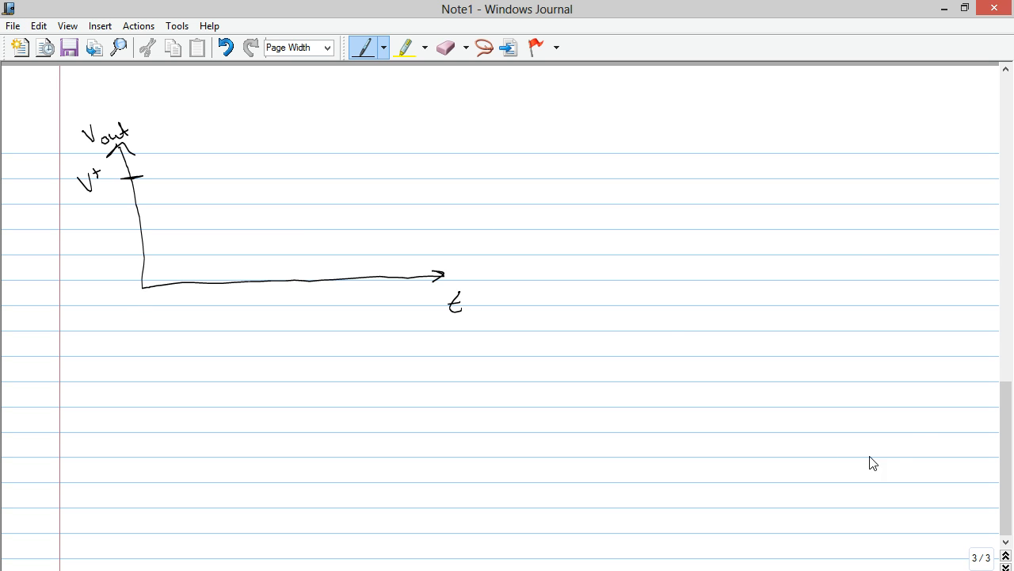
Lasso-select the two If…then saturation conditions on the Buffer page.
{"action": "scroll", "scroll_direction": "up", "scroll_amount": 3}
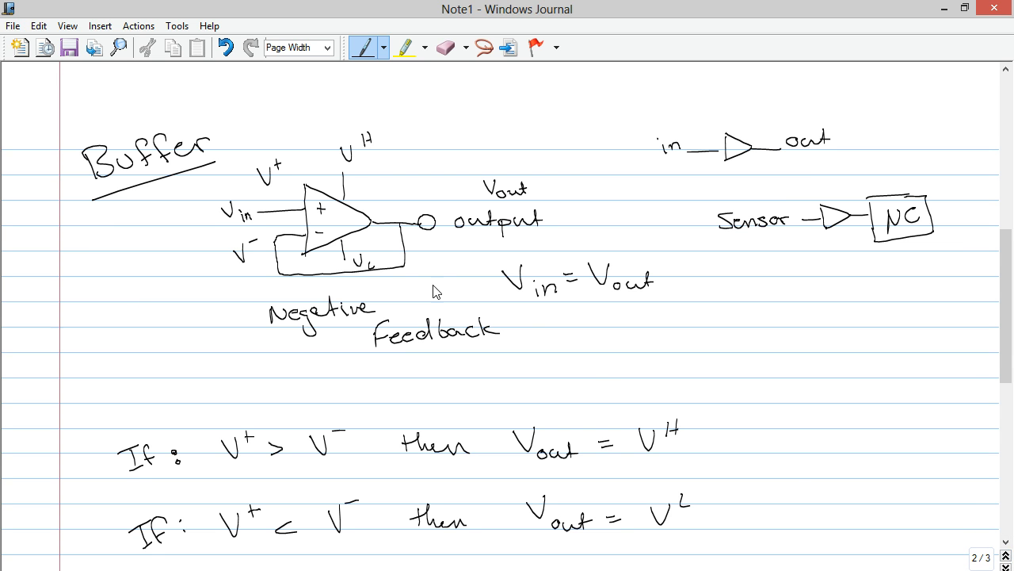
{"action": "left_click", "coordinate": [479, 47]}
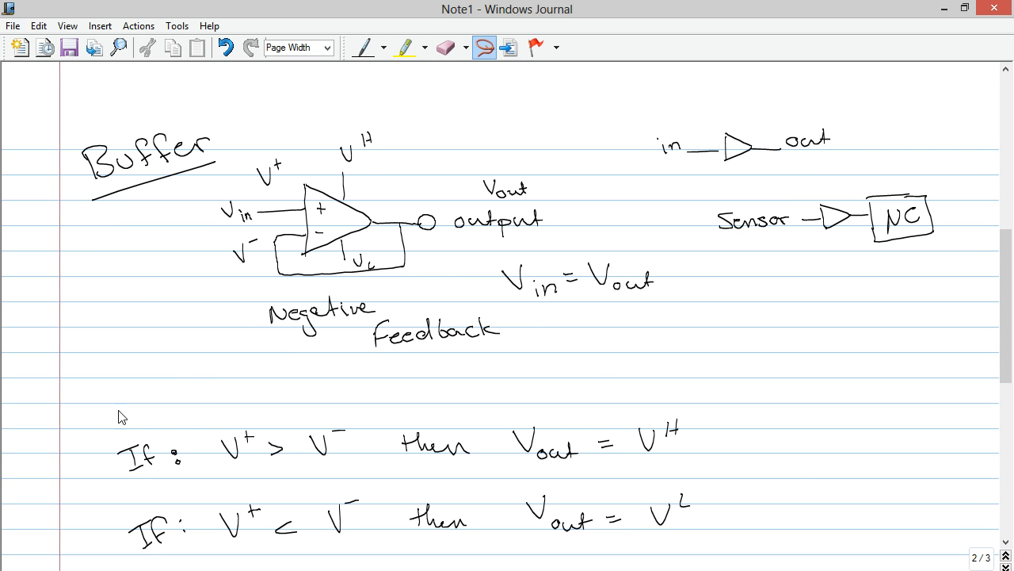
{"action": "left_click_drag", "start_coordinate": [301, 420], "coordinate": [698, 531]}
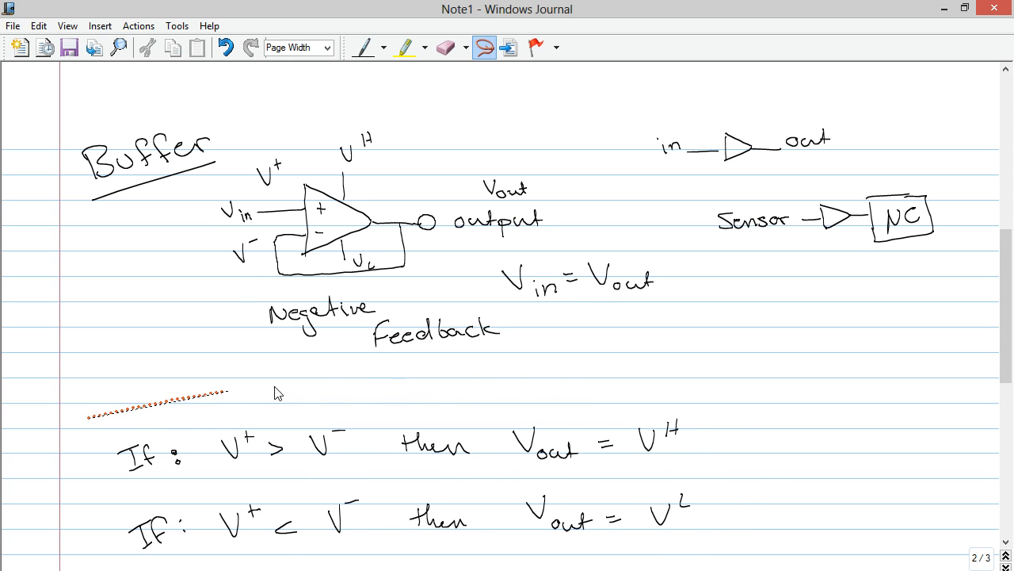
{"action": "left_click_drag", "start_coordinate": [230, 392], "coordinate": [107, 432]}
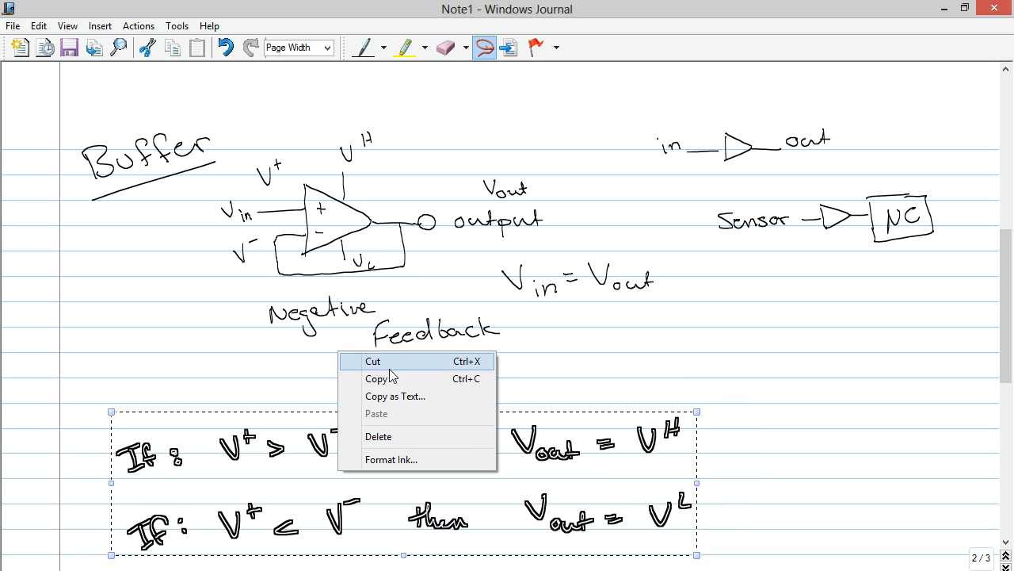
Cut the conditions and place them at the top right of the graph page.
{"action": "left_click", "coordinate": [372, 361]}
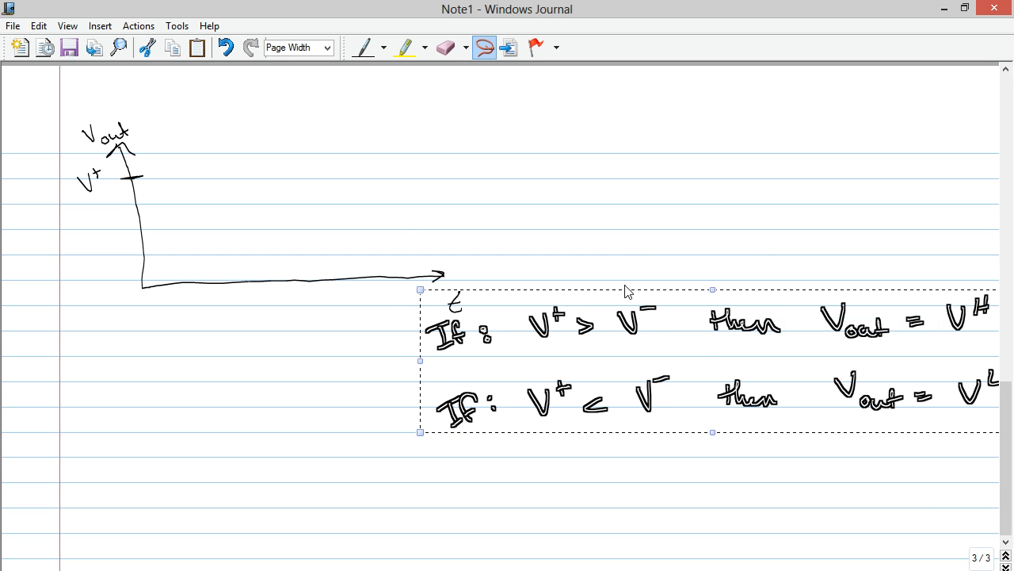
{"action": "left_click_drag", "start_coordinate": [626, 361], "coordinate": [721, 158]}
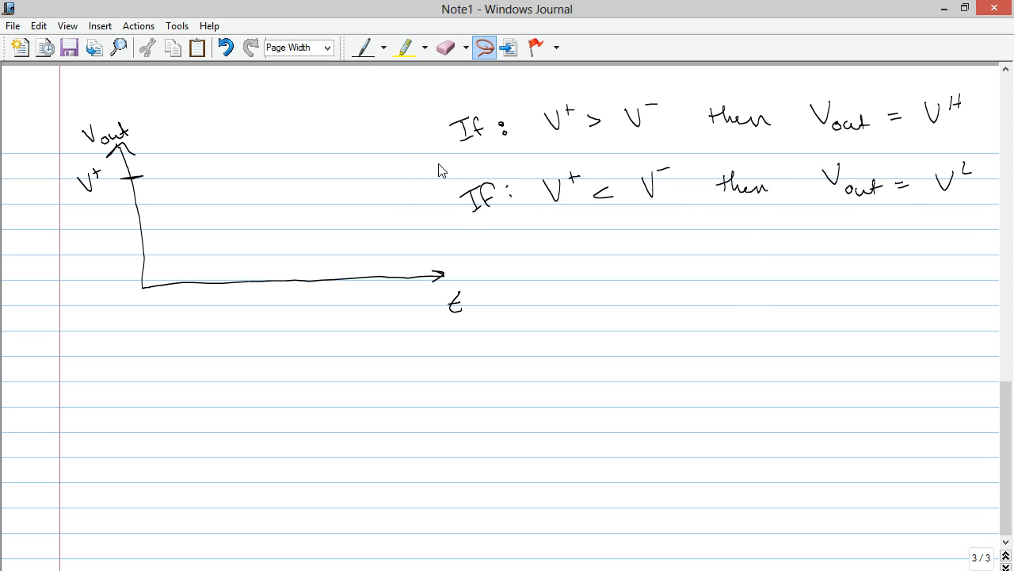
{"action": "left_click", "coordinate": [362, 46]}
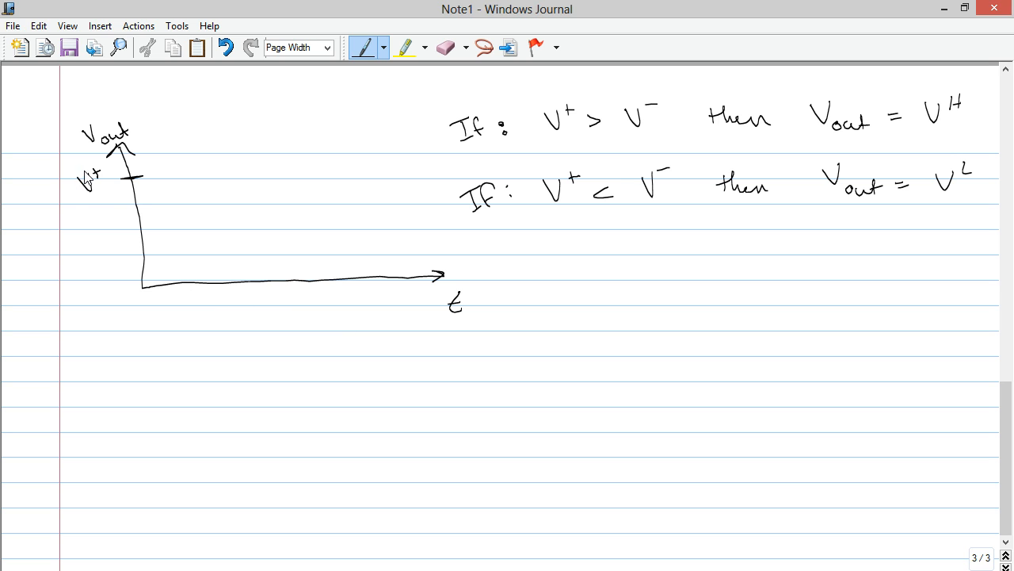
{"action": "mouse_move", "coordinate": [87, 199]}
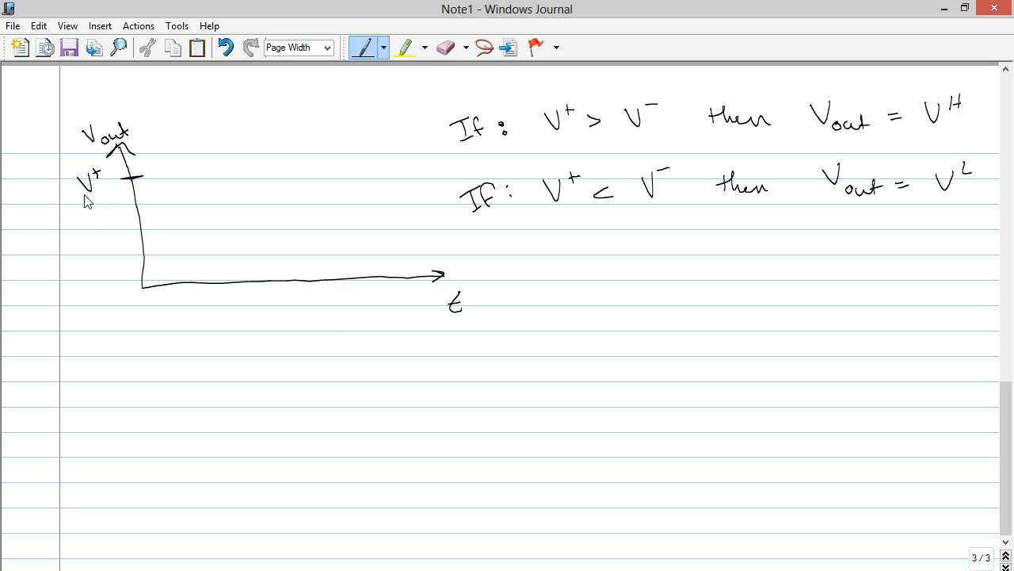
{"action": "mouse_move", "coordinate": [233, 295]}
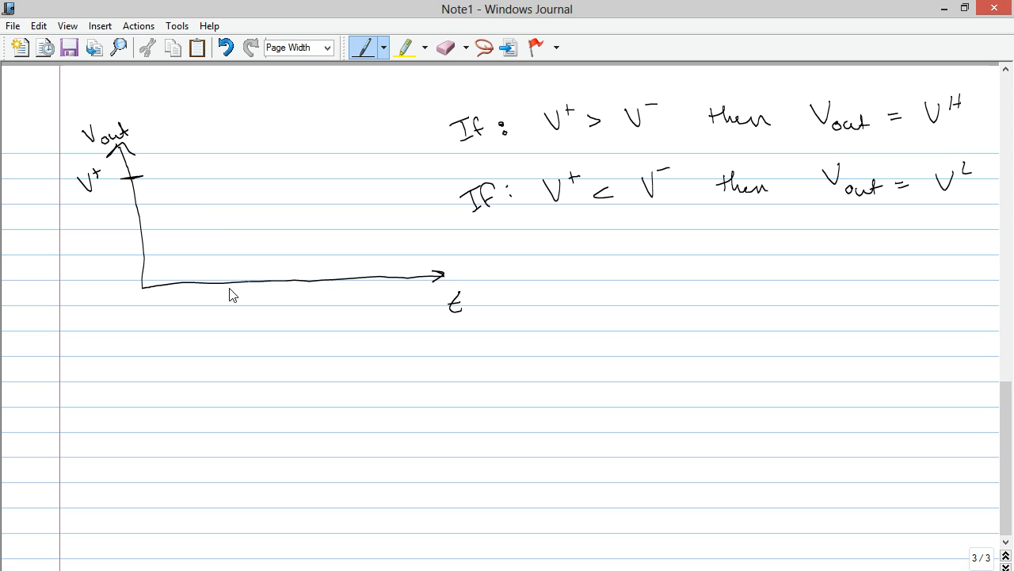
{"action": "mouse_move", "coordinate": [157, 287]}
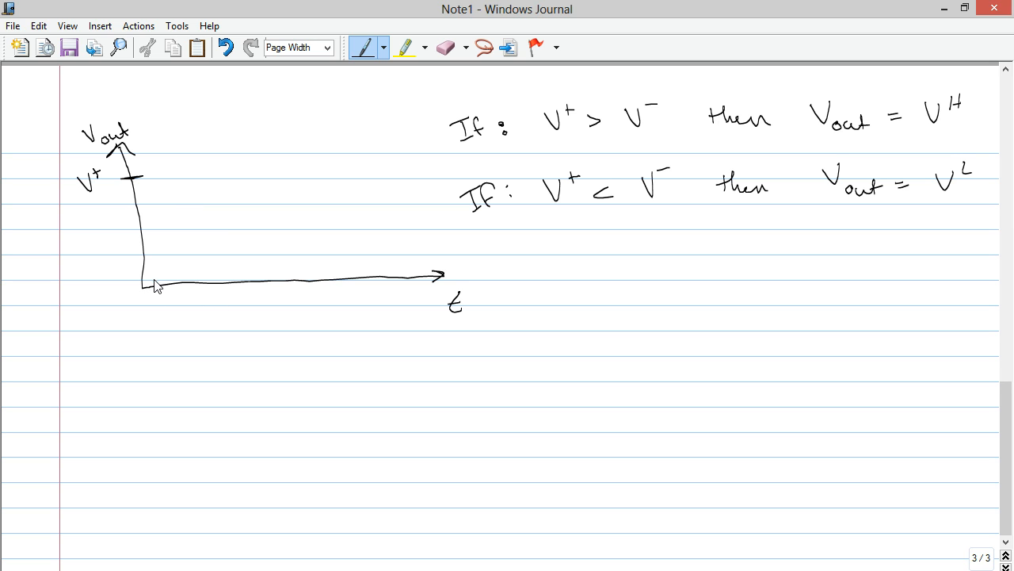
{"action": "mouse_move", "coordinate": [156, 297]}
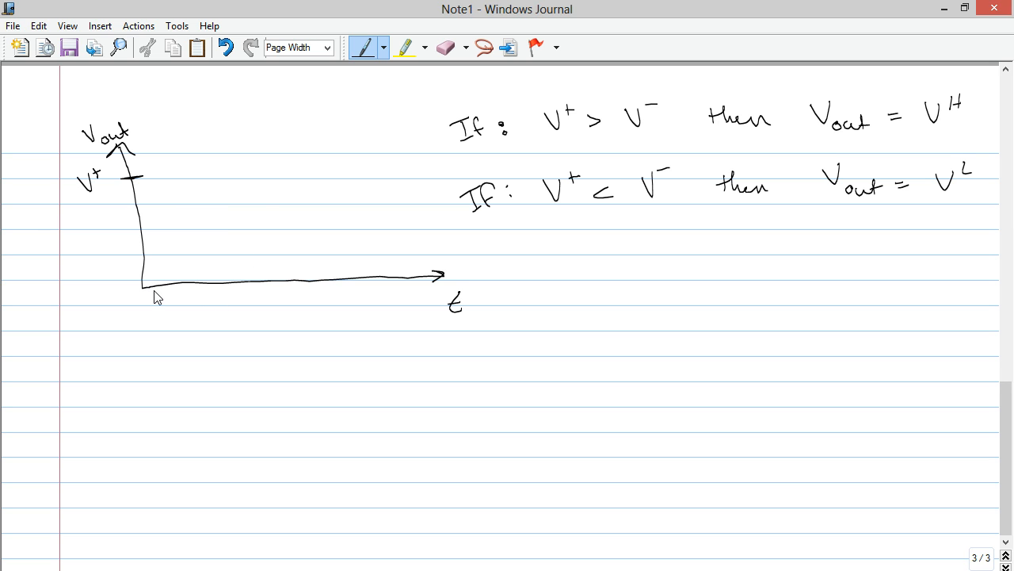
{"action": "mouse_move", "coordinate": [135, 186]}
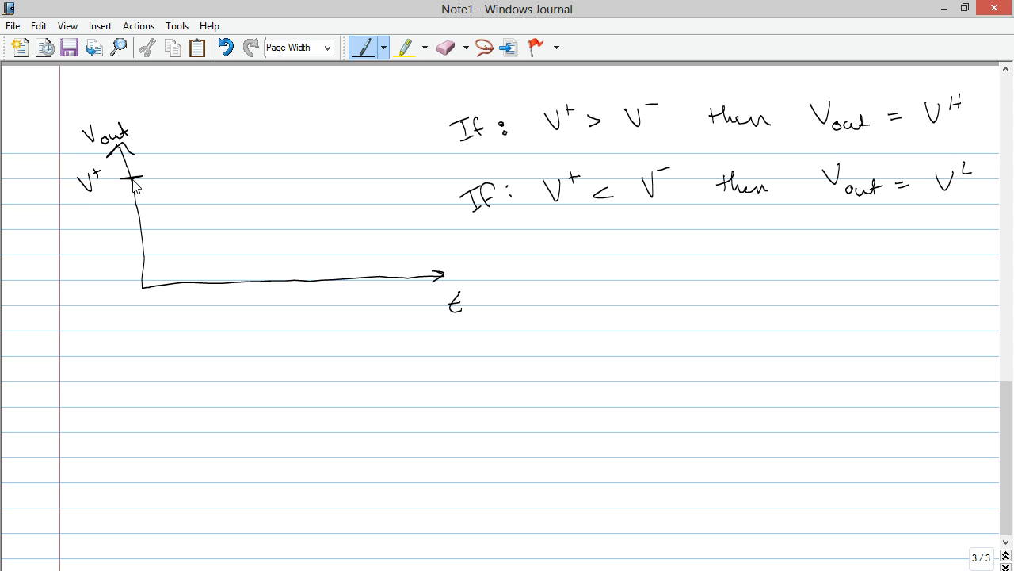
{"action": "mouse_move", "coordinate": [220, 265]}
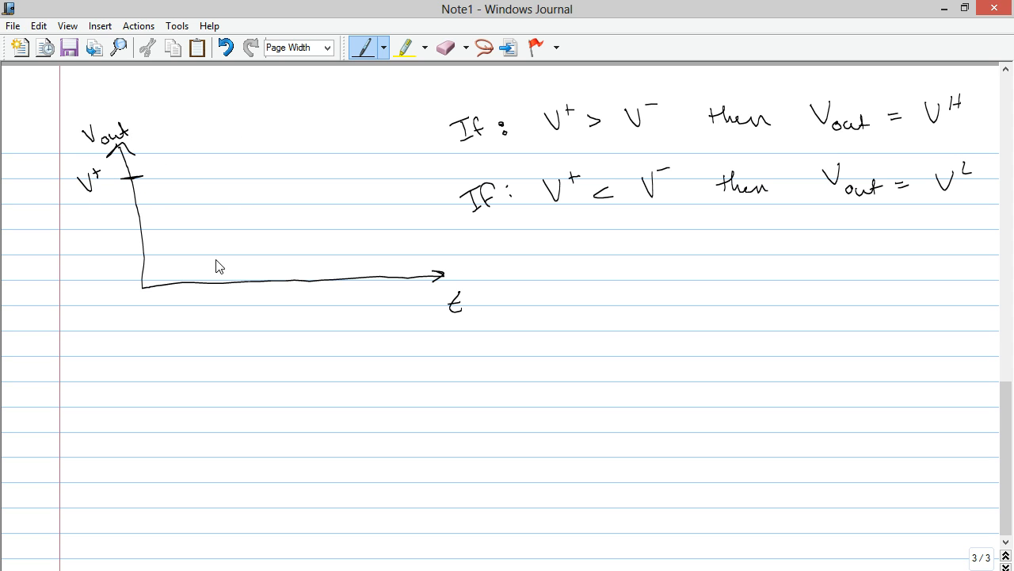
{"action": "mouse_move", "coordinate": [146, 293]}
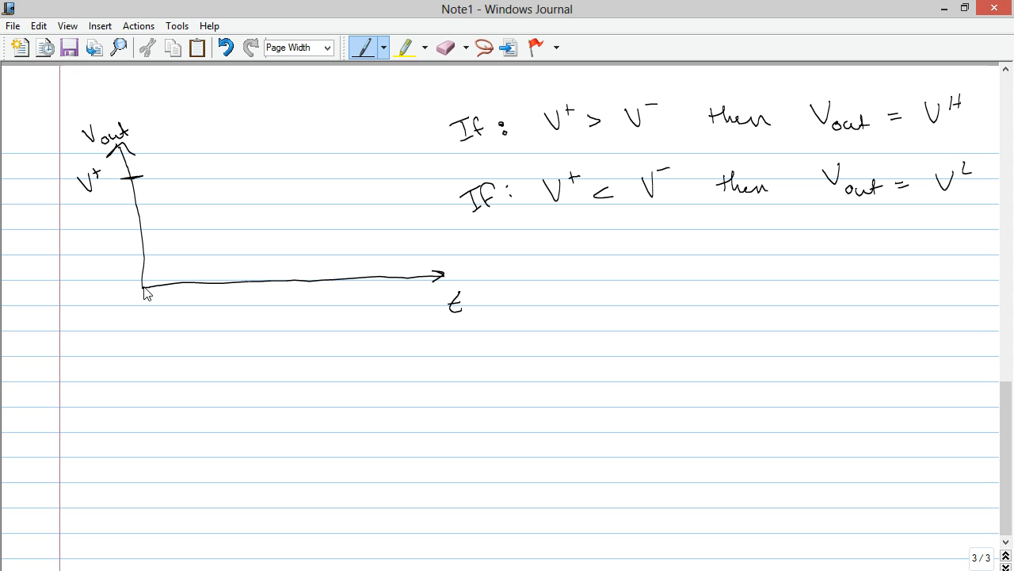
Draw a dashed V+ level line across the graph and the output rising to meet it.
{"action": "left_click_drag", "start_coordinate": [144, 287], "coordinate": [163, 242]}
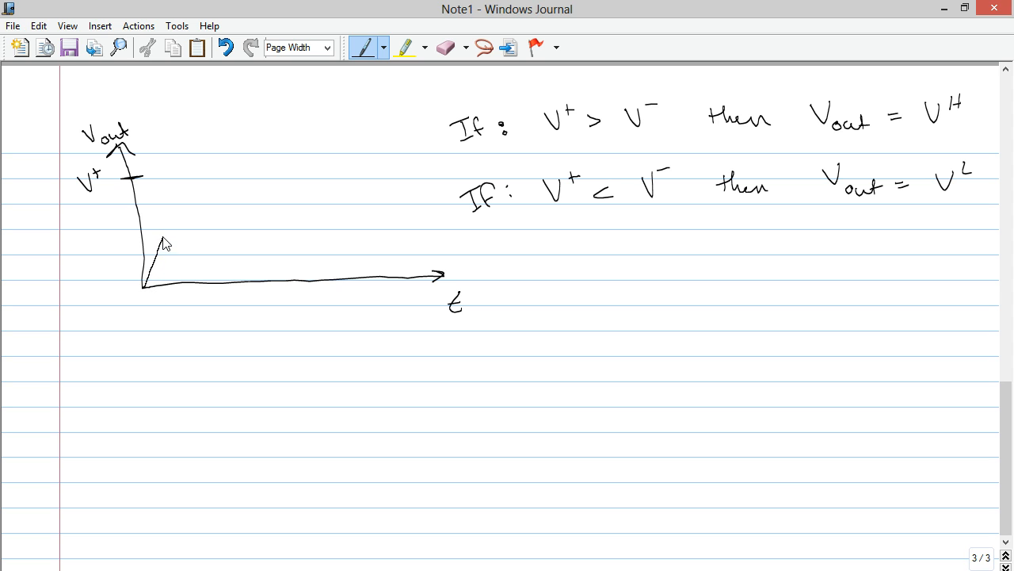
{"action": "mouse_move", "coordinate": [172, 225]}
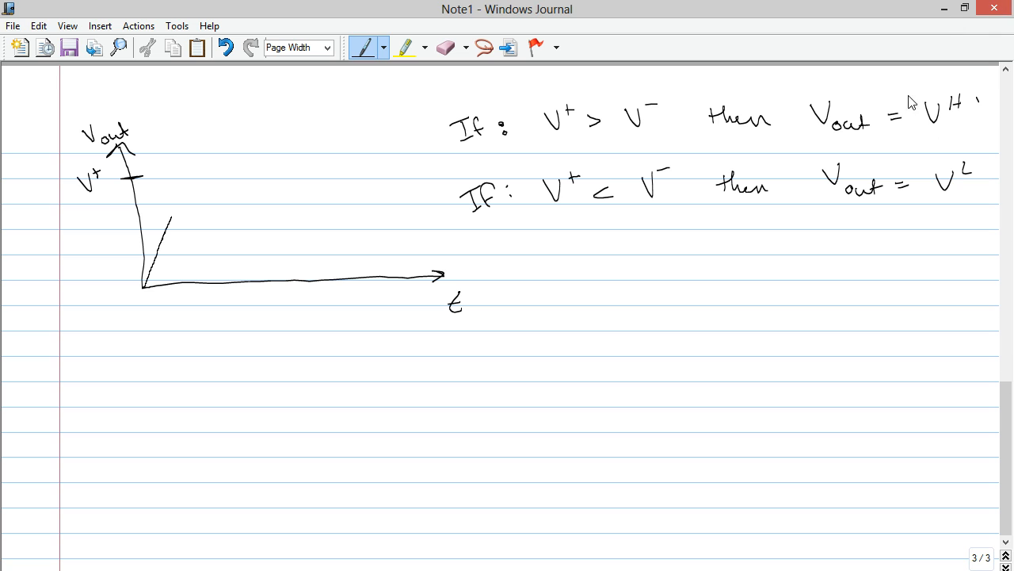
{"action": "mouse_move", "coordinate": [674, 114]}
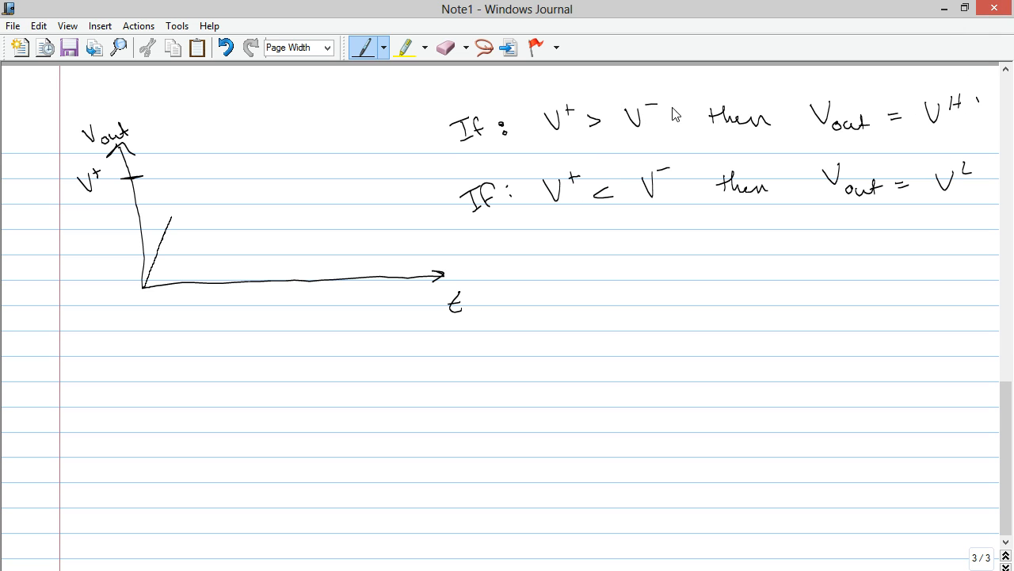
{"action": "mouse_move", "coordinate": [260, 242]}
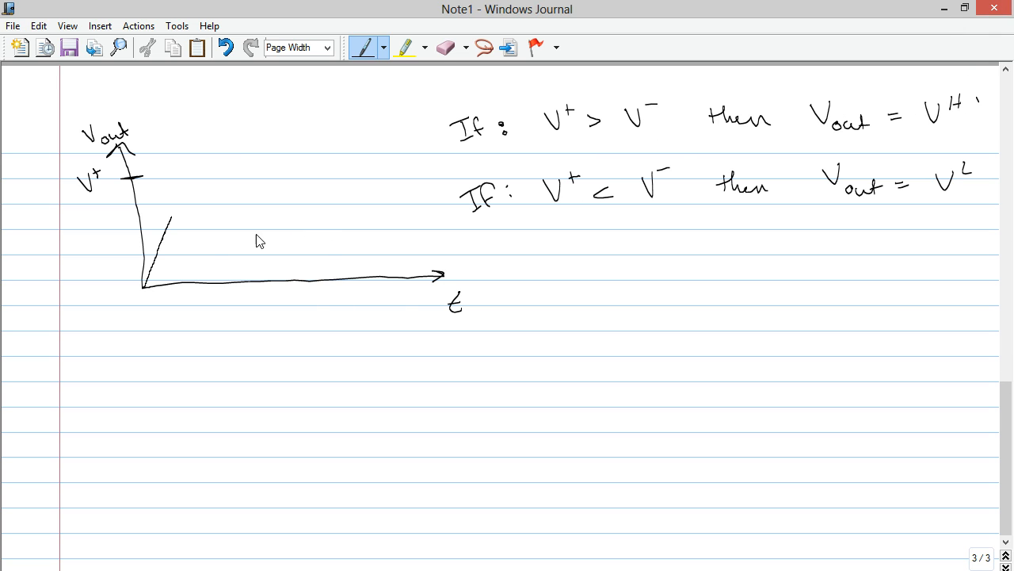
{"action": "left_click_drag", "start_coordinate": [142, 178], "coordinate": [174, 177]}
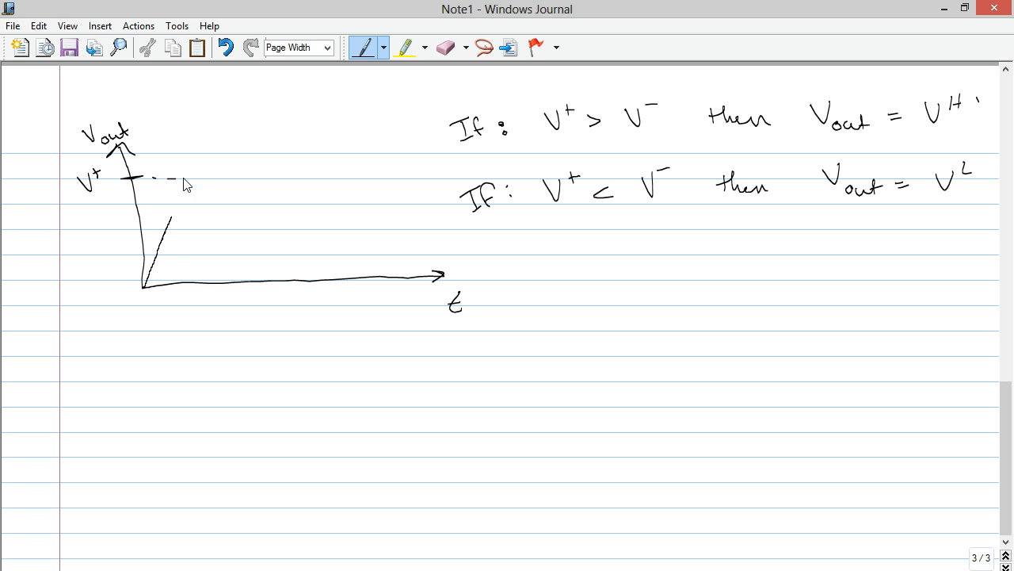
{"action": "left_click_drag", "start_coordinate": [186, 178], "coordinate": [353, 178]}
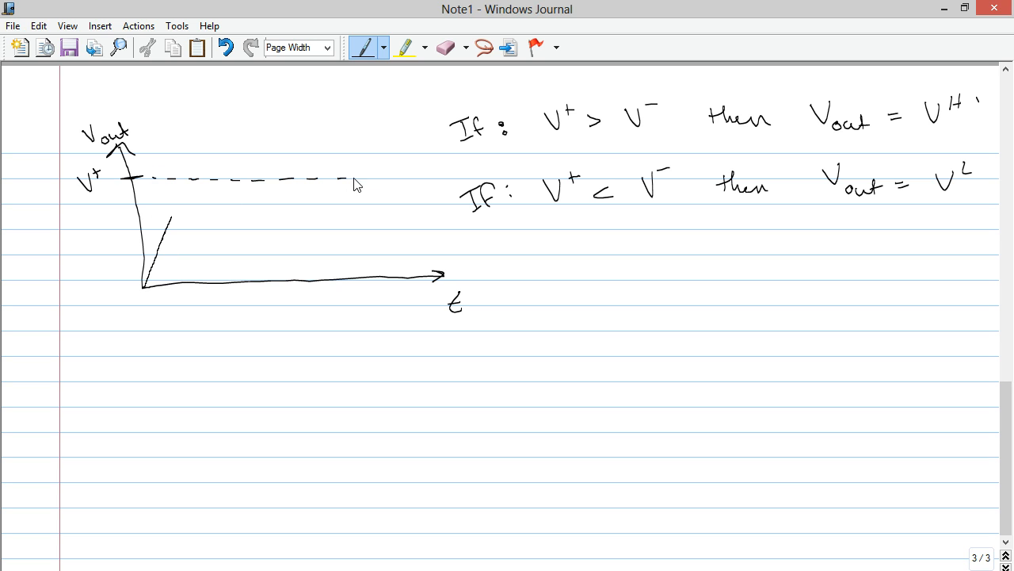
{"action": "left_click_drag", "start_coordinate": [349, 180], "coordinate": [420, 179]}
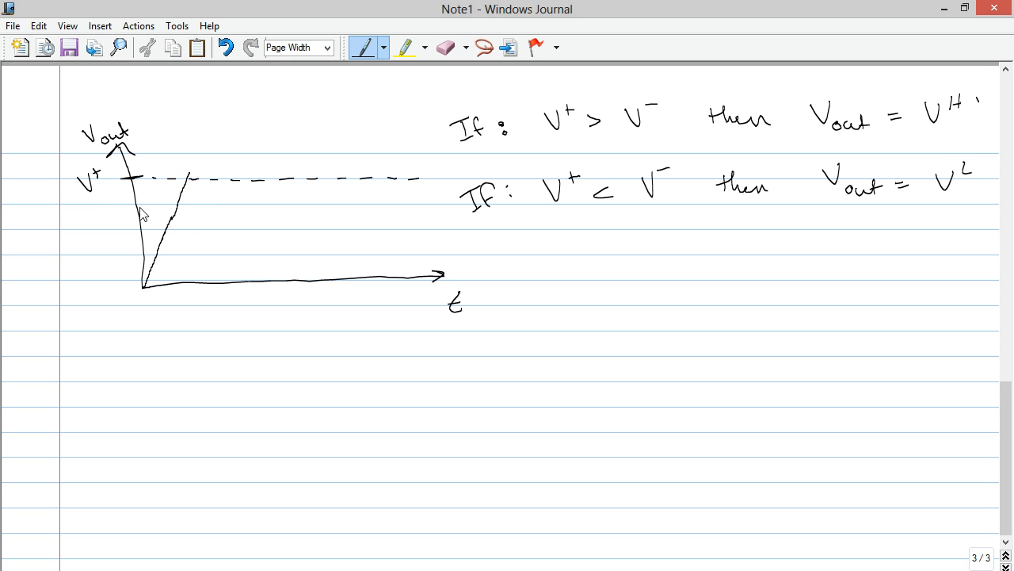
{"action": "mouse_move", "coordinate": [127, 142]}
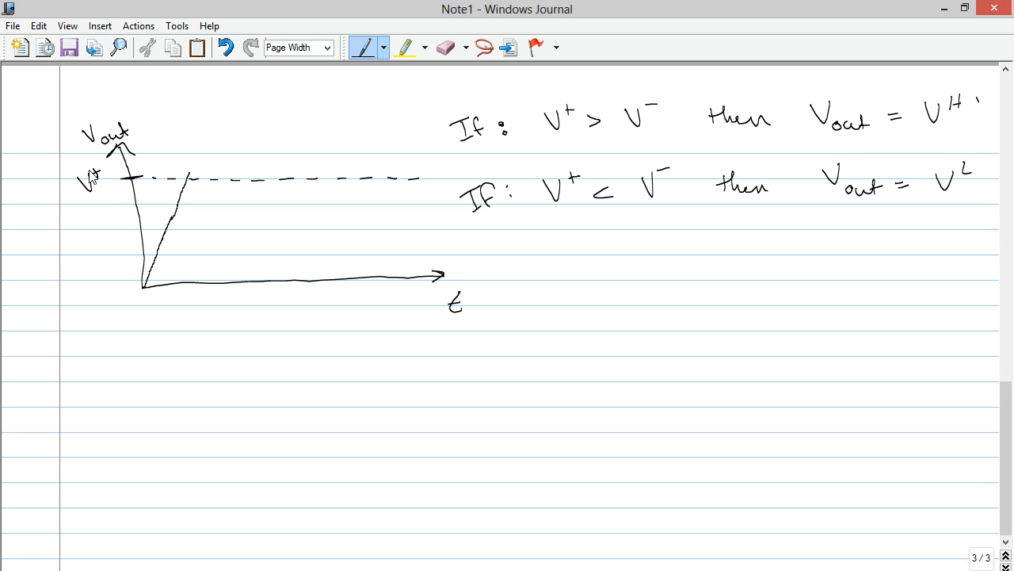
{"action": "mouse_move", "coordinate": [171, 197]}
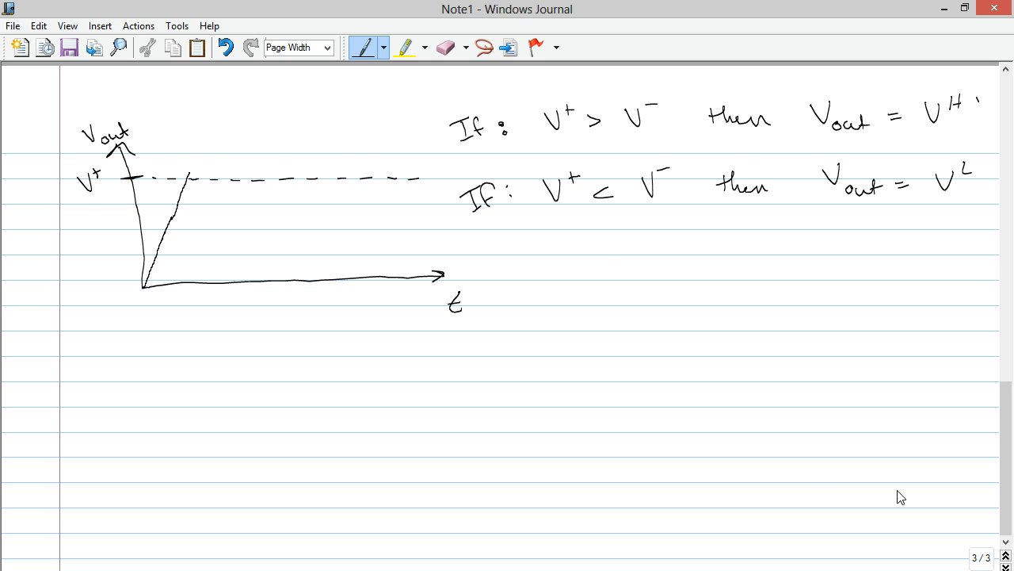
Continue the output trace as a wavy flat line along the dashed V+ level.
{"action": "scroll", "scroll_direction": "up", "scroll_amount": 3}
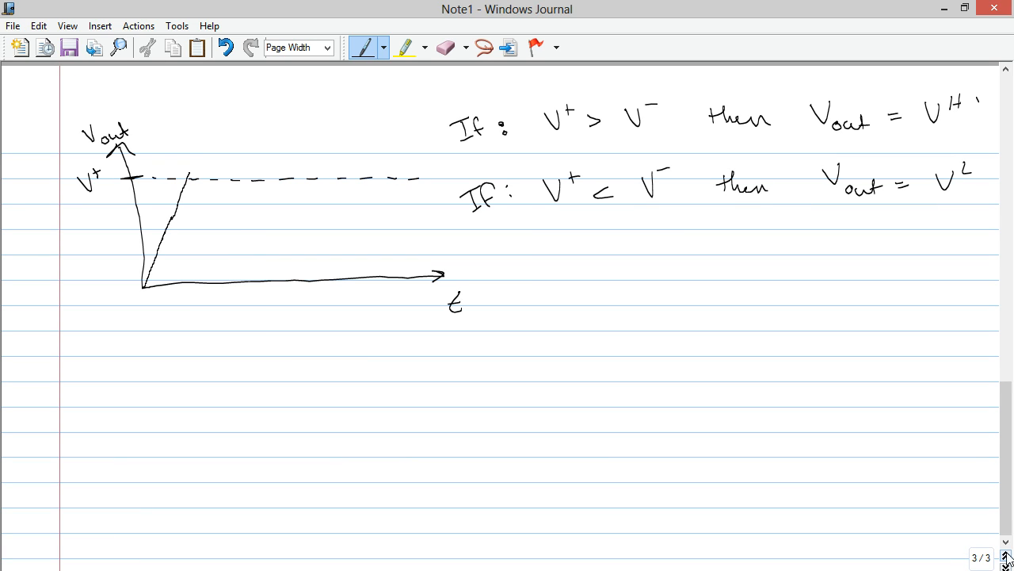
{"action": "mouse_move", "coordinate": [121, 222]}
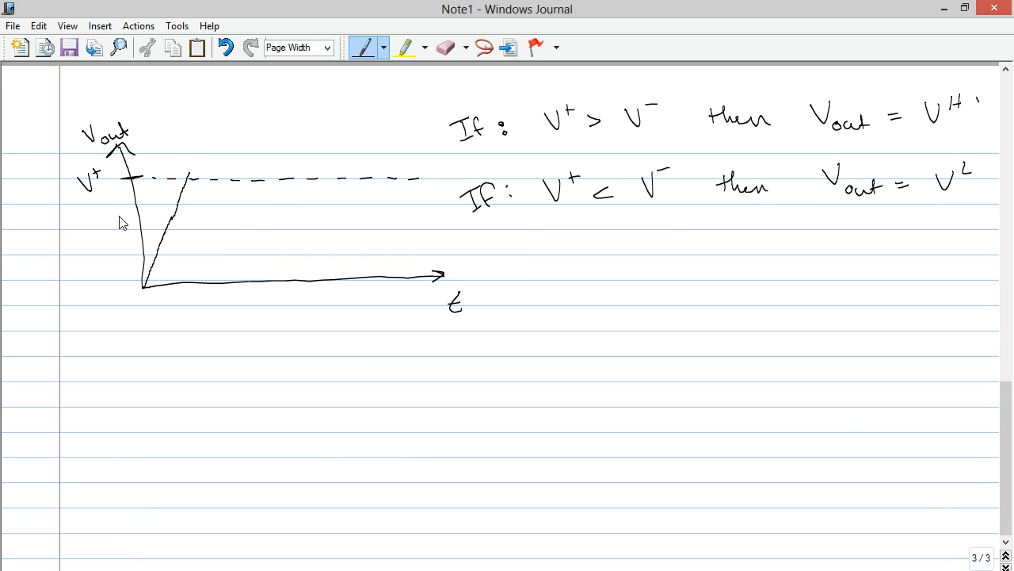
{"action": "mouse_move", "coordinate": [634, 148]}
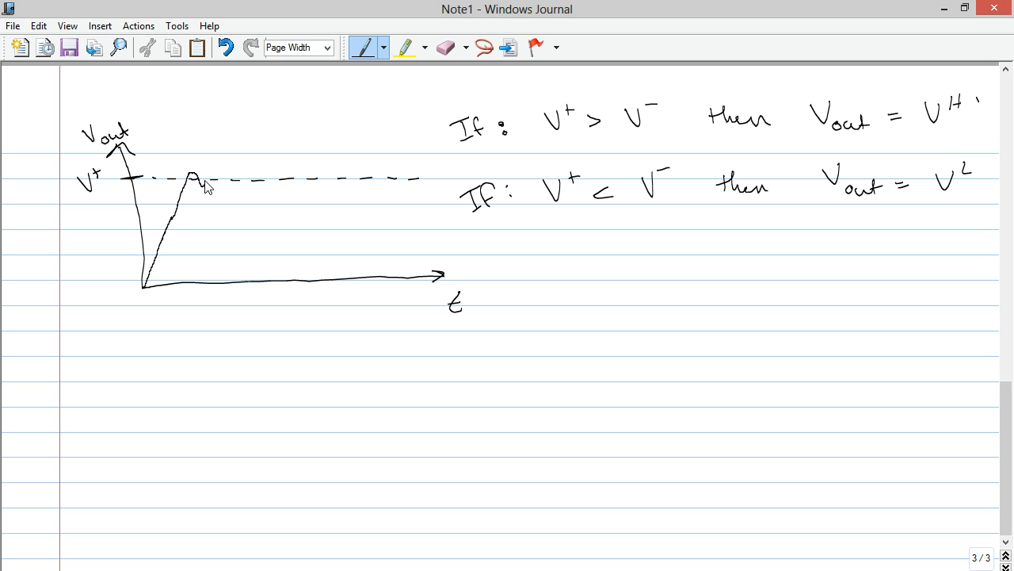
{"action": "left_click_drag", "start_coordinate": [210, 183], "coordinate": [249, 182]}
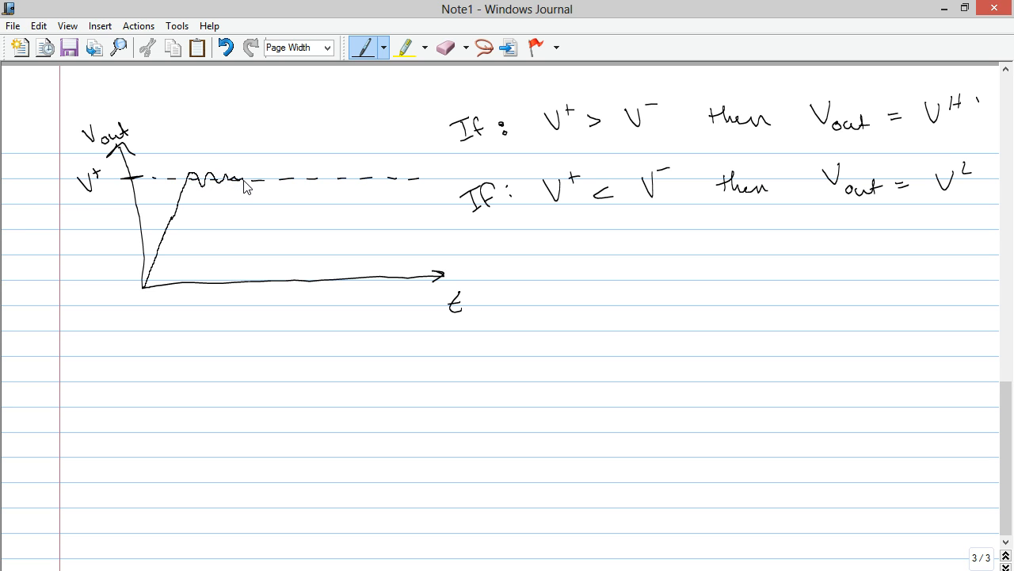
{"action": "left_click_drag", "start_coordinate": [250, 183], "coordinate": [333, 180]}
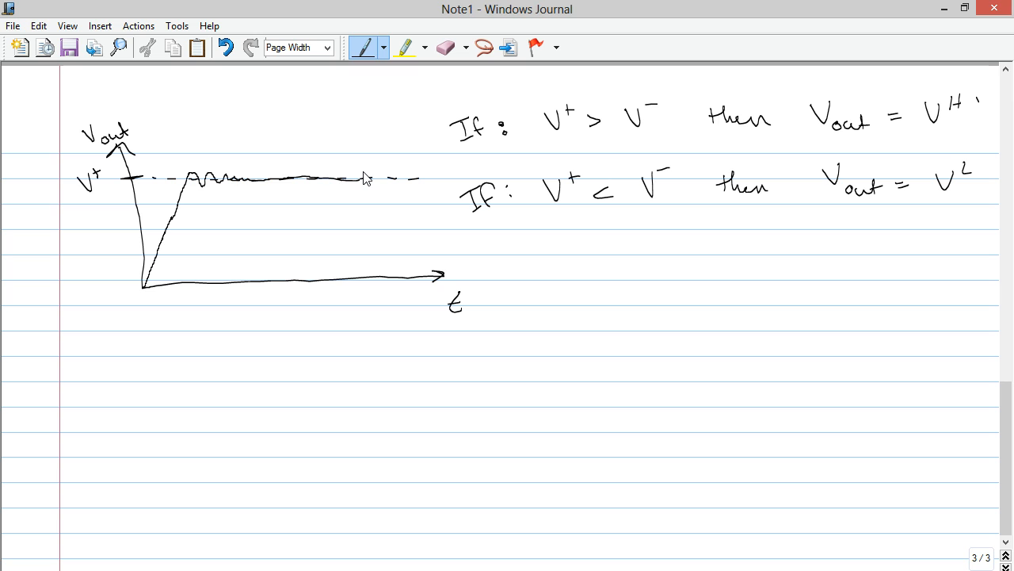
{"action": "mouse_move", "coordinate": [236, 233]}
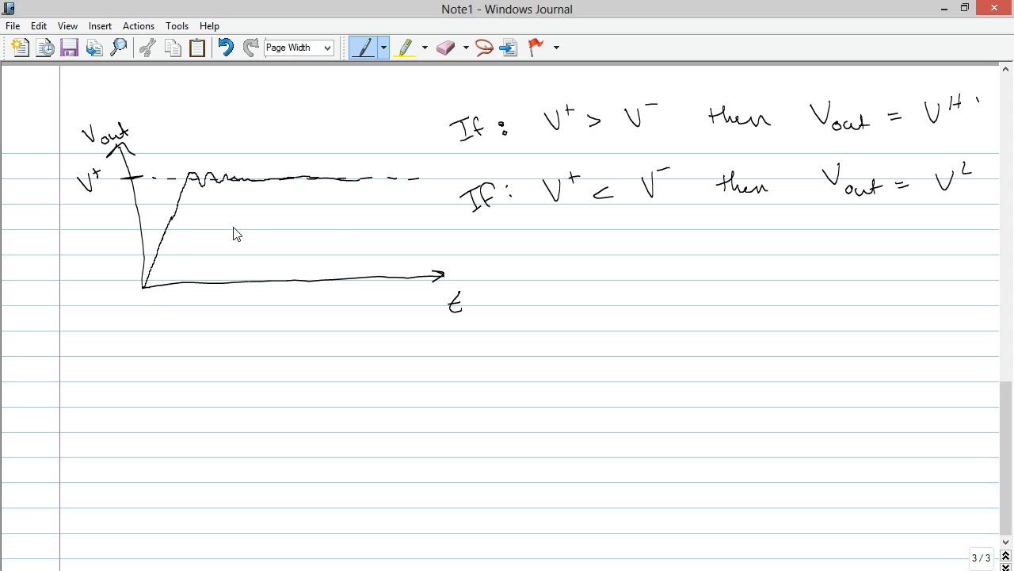
{"action": "mouse_move", "coordinate": [200, 180]}
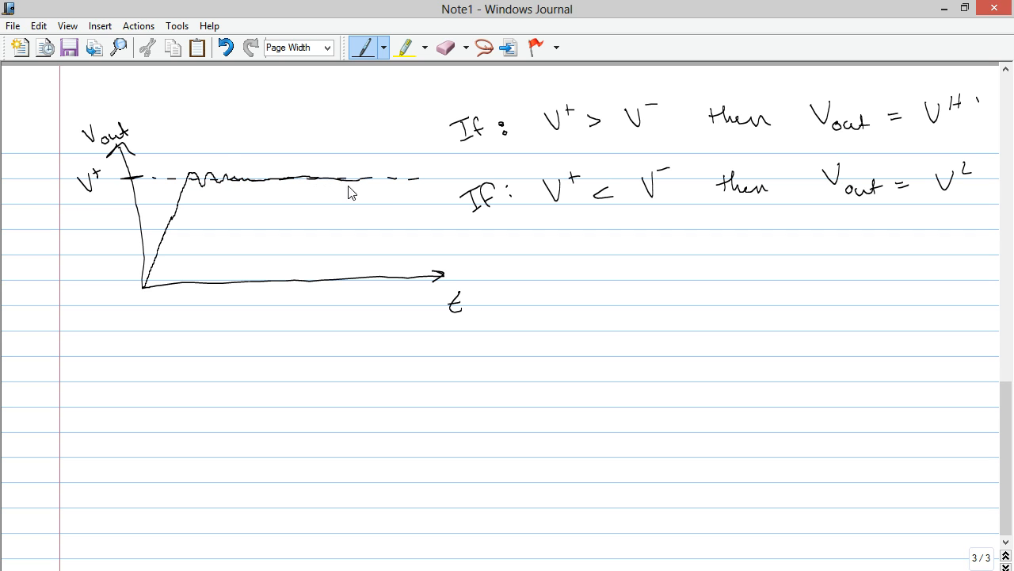
{"action": "mouse_move", "coordinate": [539, 367]}
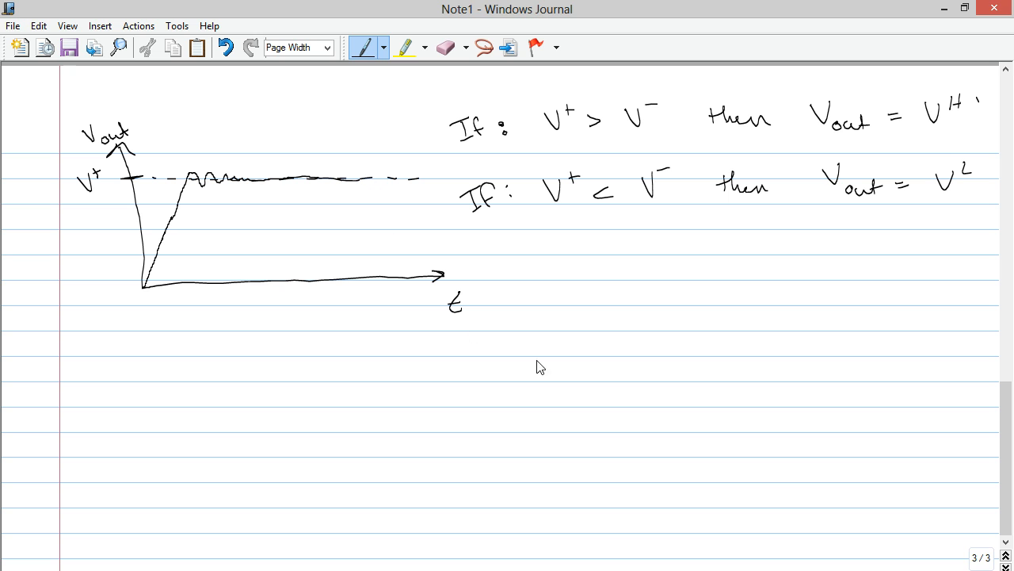
{"action": "scroll", "scroll_direction": "up", "scroll_amount": 3}
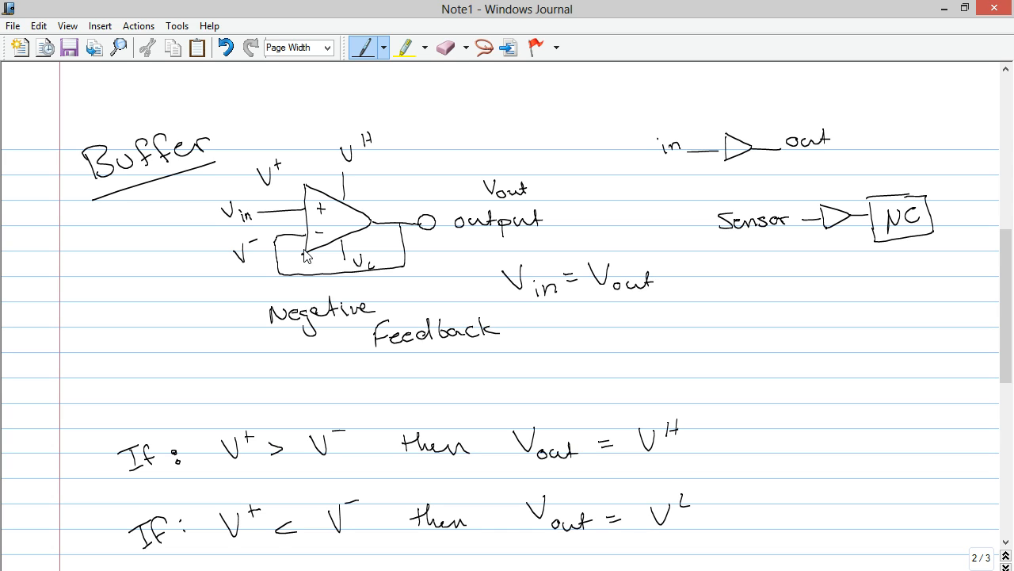
{"action": "mouse_move", "coordinate": [291, 292]}
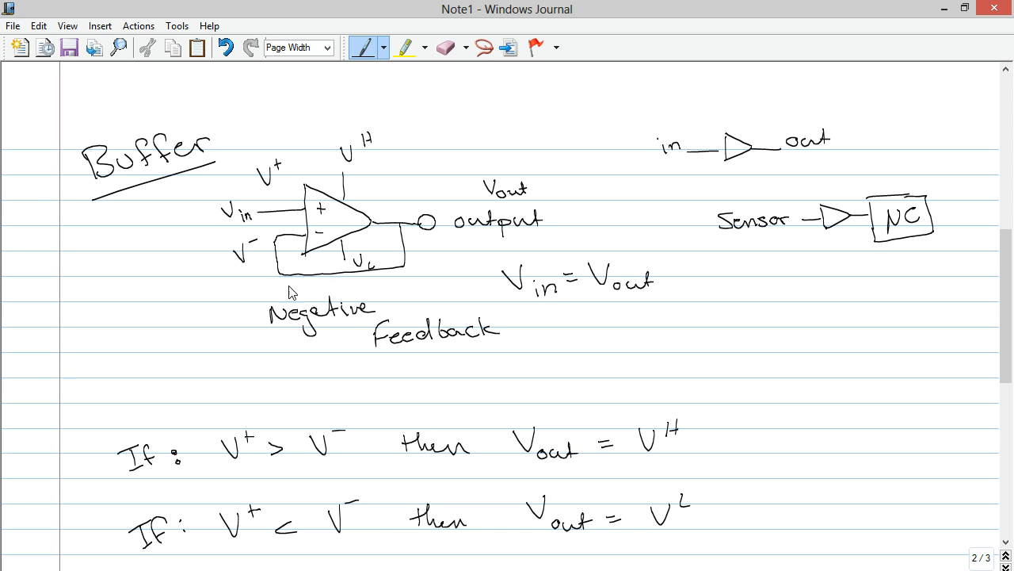
{"action": "mouse_move", "coordinate": [389, 244]}
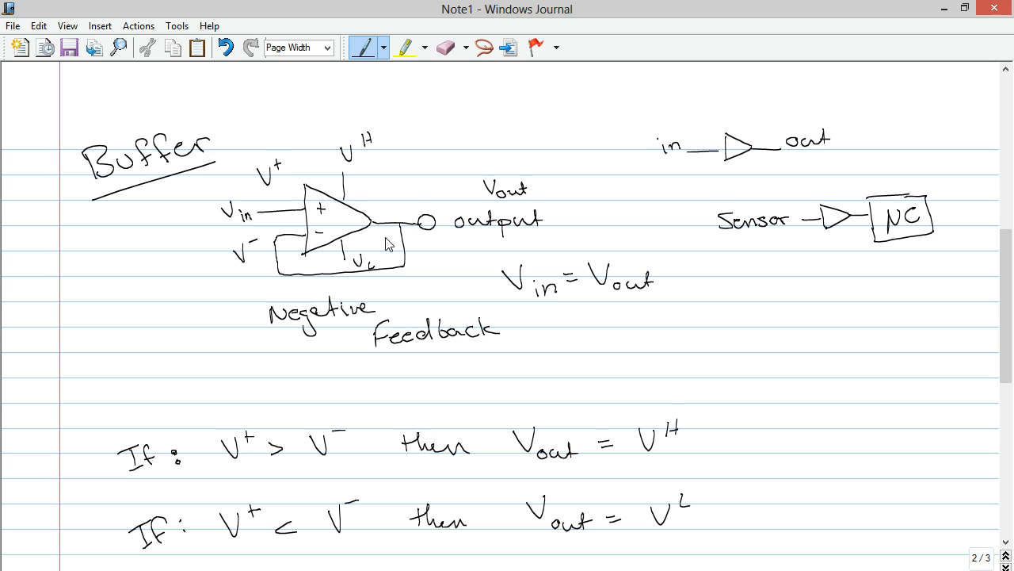
{"action": "mouse_move", "coordinate": [400, 252]}
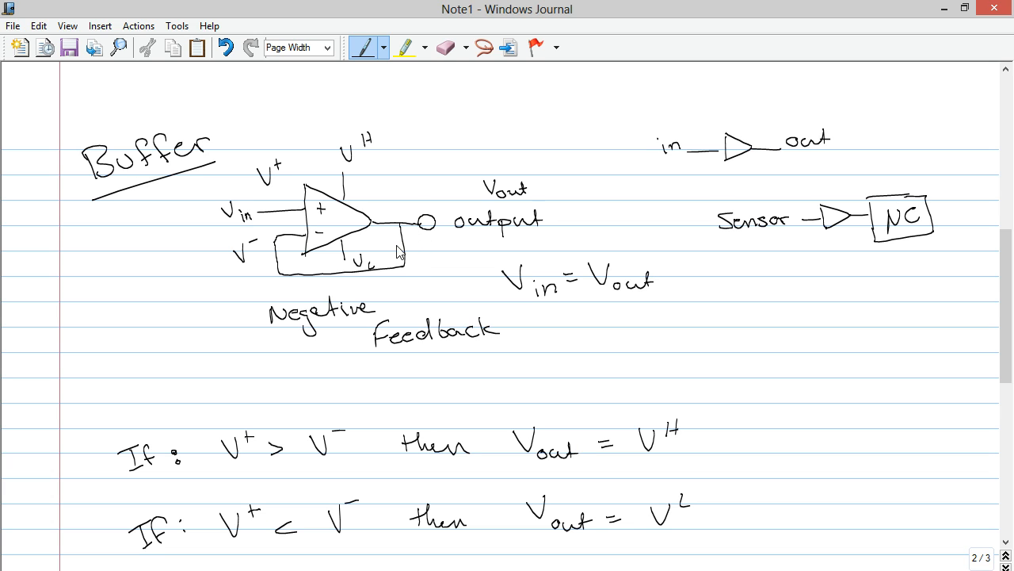
{"action": "mouse_move", "coordinate": [412, 247]}
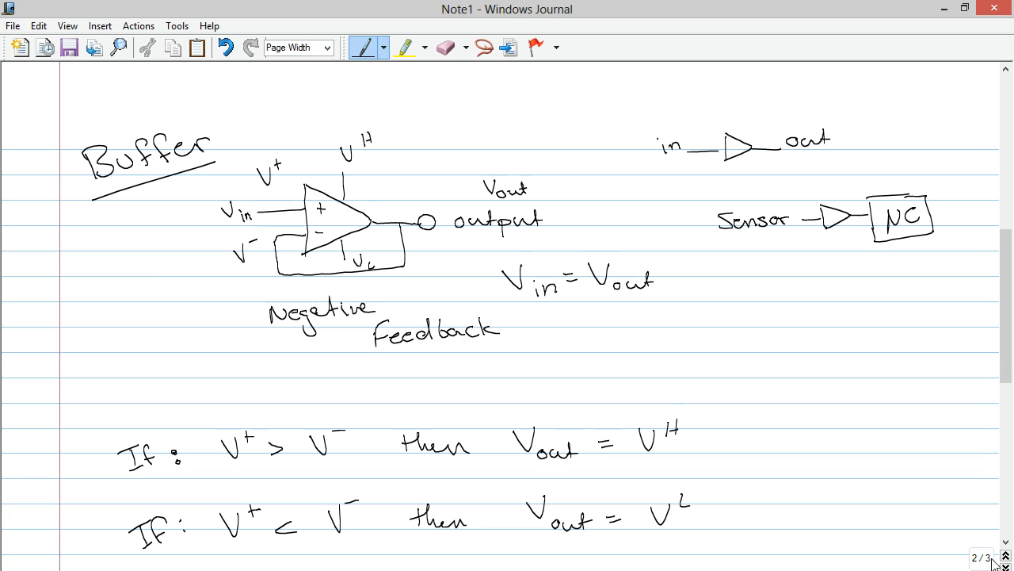
Scroll down to page 3 with the clipped-output graph and If conditions.
{"action": "scroll", "scroll_direction": "down", "scroll_amount": 3}
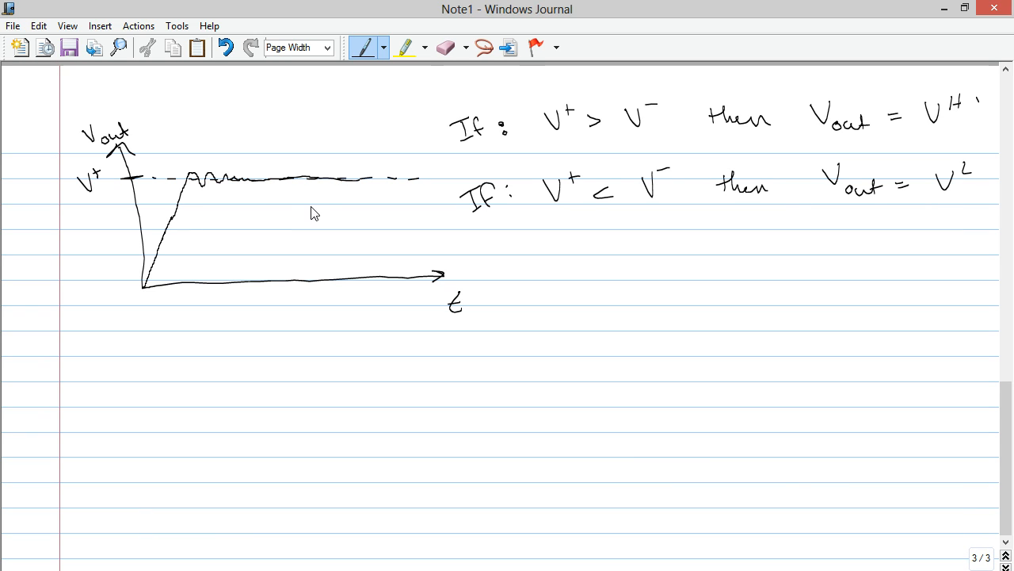
{"action": "mouse_move", "coordinate": [295, 201]}
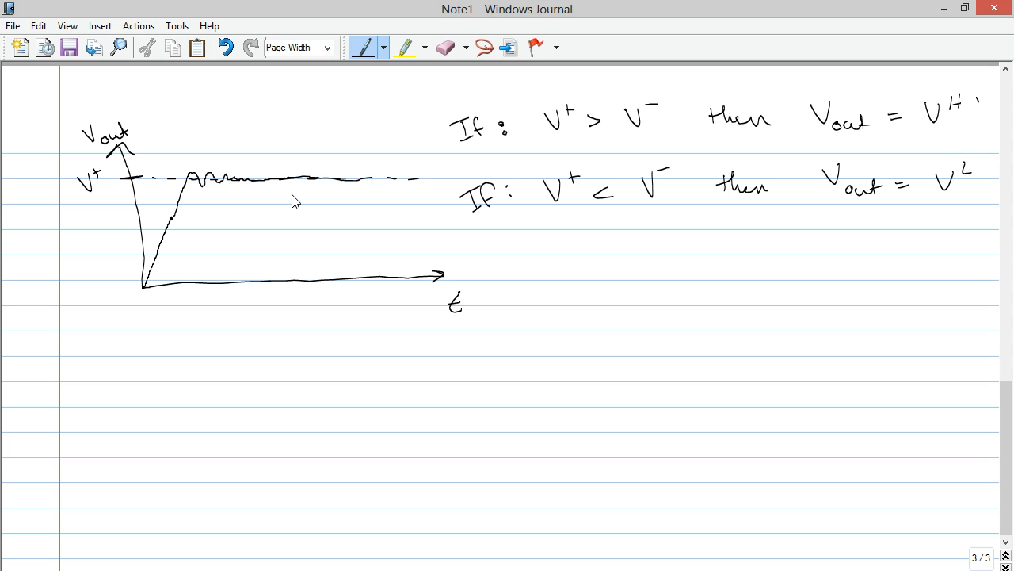
{"action": "mouse_move", "coordinate": [49, 188]}
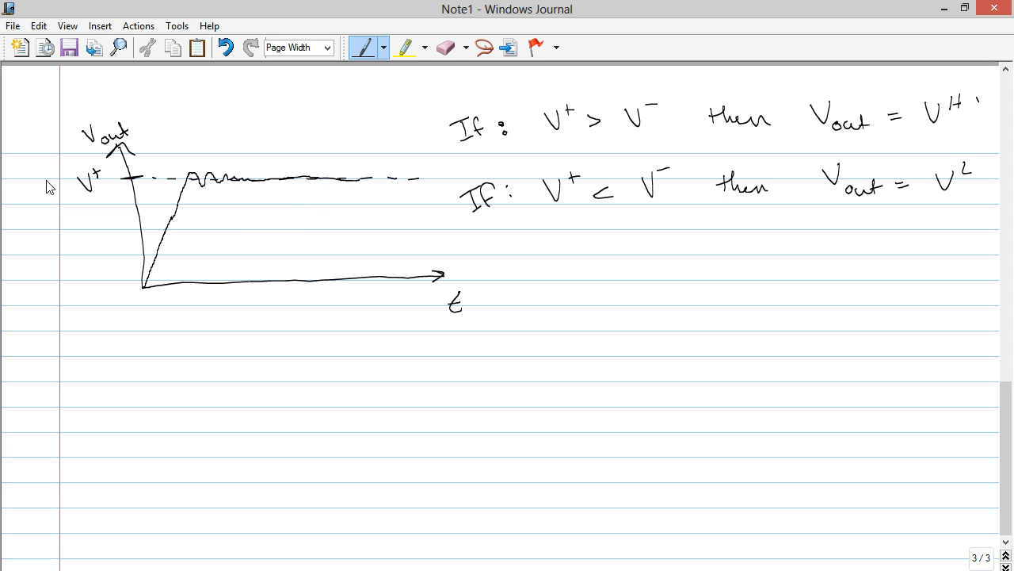
{"action": "mouse_move", "coordinate": [401, 186]}
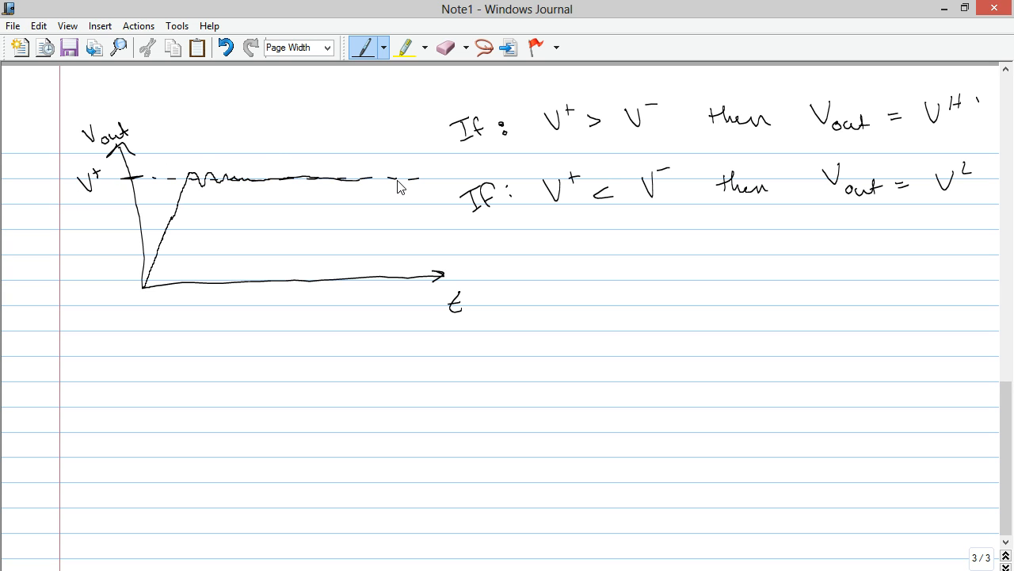
{"action": "mouse_move", "coordinate": [403, 185]}
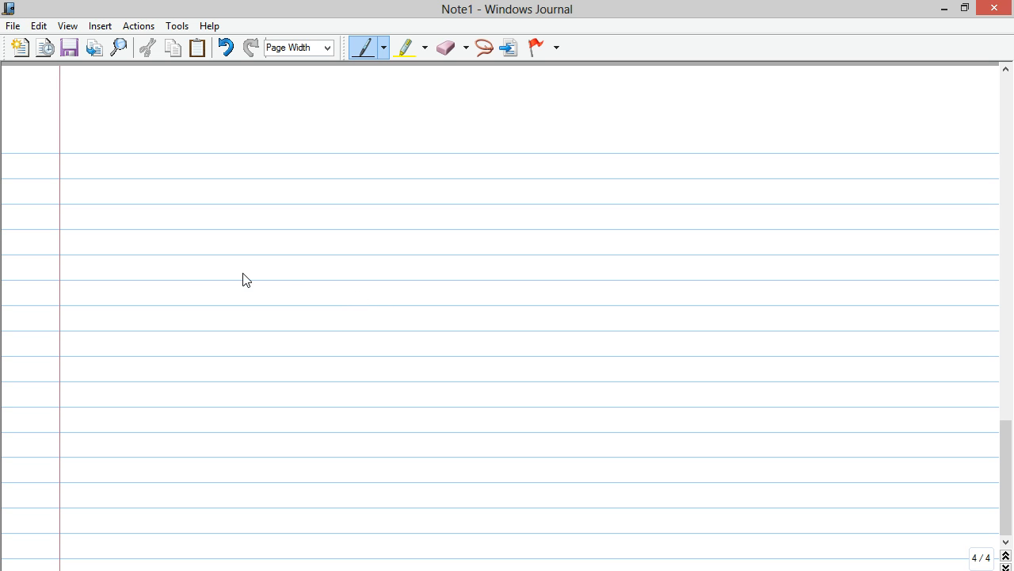
Handwrite the heading 'Unbiased Amplifier' on new page 4.
{"action": "left_click_drag", "start_coordinate": [103, 134], "coordinate": [95, 163]}
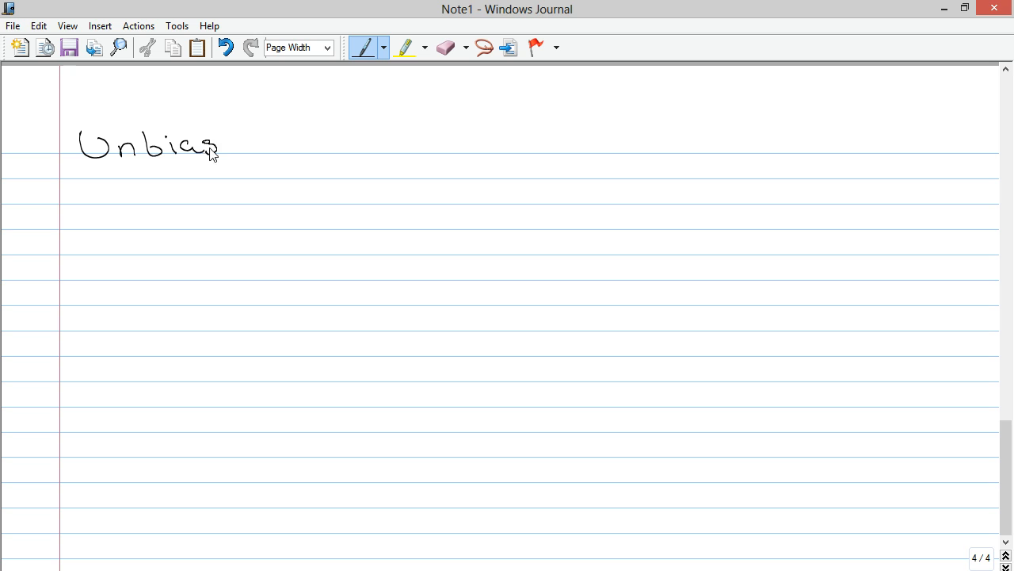
{"action": "left_click_drag", "start_coordinate": [214, 147], "coordinate": [258, 147]}
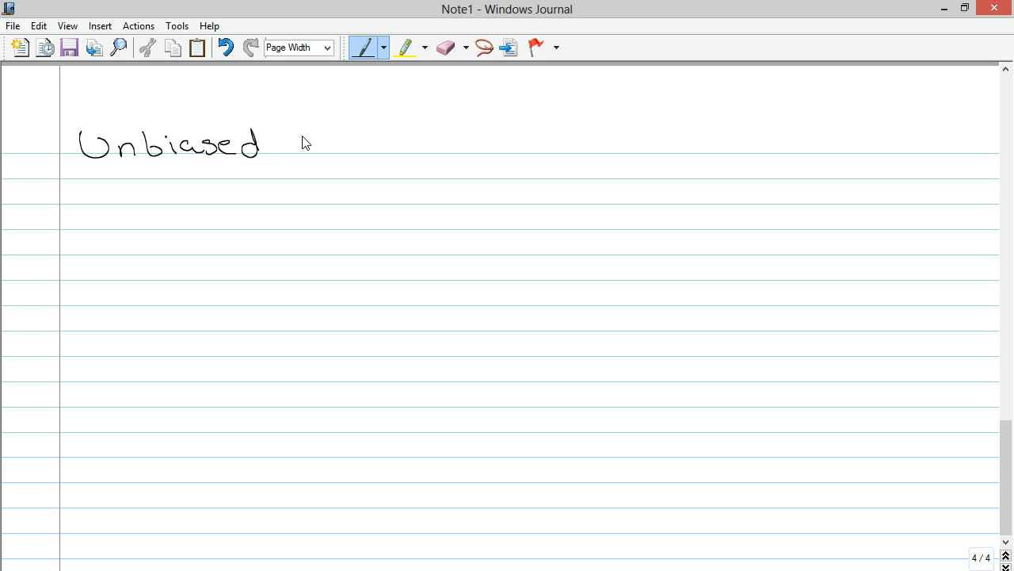
{"action": "left_click_drag", "start_coordinate": [290, 151], "coordinate": [381, 143]}
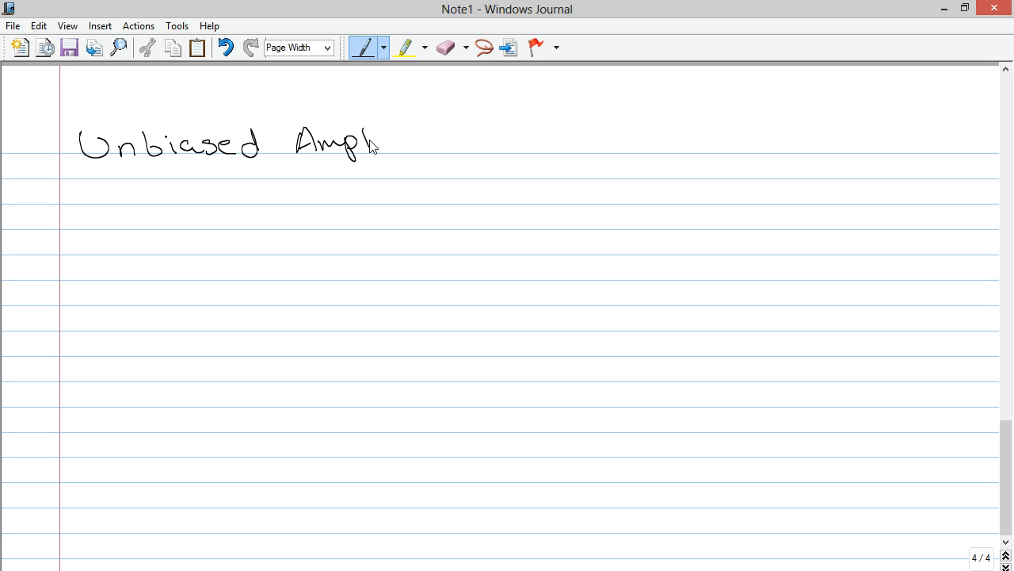
{"action": "left_click_drag", "start_coordinate": [373, 147], "coordinate": [447, 147]}
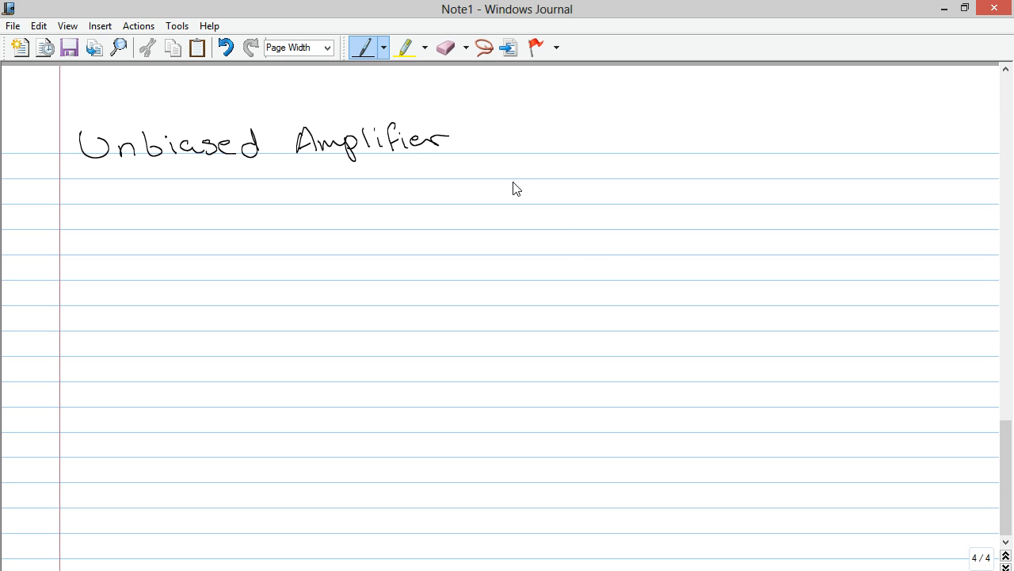
{"action": "mouse_move", "coordinate": [79, 185]}
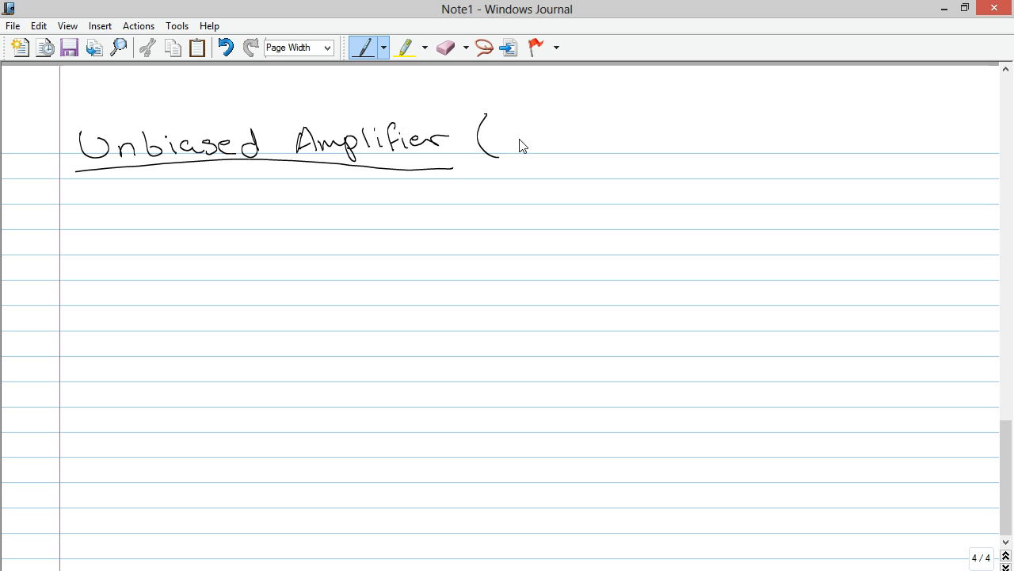
Add '(Vout = Vin · G)' after the heading.
{"action": "left_click_drag", "start_coordinate": [507, 138], "coordinate": [574, 155]}
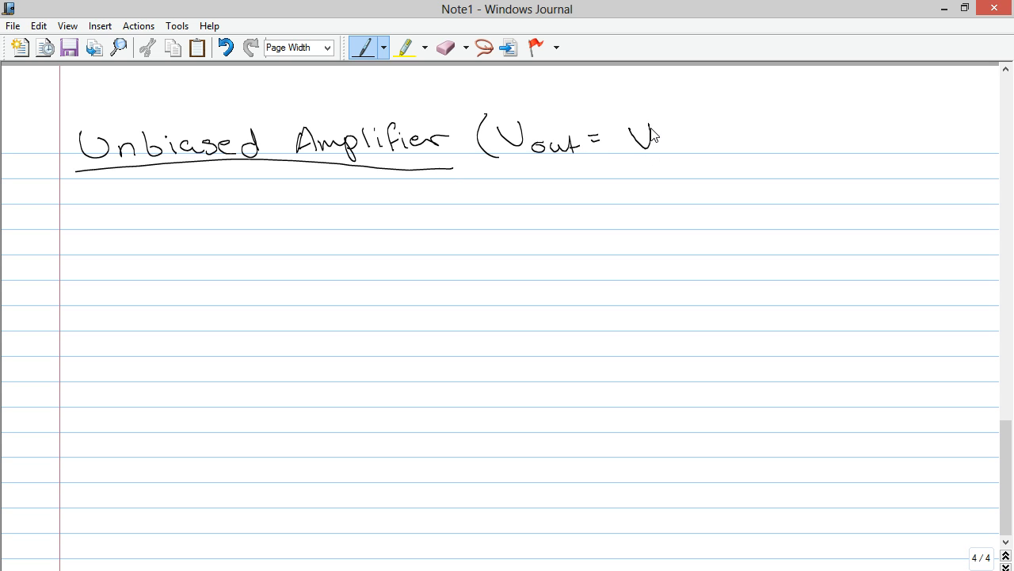
{"action": "left_click_drag", "start_coordinate": [634, 135], "coordinate": [689, 159]}
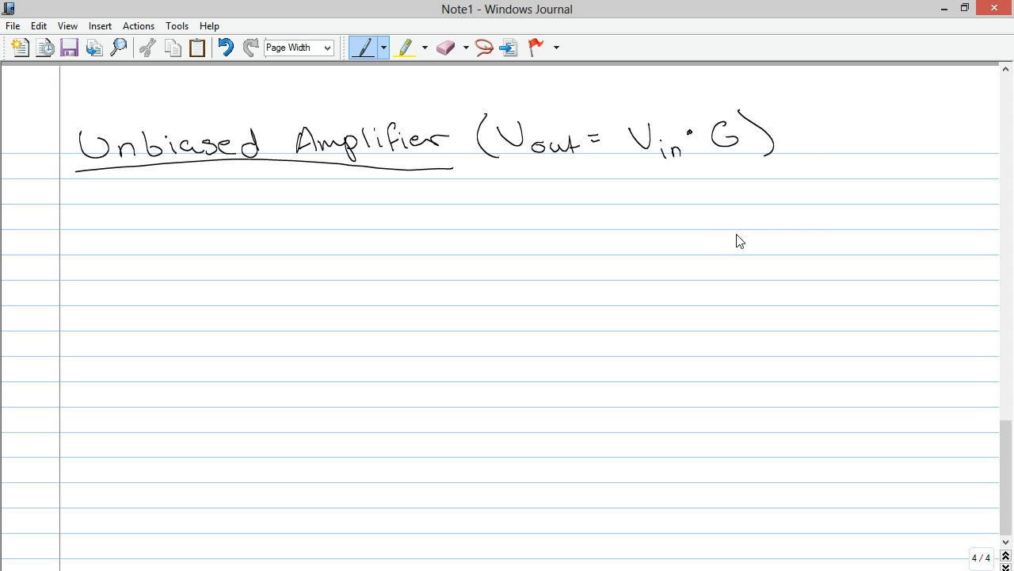
{"action": "mouse_move", "coordinate": [725, 242]}
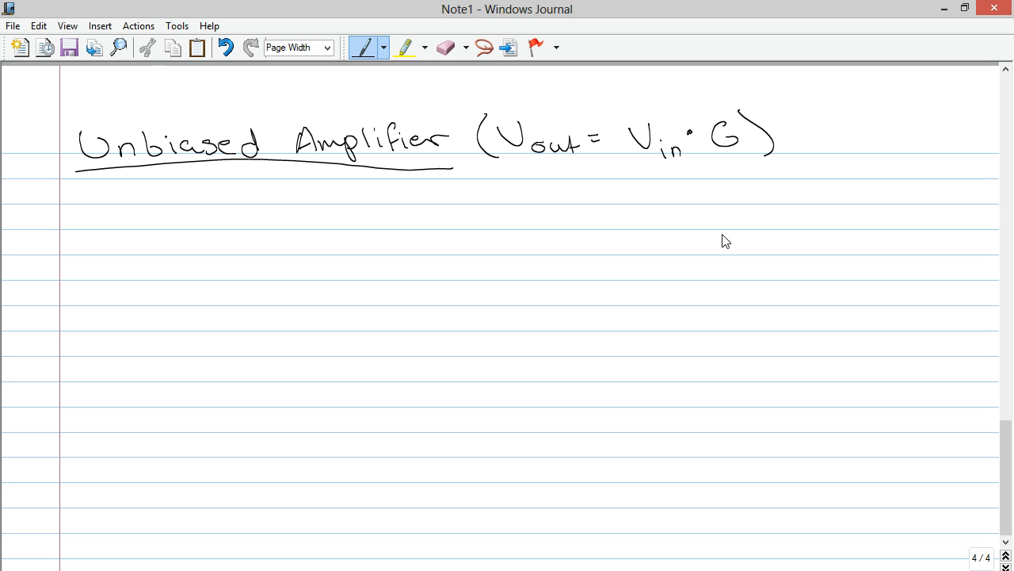
{"action": "mouse_move", "coordinate": [820, 517]}
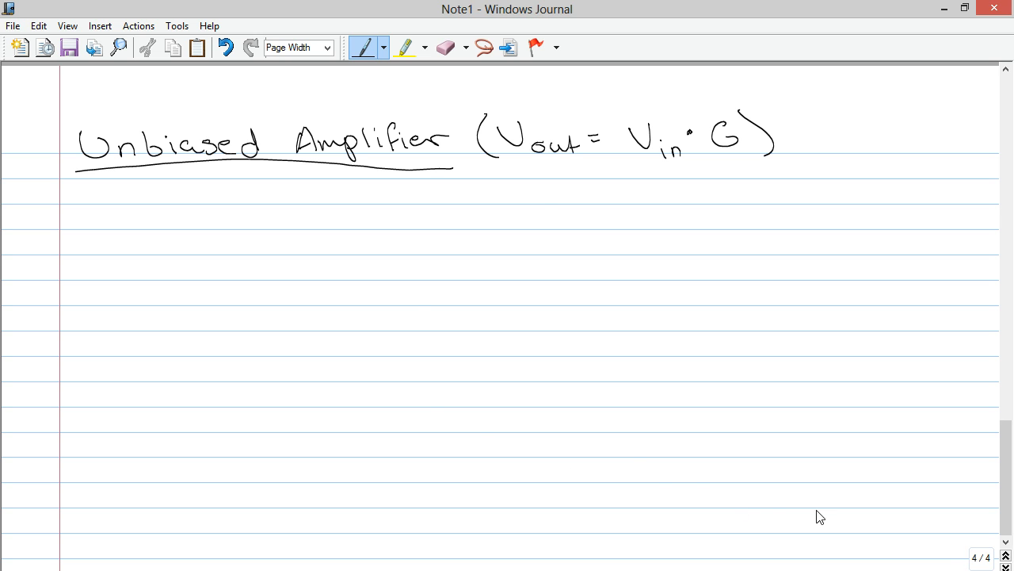
{"action": "left_click", "coordinate": [989, 557]}
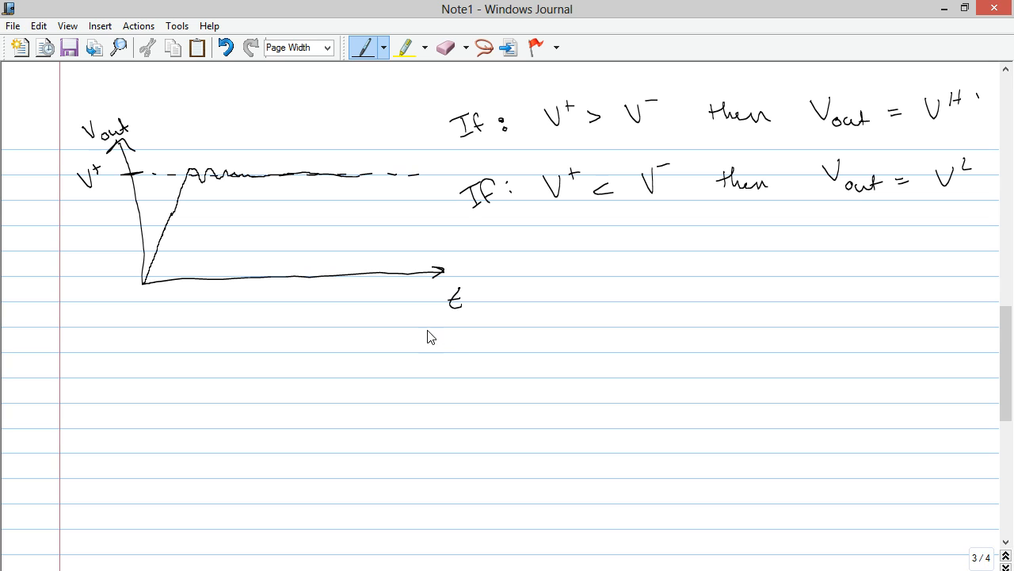
{"action": "mouse_move", "coordinate": [303, 286]}
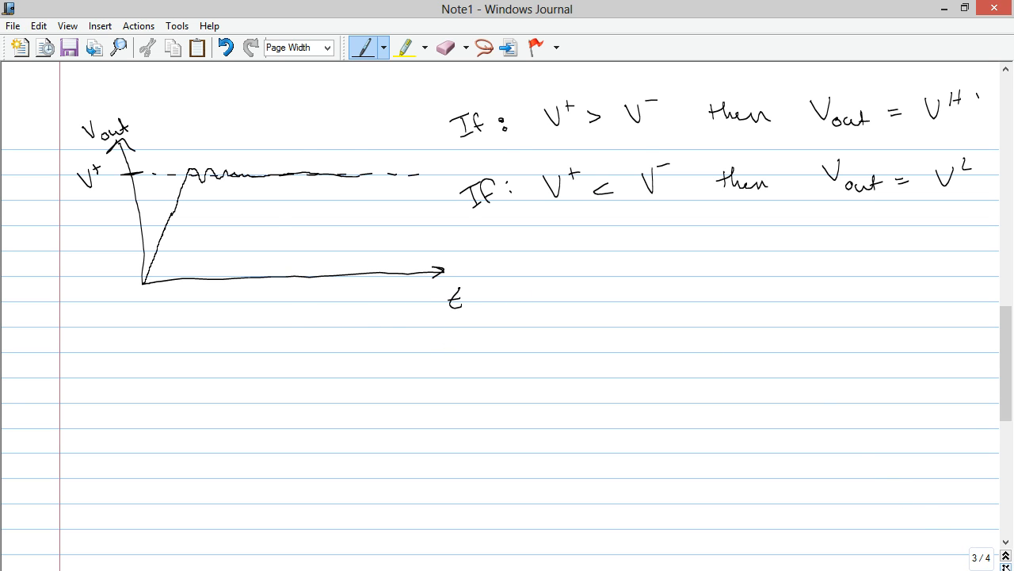
On page 4, rough out a Vin op-amp sketch and then discard it.
{"action": "scroll", "scroll_direction": "down", "scroll_amount": 3}
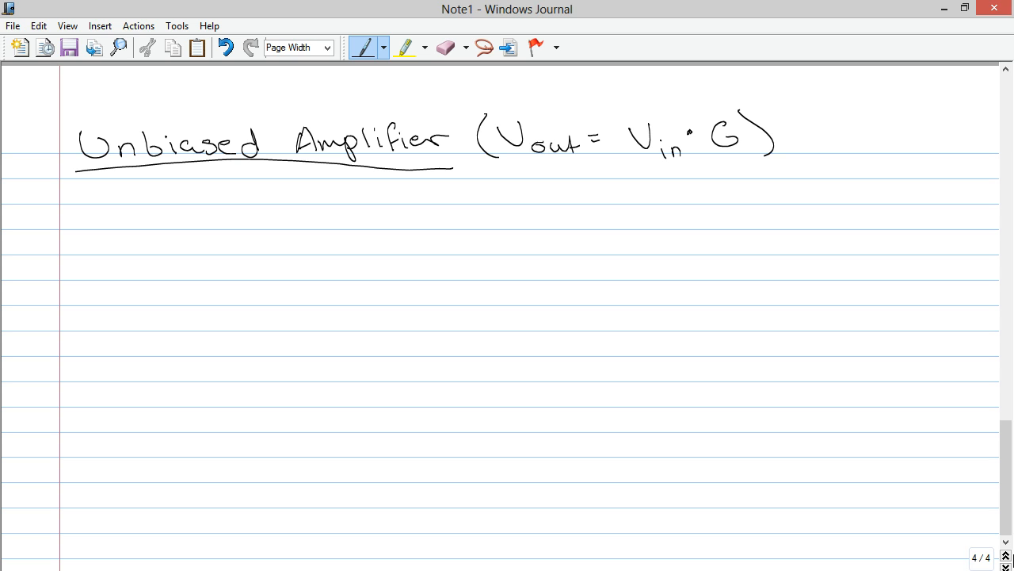
{"action": "mouse_move", "coordinate": [240, 262]}
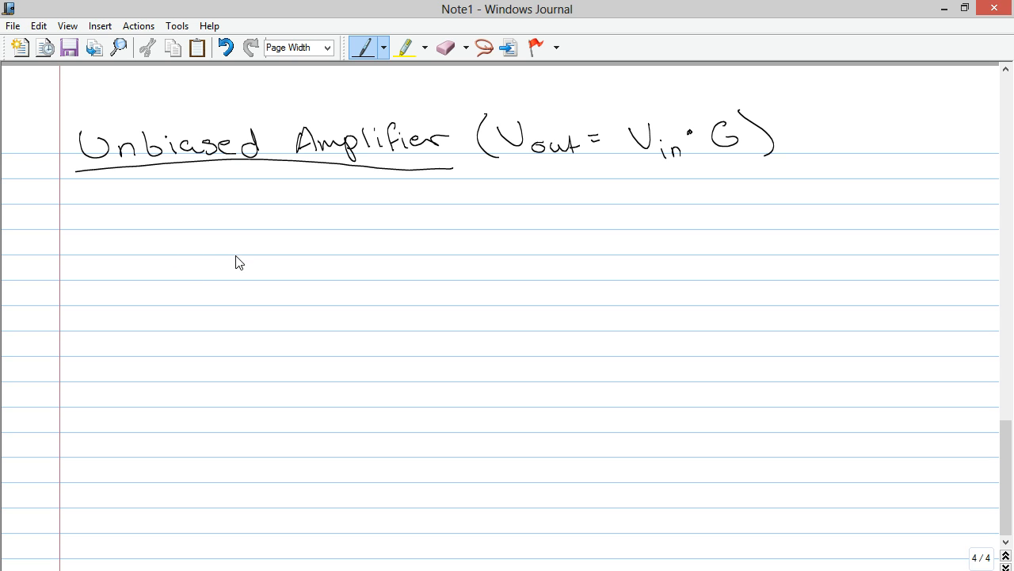
{"action": "mouse_move", "coordinate": [167, 236]}
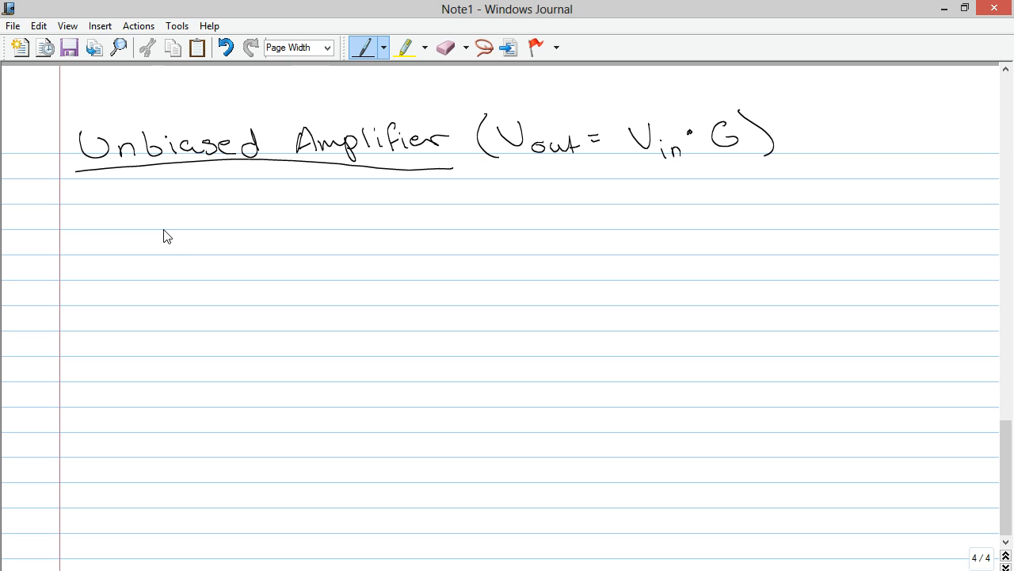
{"action": "left_click_drag", "start_coordinate": [163, 230], "coordinate": [202, 270]}
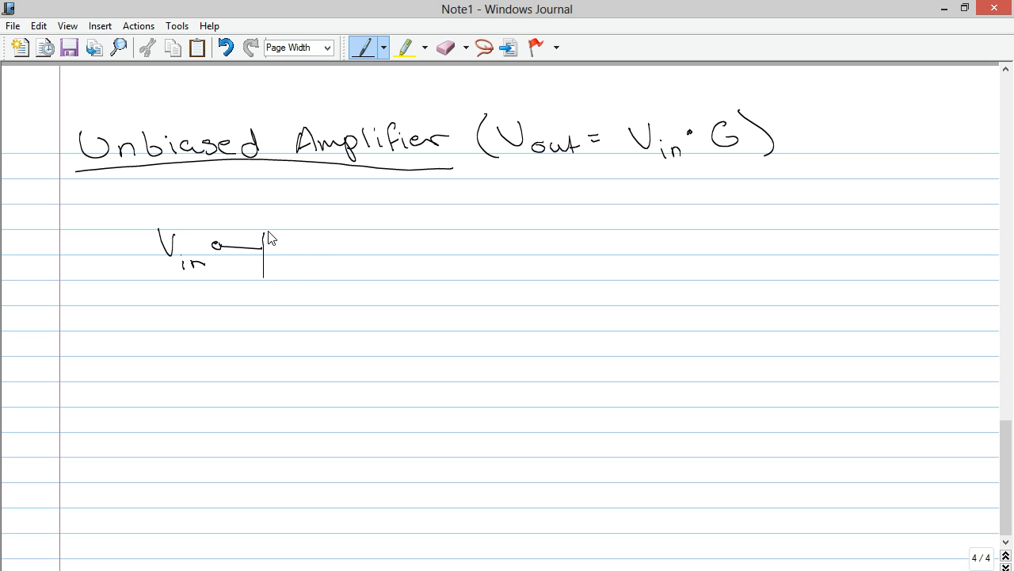
{"action": "left_click_drag", "start_coordinate": [266, 234], "coordinate": [313, 261]}
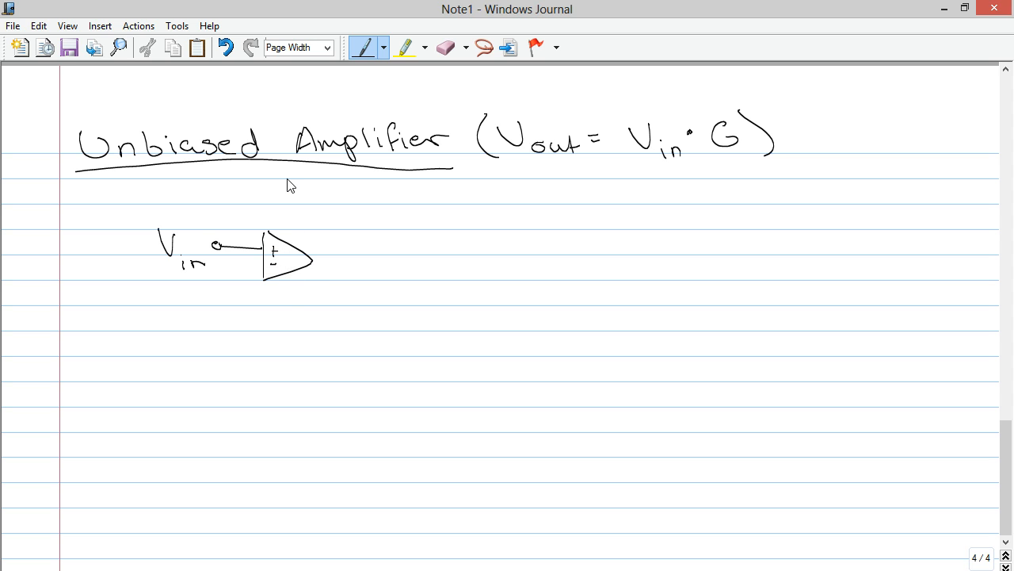
{"action": "left_click", "coordinate": [225, 47]}
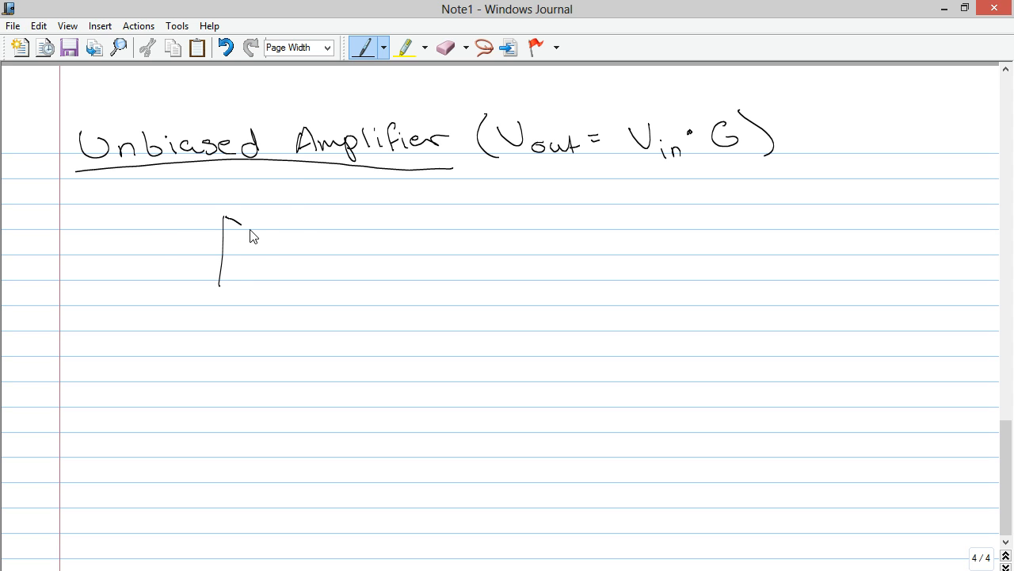
Draw the op-amp triangle with Vin input and Vout output terminals.
{"action": "left_click_drag", "start_coordinate": [230, 214], "coordinate": [281, 262]}
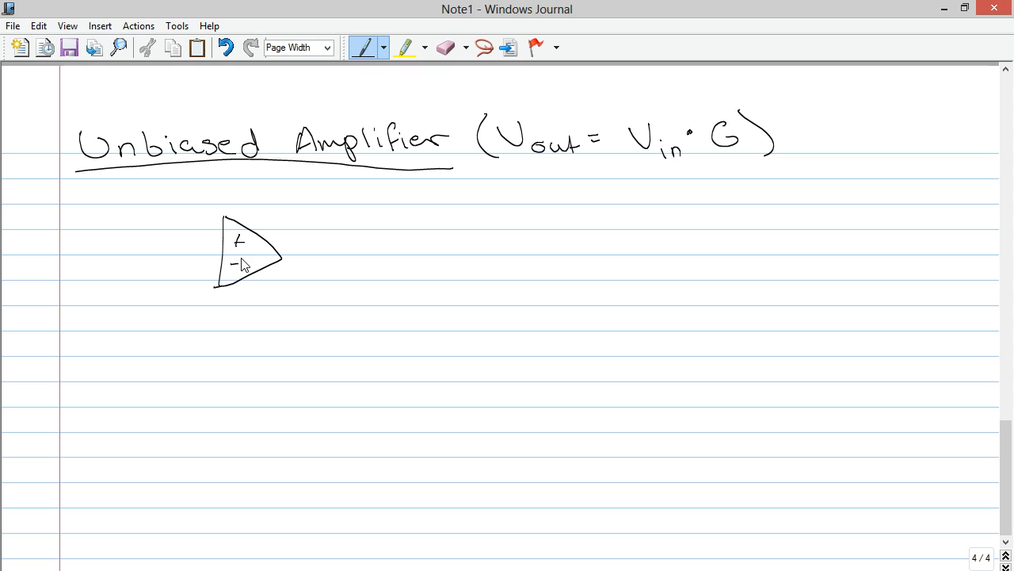
{"action": "left_click_drag", "start_coordinate": [166, 241], "coordinate": [218, 241]}
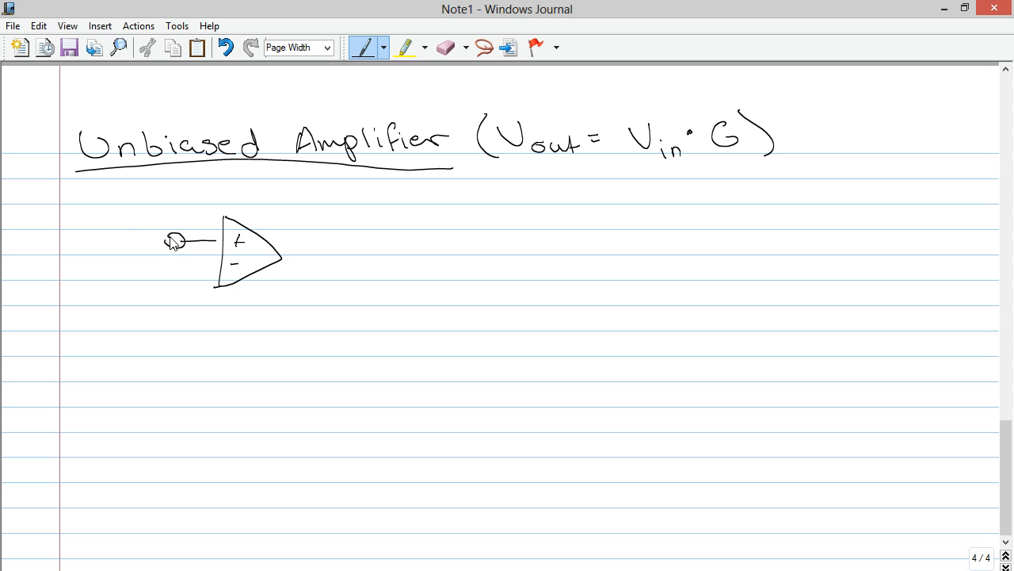
{"action": "left_click_drag", "start_coordinate": [126, 234], "coordinate": [167, 246]}
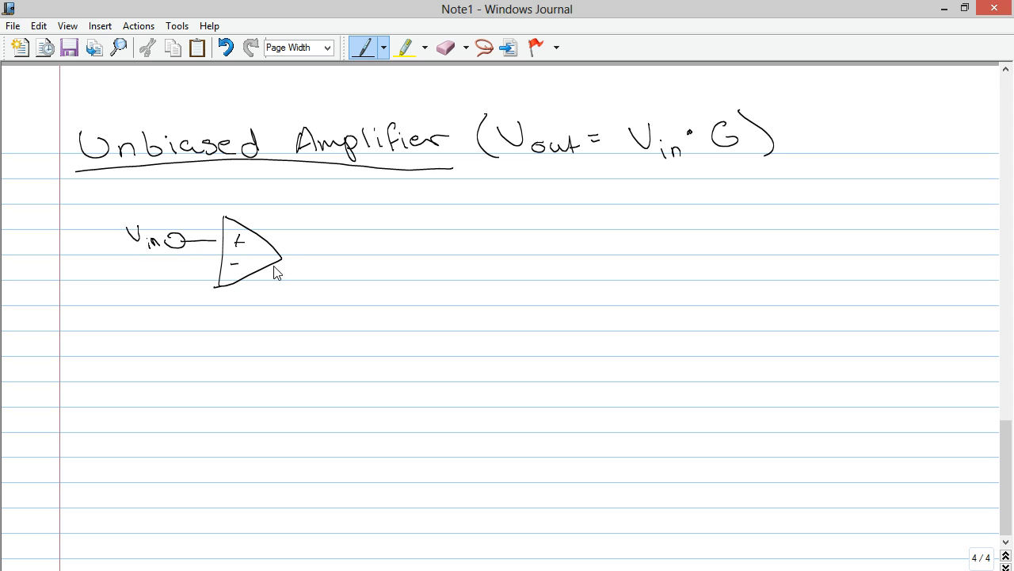
{"action": "left_click_drag", "start_coordinate": [282, 261], "coordinate": [336, 261]}
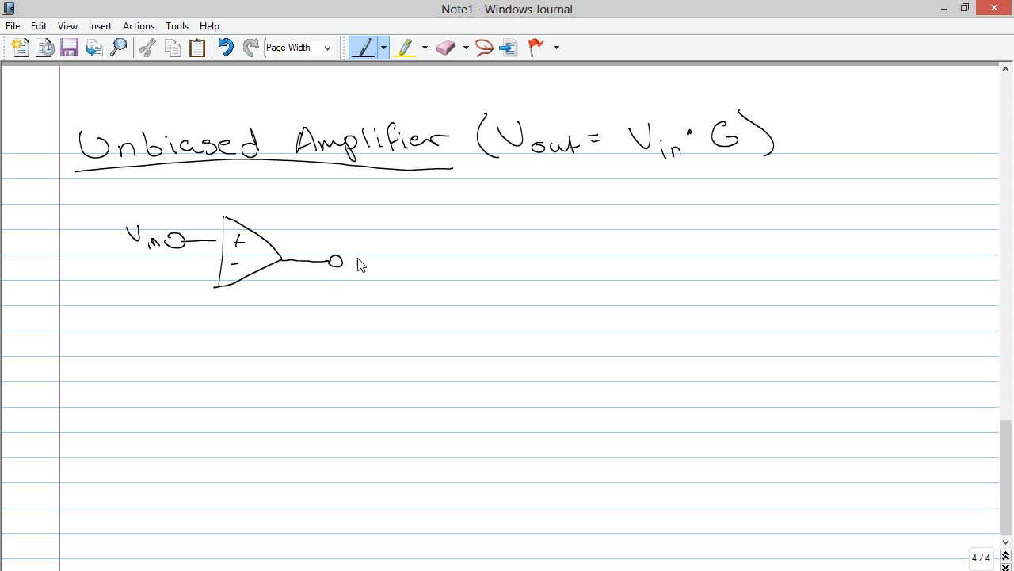
{"action": "left_click_drag", "start_coordinate": [365, 261], "coordinate": [424, 269]}
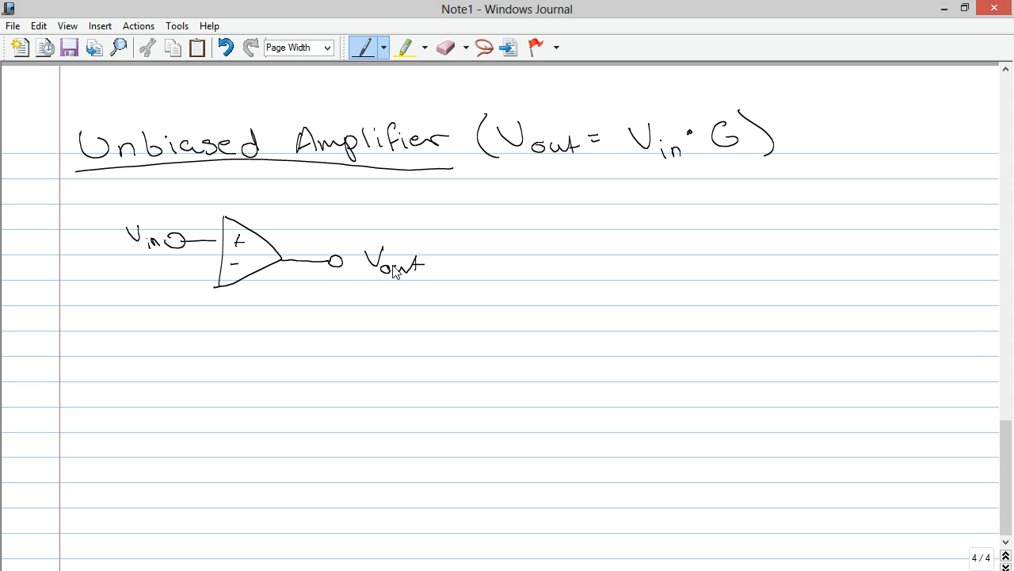
Add feedback resistor R1 to the minus input and R2 to ground, labelled.
{"action": "left_click_drag", "start_coordinate": [306, 274], "coordinate": [306, 309]}
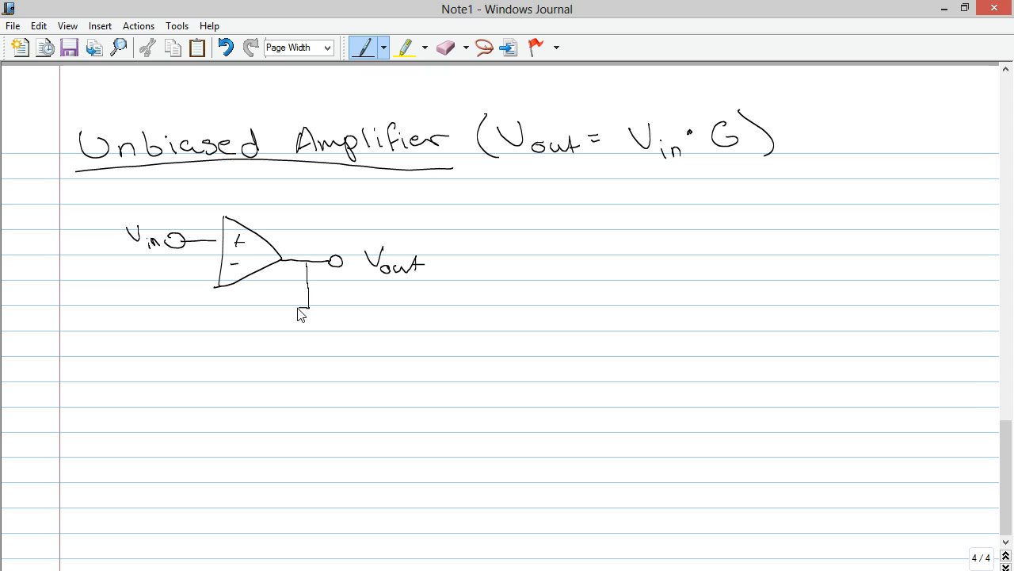
{"action": "left_click_drag", "start_coordinate": [305, 301], "coordinate": [218, 321]}
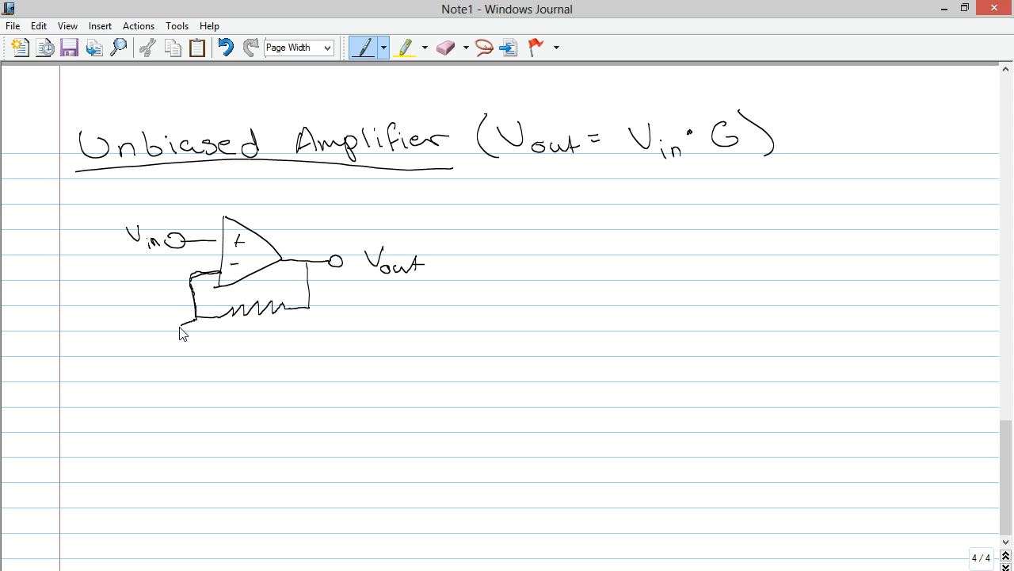
{"action": "left_click_drag", "start_coordinate": [186, 320], "coordinate": [195, 373]}
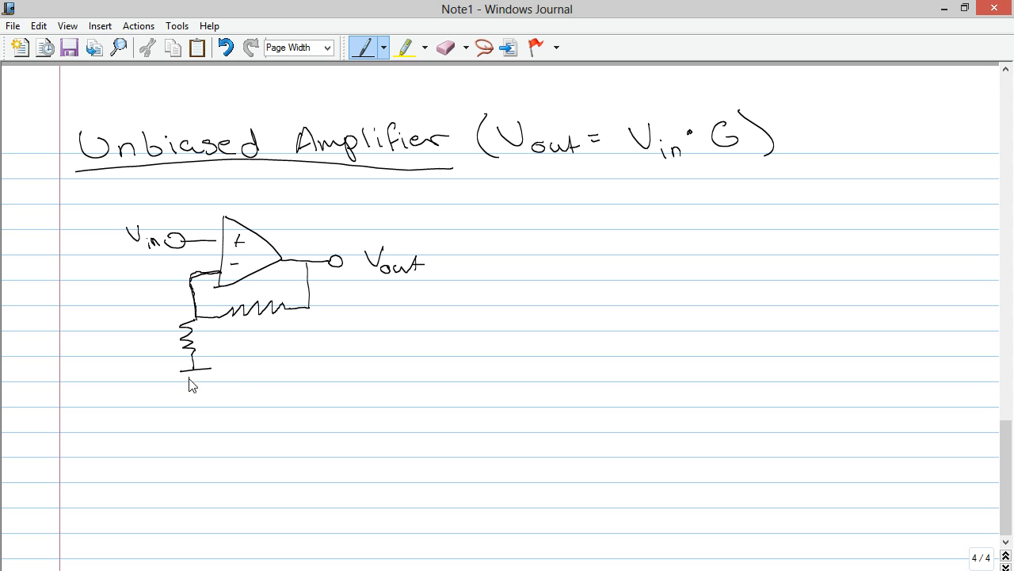
{"action": "left_click_drag", "start_coordinate": [191, 380], "coordinate": [202, 381]}
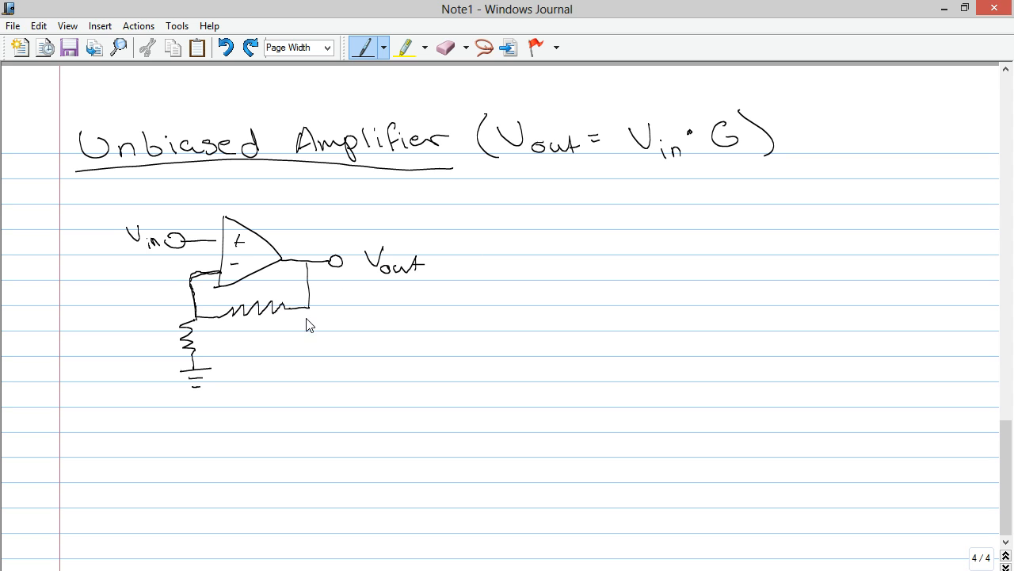
{"action": "left_click_drag", "start_coordinate": [269, 337], "coordinate": [290, 349]}
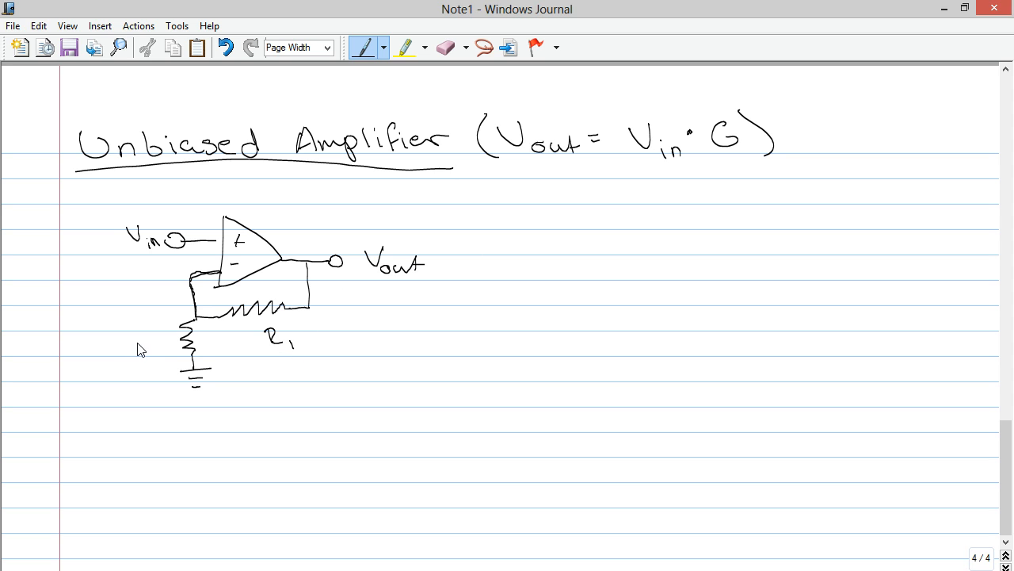
{"action": "left_click_drag", "start_coordinate": [131, 349], "coordinate": [163, 369]}
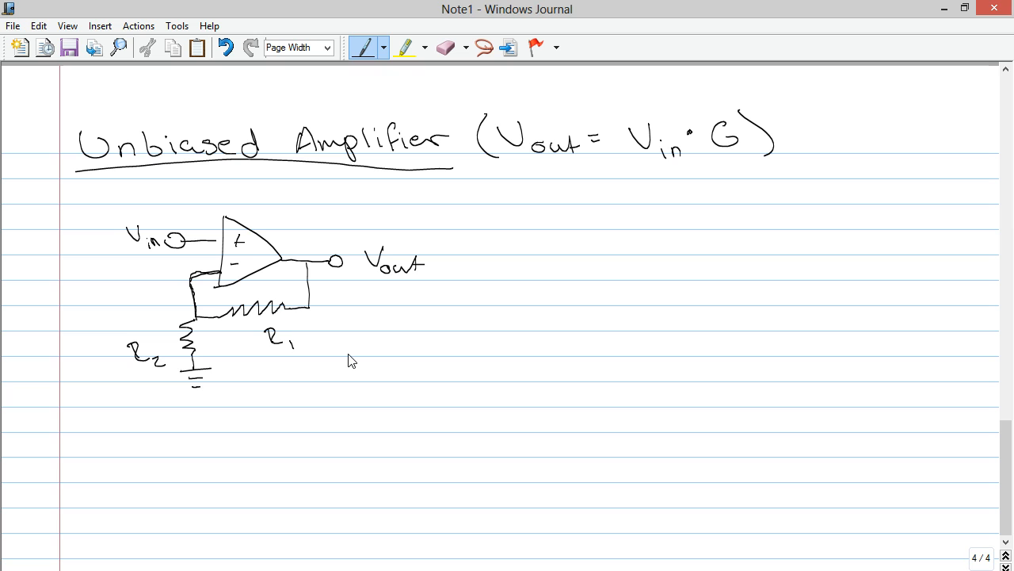
{"action": "mouse_move", "coordinate": [446, 186]}
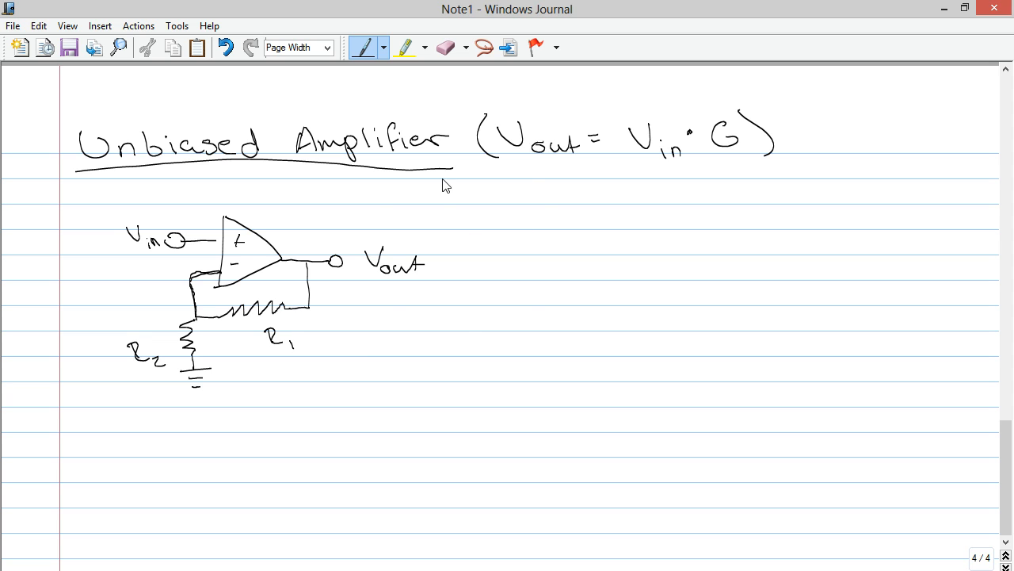
{"action": "mouse_move", "coordinate": [262, 332]}
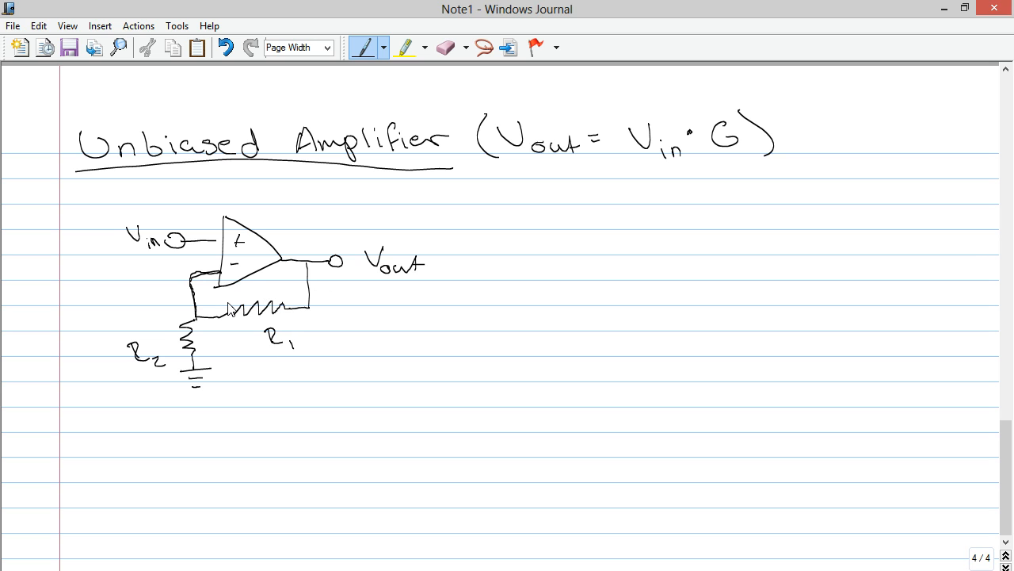
{"action": "mouse_move", "coordinate": [176, 355]}
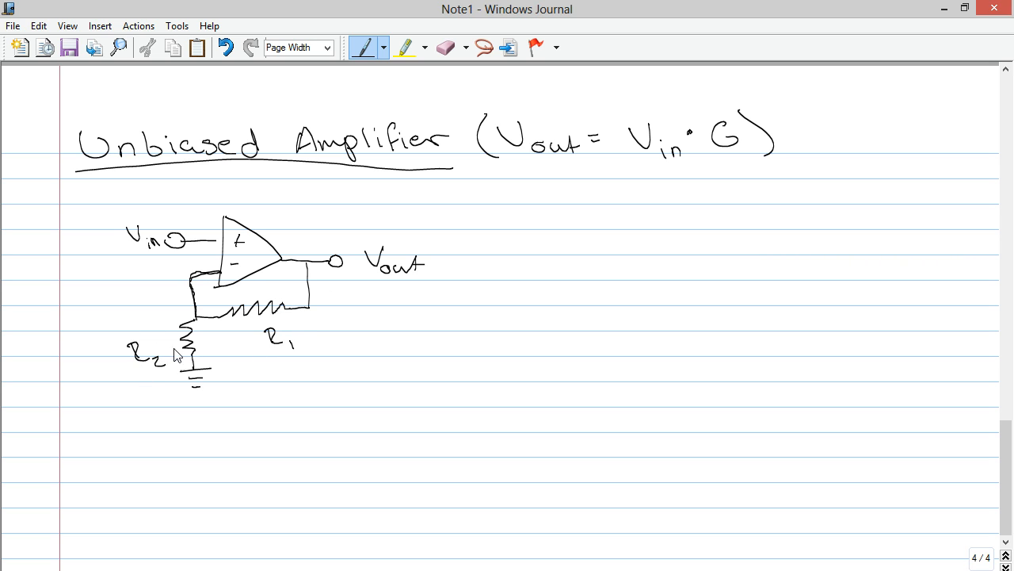
{"action": "mouse_move", "coordinate": [162, 341]}
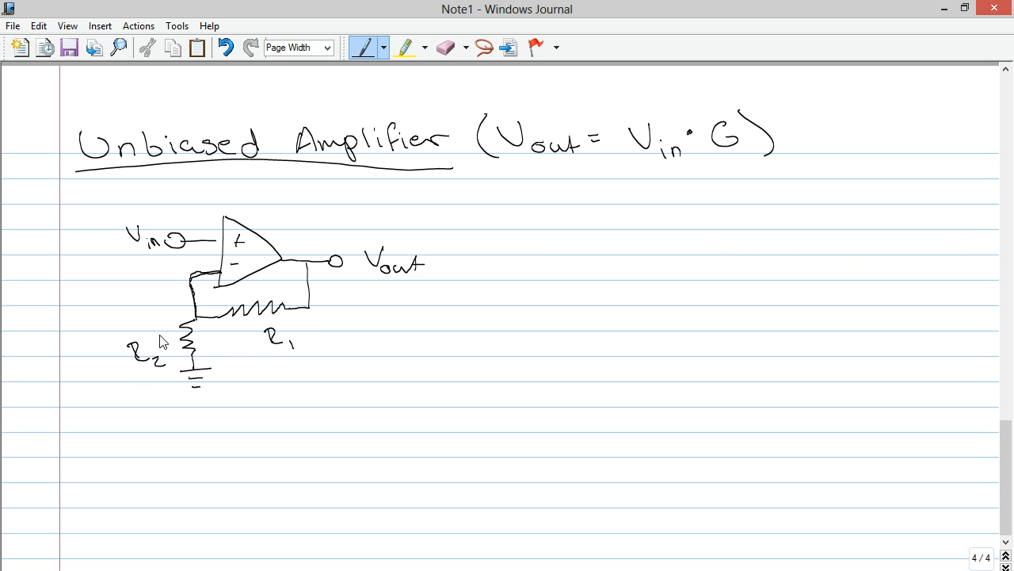
{"action": "mouse_move", "coordinate": [555, 244]}
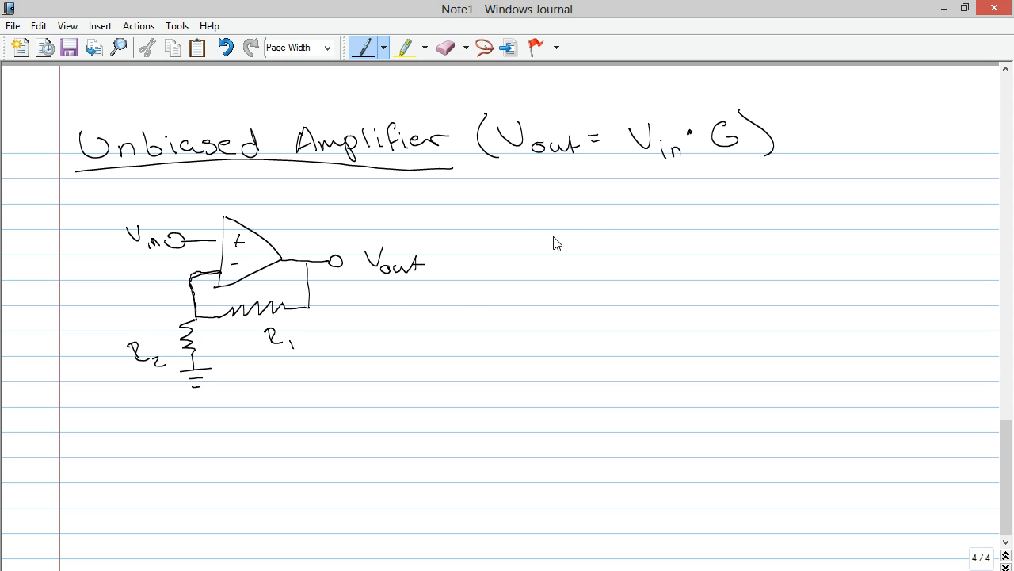
{"action": "mouse_move", "coordinate": [553, 252]}
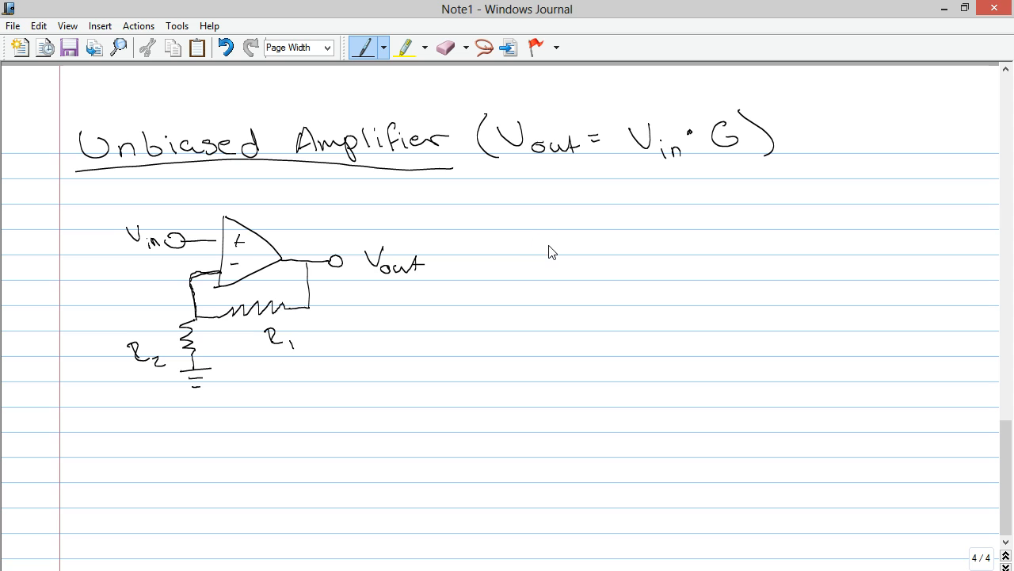
{"action": "left_click_drag", "start_coordinate": [535, 238], "coordinate": [551, 262]}
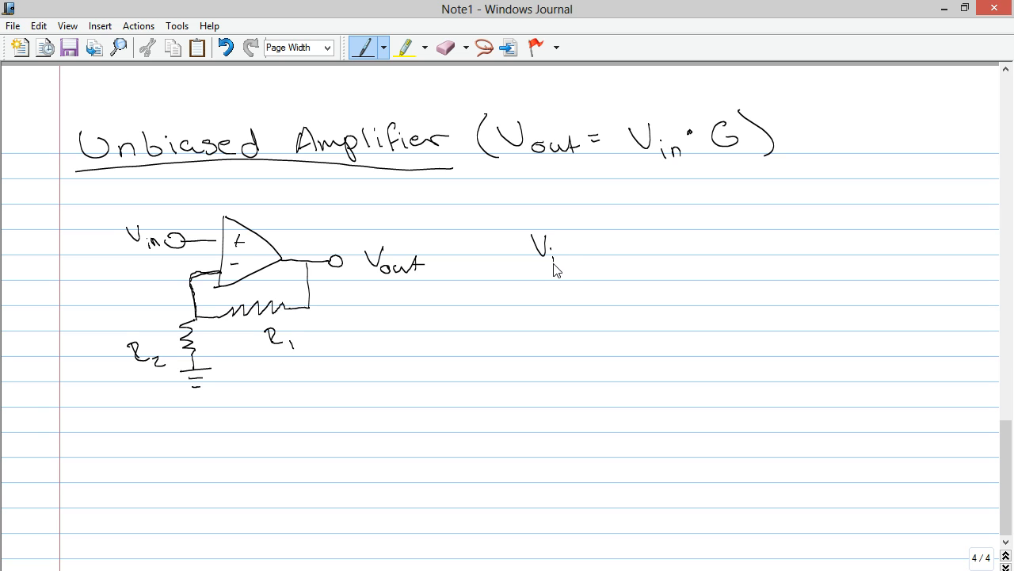
{"action": "left_click_drag", "start_coordinate": [578, 253], "coordinate": [602, 289]}
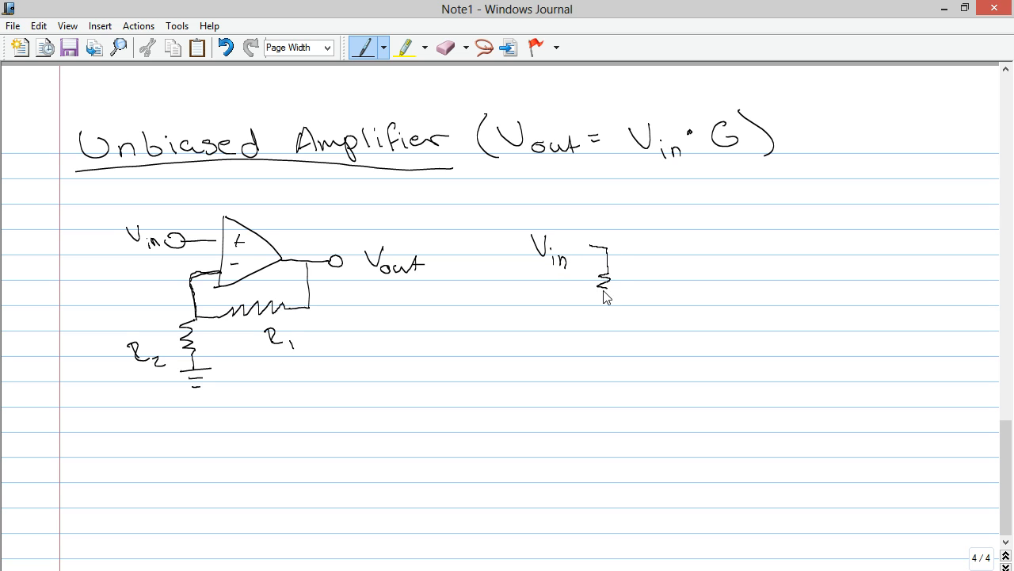
{"action": "left_click_drag", "start_coordinate": [602, 285], "coordinate": [645, 330]}
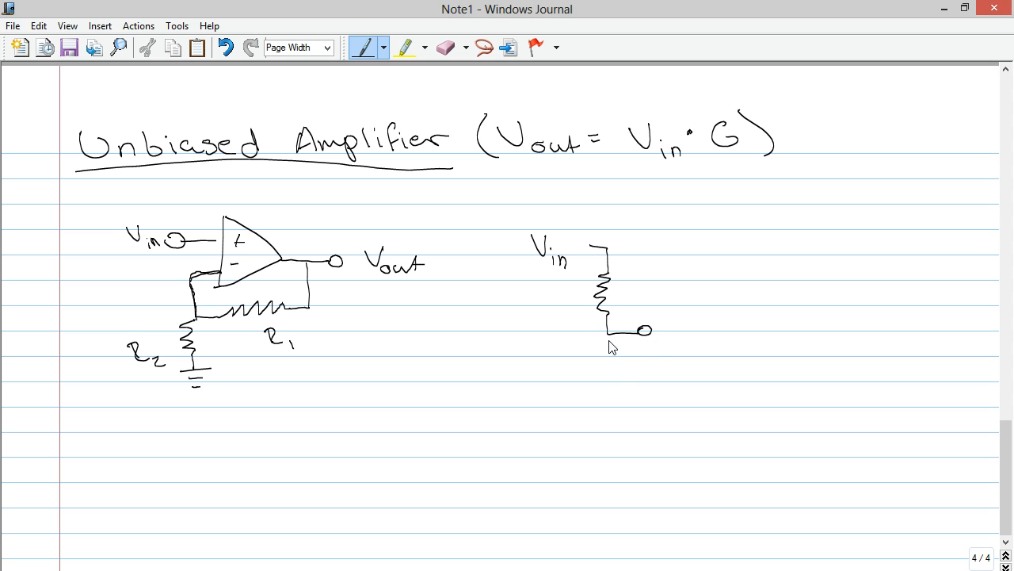
{"action": "left_click_drag", "start_coordinate": [607, 341], "coordinate": [606, 412]}
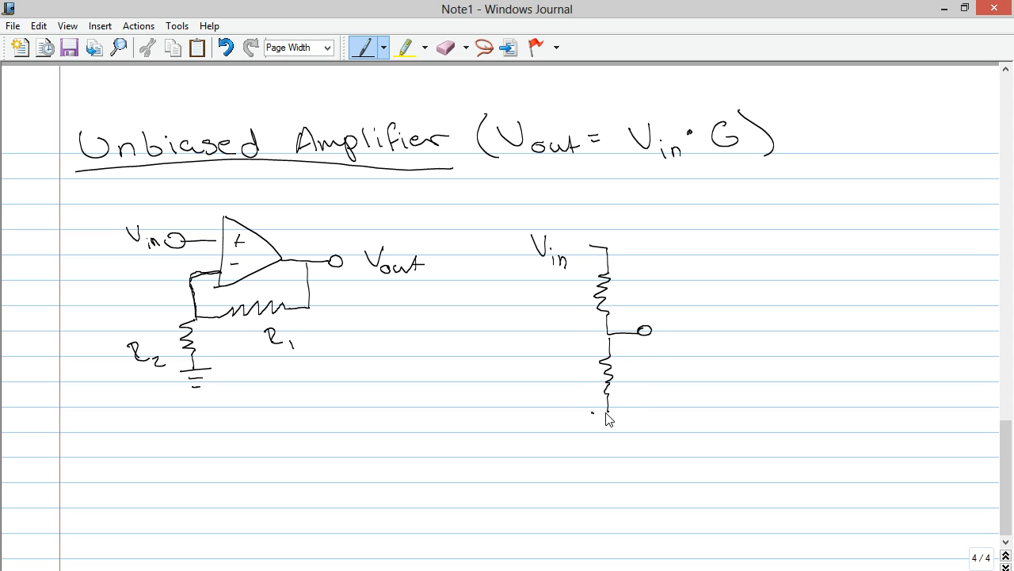
{"action": "left_click_drag", "start_coordinate": [610, 400], "coordinate": [611, 432]}
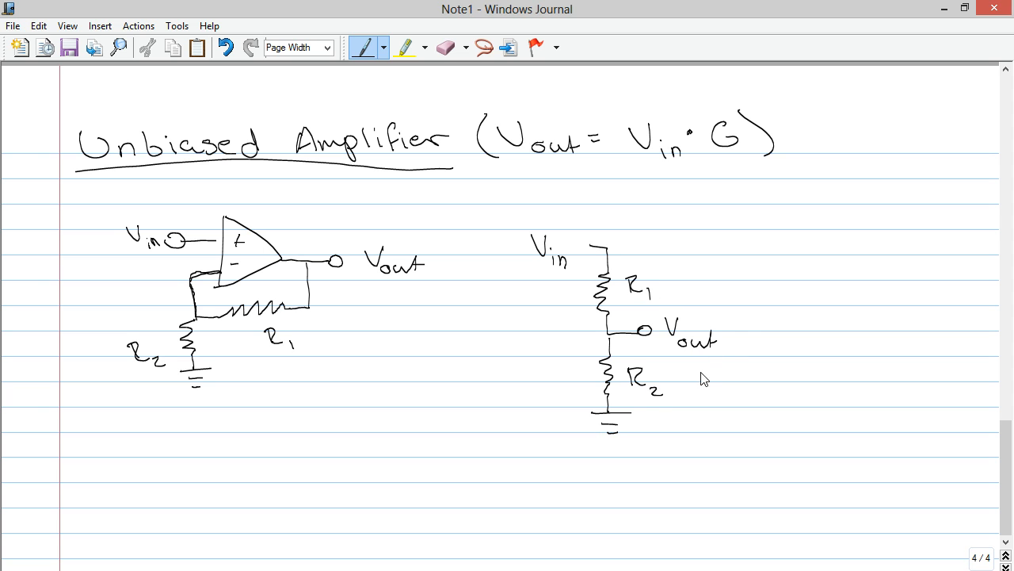
{"action": "left_click_drag", "start_coordinate": [721, 242], "coordinate": [737, 269]}
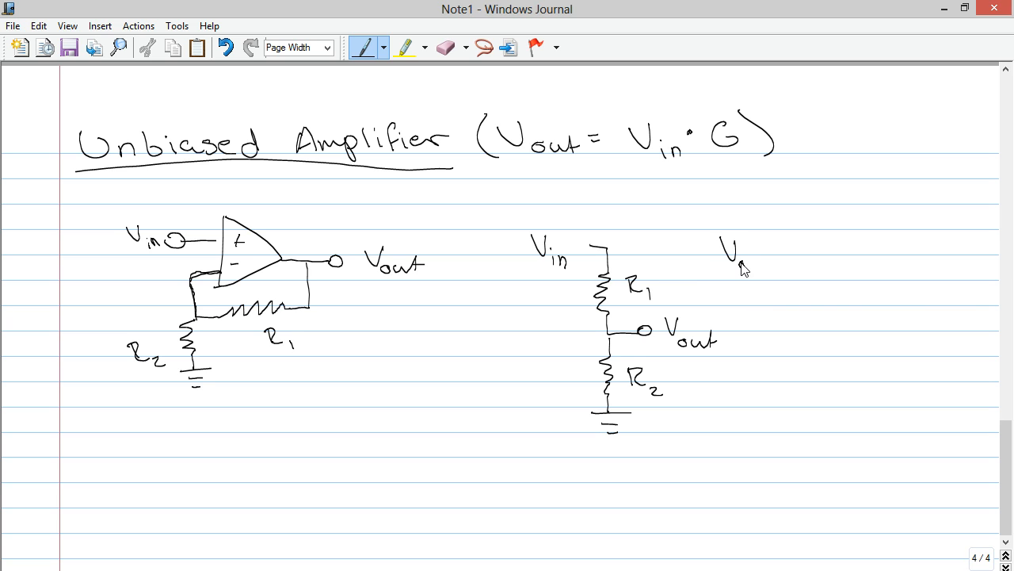
{"action": "left_click_drag", "start_coordinate": [729, 262], "coordinate": [808, 262]}
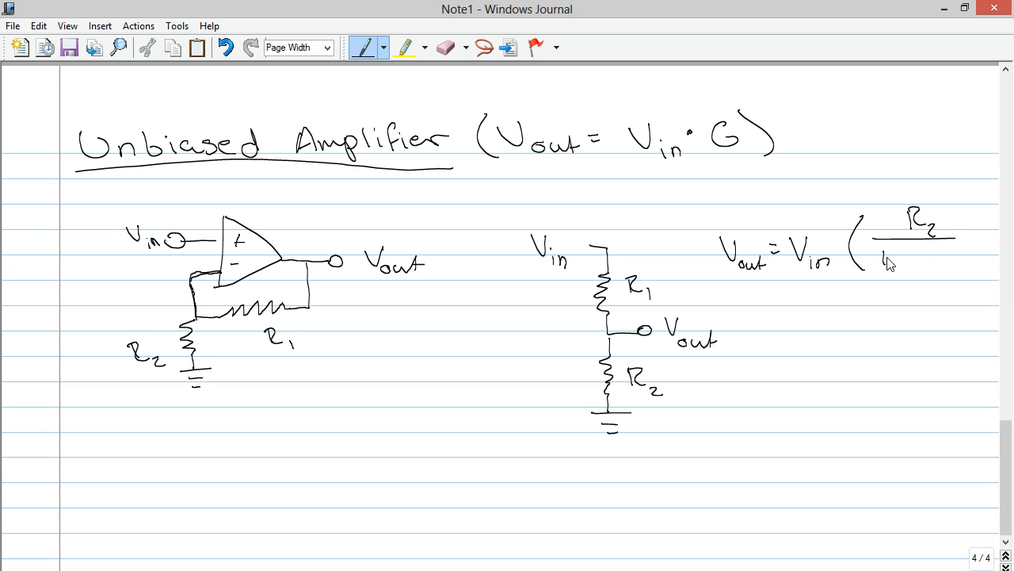
{"action": "left_click_drag", "start_coordinate": [884, 261], "coordinate": [955, 266]}
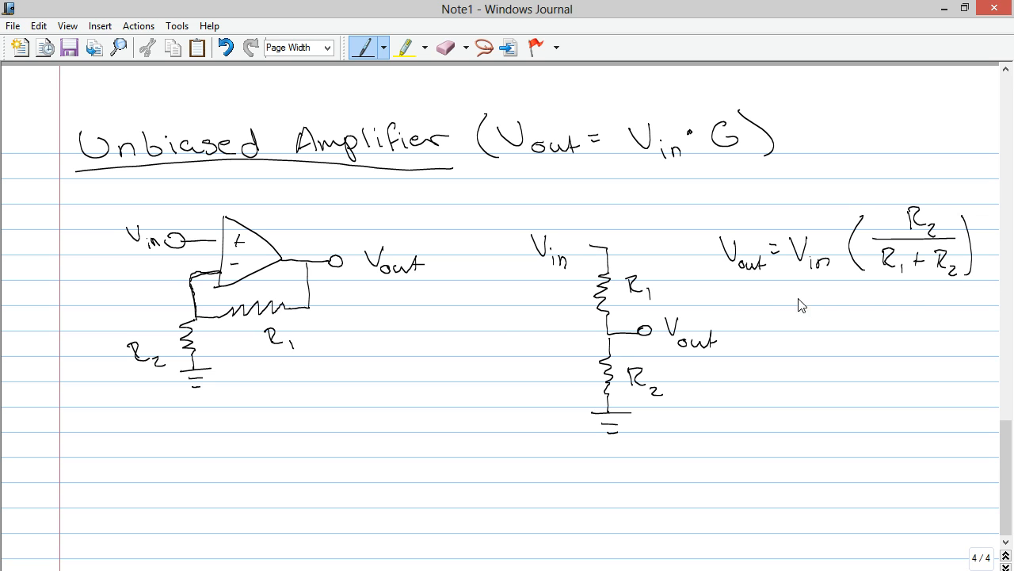
{"action": "mouse_move", "coordinate": [377, 324]}
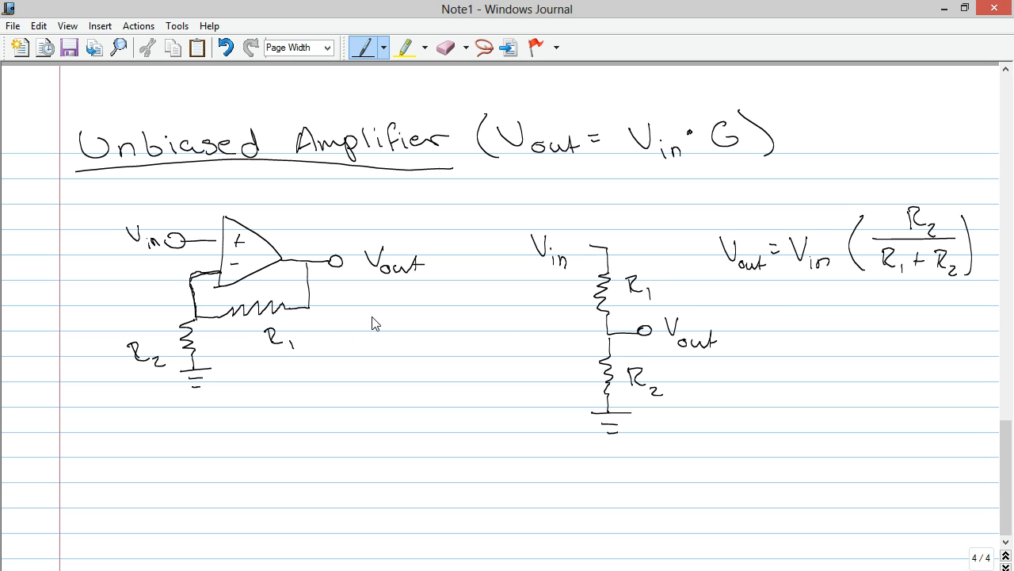
{"action": "mouse_move", "coordinate": [224, 279]}
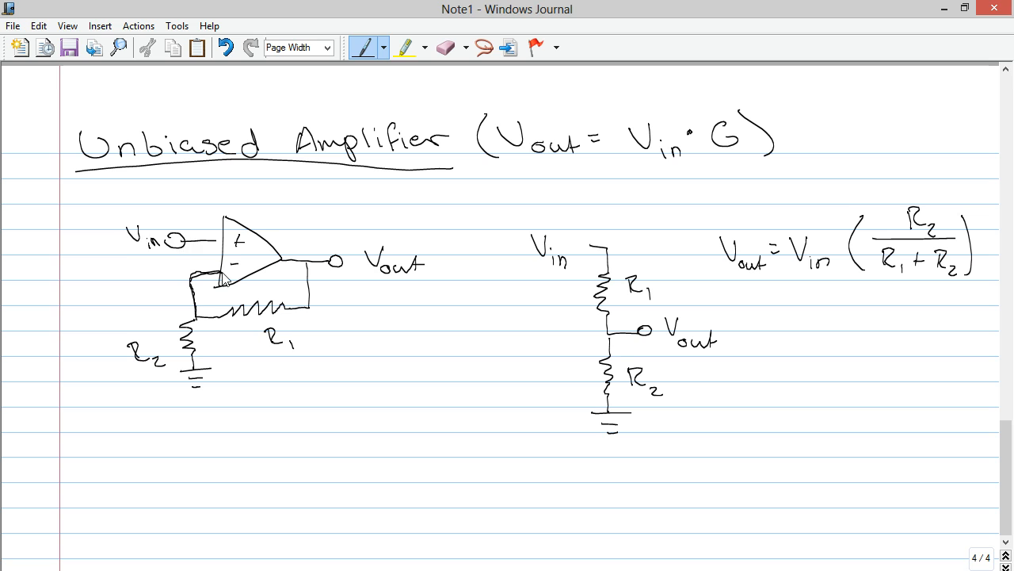
{"action": "mouse_move", "coordinate": [152, 260]}
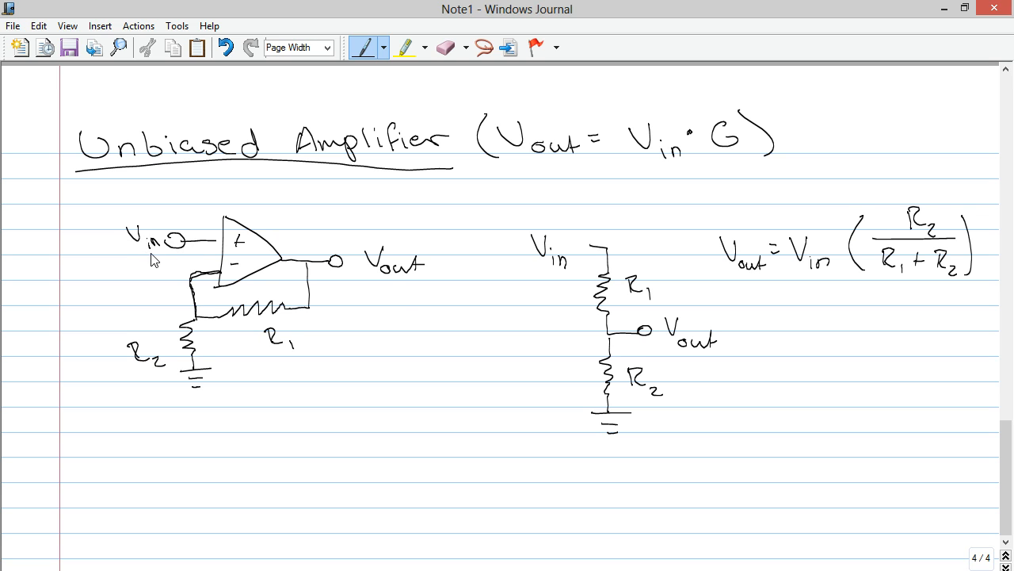
{"action": "mouse_move", "coordinate": [596, 222]}
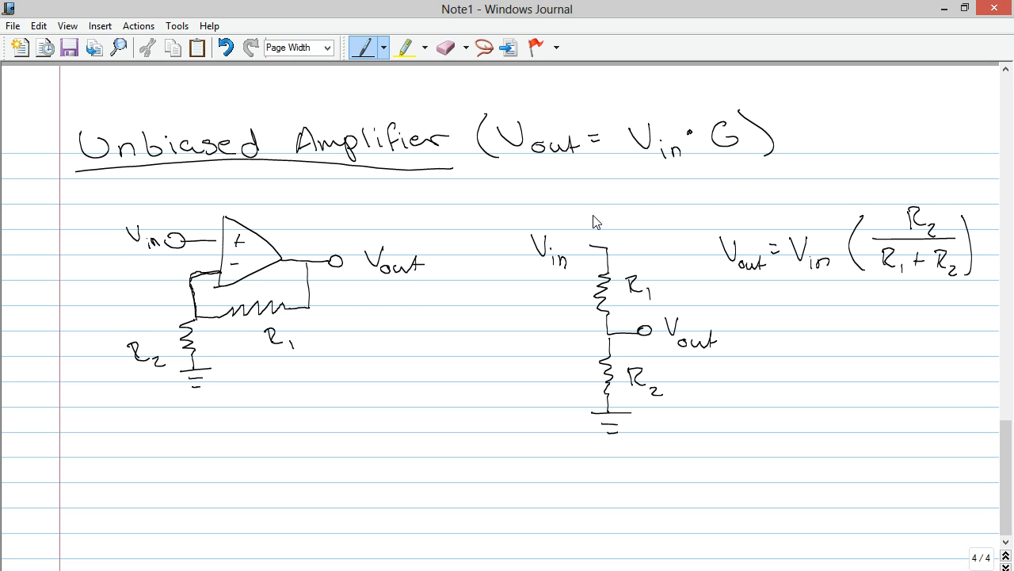
{"action": "mouse_move", "coordinate": [821, 297]}
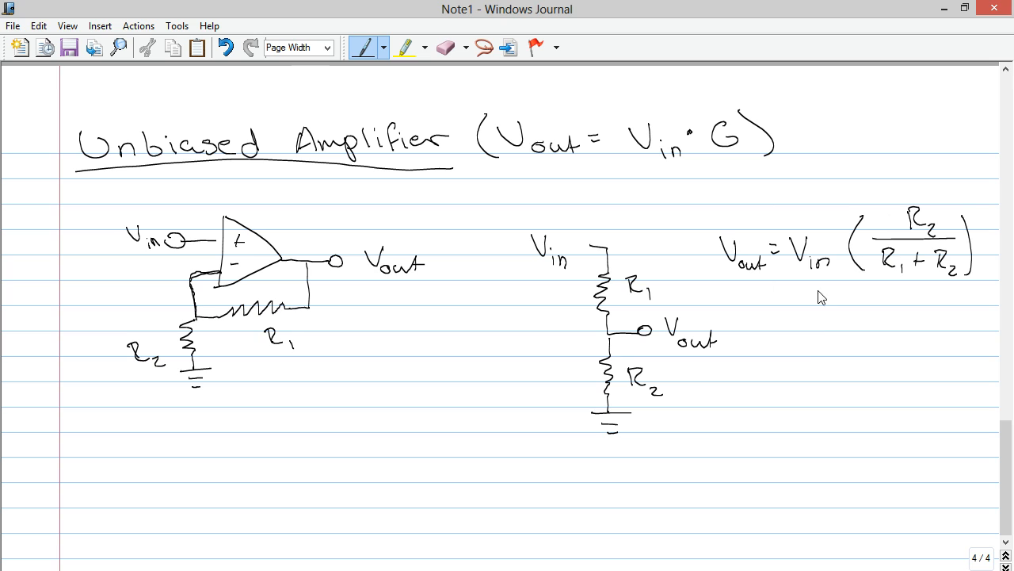
{"action": "mouse_move", "coordinate": [533, 301]}
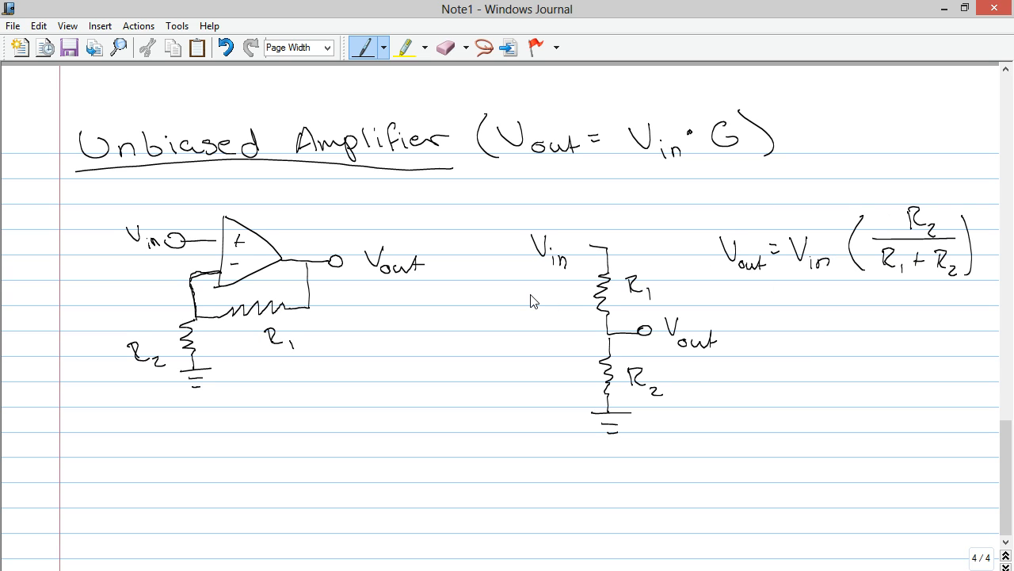
{"action": "mouse_move", "coordinate": [258, 339]}
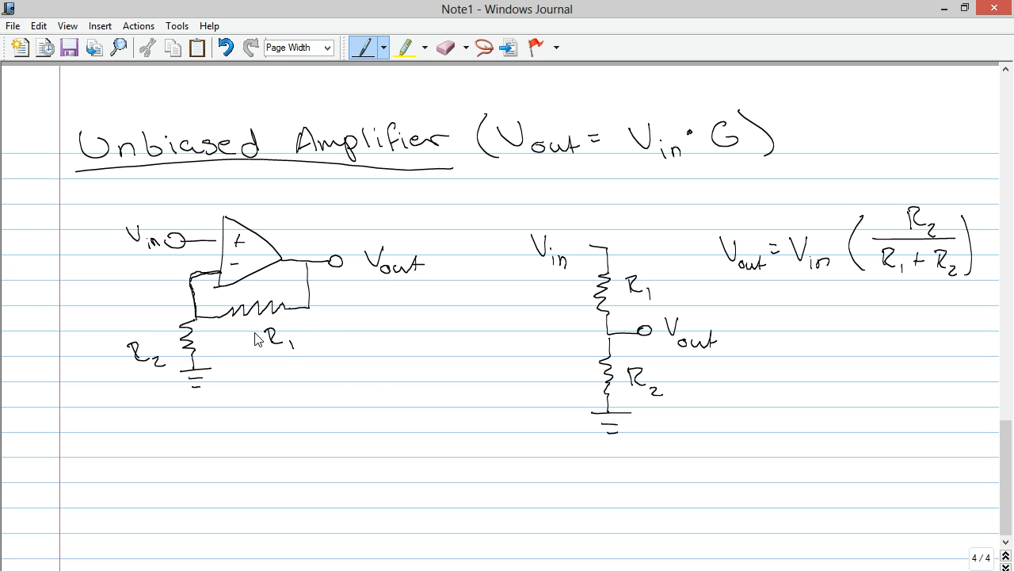
{"action": "mouse_move", "coordinate": [244, 269]}
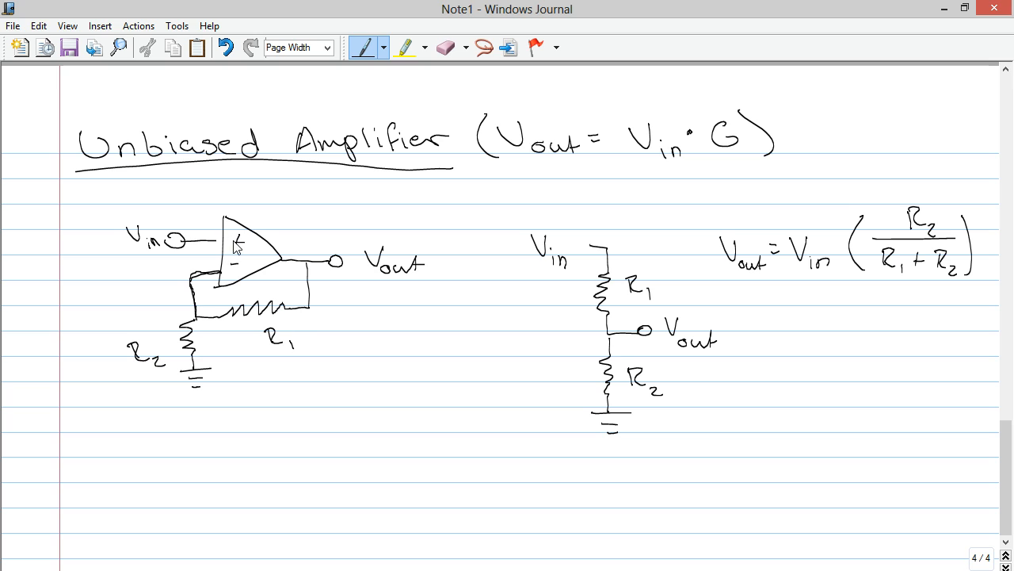
{"action": "mouse_move", "coordinate": [249, 238]}
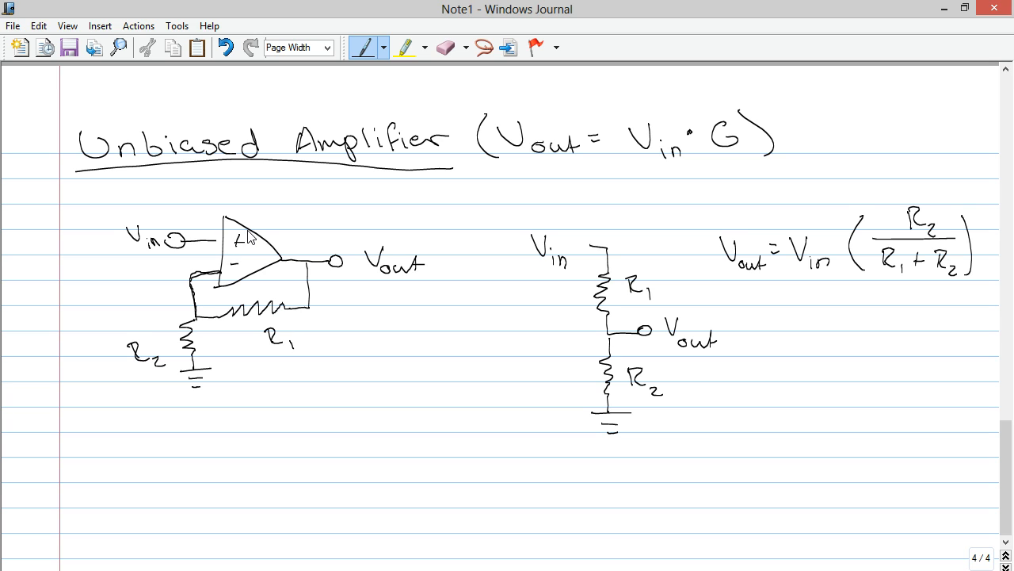
{"action": "mouse_move", "coordinate": [848, 487]}
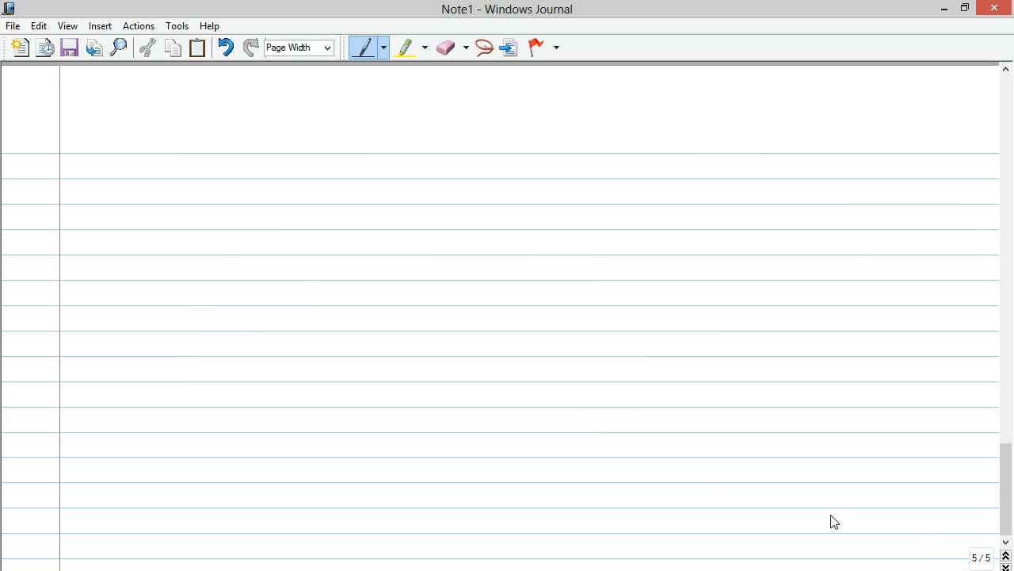
{"action": "mouse_move", "coordinate": [164, 202]}
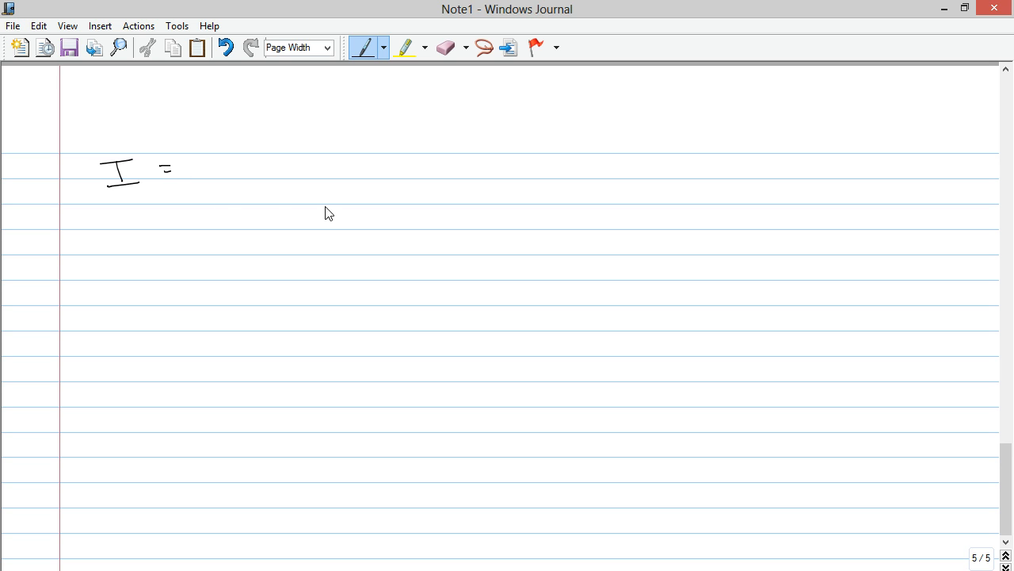
{"action": "mouse_move", "coordinate": [219, 143]}
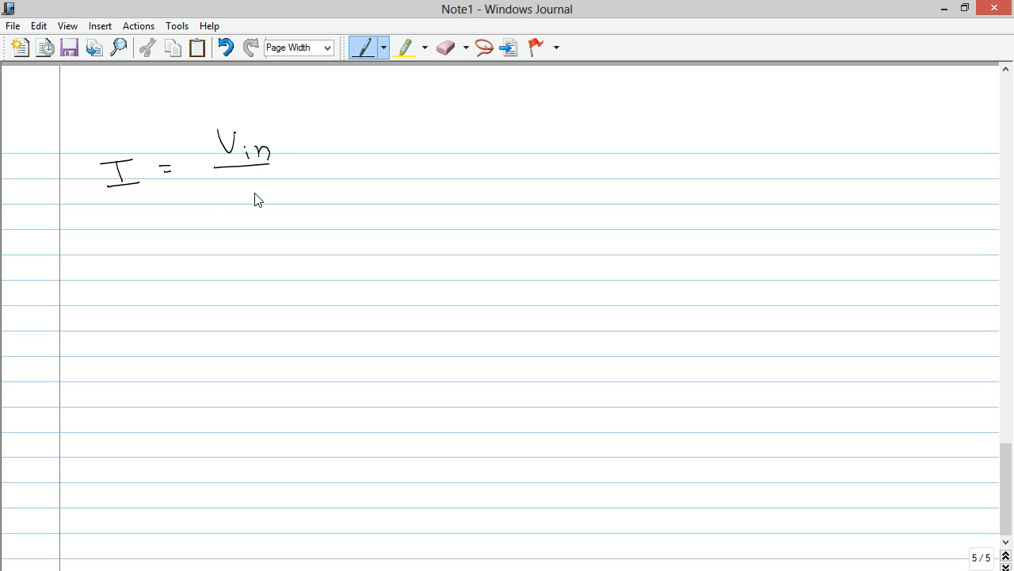
Finish I = Vin/R2 and write Vout = Vin + I·R1 on the next line.
{"action": "left_click_drag", "start_coordinate": [236, 186], "coordinate": [246, 196]}
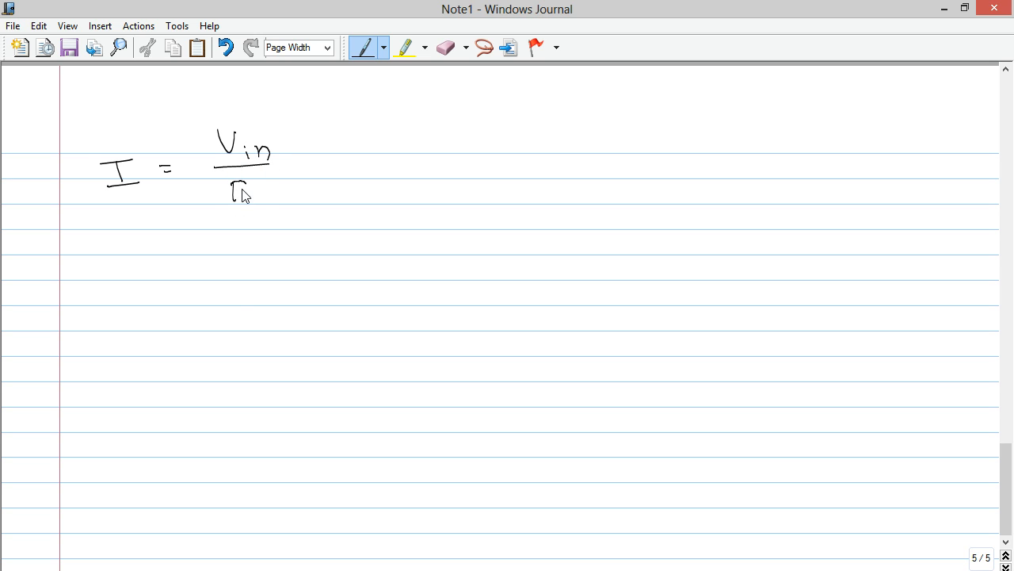
{"action": "left_click_drag", "start_coordinate": [233, 186], "coordinate": [261, 206]}
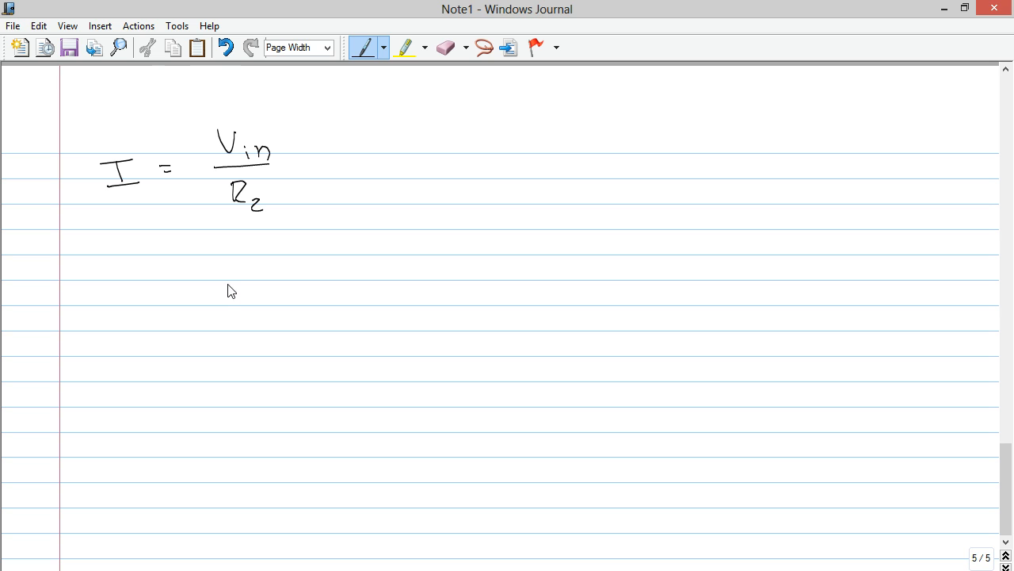
{"action": "left_click_drag", "start_coordinate": [117, 261], "coordinate": [113, 293]}
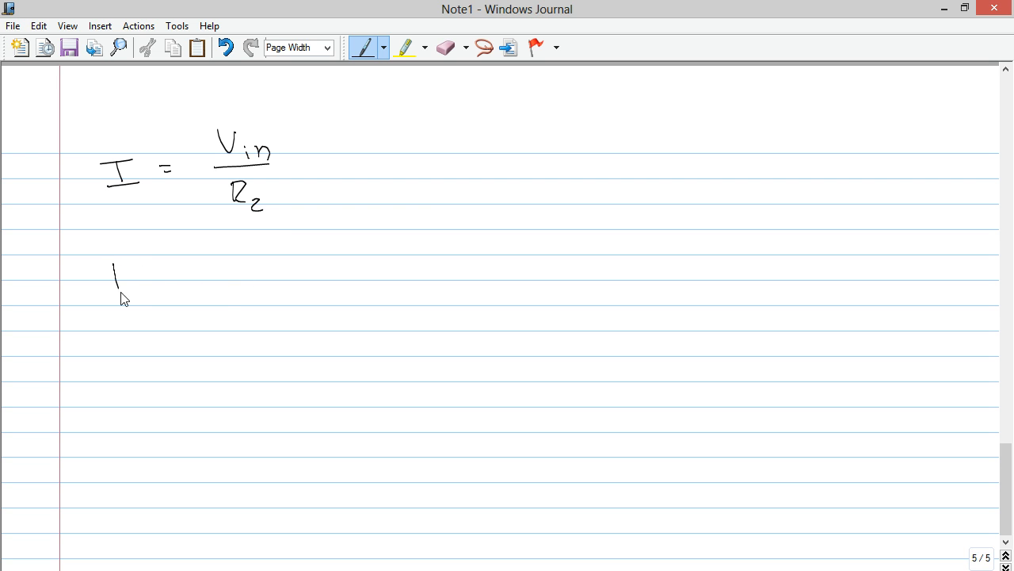
{"action": "left_click_drag", "start_coordinate": [115, 262], "coordinate": [171, 309]}
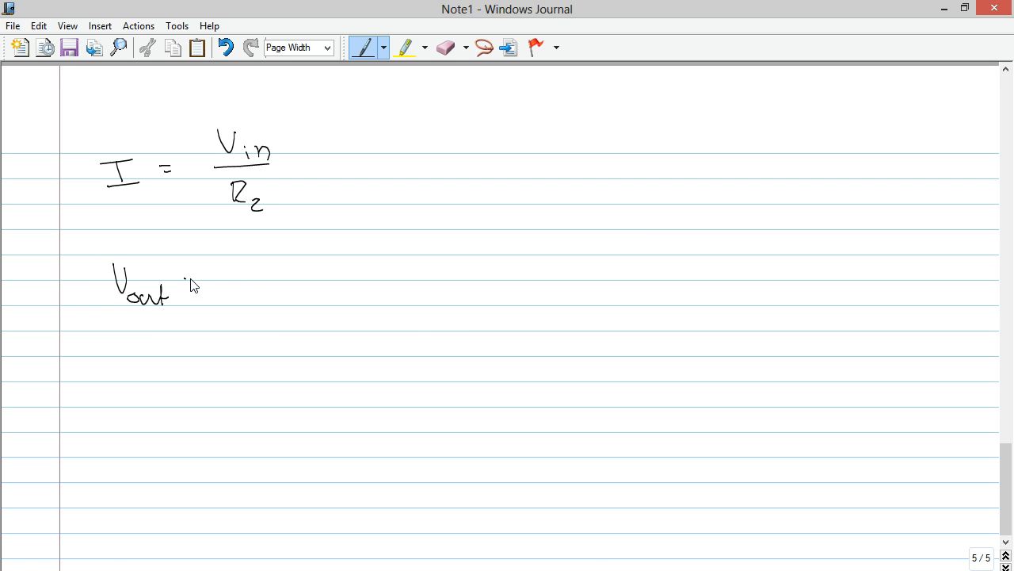
{"action": "left_click_drag", "start_coordinate": [190, 282], "coordinate": [290, 293]}
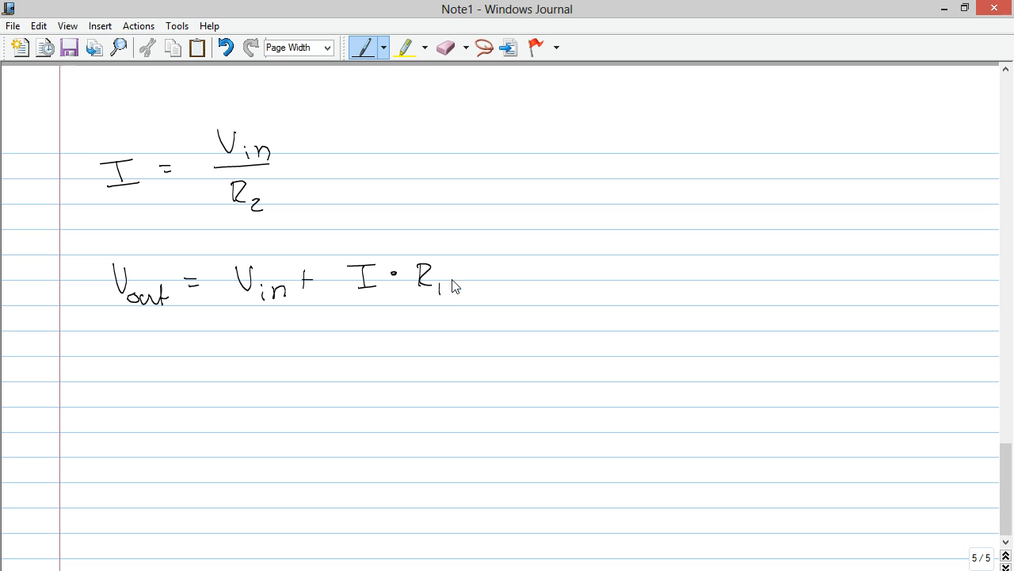
Continue with = Vin + (Vin/R2 · R1).
{"action": "left_click_drag", "start_coordinate": [458, 273], "coordinate": [474, 274]}
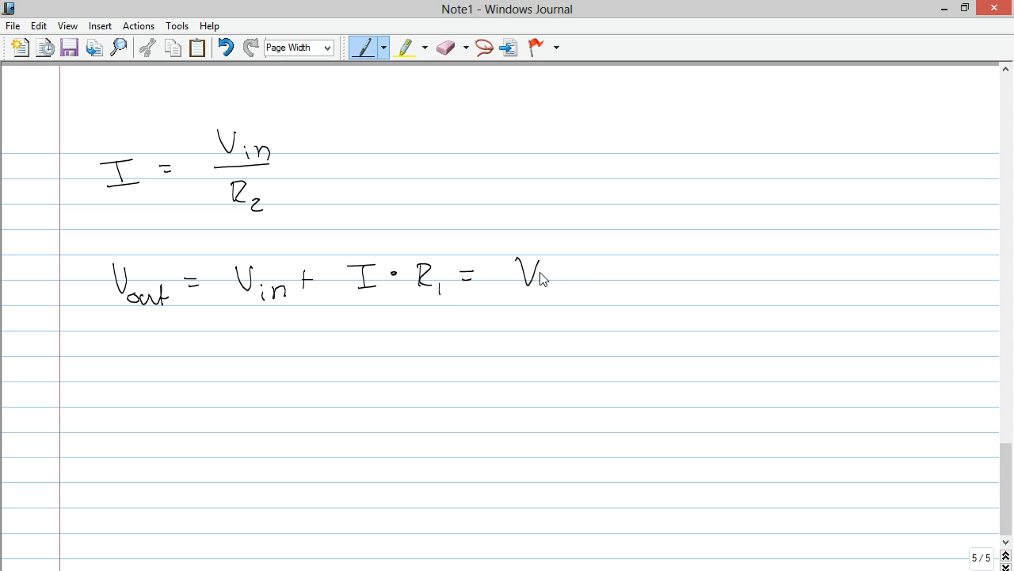
{"action": "left_click_drag", "start_coordinate": [539, 270], "coordinate": [626, 286]}
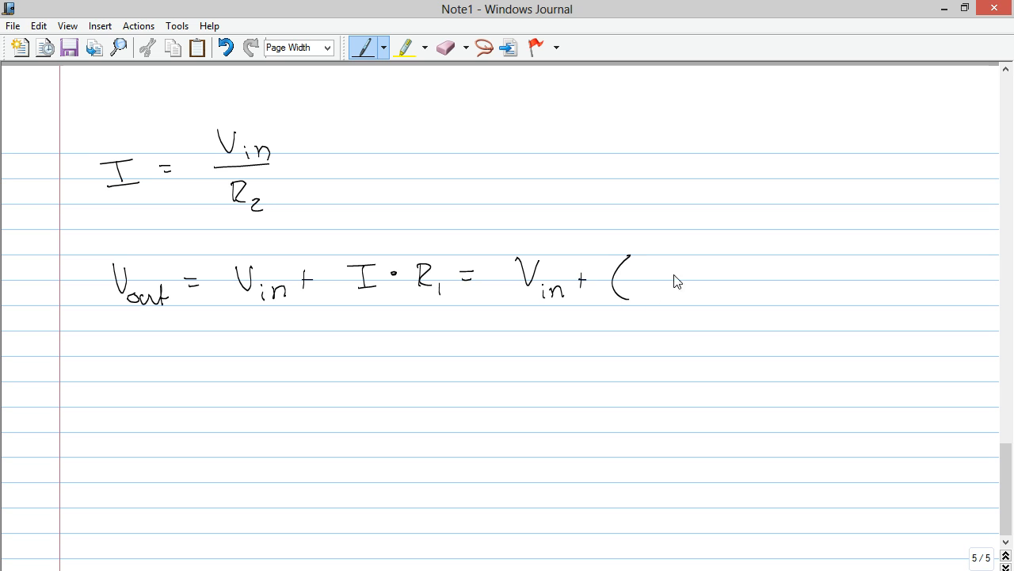
{"action": "left_click_drag", "start_coordinate": [649, 274], "coordinate": [662, 274]}
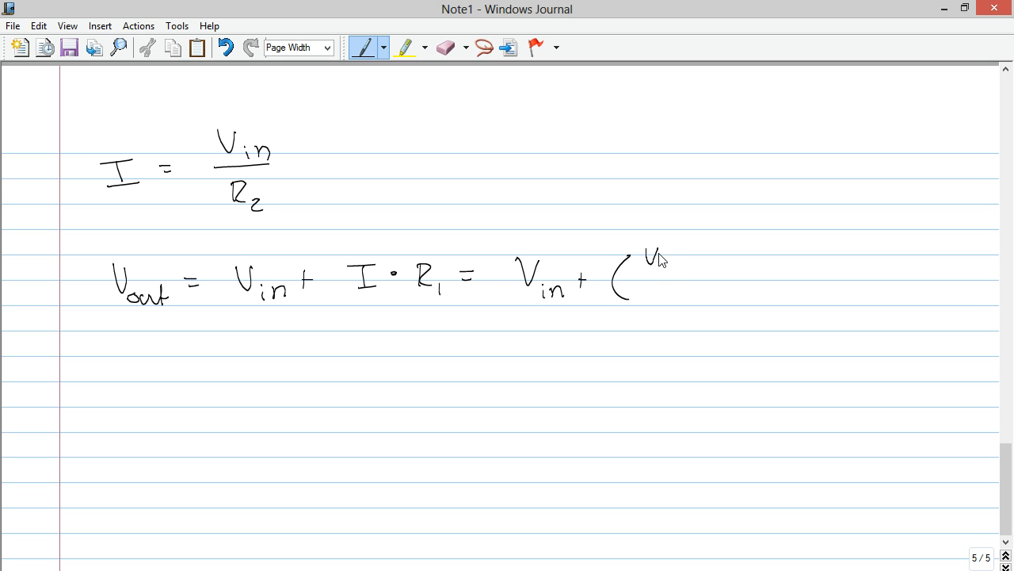
{"action": "left_click_drag", "start_coordinate": [642, 277], "coordinate": [682, 285]}
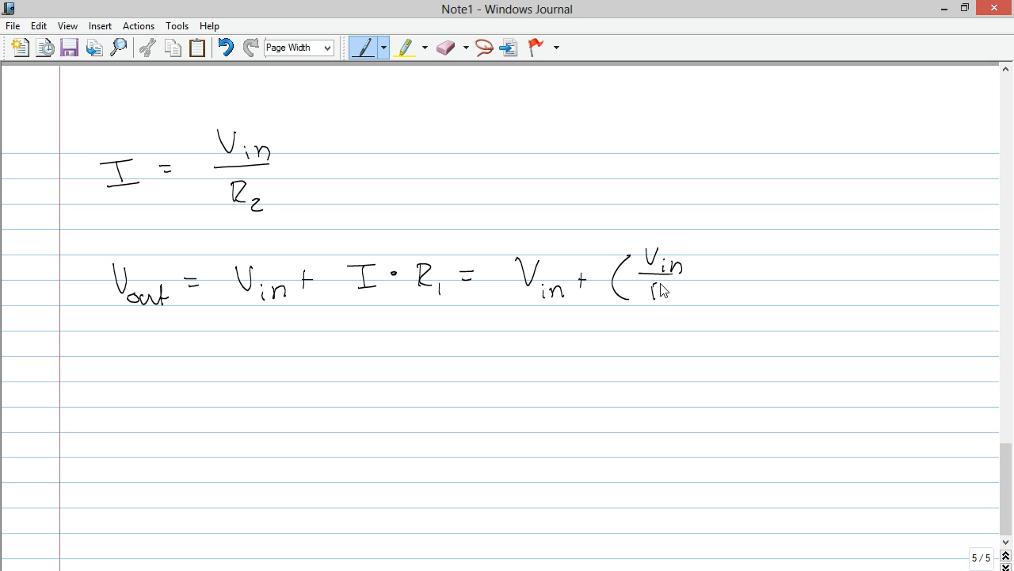
{"action": "left_click_drag", "start_coordinate": [650, 285], "coordinate": [741, 285]}
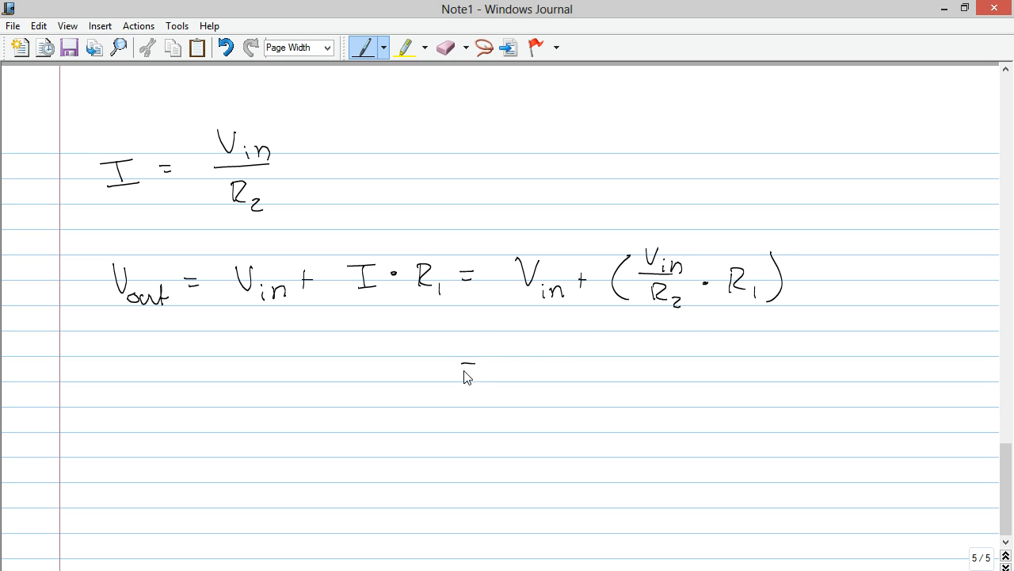
Write = Vin + (Vin × R1)/R2 on the line below.
{"action": "left_click_drag", "start_coordinate": [468, 368], "coordinate": [598, 381]}
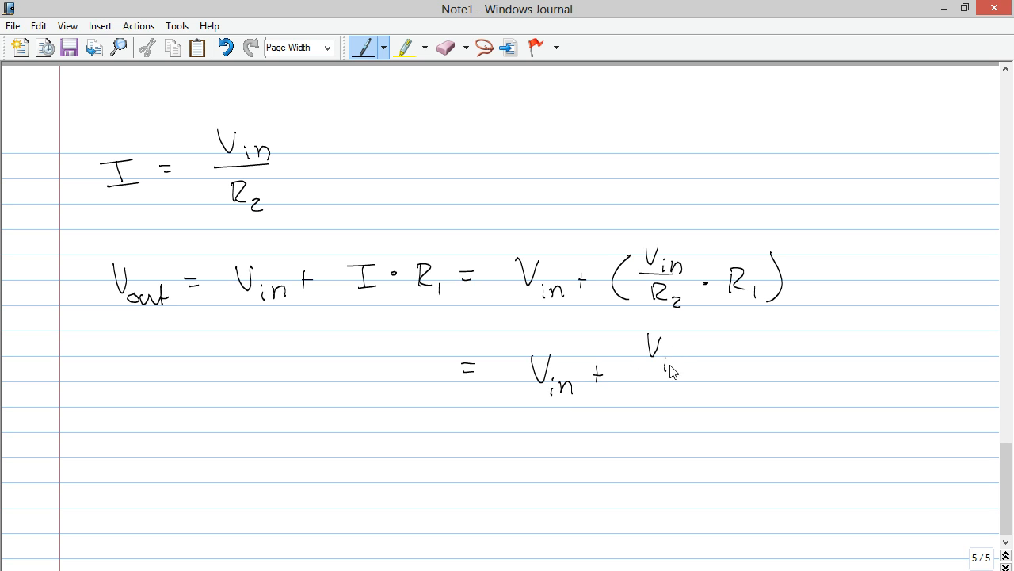
{"action": "left_click_drag", "start_coordinate": [689, 360], "coordinate": [749, 352]}
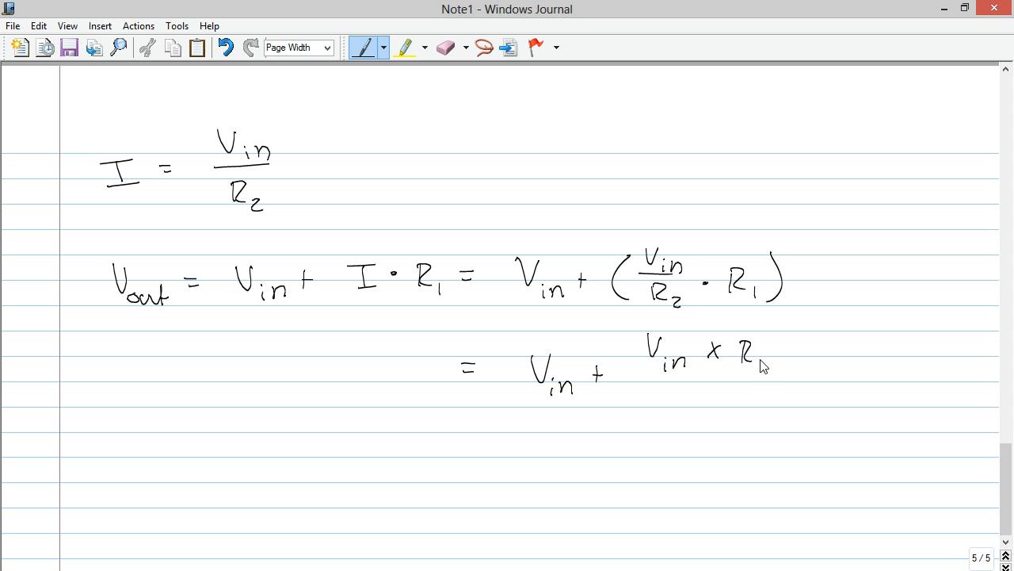
{"action": "mouse_move", "coordinate": [765, 367]}
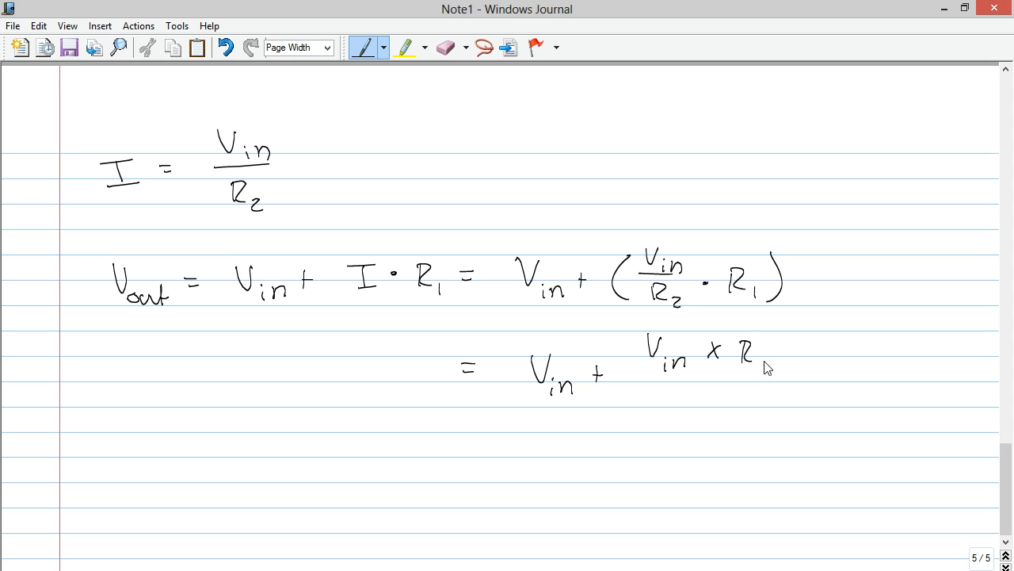
{"action": "left_click_drag", "start_coordinate": [753, 357], "coordinate": [765, 377]}
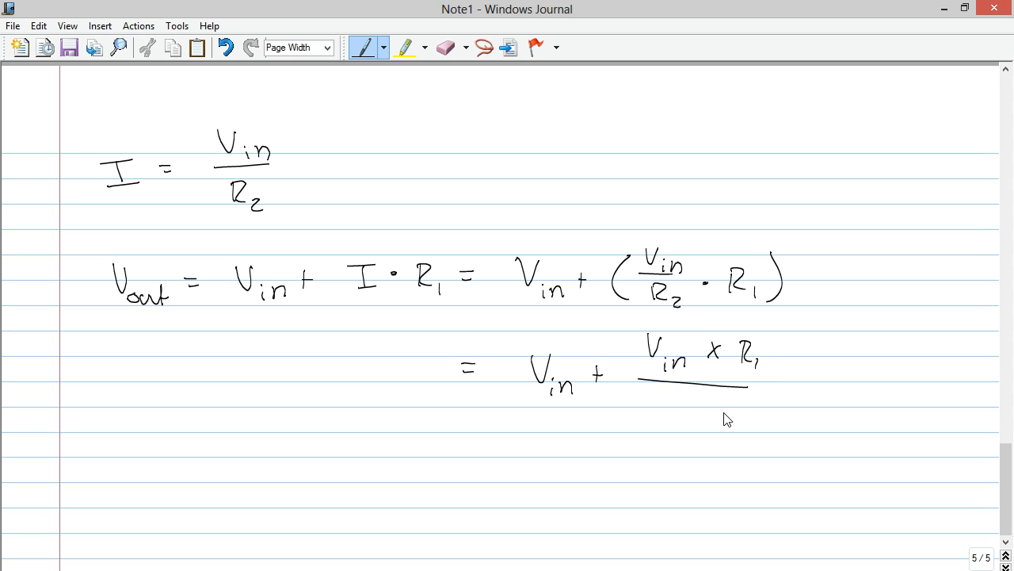
{"action": "left_click_drag", "start_coordinate": [674, 404], "coordinate": [710, 420]}
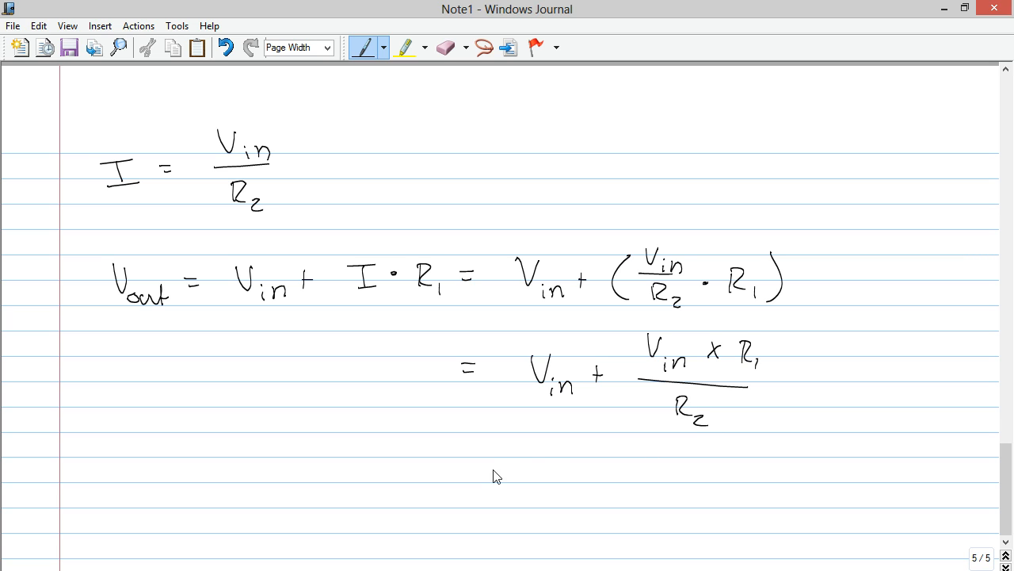
Conclude with Vout = Vin(1 + R1/R2).
{"action": "left_click_drag", "start_coordinate": [467, 474], "coordinate": [477, 482]}
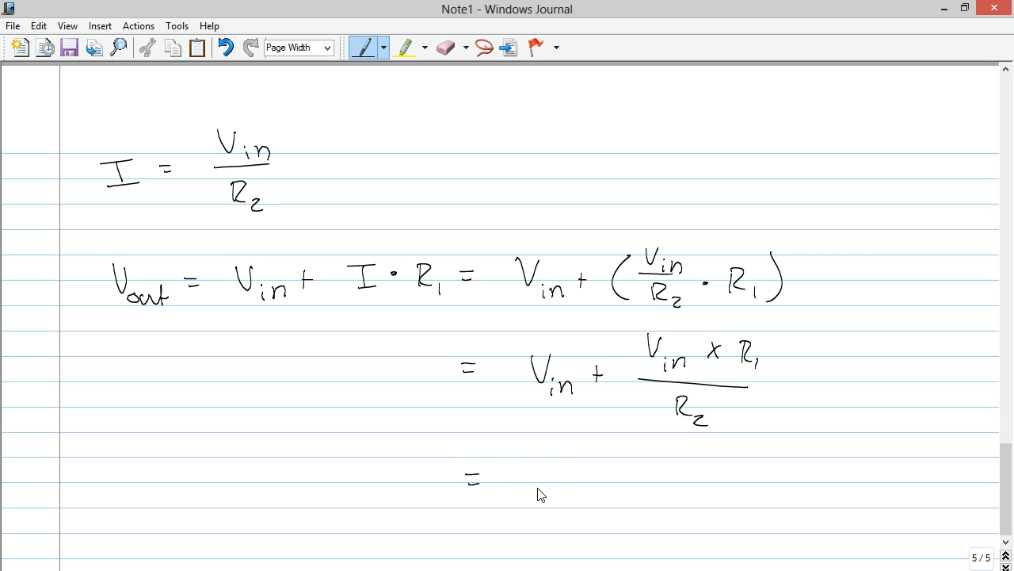
{"action": "left_click_drag", "start_coordinate": [531, 467], "coordinate": [550, 495]}
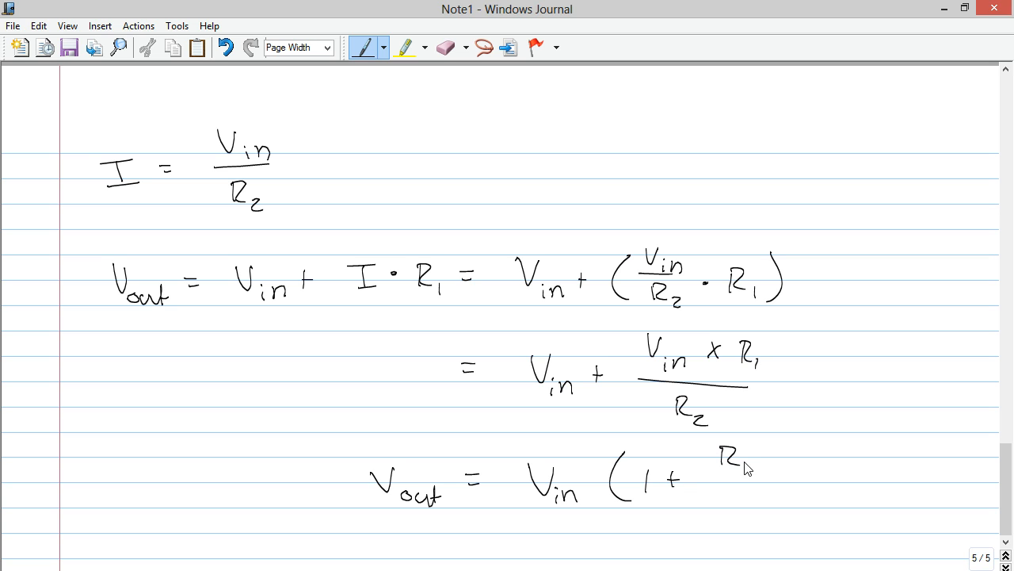
{"action": "left_click_drag", "start_coordinate": [729, 464], "coordinate": [729, 500]}
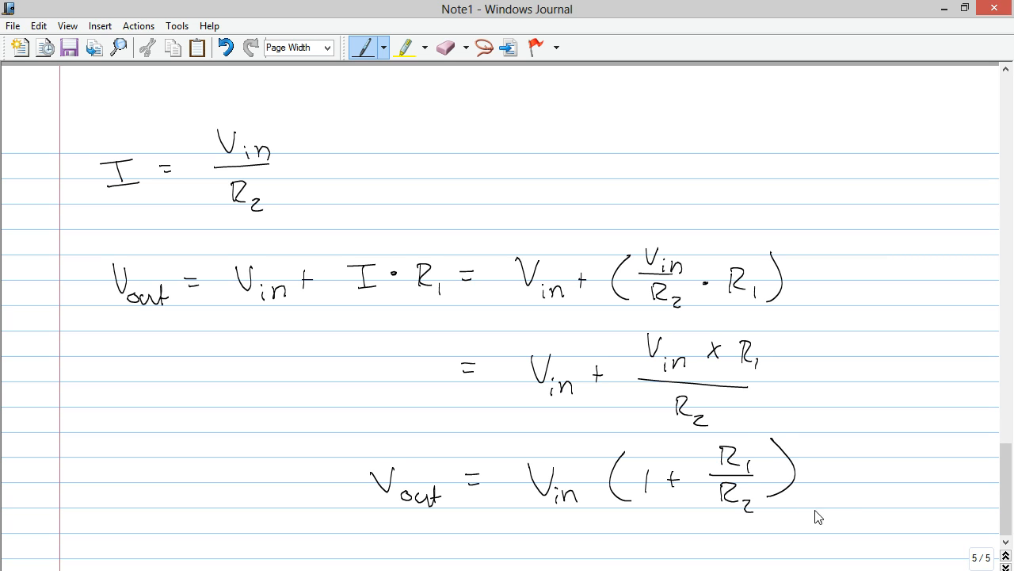
{"action": "mouse_move", "coordinate": [792, 275]}
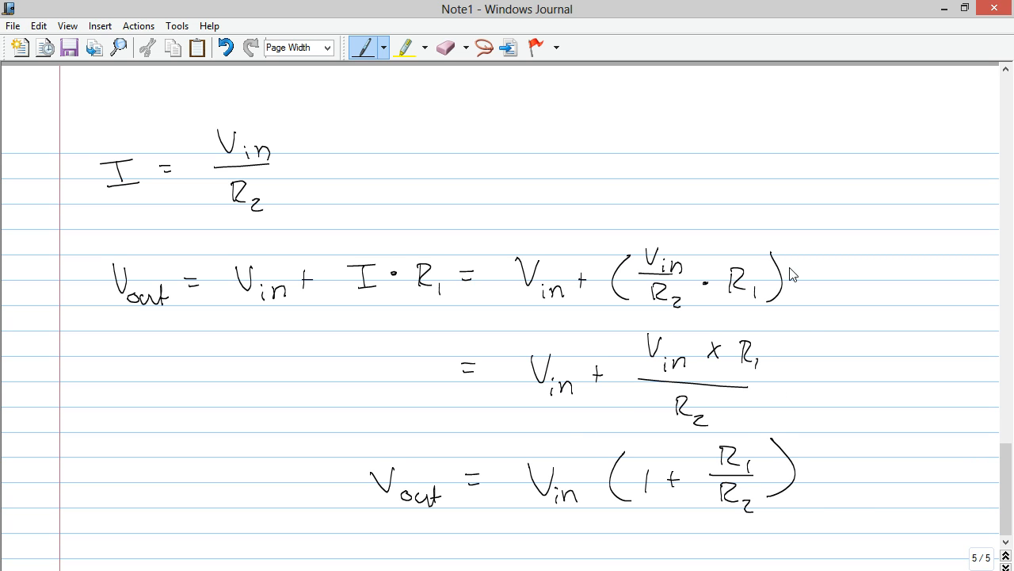
Handwrite G = Vout/Vin = 1 + … at the top right of the derivation page.
{"action": "left_click_drag", "start_coordinate": [661, 119], "coordinate": [717, 115]}
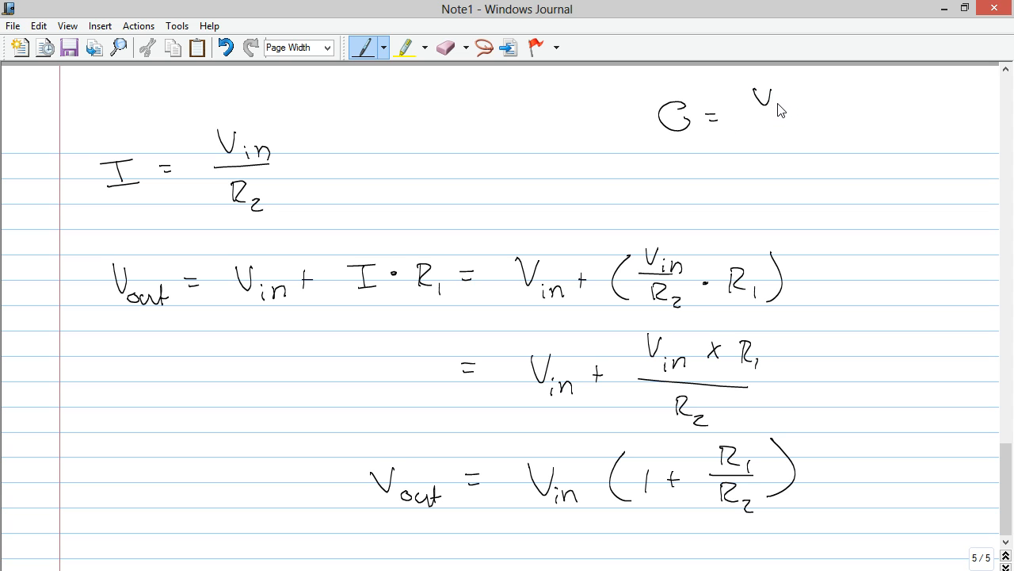
{"action": "left_click_drag", "start_coordinate": [772, 103], "coordinate": [808, 111]}
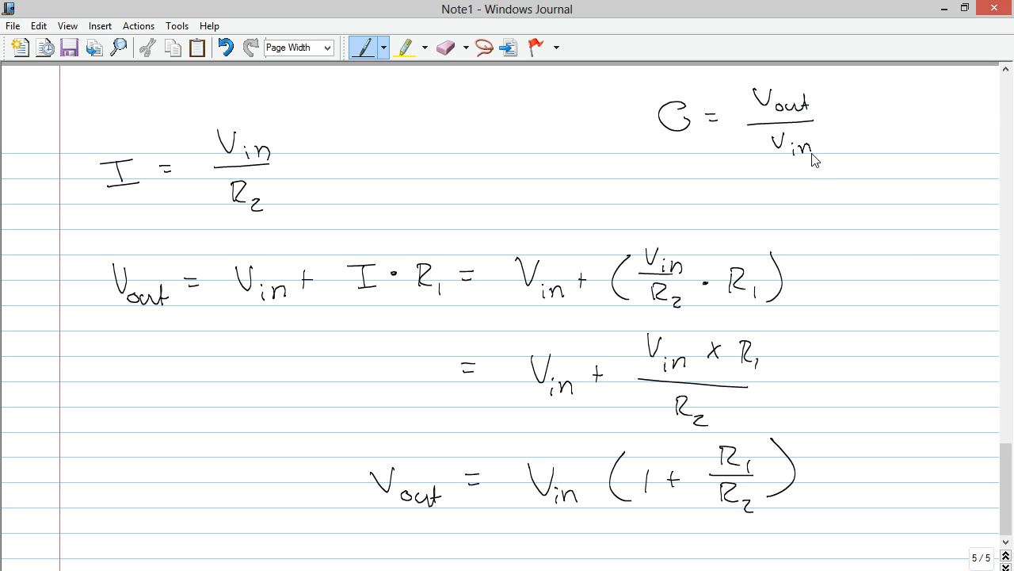
{"action": "left_click_drag", "start_coordinate": [751, 192], "coordinate": [765, 190]}
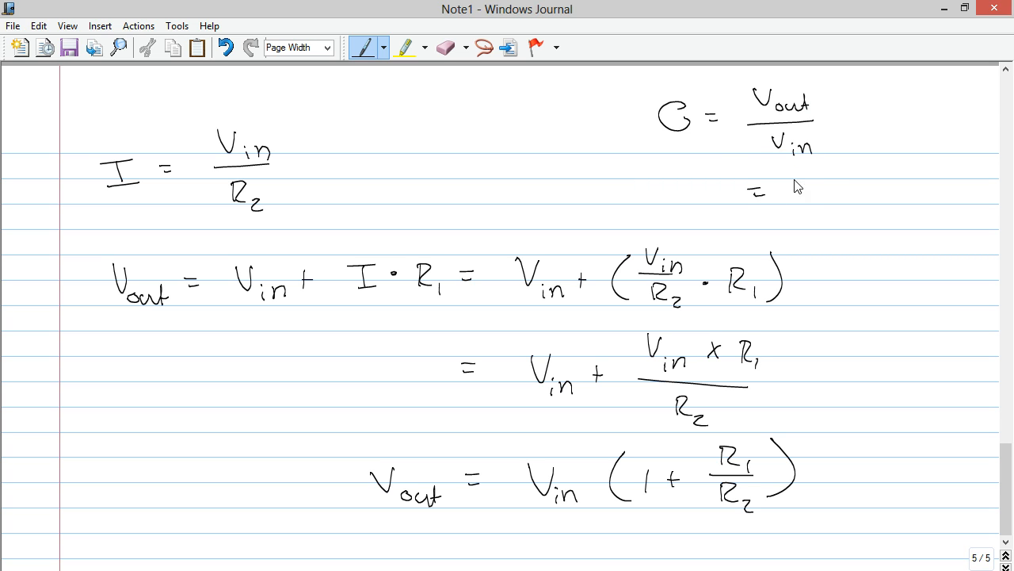
{"action": "left_click_drag", "start_coordinate": [800, 190], "coordinate": [832, 190]}
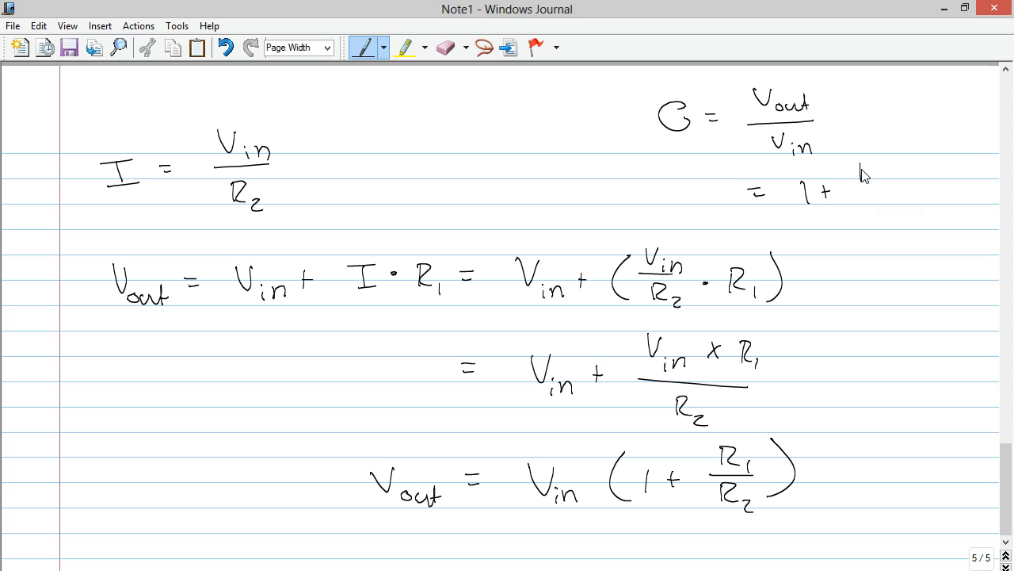
{"action": "left_click_drag", "start_coordinate": [860, 167], "coordinate": [895, 229]}
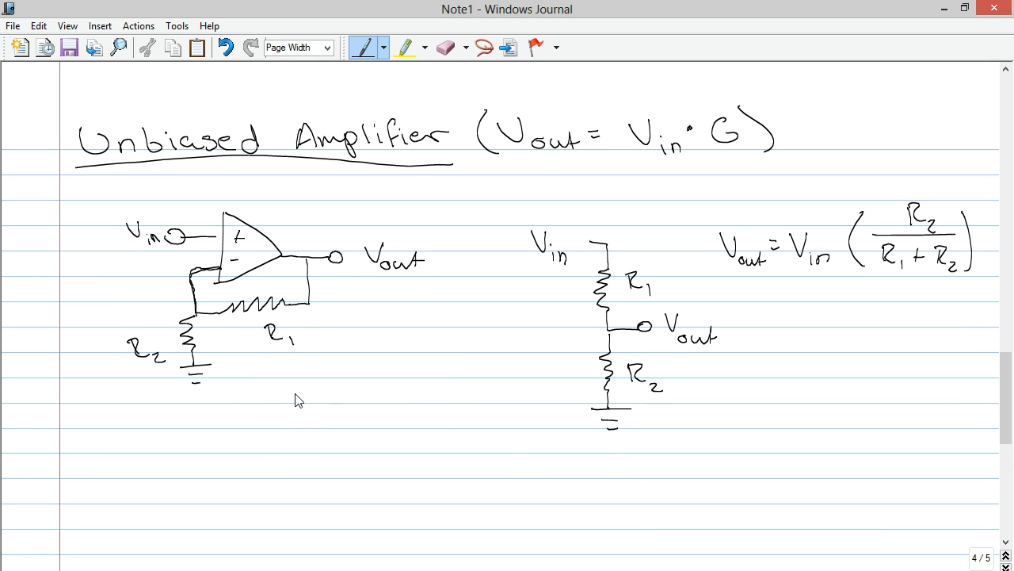
Handwrite the gain result G = 1 + R1/R2 beneath the op-amp schematic.
{"action": "left_click_drag", "start_coordinate": [277, 404], "coordinate": [348, 400]}
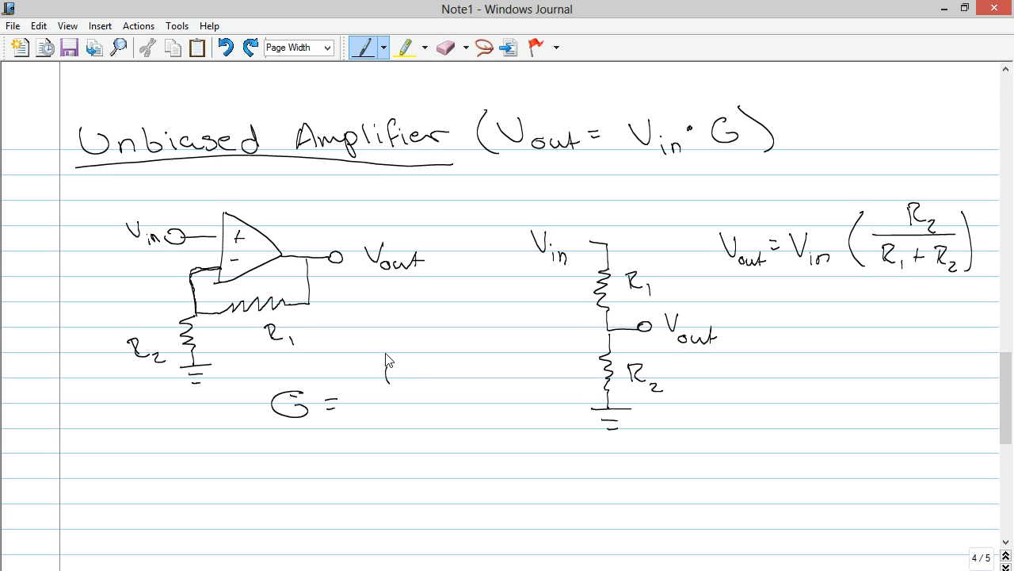
{"action": "mouse_move", "coordinate": [411, 326]}
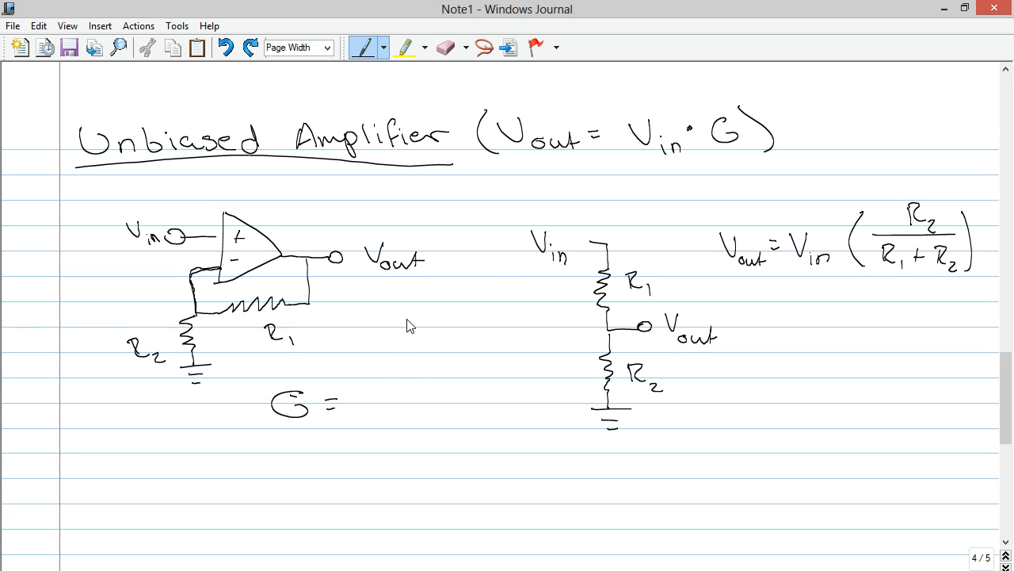
{"action": "left_click_drag", "start_coordinate": [364, 404], "coordinate": [435, 380]}
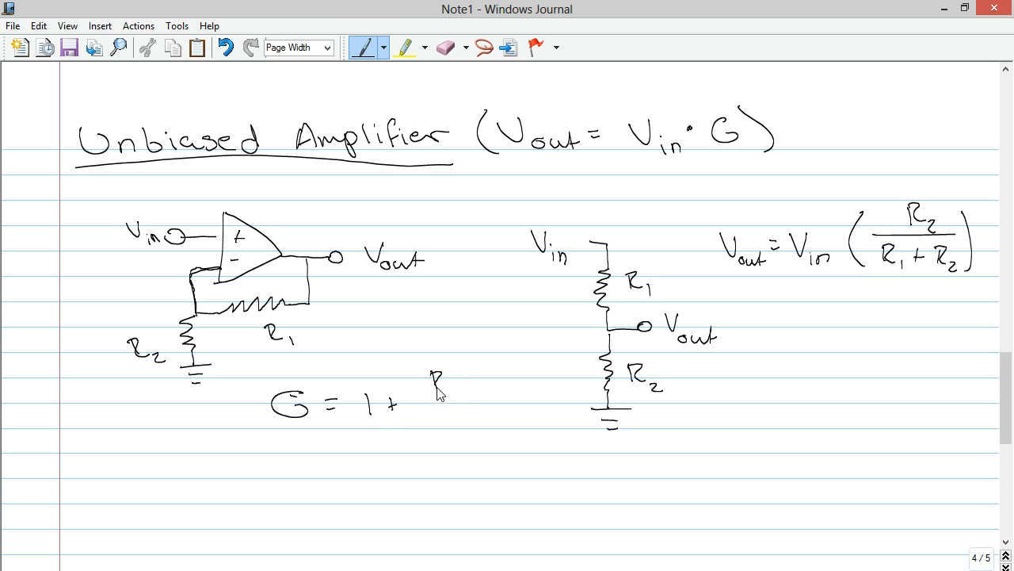
{"action": "left_click_drag", "start_coordinate": [428, 372], "coordinate": [483, 436]}
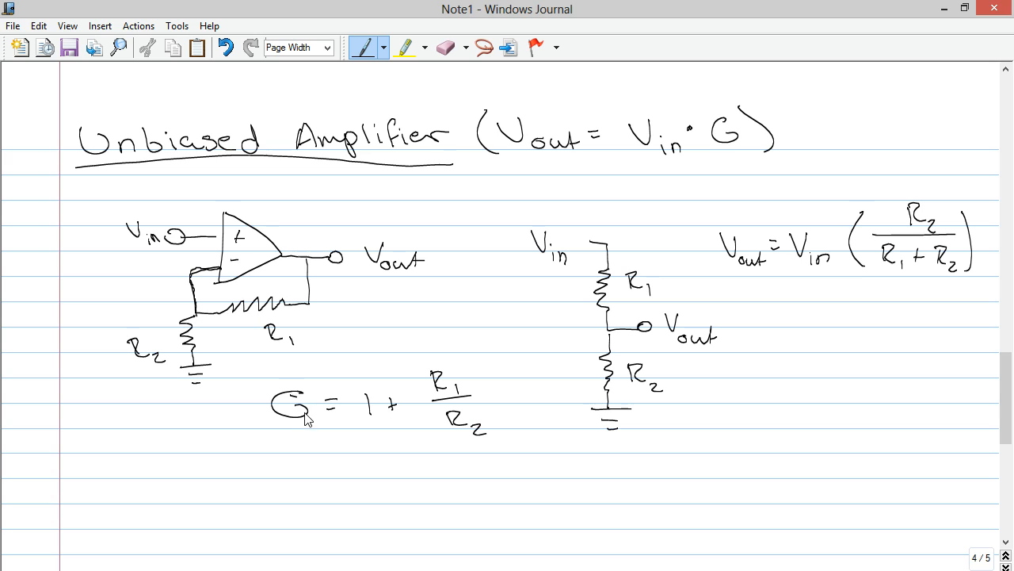
{"action": "mouse_move", "coordinate": [450, 391]}
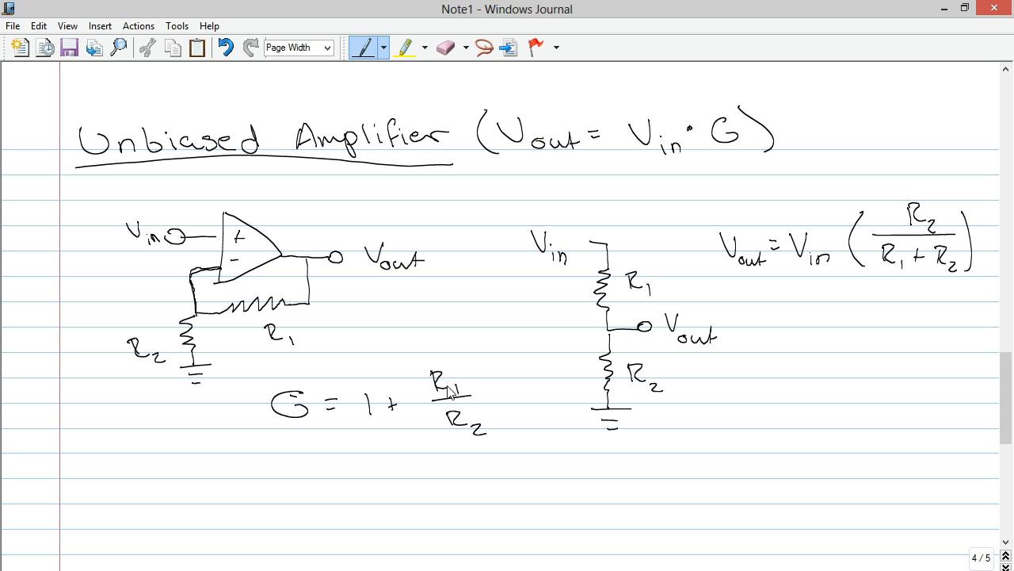
{"action": "mouse_move", "coordinate": [141, 243]}
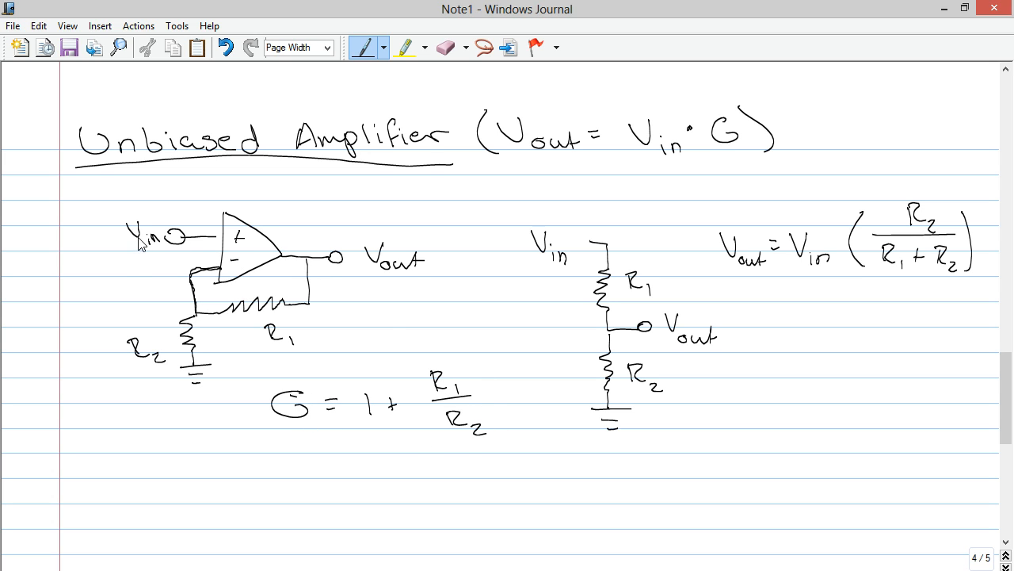
{"action": "mouse_move", "coordinate": [394, 275]}
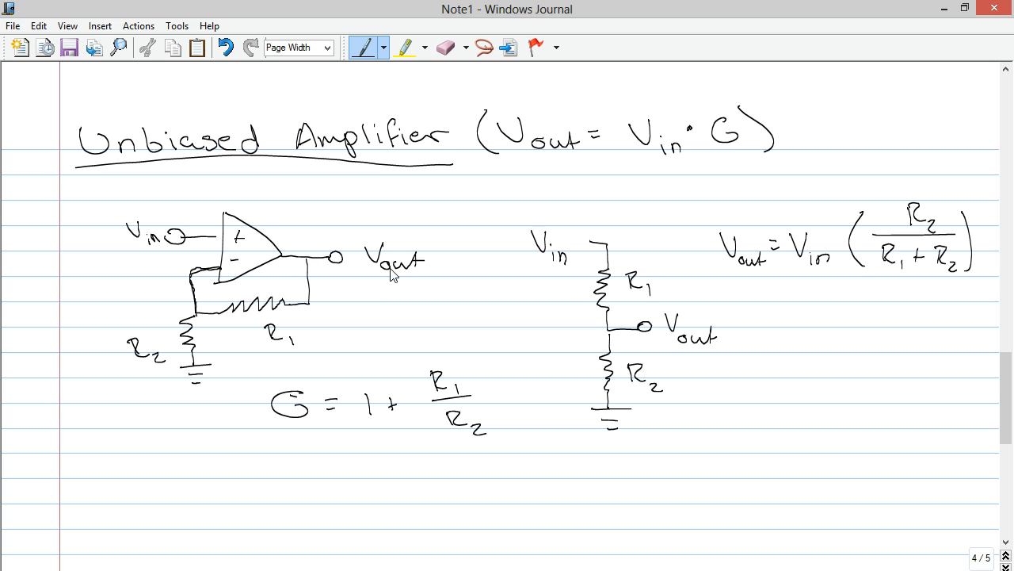
{"action": "mouse_move", "coordinate": [400, 266]}
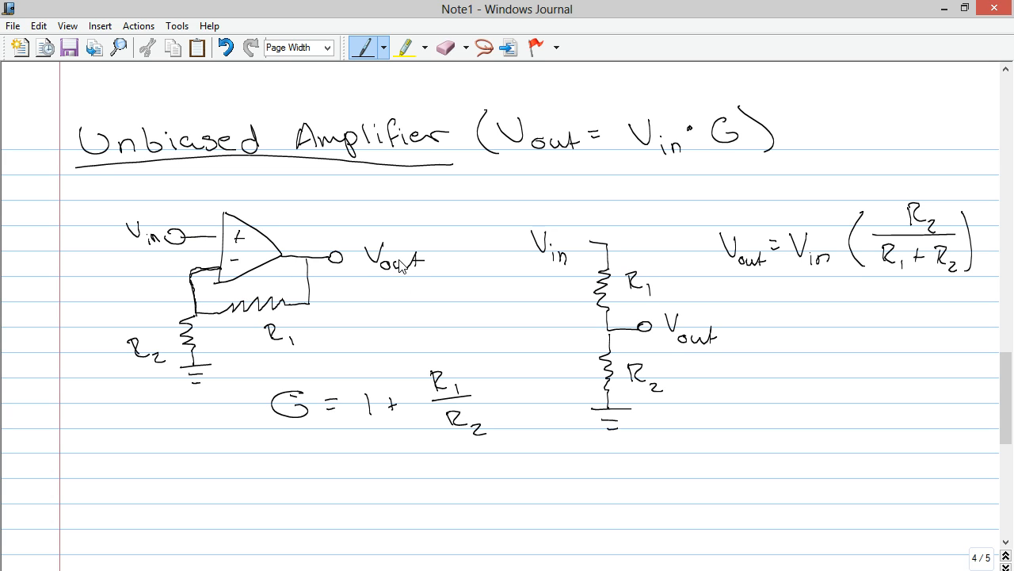
{"action": "mouse_move", "coordinate": [433, 431]}
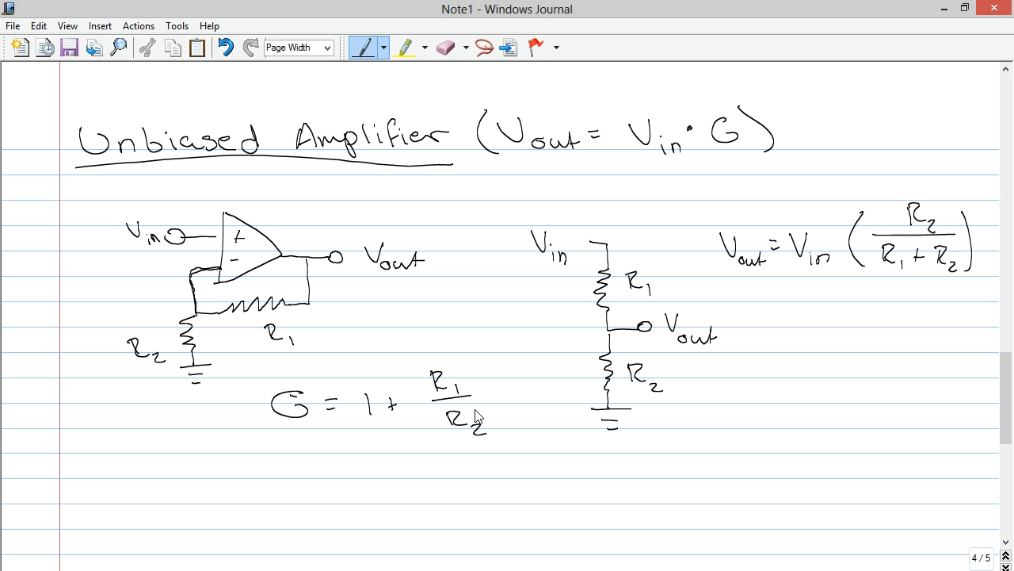
{"action": "mouse_move", "coordinate": [410, 367]}
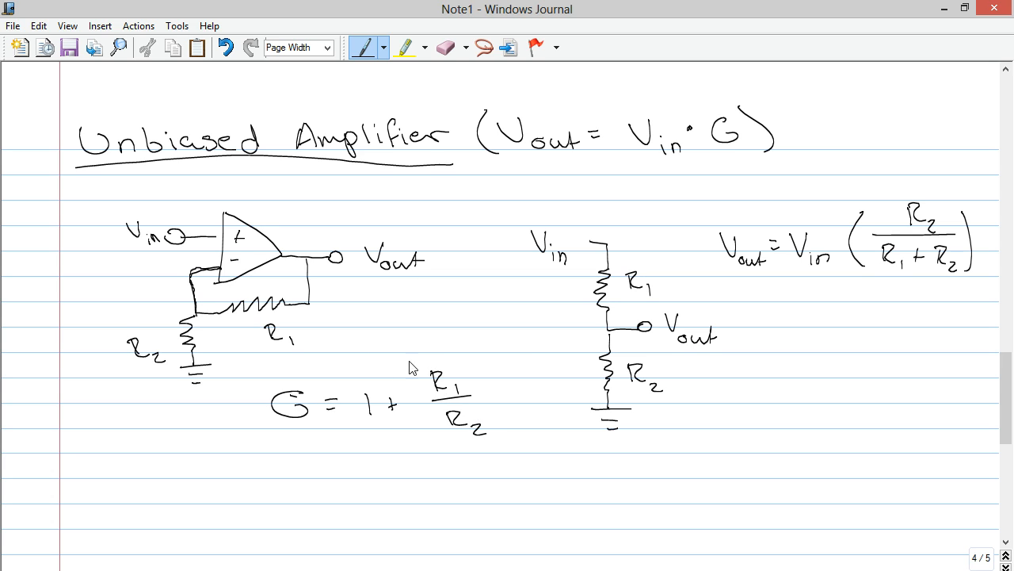
{"action": "mouse_move", "coordinate": [214, 267]}
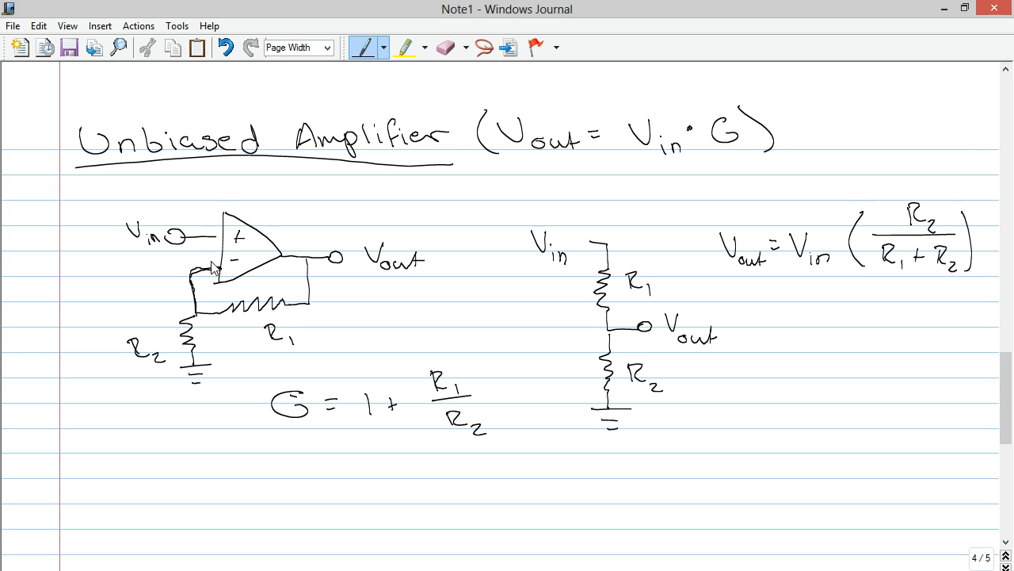
{"action": "mouse_move", "coordinate": [317, 302]}
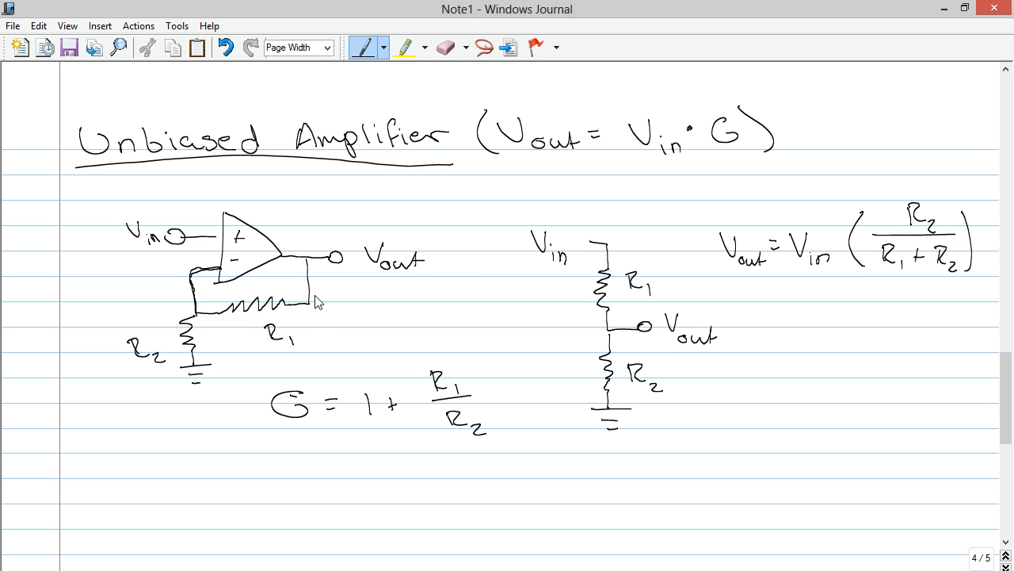
{"action": "mouse_move", "coordinate": [333, 380]}
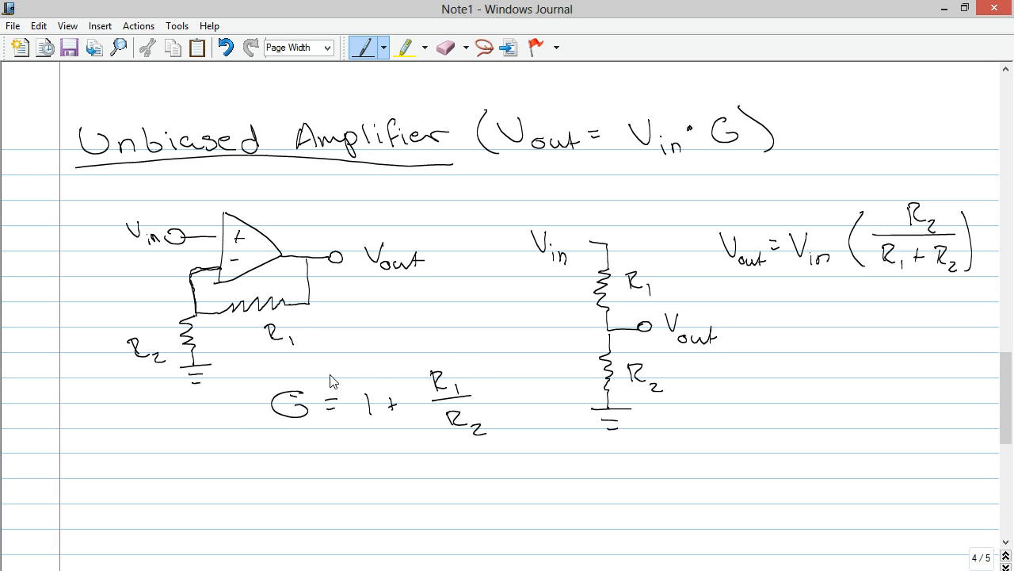
{"action": "mouse_move", "coordinate": [174, 244]}
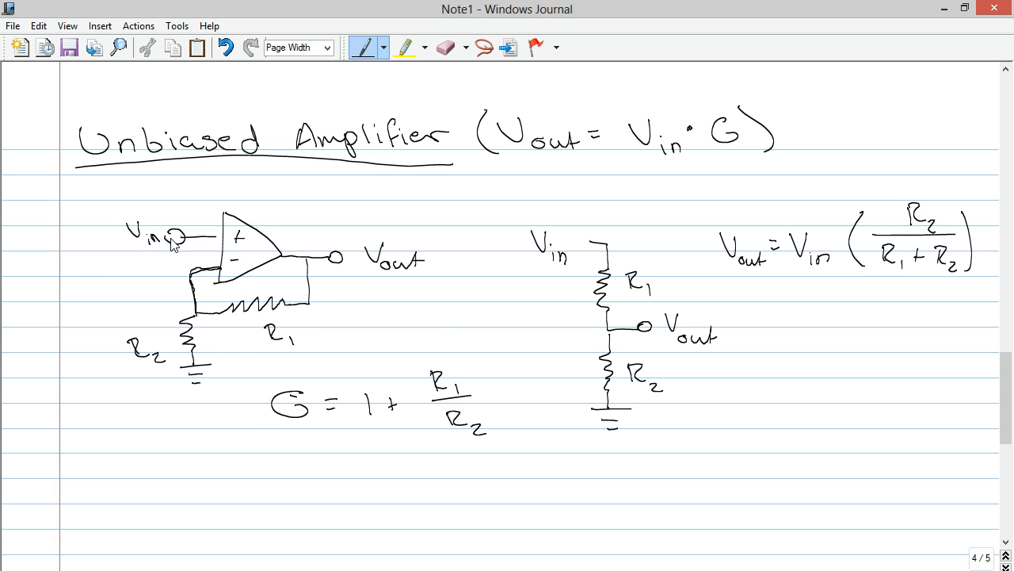
{"action": "mouse_move", "coordinate": [684, 376]}
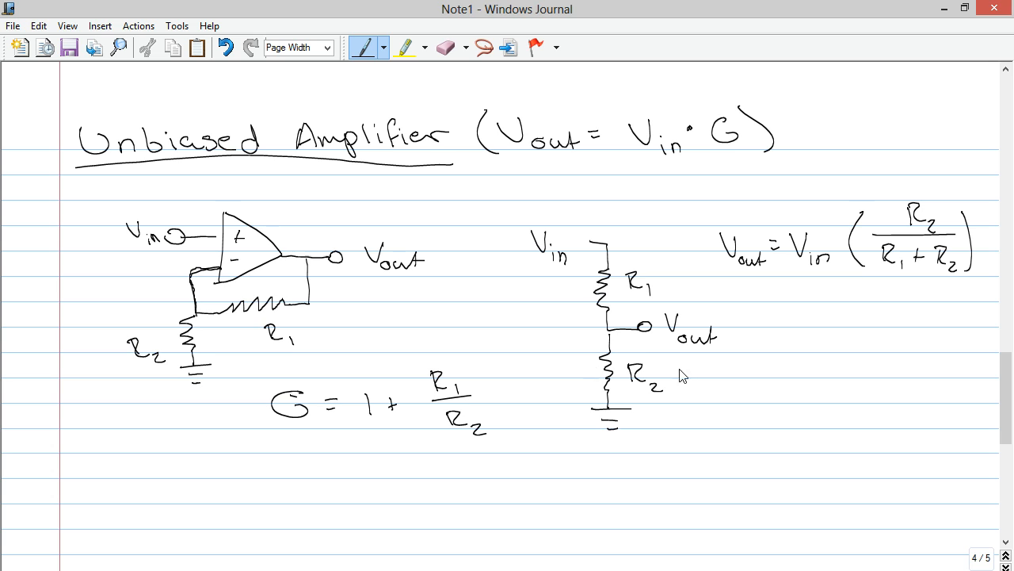
{"action": "mouse_move", "coordinate": [229, 337]}
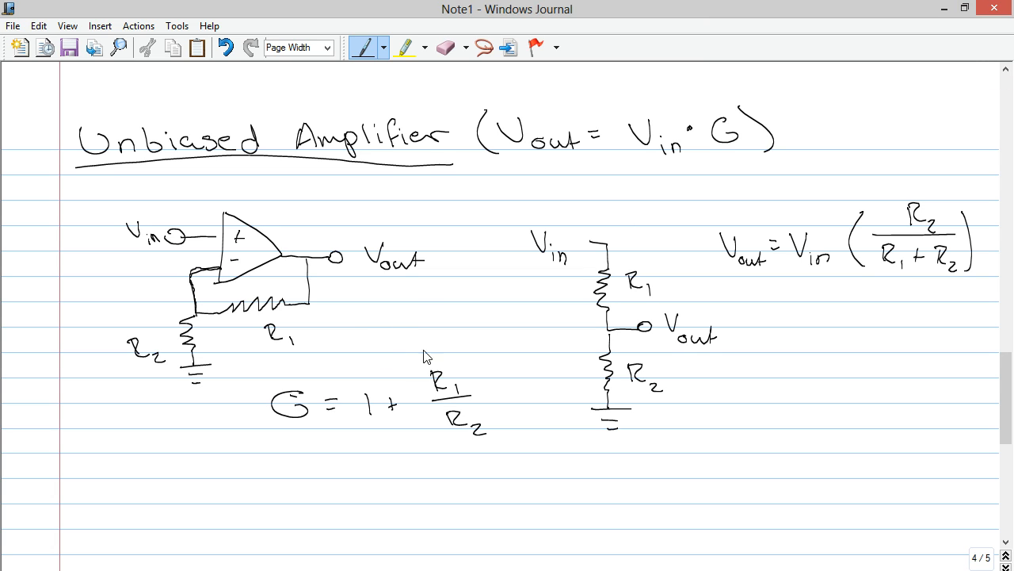
{"action": "mouse_move", "coordinate": [240, 364]}
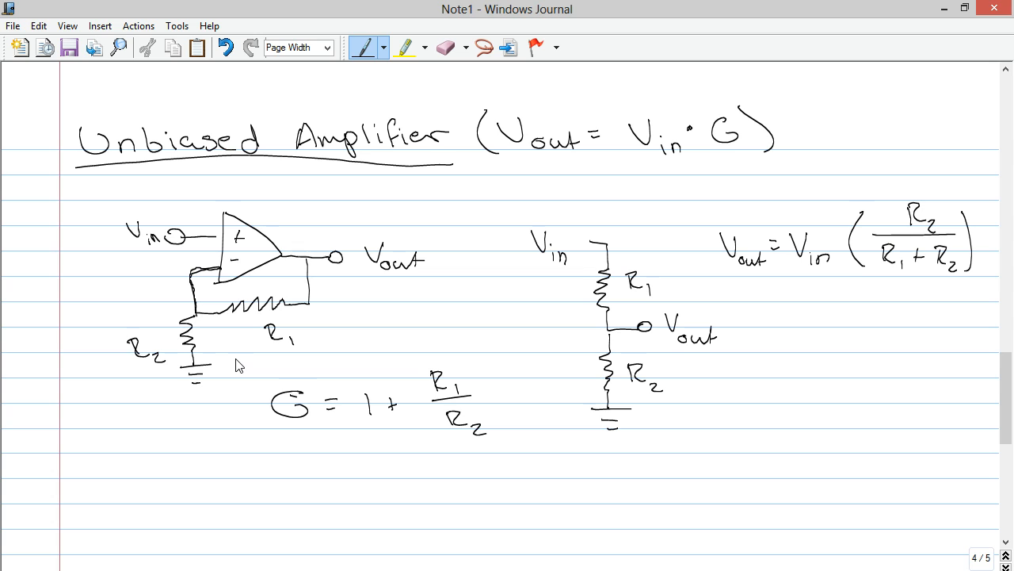
{"action": "mouse_move", "coordinate": [169, 323]}
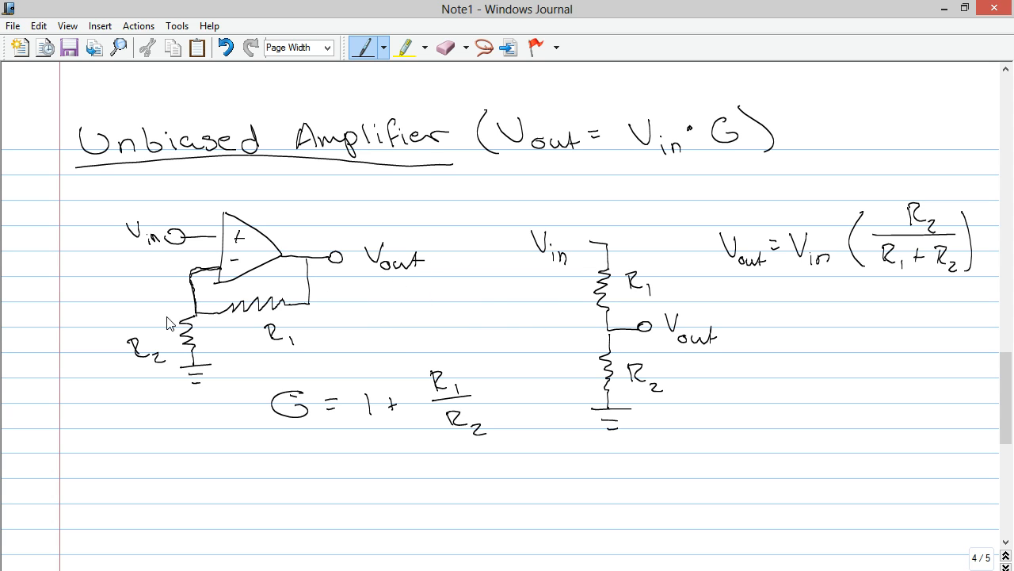
{"action": "mouse_move", "coordinate": [113, 217]}
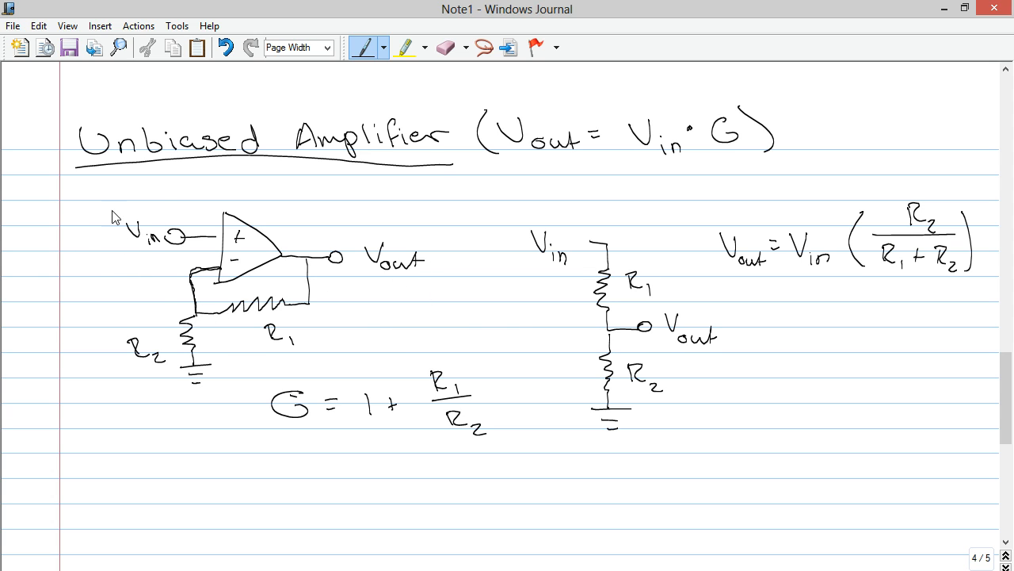
{"action": "mouse_move", "coordinate": [115, 253]}
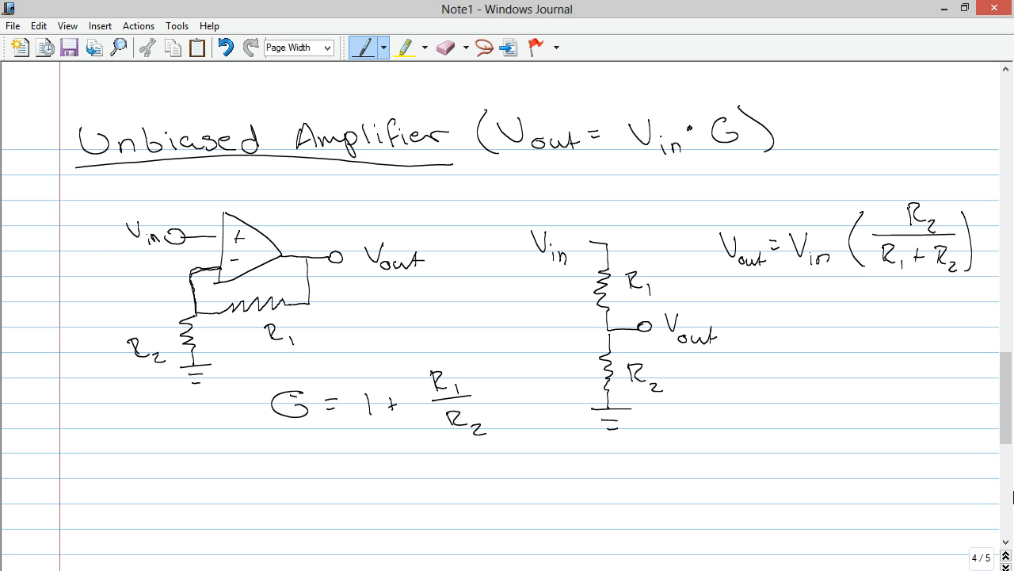
Start a new page with an underlined 'Saturation' heading.
{"action": "scroll", "scroll_direction": "down", "scroll_amount": 3}
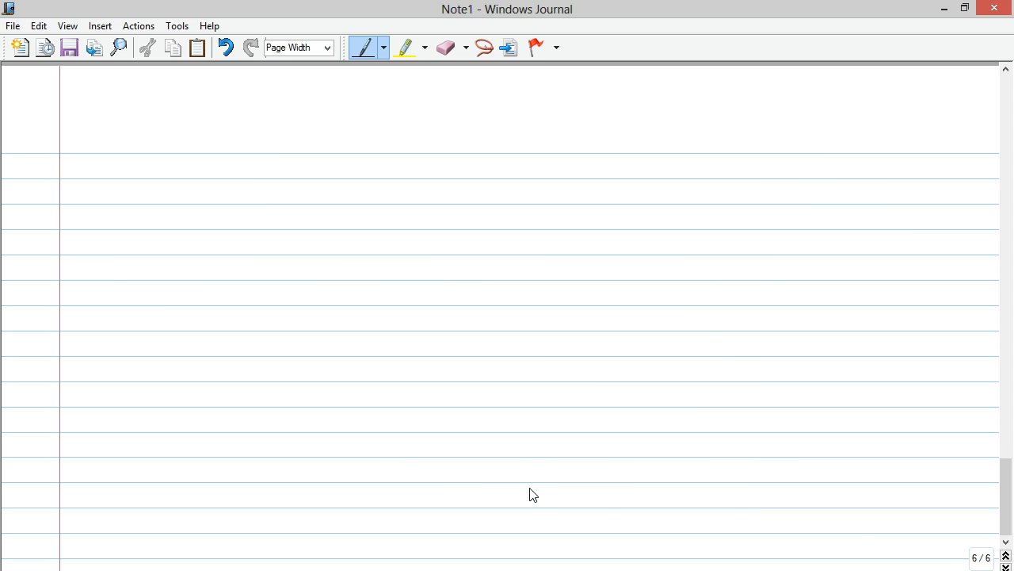
{"action": "mouse_move", "coordinate": [104, 173]}
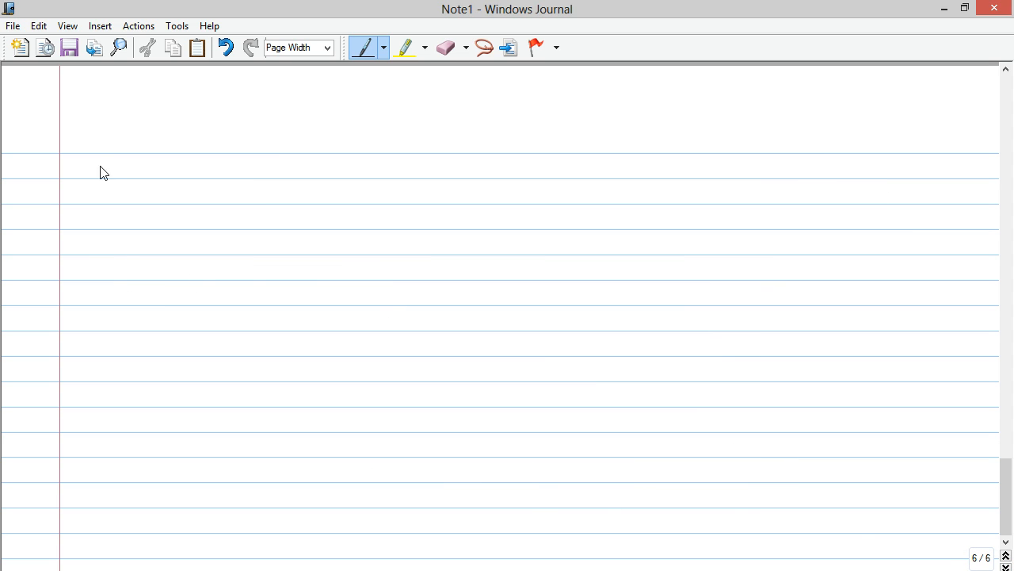
{"action": "left_click_drag", "start_coordinate": [75, 162], "coordinate": [202, 167]}
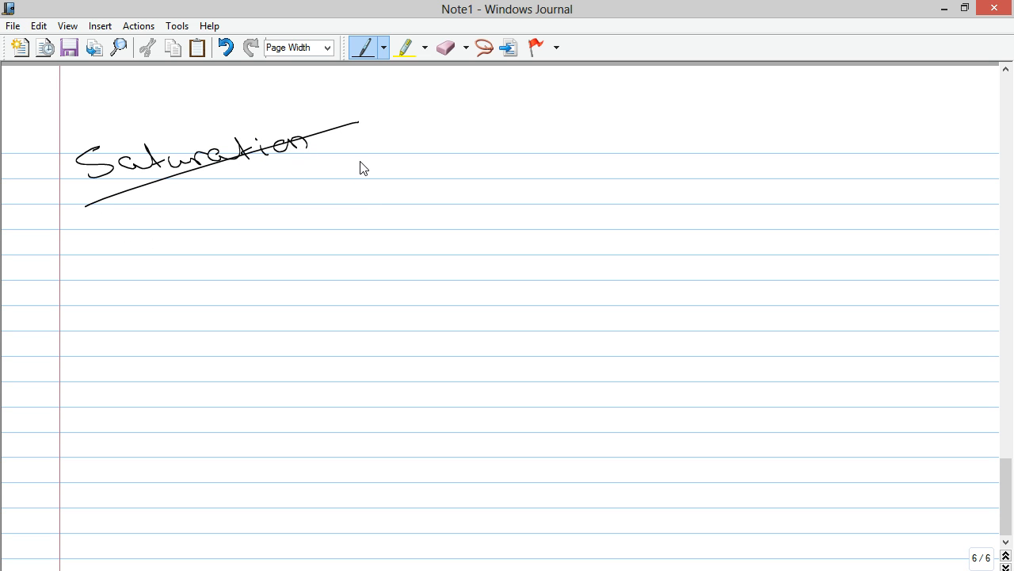
{"action": "left_click", "coordinate": [225, 47]}
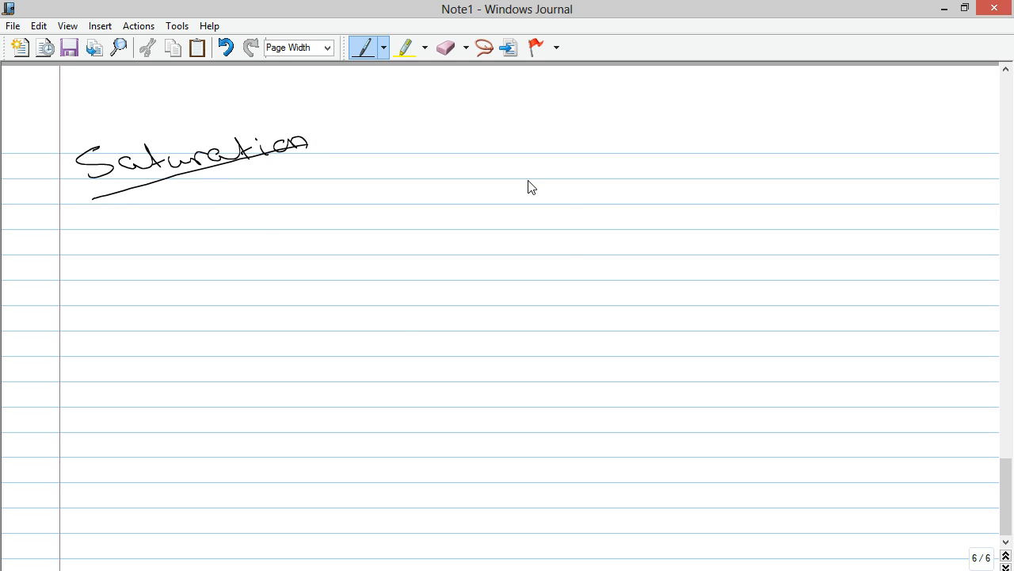
{"action": "mouse_move", "coordinate": [356, 278]}
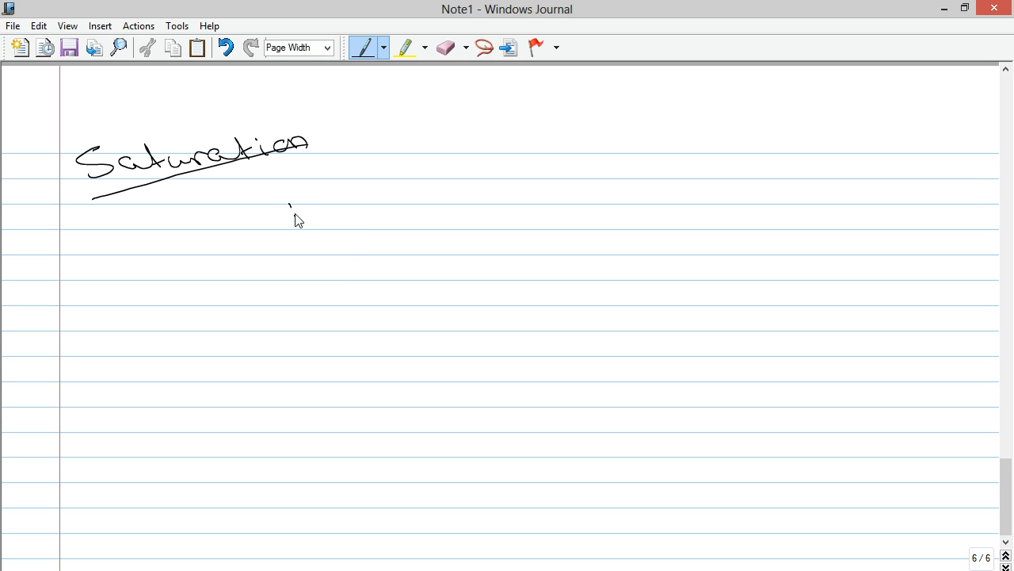
Handwrite the conditions Vout > V^H, OR, Vout < V^L below the heading.
{"action": "left_click_drag", "start_coordinate": [297, 210], "coordinate": [388, 218]}
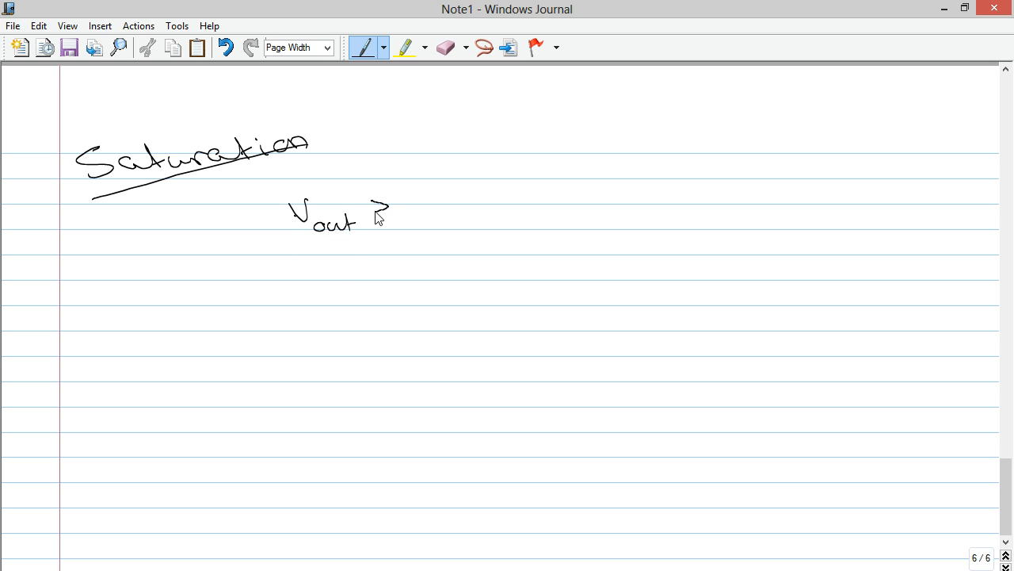
{"action": "left_click_drag", "start_coordinate": [377, 206], "coordinate": [464, 198]}
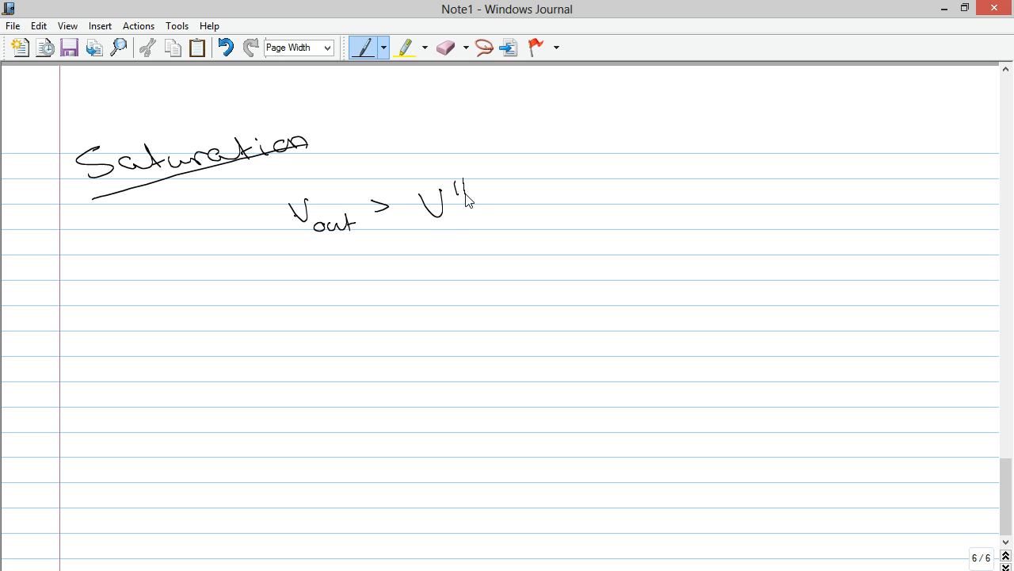
{"action": "left_click_drag", "start_coordinate": [356, 270], "coordinate": [404, 277]}
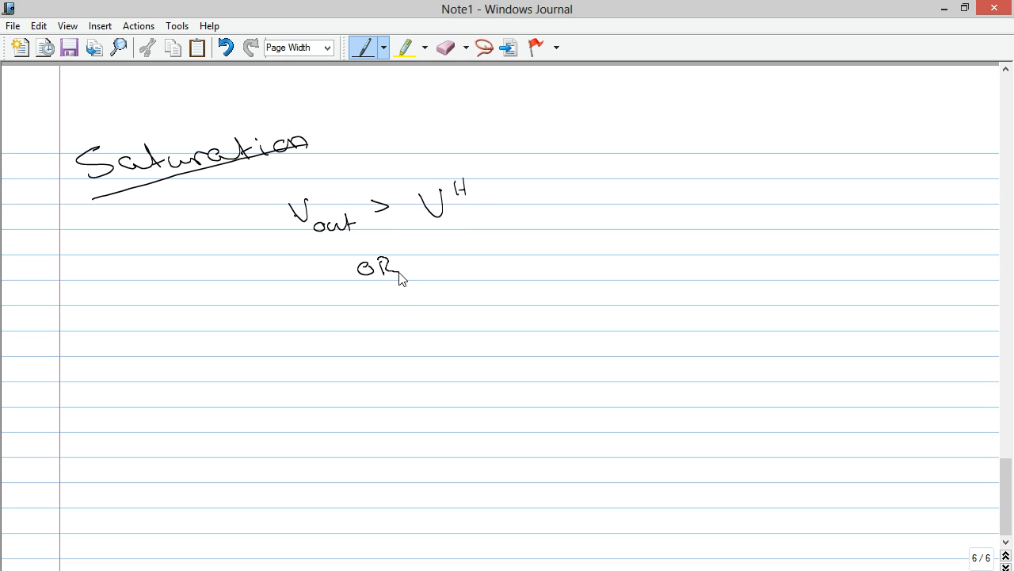
{"action": "left_click_drag", "start_coordinate": [309, 317], "coordinate": [377, 340]}
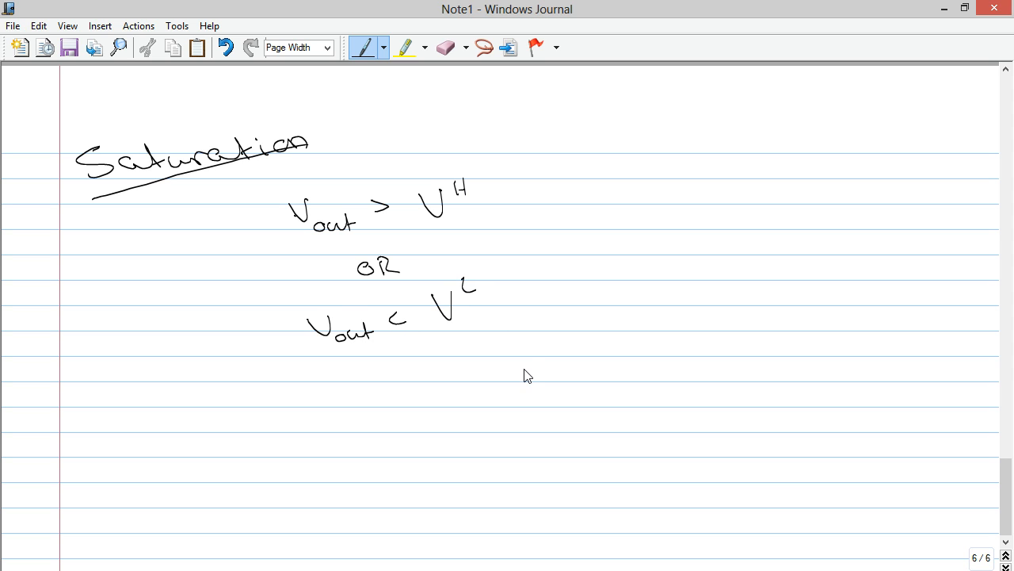
{"action": "mouse_move", "coordinate": [634, 346]}
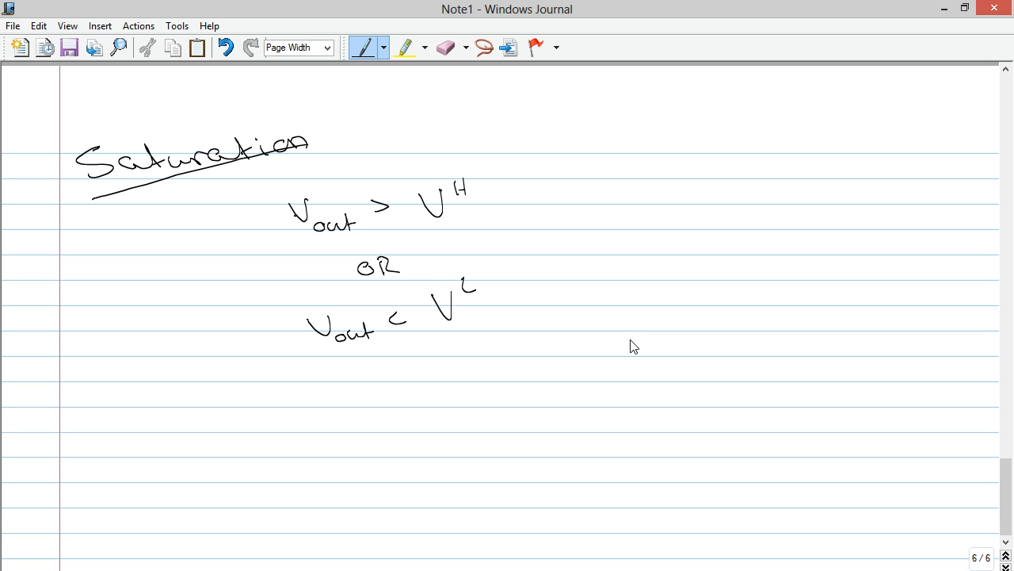
{"action": "mouse_move", "coordinate": [587, 231]}
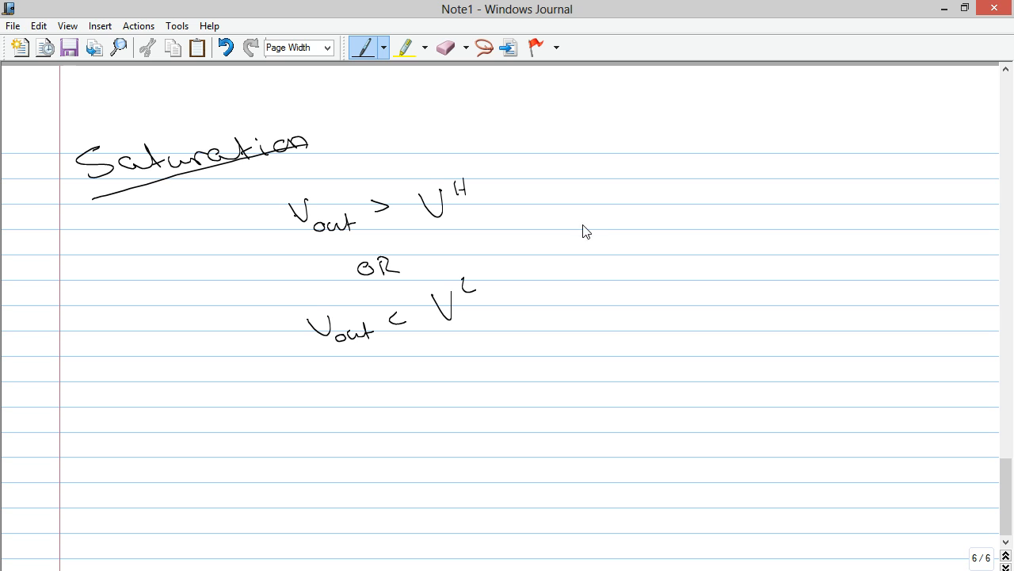
Sketch Vout axes with a sine wave clipped flat at its crest and trough.
{"action": "left_click_drag", "start_coordinate": [588, 194], "coordinate": [626, 325]}
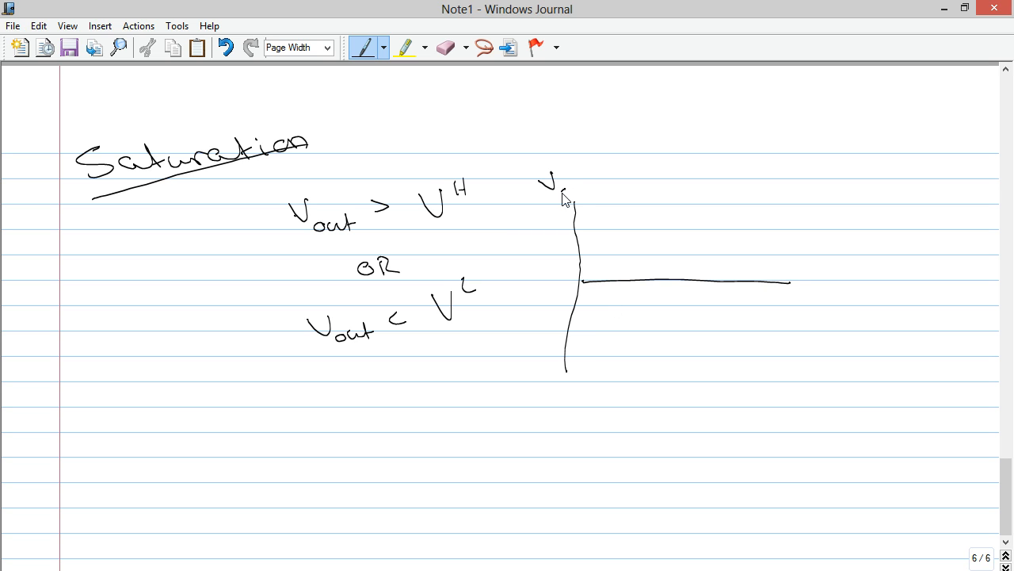
{"action": "left_click_drag", "start_coordinate": [562, 186], "coordinate": [586, 194]}
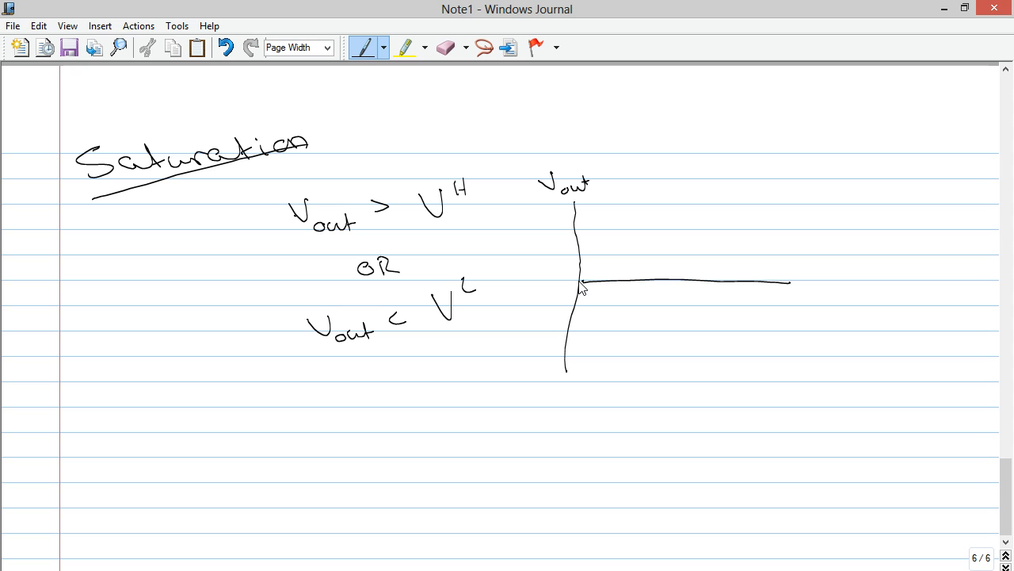
{"action": "left_click_drag", "start_coordinate": [583, 290], "coordinate": [602, 240]}
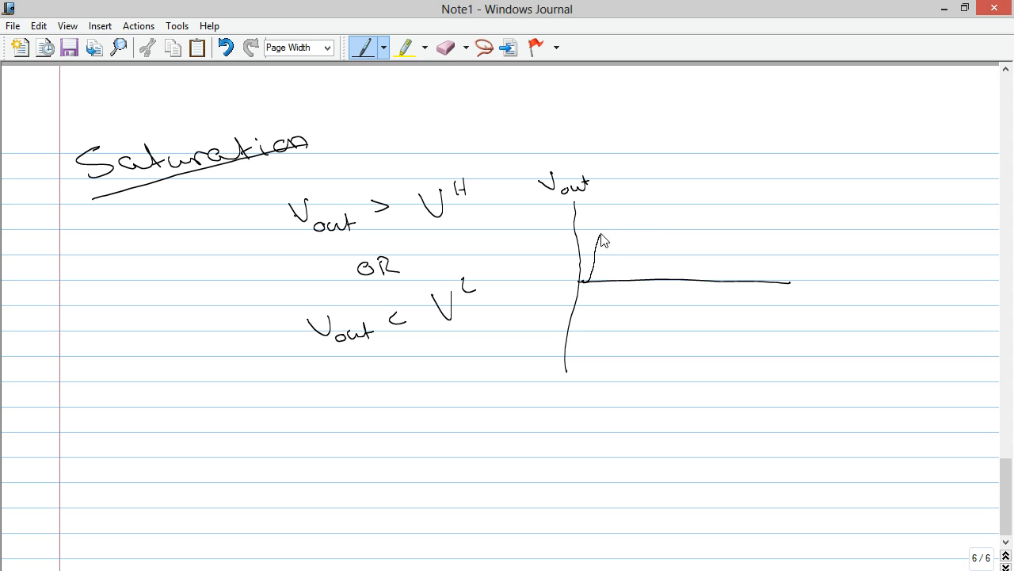
{"action": "left_click_drag", "start_coordinate": [601, 241], "coordinate": [662, 262]}
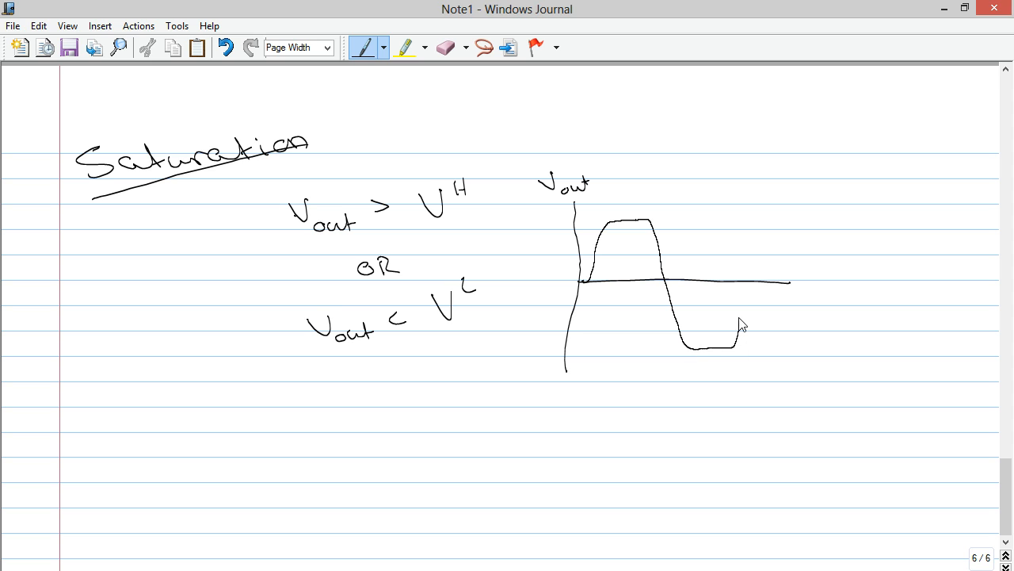
{"action": "left_click_drag", "start_coordinate": [741, 345], "coordinate": [772, 229]}
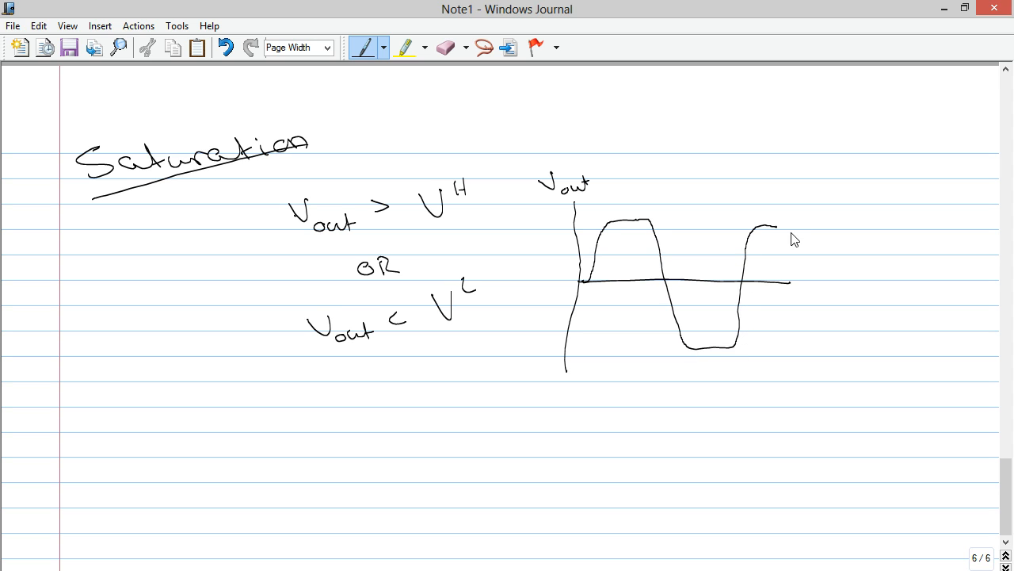
{"action": "mouse_move", "coordinate": [711, 237]}
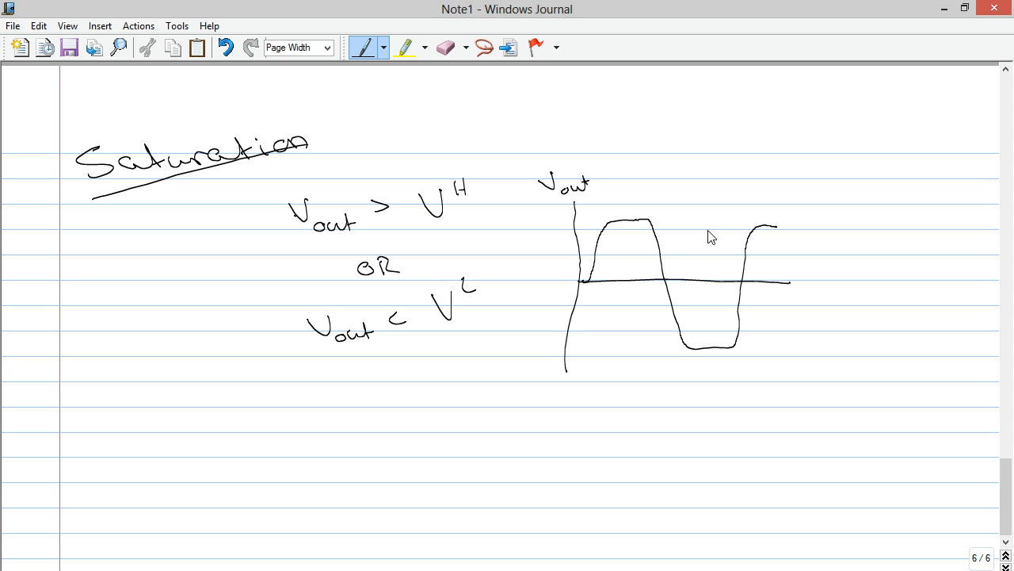
{"action": "mouse_move", "coordinate": [613, 223]}
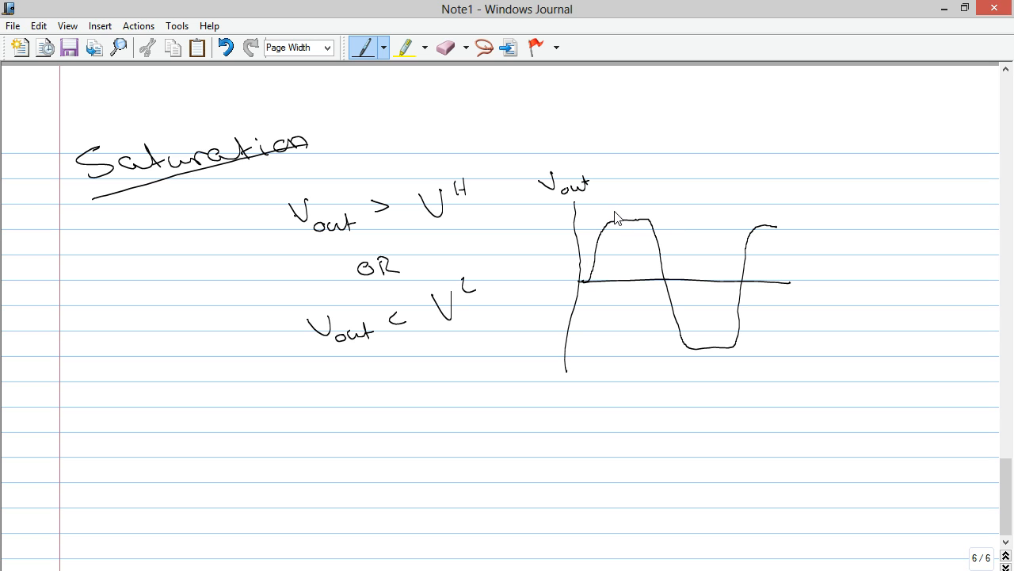
{"action": "mouse_move", "coordinate": [821, 473]}
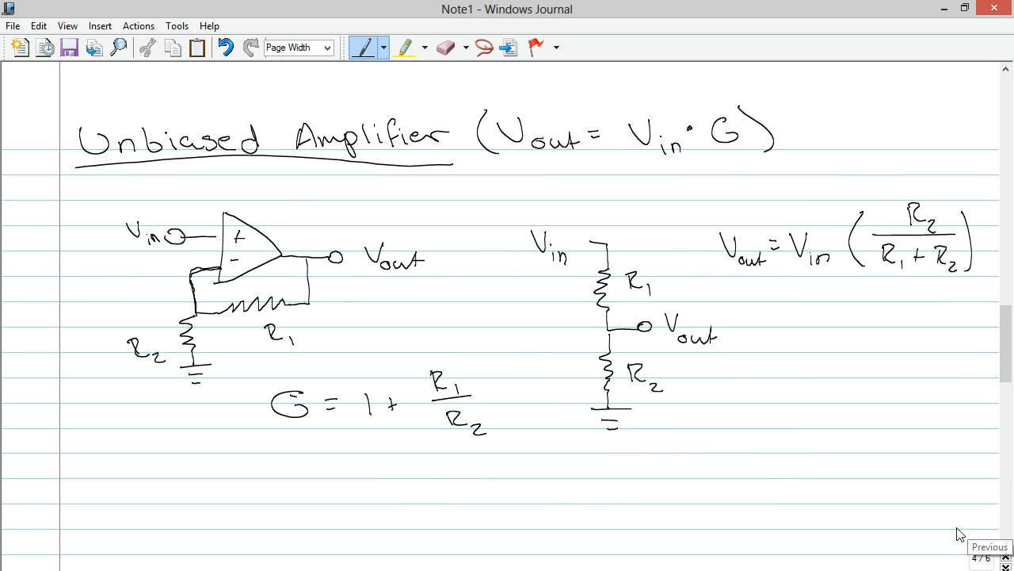
{"action": "mouse_move", "coordinate": [149, 245]}
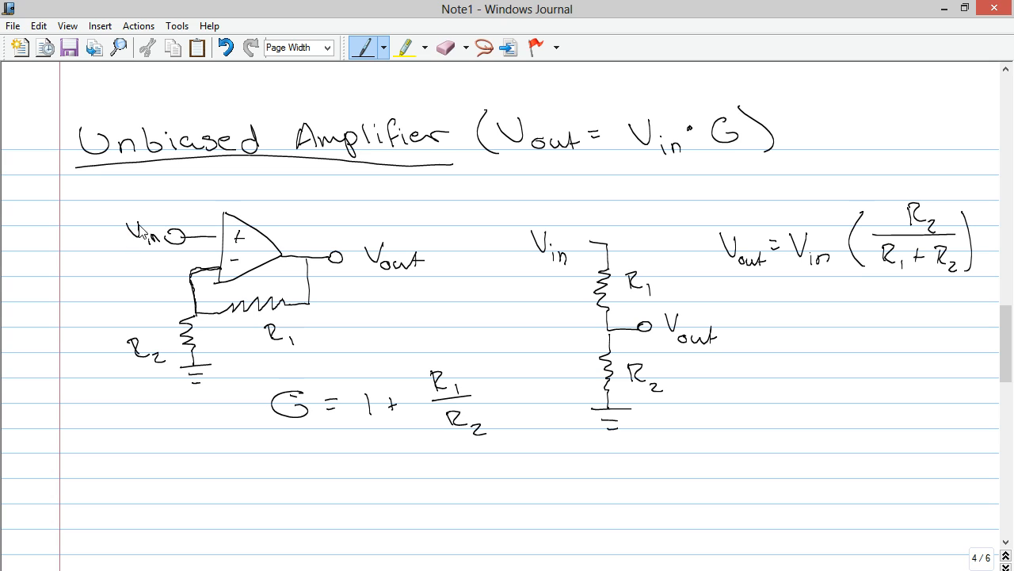
{"action": "mouse_move", "coordinate": [373, 409]}
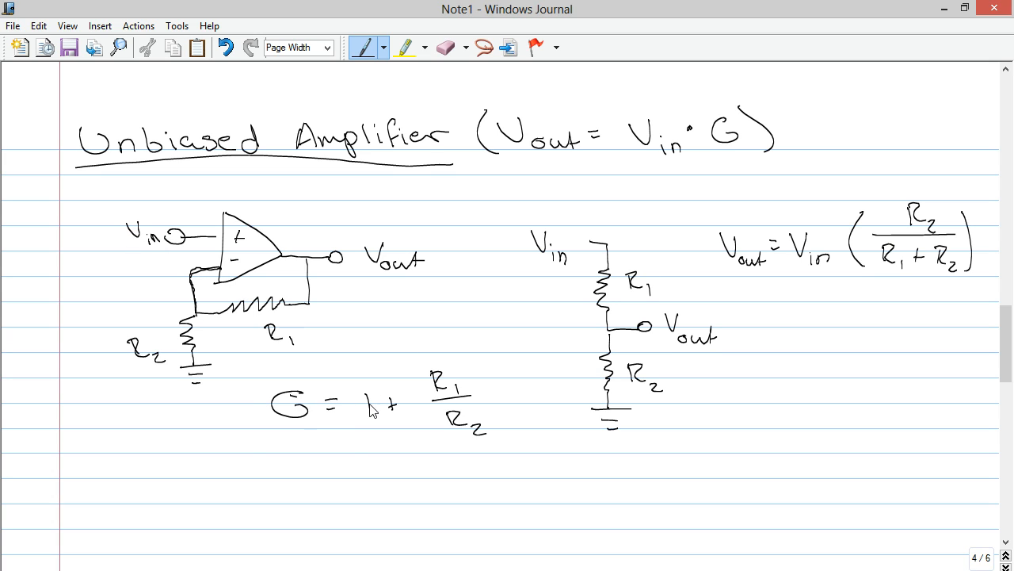
{"action": "mouse_move", "coordinate": [333, 312]}
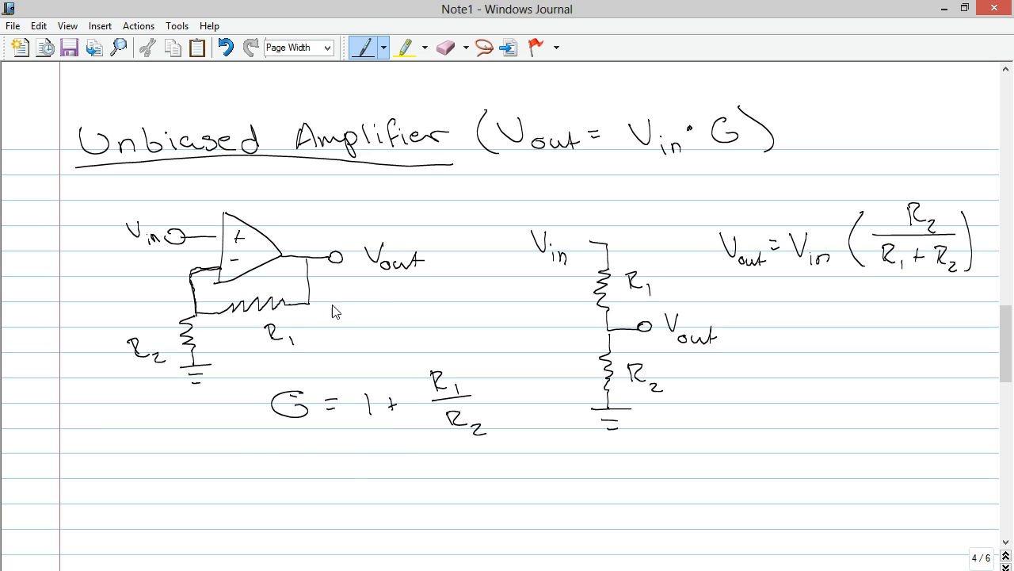
{"action": "mouse_move", "coordinate": [400, 274]}
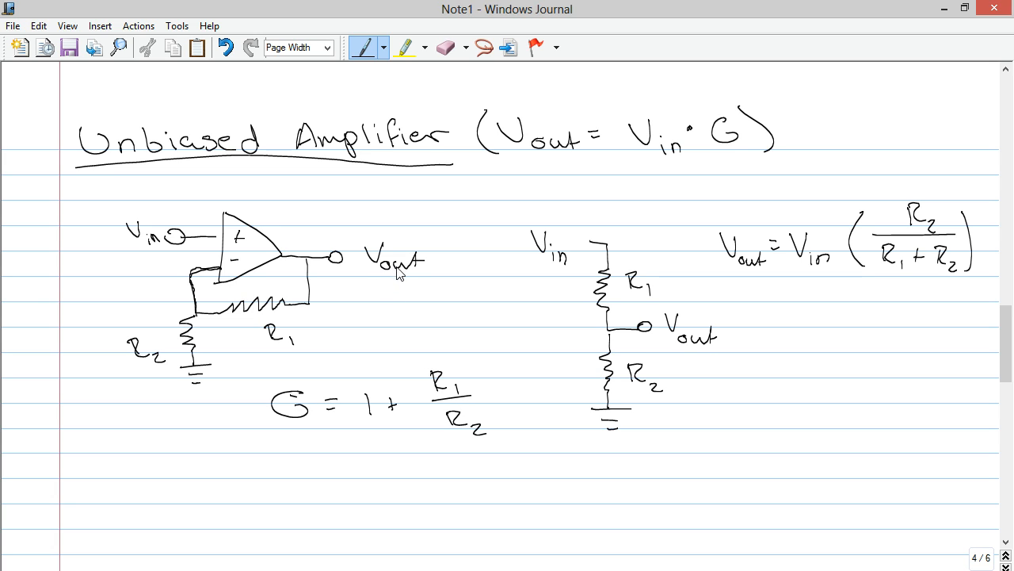
{"action": "mouse_move", "coordinate": [367, 283]}
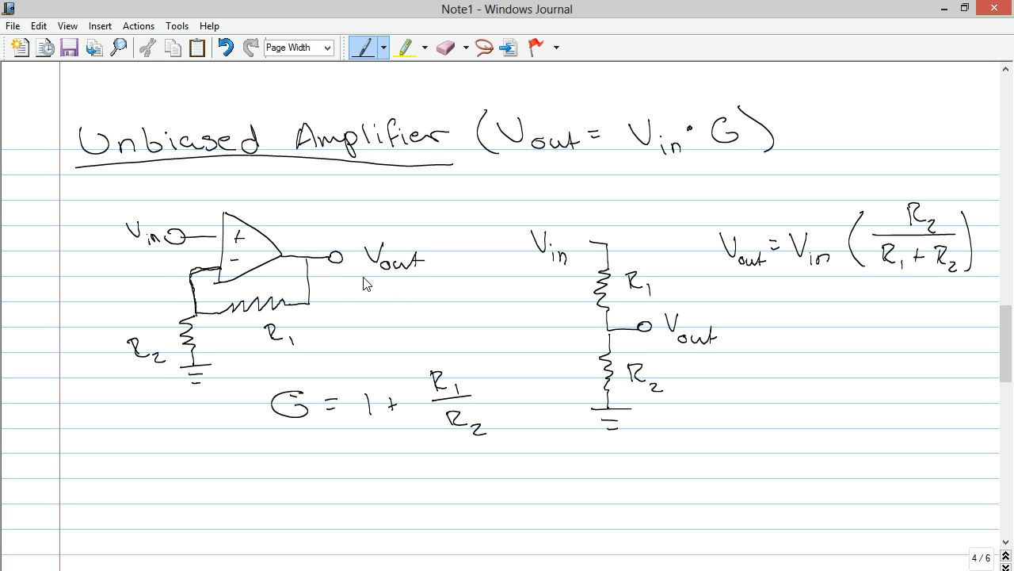
{"action": "mouse_move", "coordinate": [382, 378]}
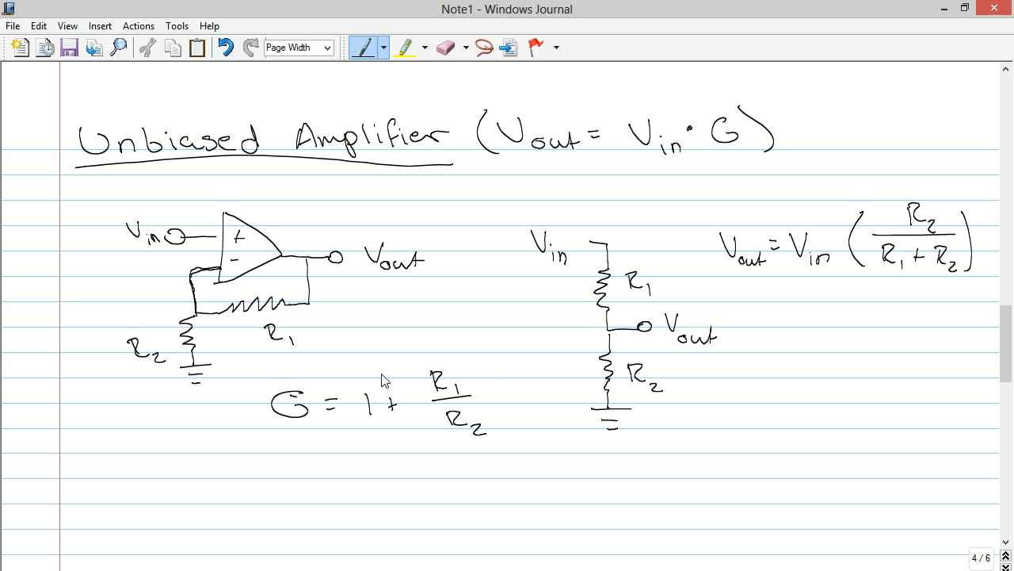
{"action": "mouse_move", "coordinate": [817, 491]}
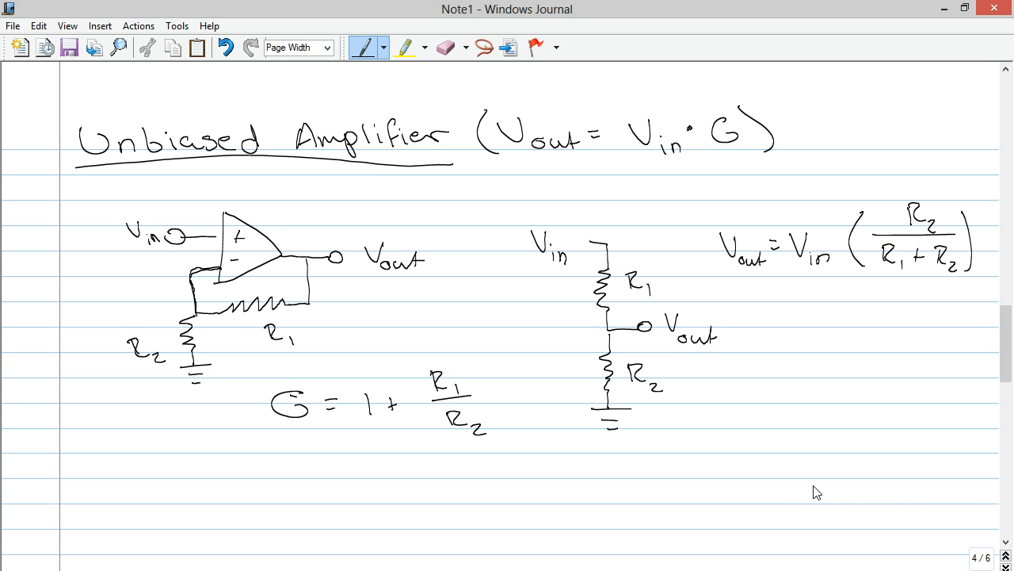
{"action": "mouse_move", "coordinate": [782, 485]}
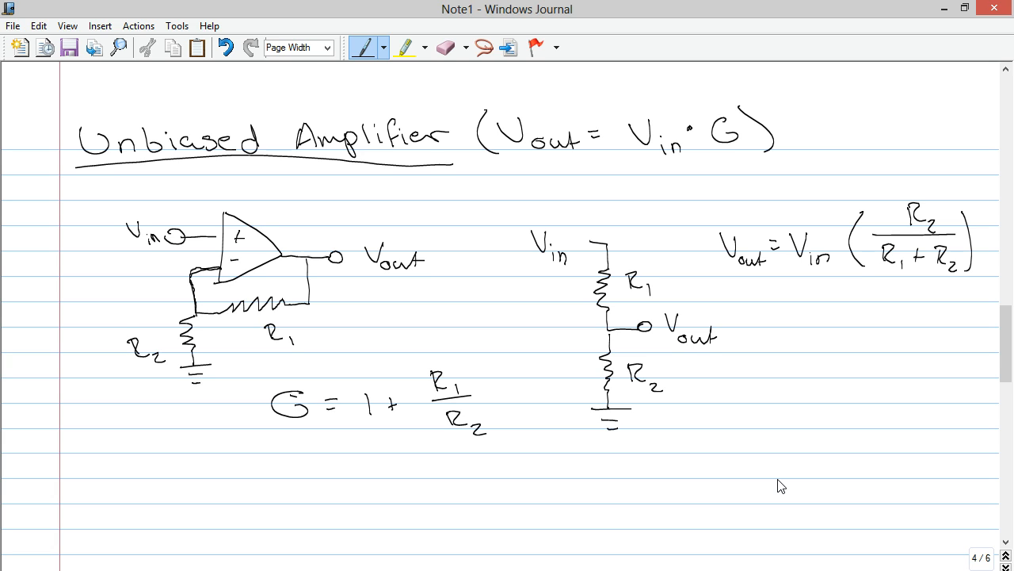
{"action": "mouse_move", "coordinate": [463, 278]}
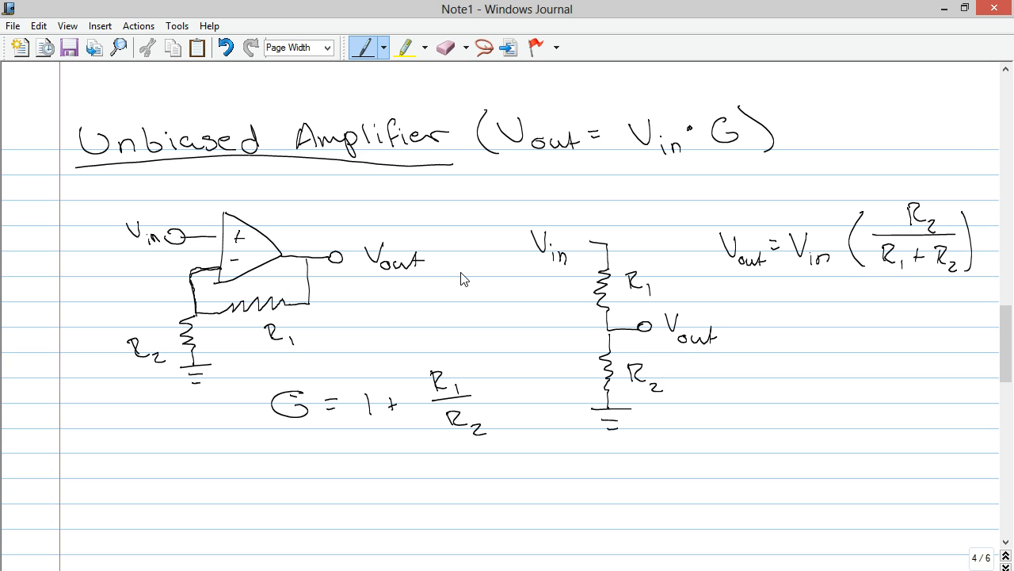
{"action": "mouse_move", "coordinate": [291, 277]}
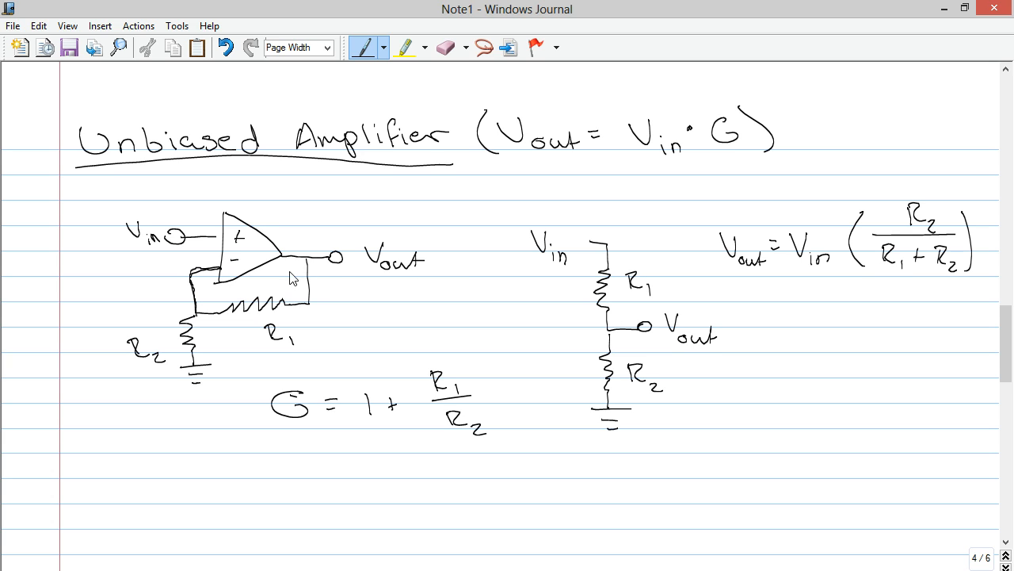
{"action": "mouse_move", "coordinate": [234, 333]}
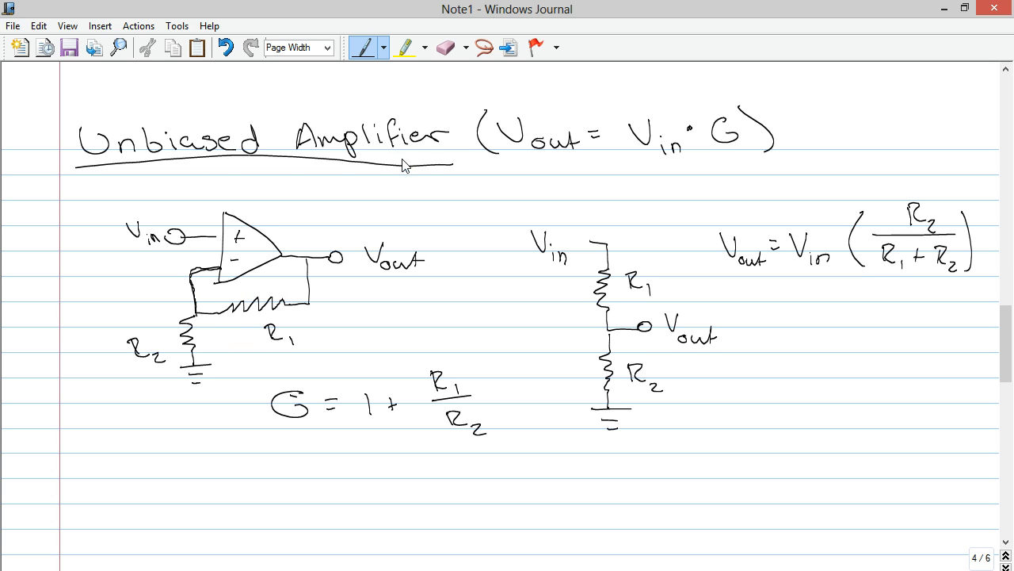
{"action": "mouse_move", "coordinate": [385, 184]}
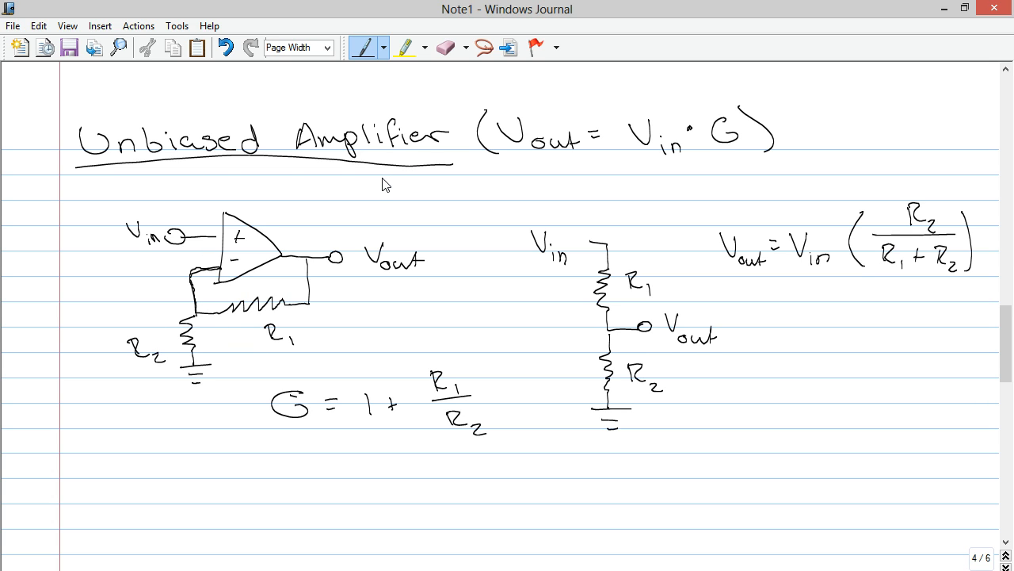